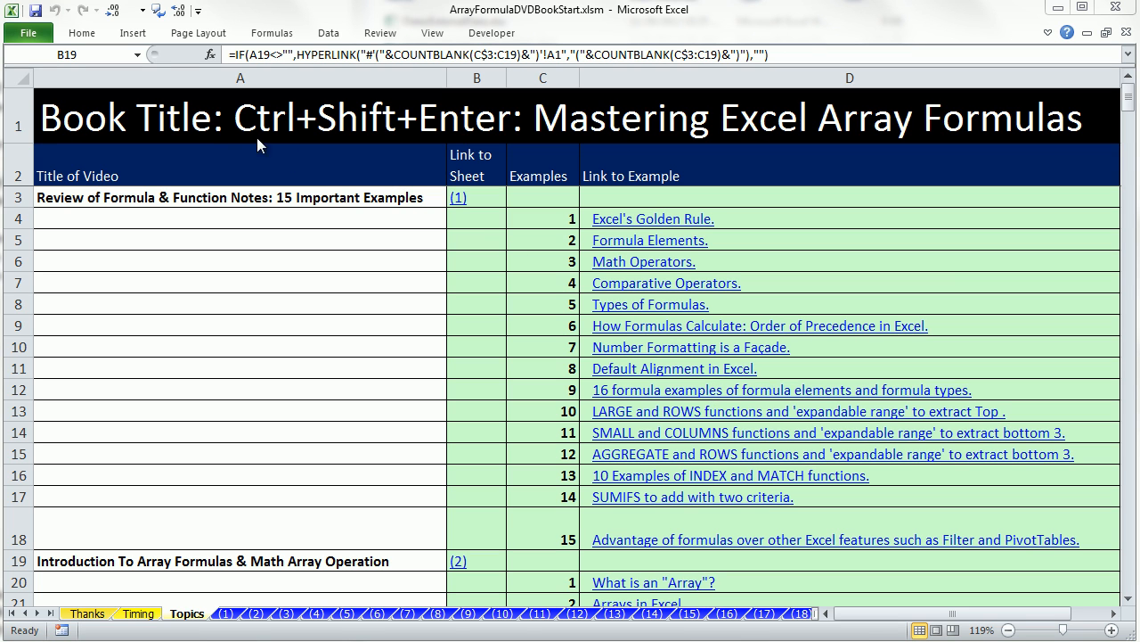
pyautogui.moveTo(577, 153)
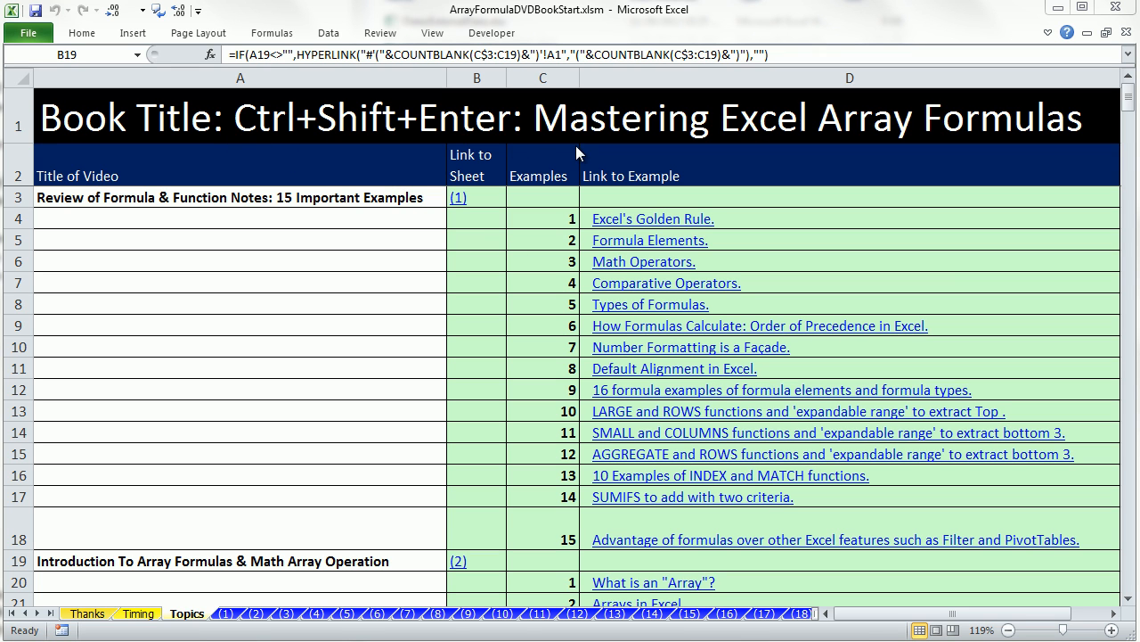
pyautogui.moveTo(912, 203)
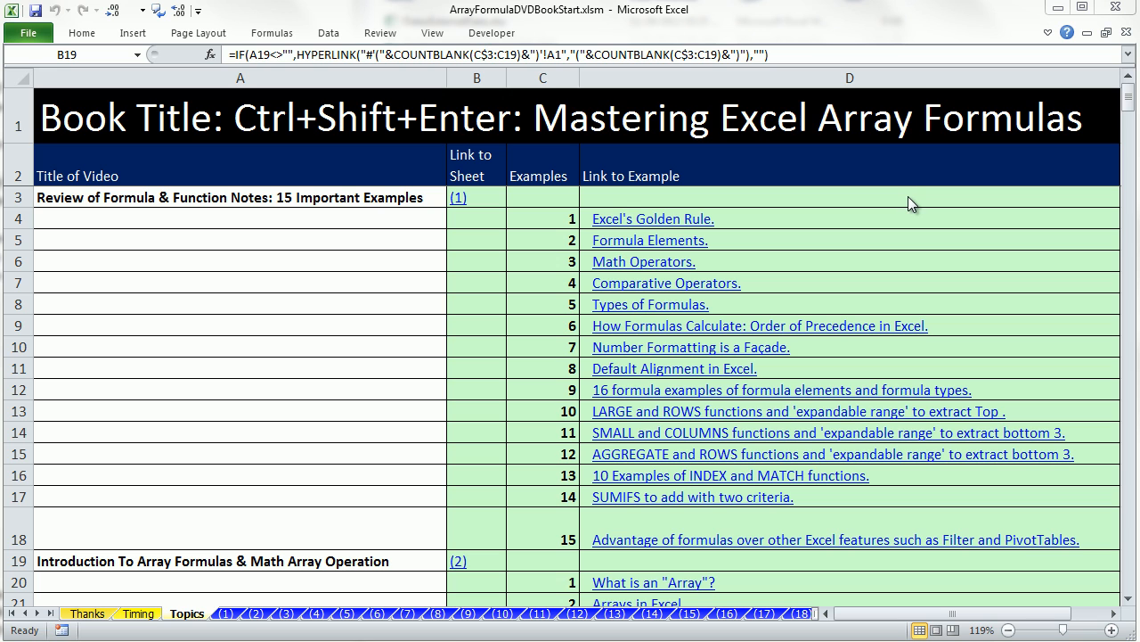
pyautogui.moveTo(375, 522)
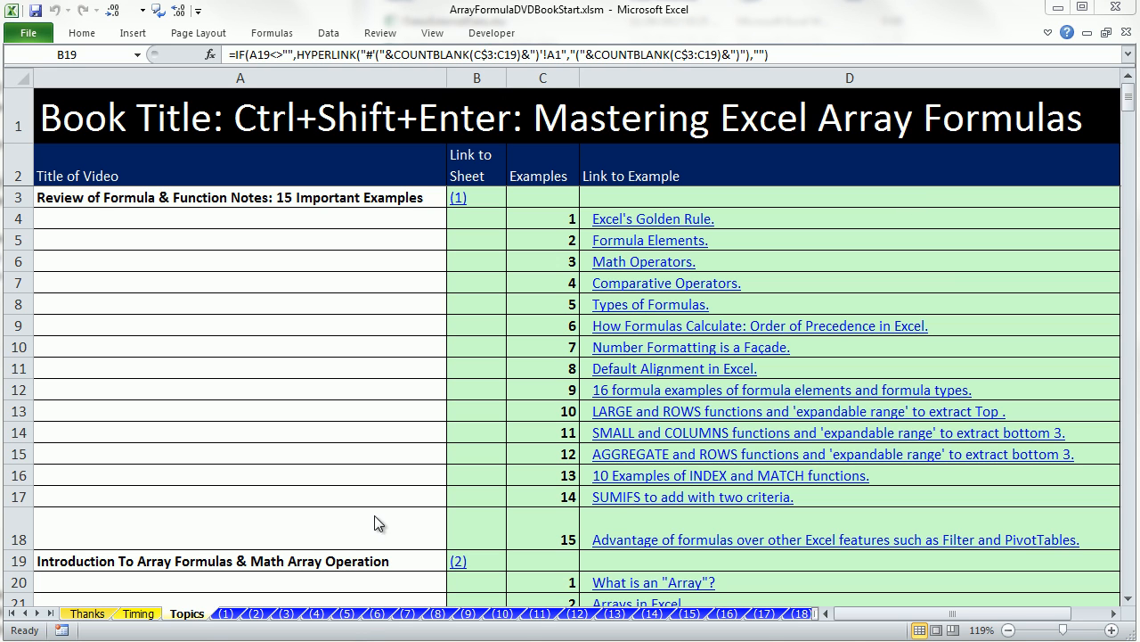
pyautogui.moveTo(400, 258)
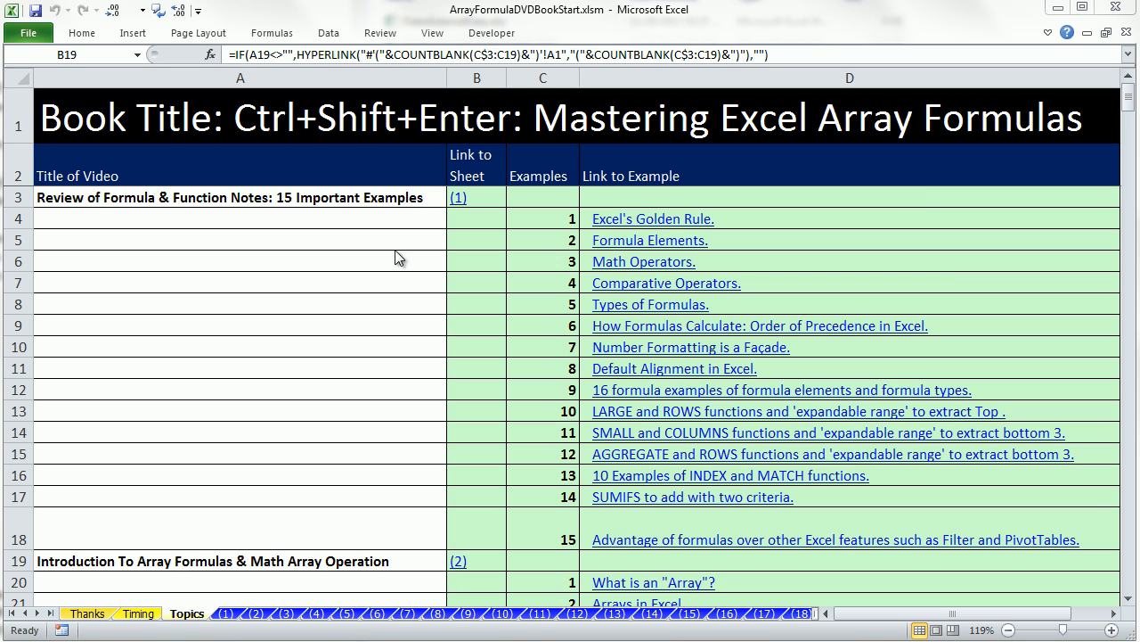
# - Scroll the contents sheet and follow the (2) link to Introduction To Array Formulas
pyautogui.click(476, 560)
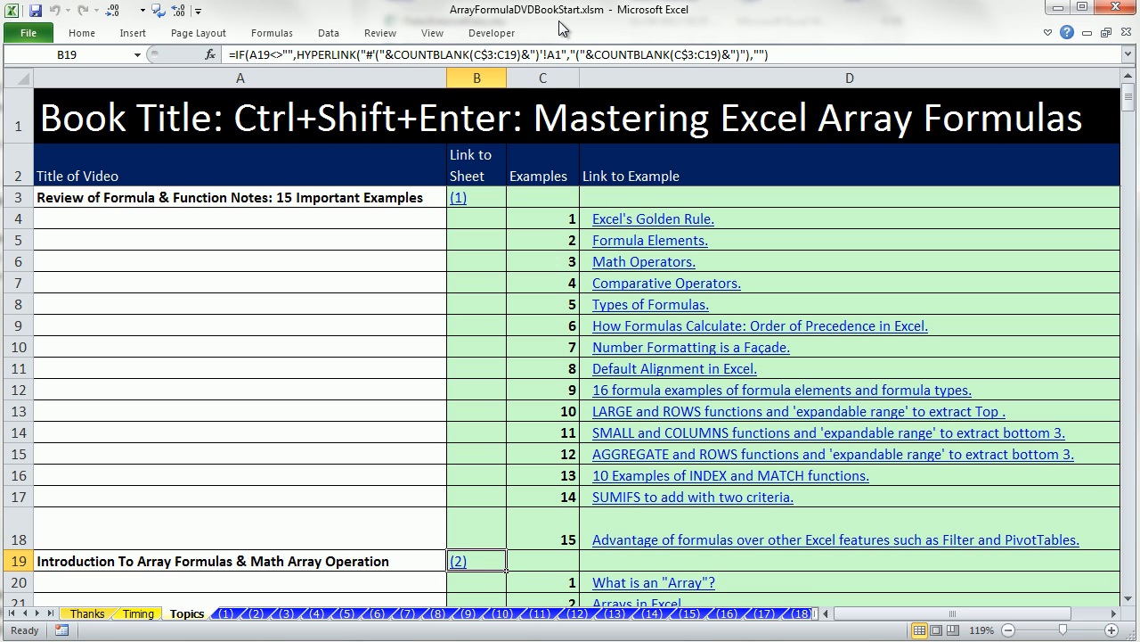
pyautogui.moveTo(574, 28)
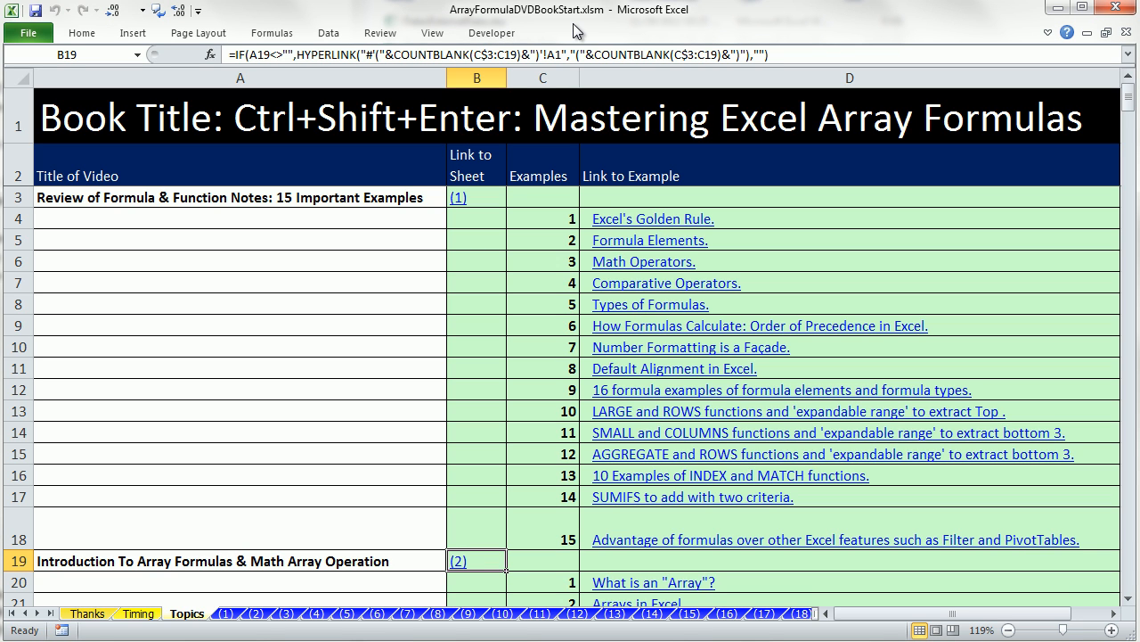
pyautogui.moveTo(597, 44)
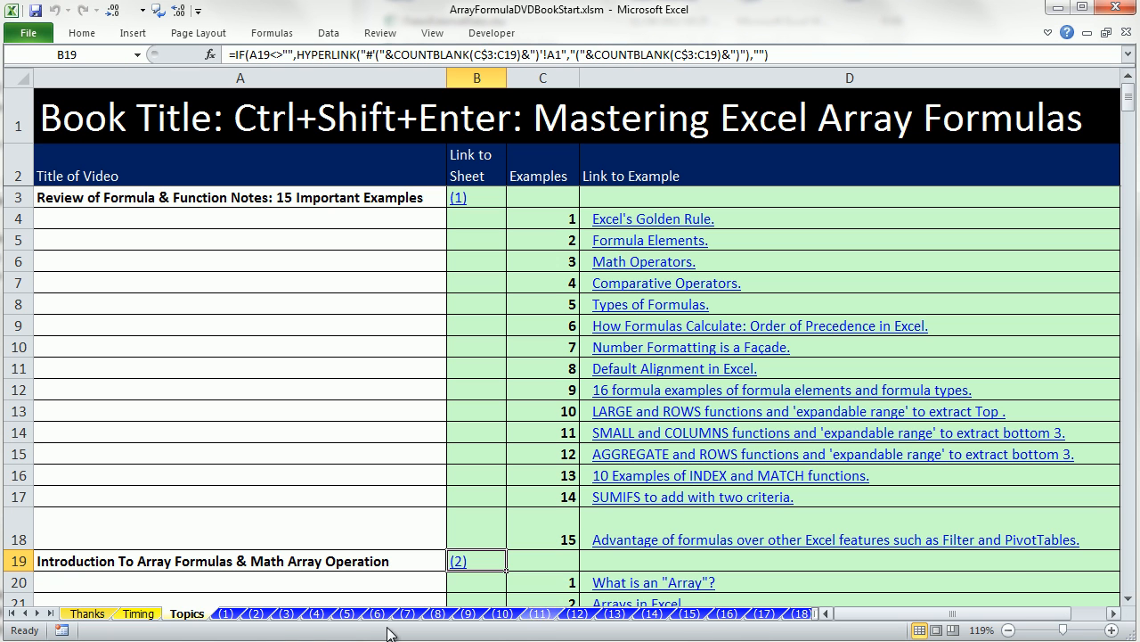
pyautogui.scroll(-3)
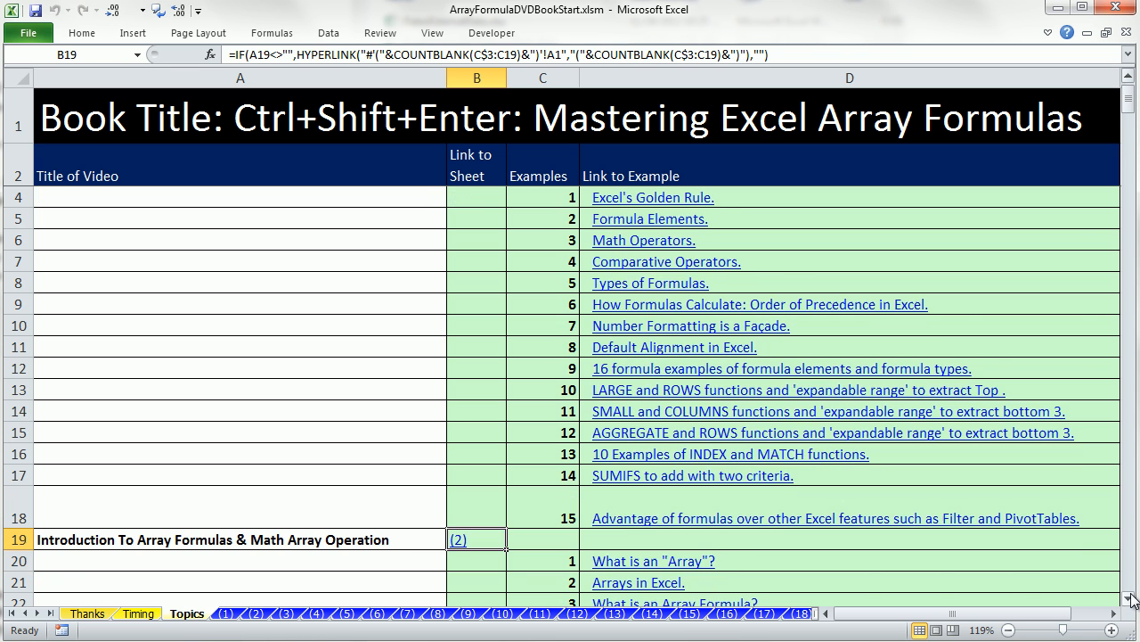
pyautogui.scroll(-3)
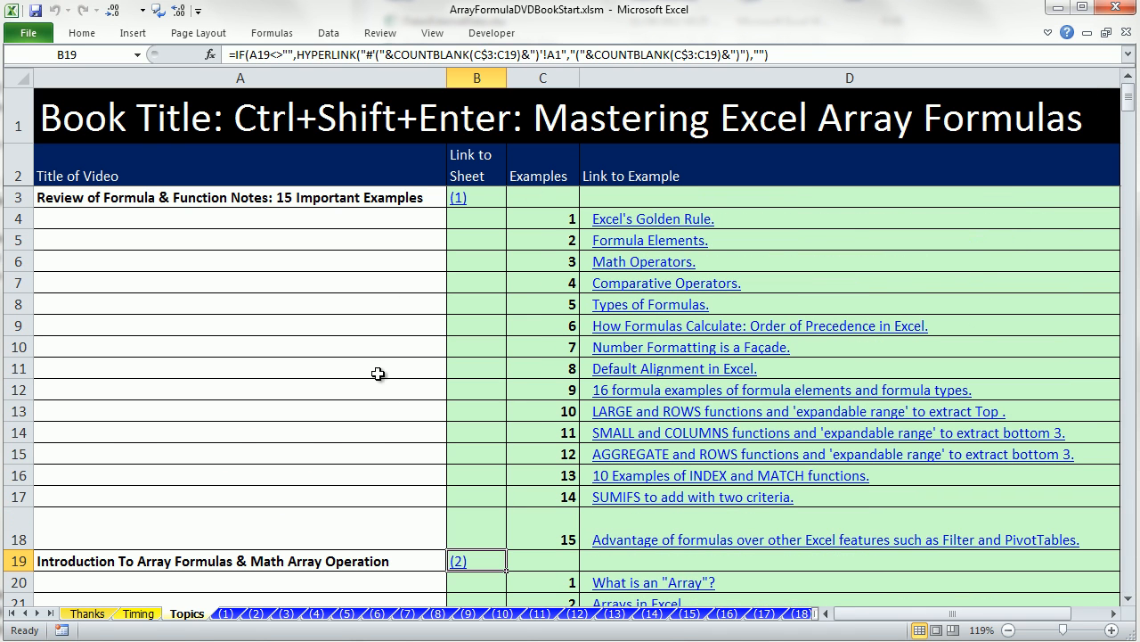
pyautogui.moveTo(681, 221)
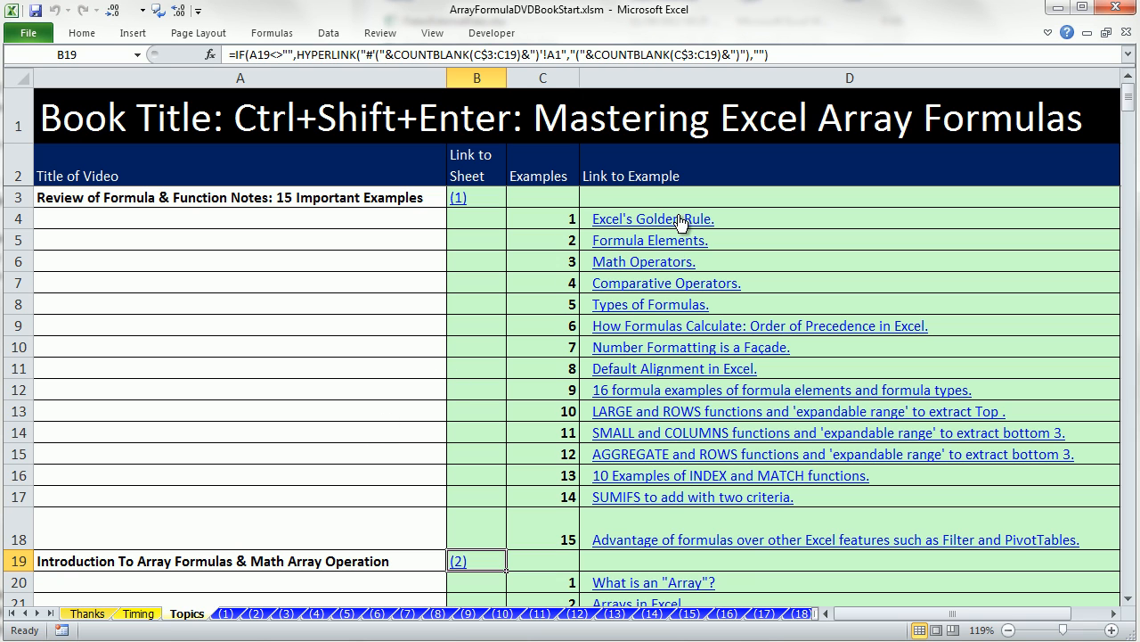
pyautogui.moveTo(670, 499)
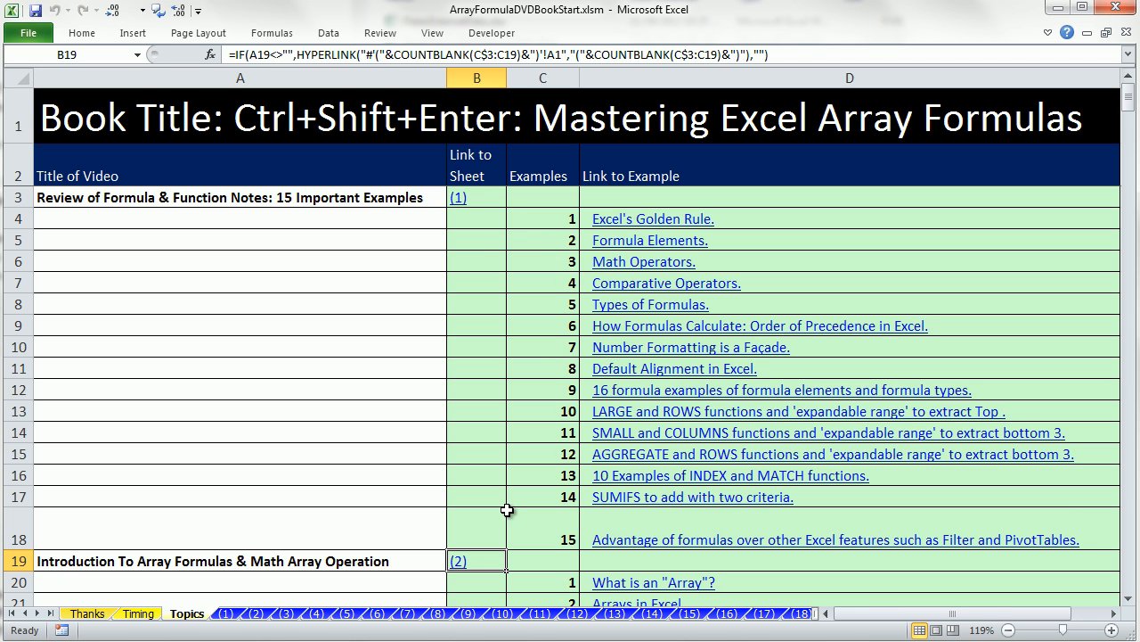
pyautogui.moveTo(498, 198)
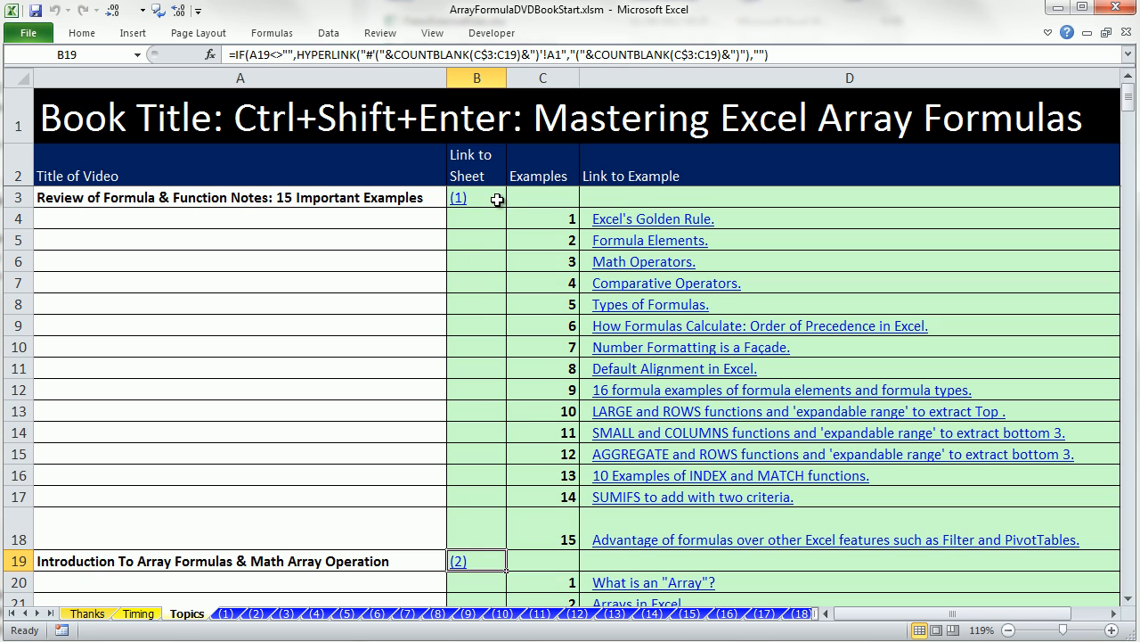
pyautogui.moveTo(541, 196)
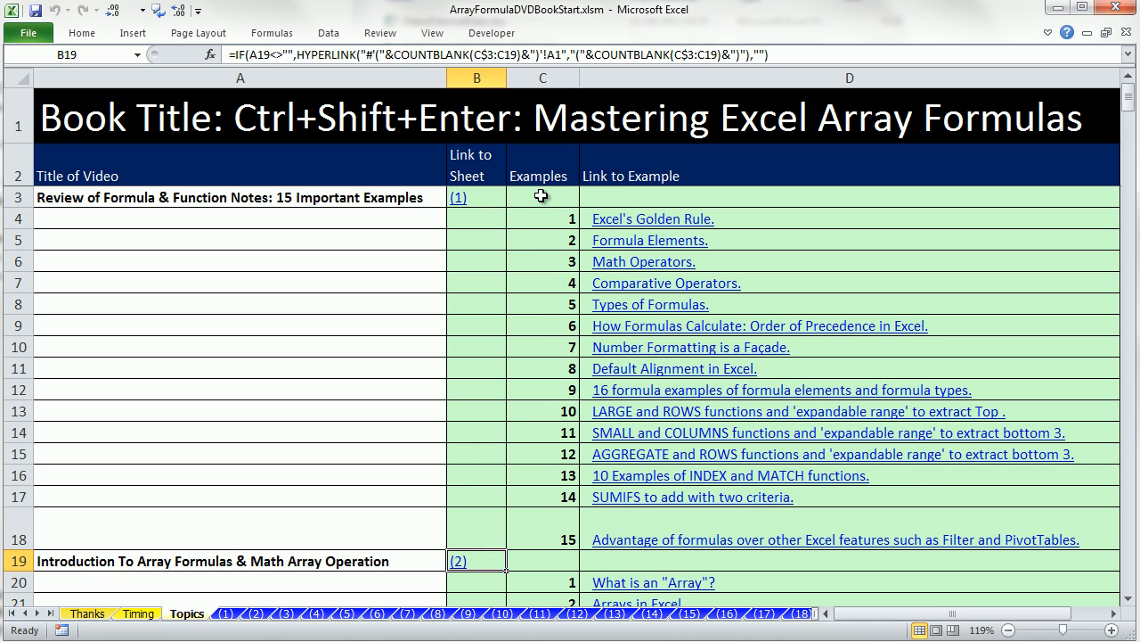
pyautogui.moveTo(1044, 569)
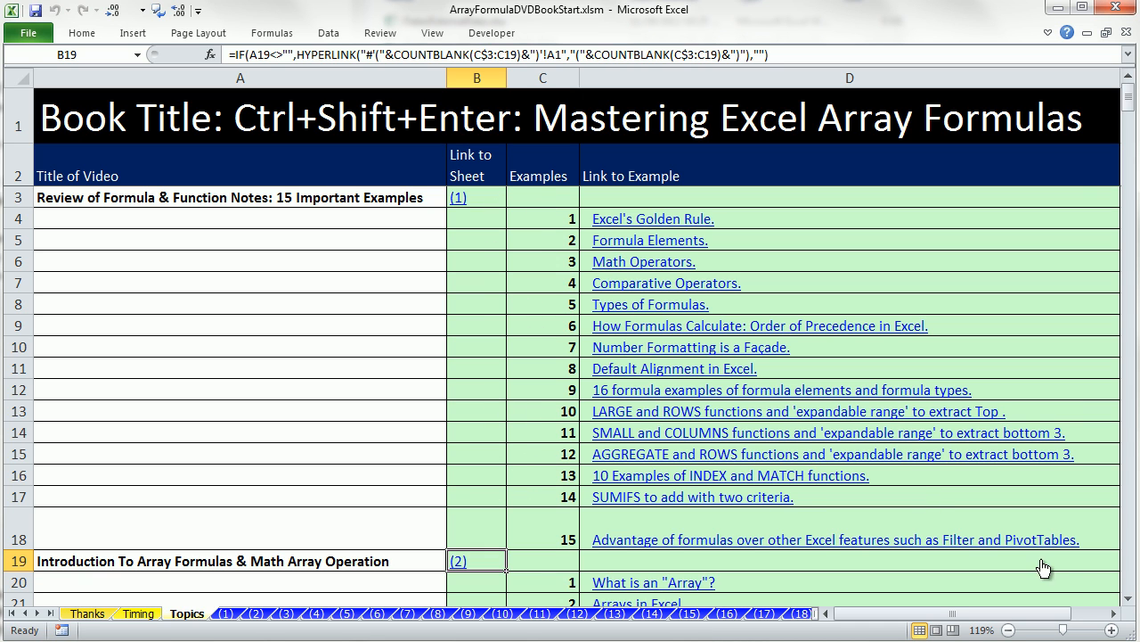
pyautogui.scroll(-3)
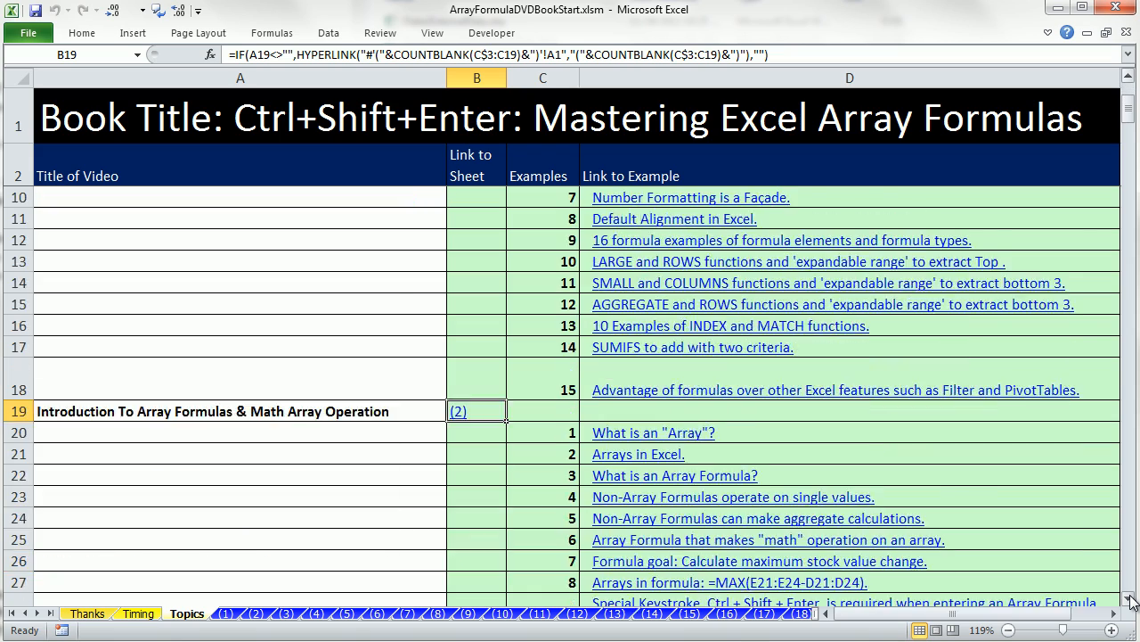
pyautogui.scroll(-3)
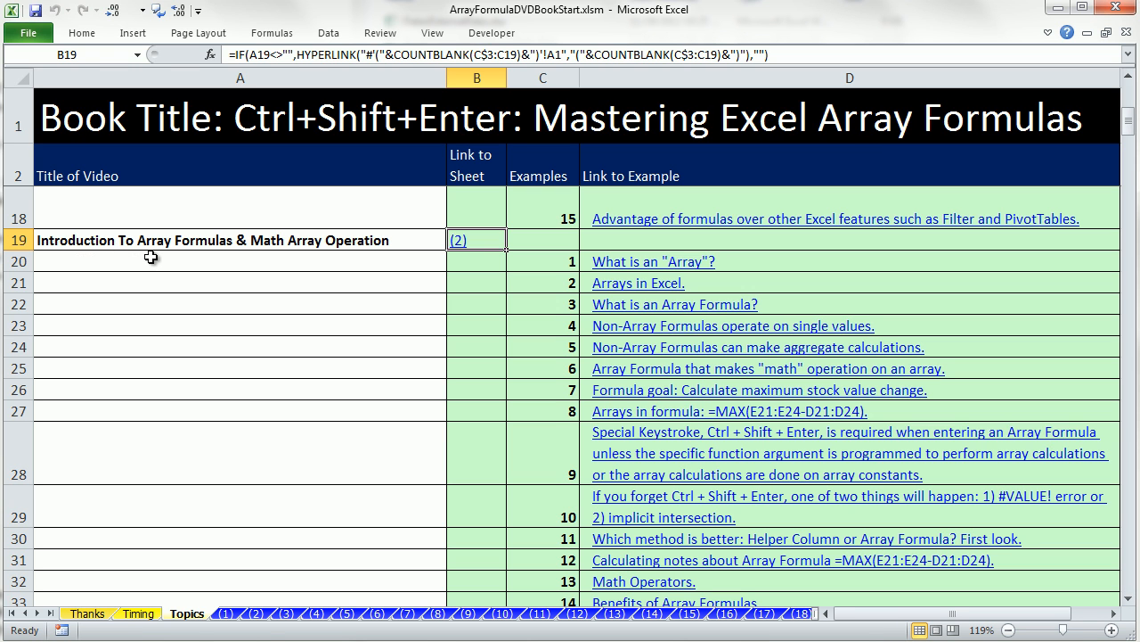
pyautogui.moveTo(275, 266)
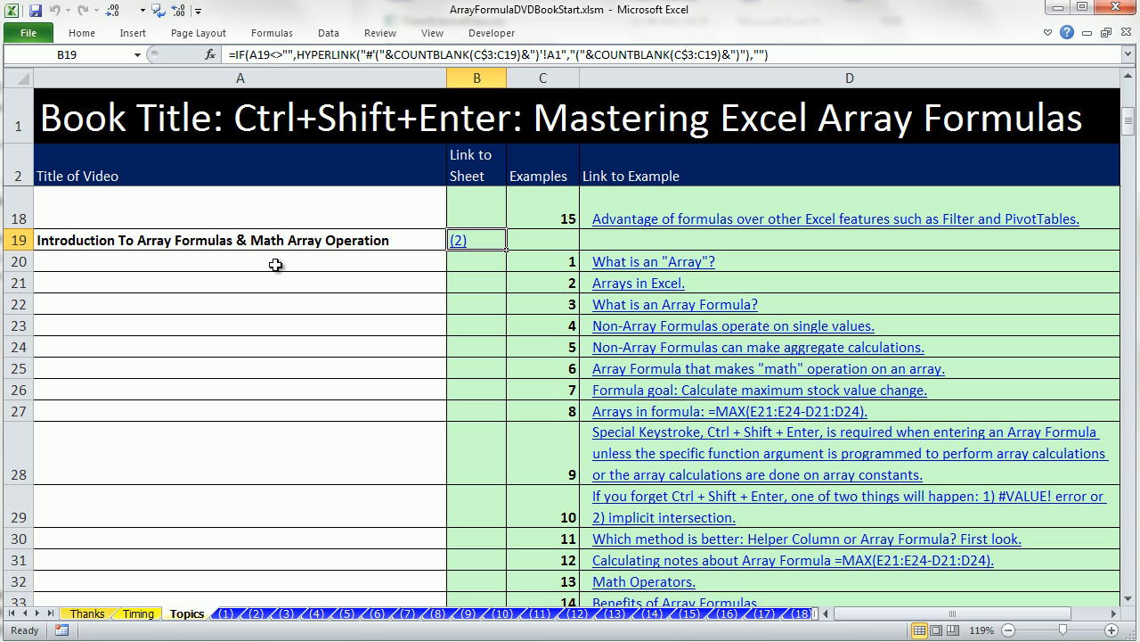
pyautogui.moveTo(419, 257)
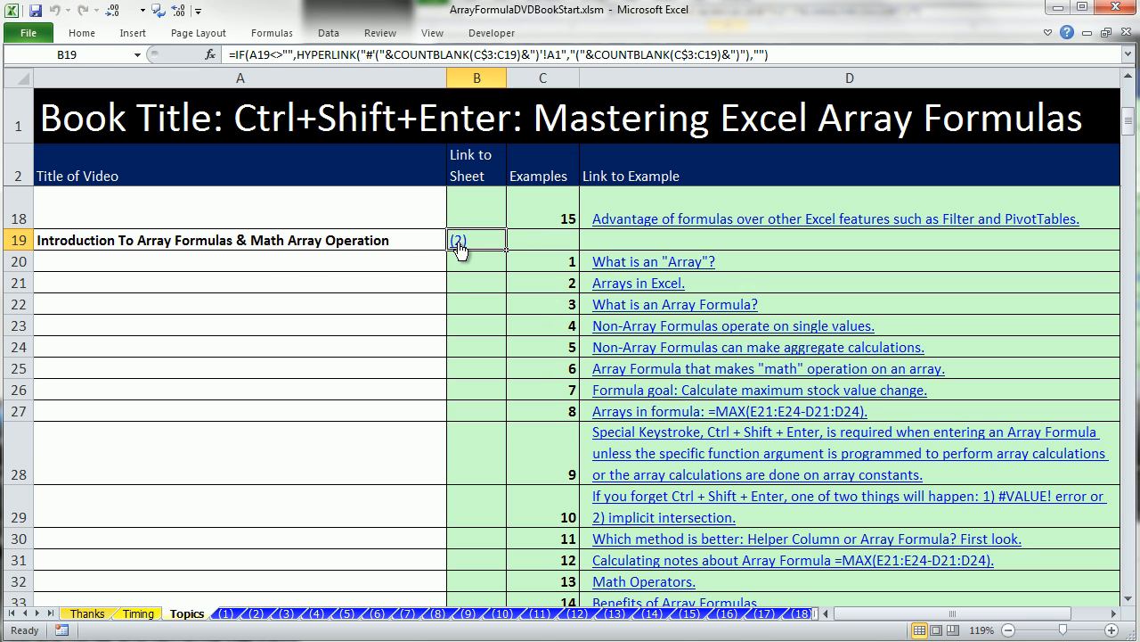
pyautogui.click(456, 241)
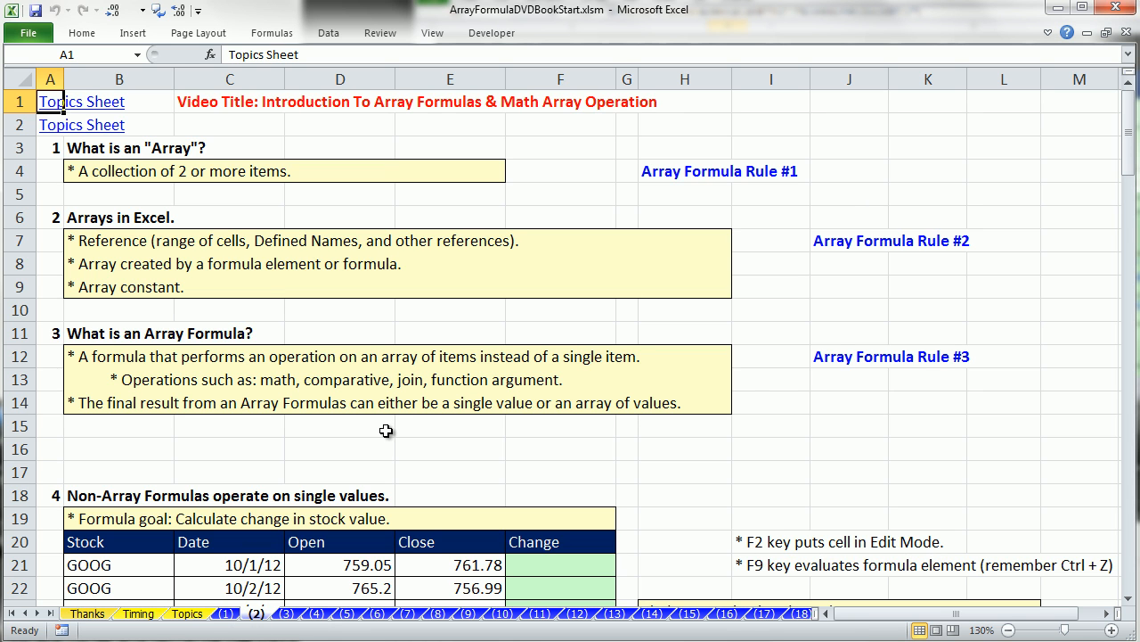
pyautogui.moveTo(636, 198)
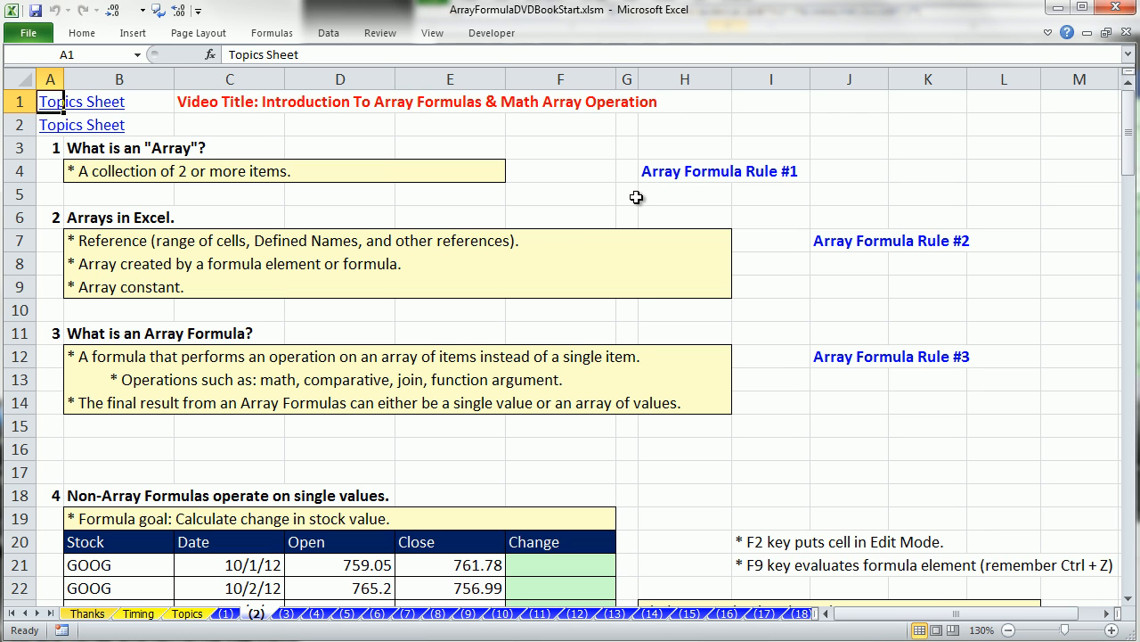
pyautogui.moveTo(817, 267)
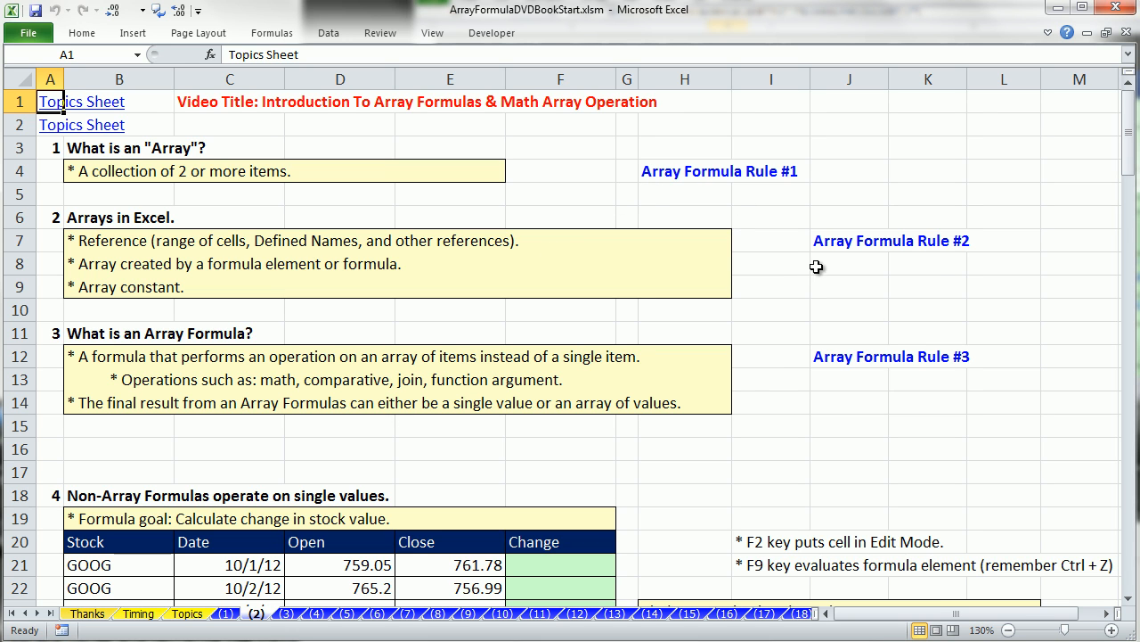
pyautogui.moveTo(962, 382)
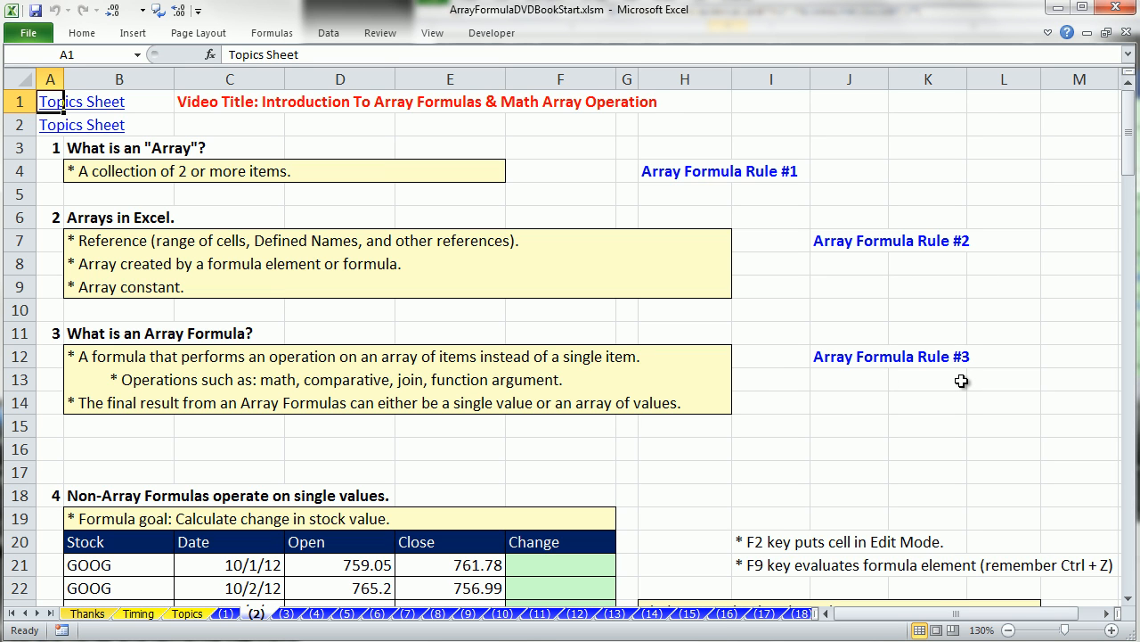
pyautogui.moveTo(774, 556)
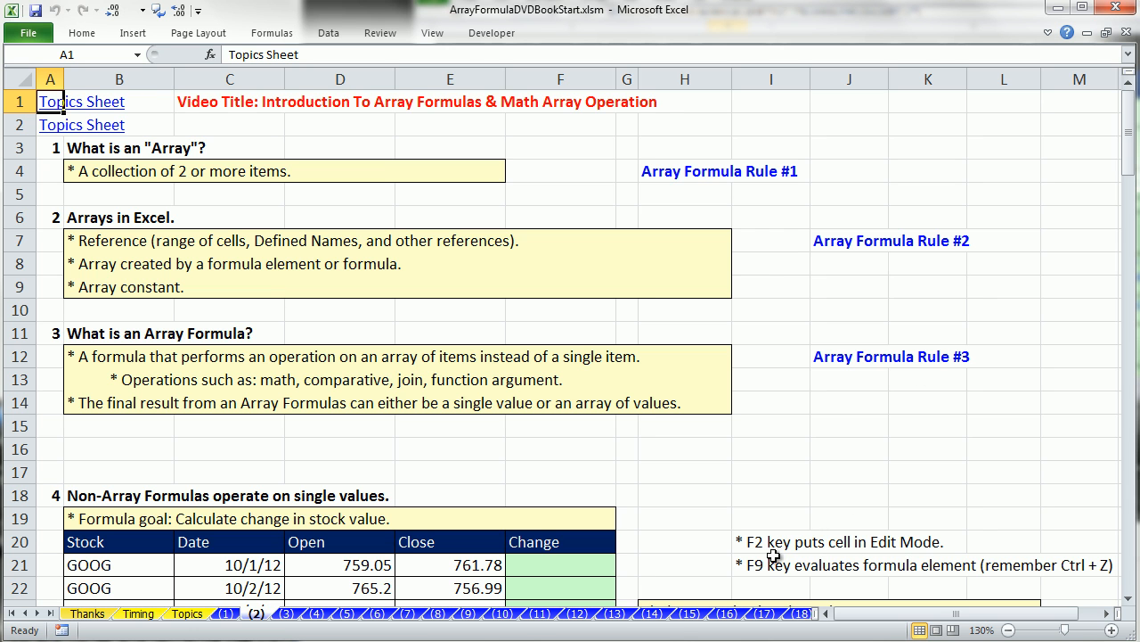
pyautogui.moveTo(774, 556)
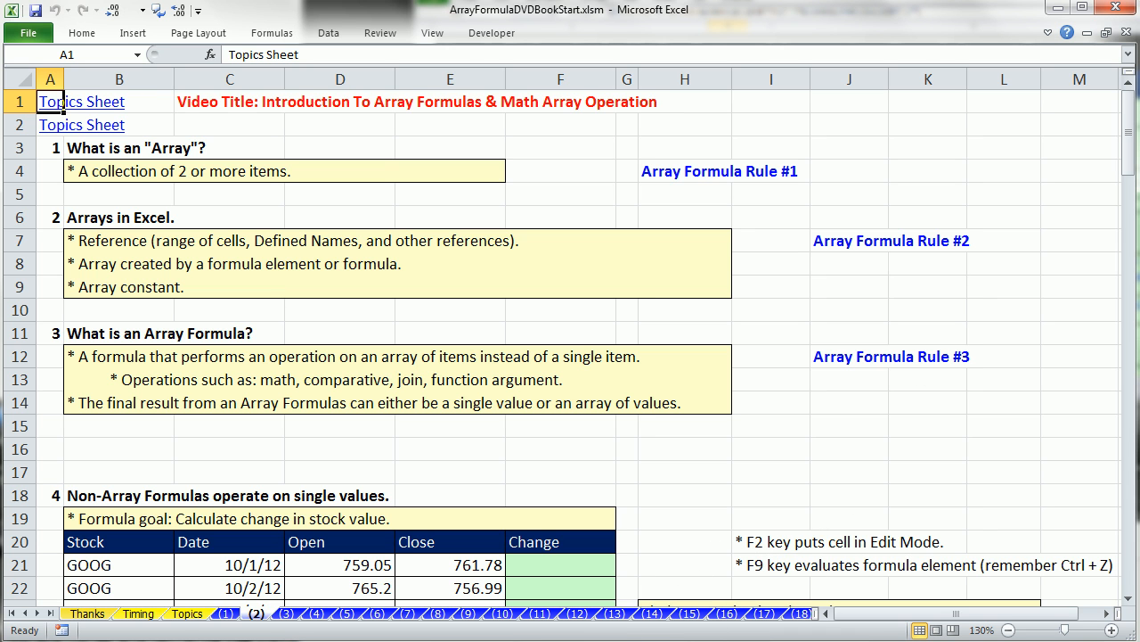
# - Switch to sheet (15), General Rules For Array Formulas, and scroll to Rule #3
pyautogui.click(688, 613)
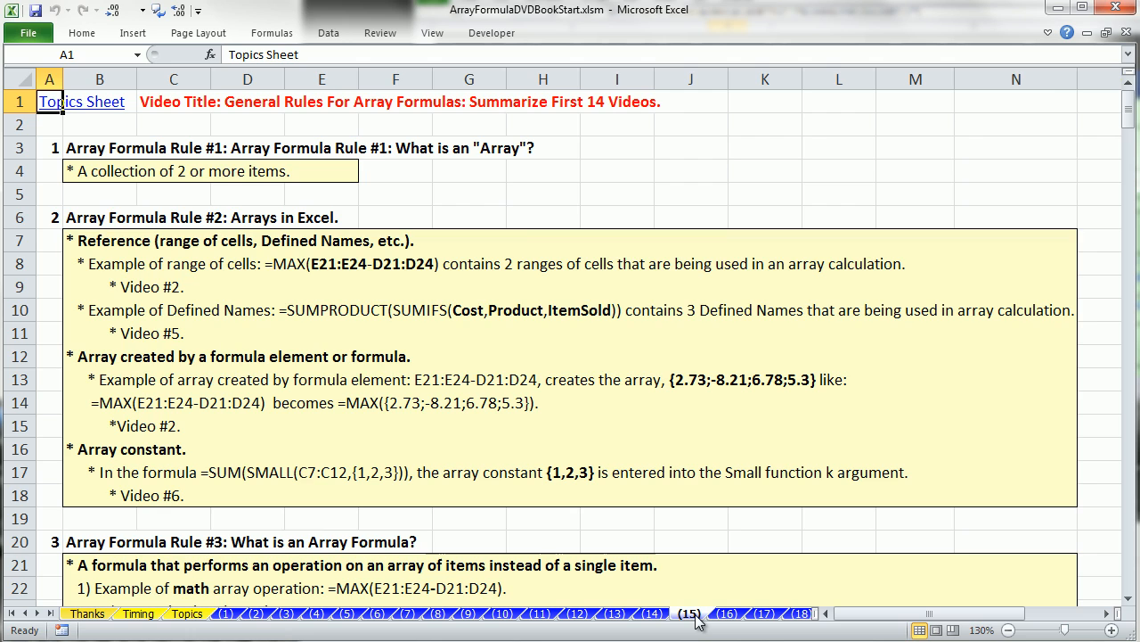
pyautogui.scroll(-3)
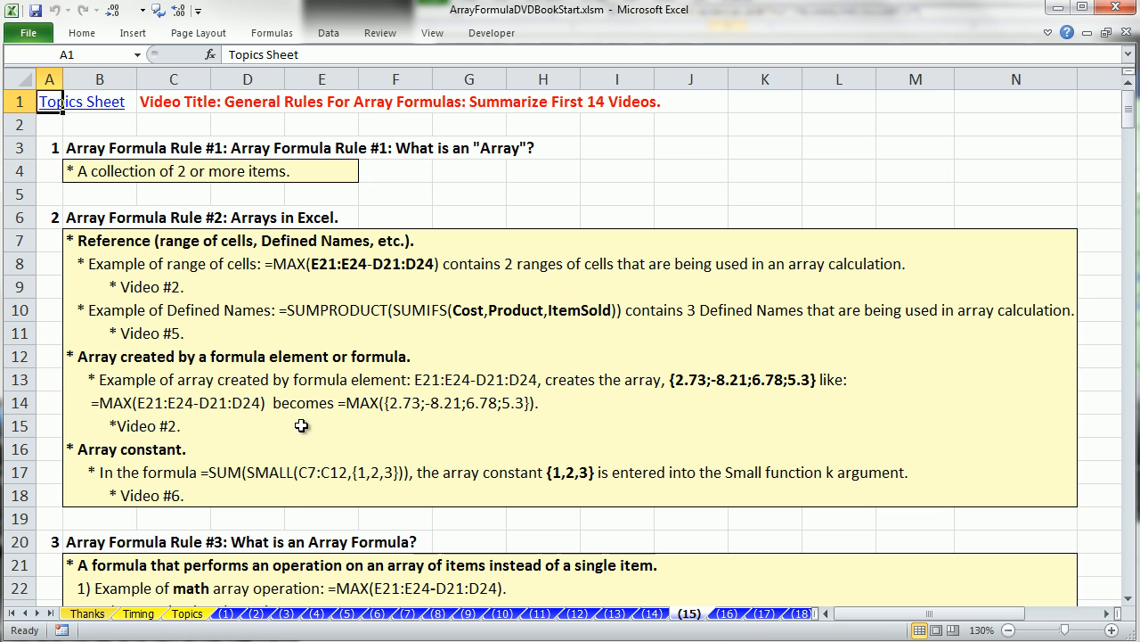
pyautogui.moveTo(228, 287)
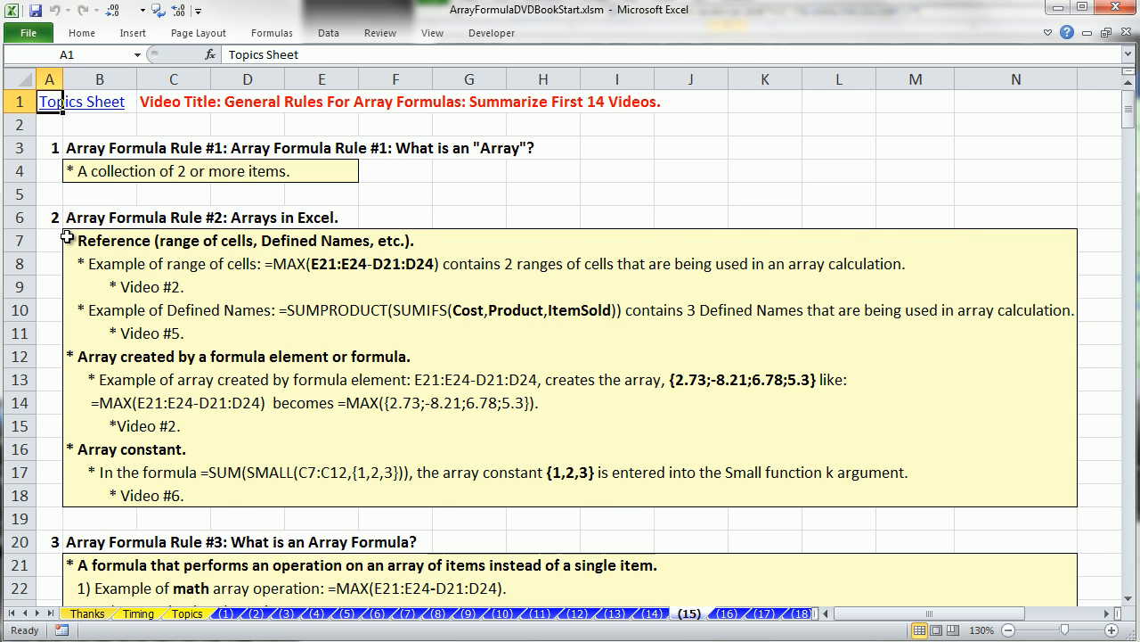
pyautogui.scroll(-3)
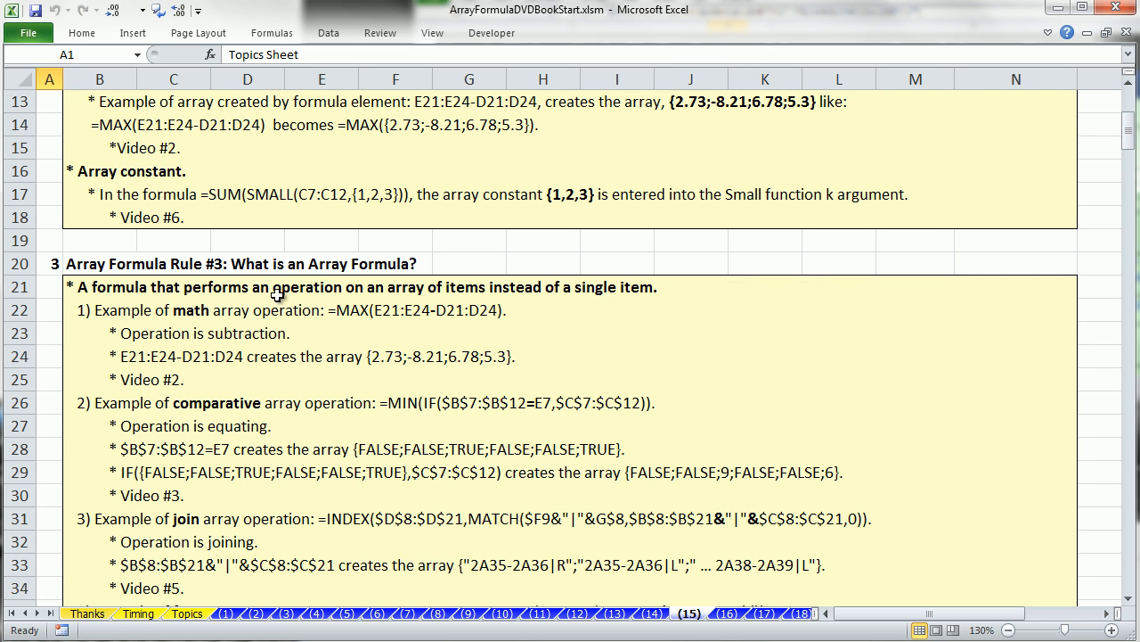
pyautogui.moveTo(285, 520)
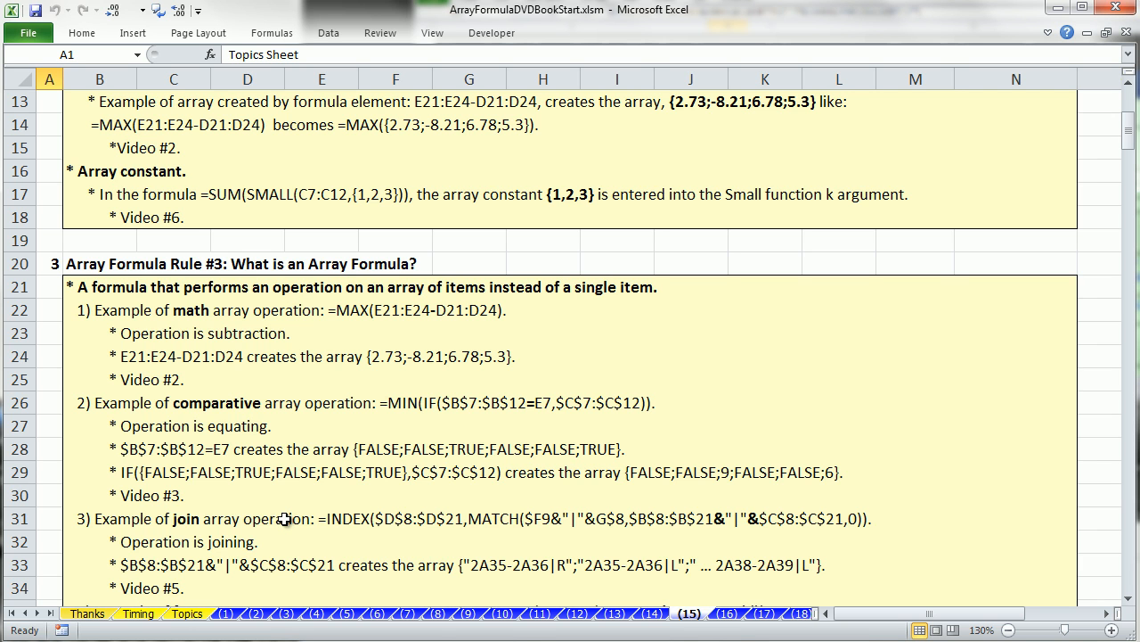
pyautogui.moveTo(264, 555)
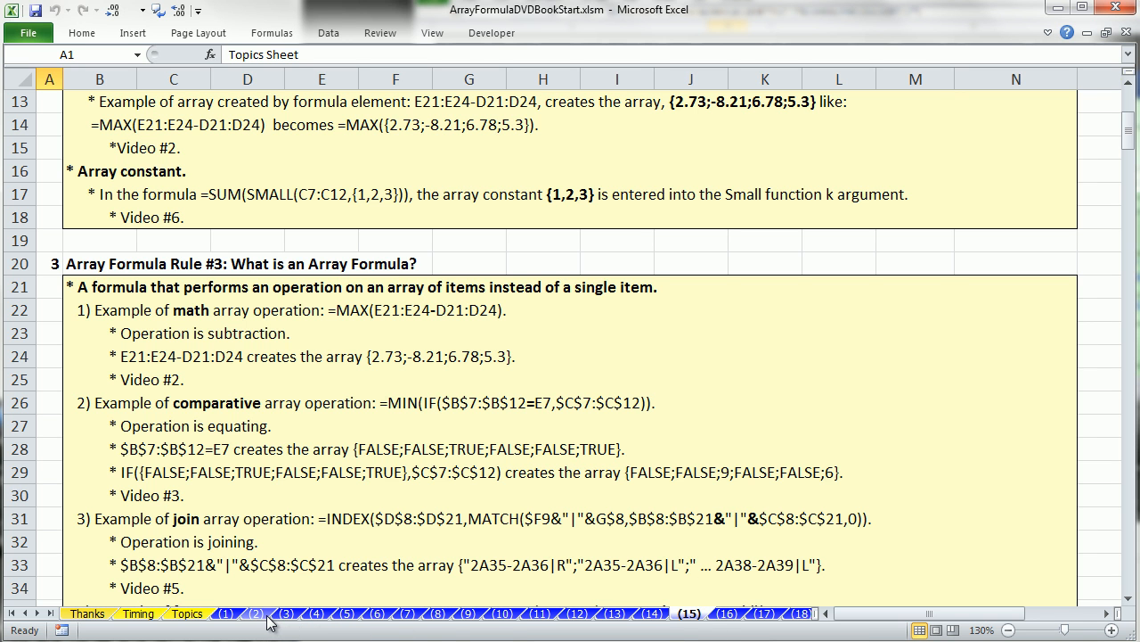
pyautogui.moveTo(264, 620)
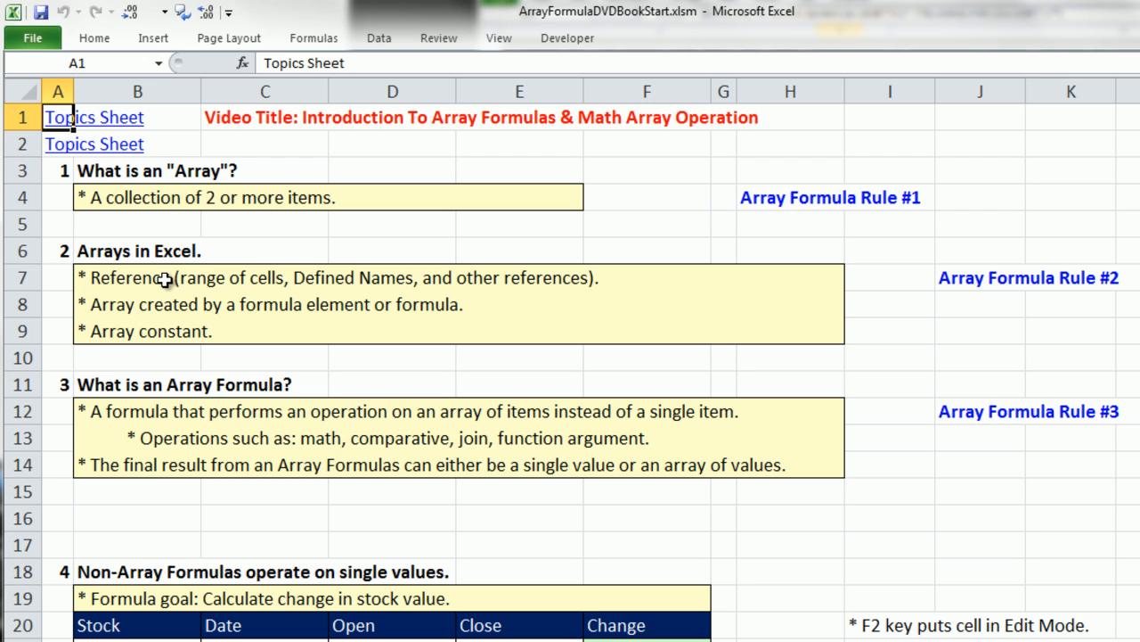
pyautogui.moveTo(175, 272)
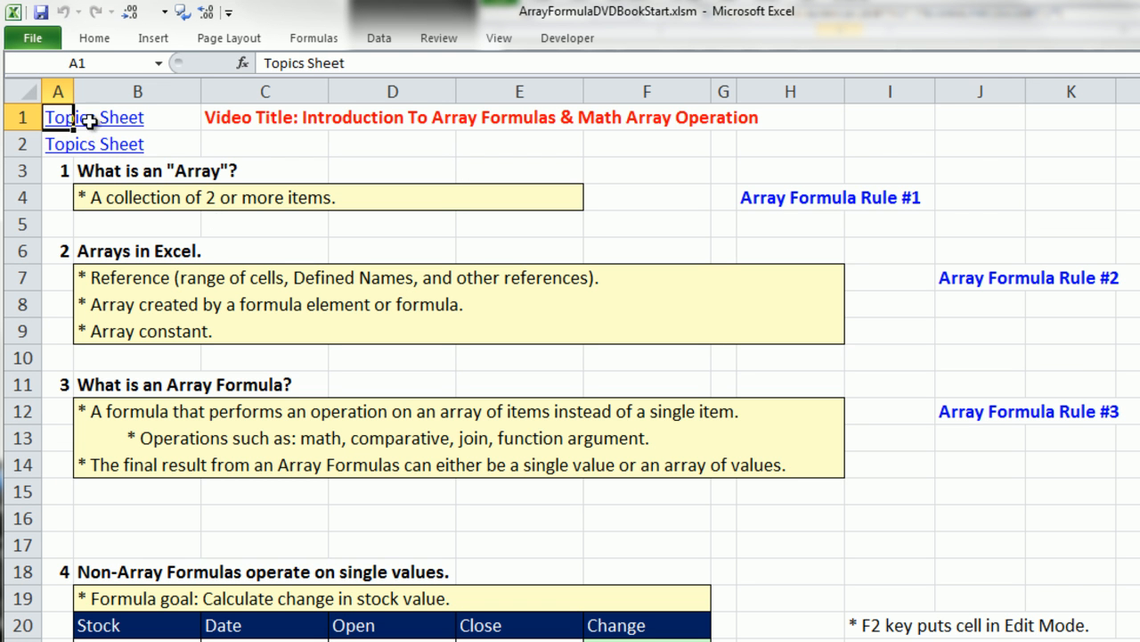
pyautogui.moveTo(221, 221)
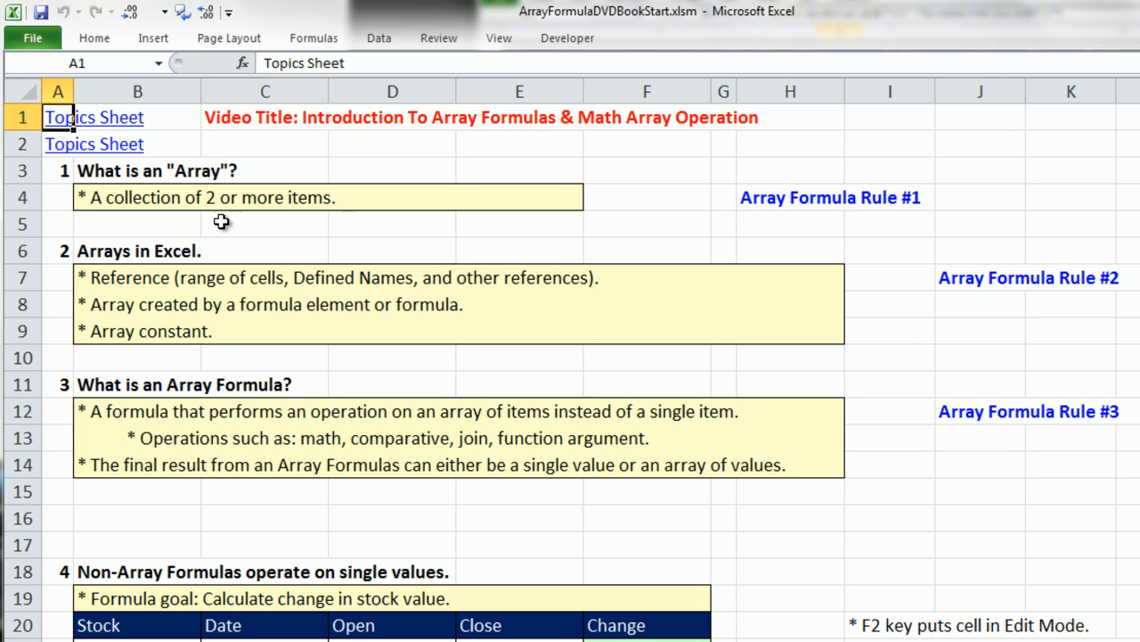
pyautogui.moveTo(388, 228)
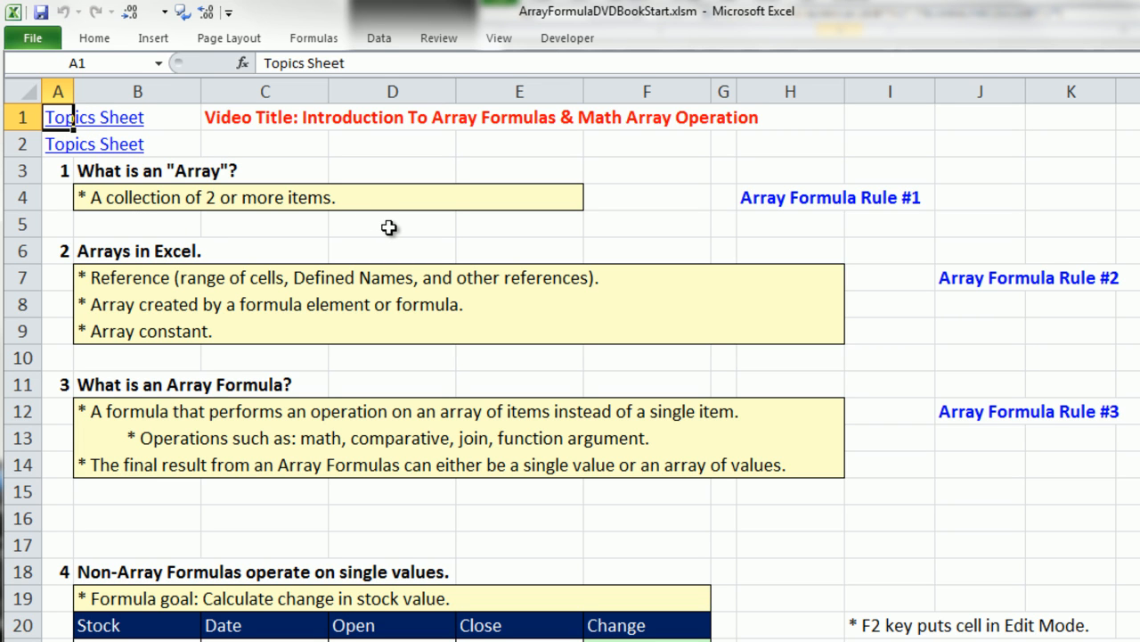
pyautogui.moveTo(117, 224)
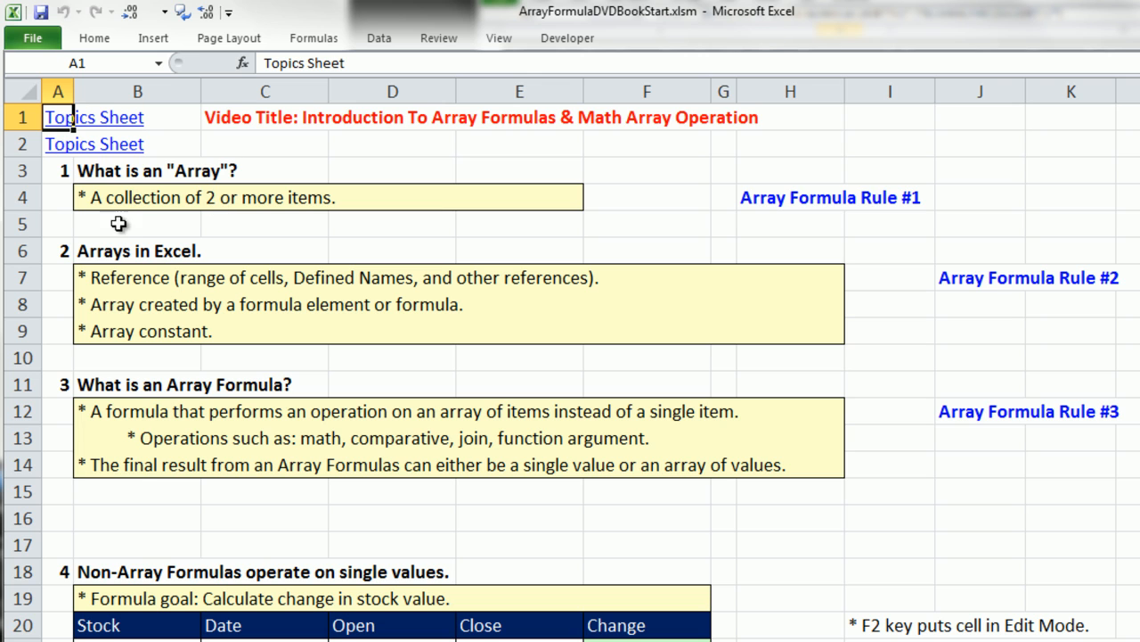
pyautogui.moveTo(114, 300)
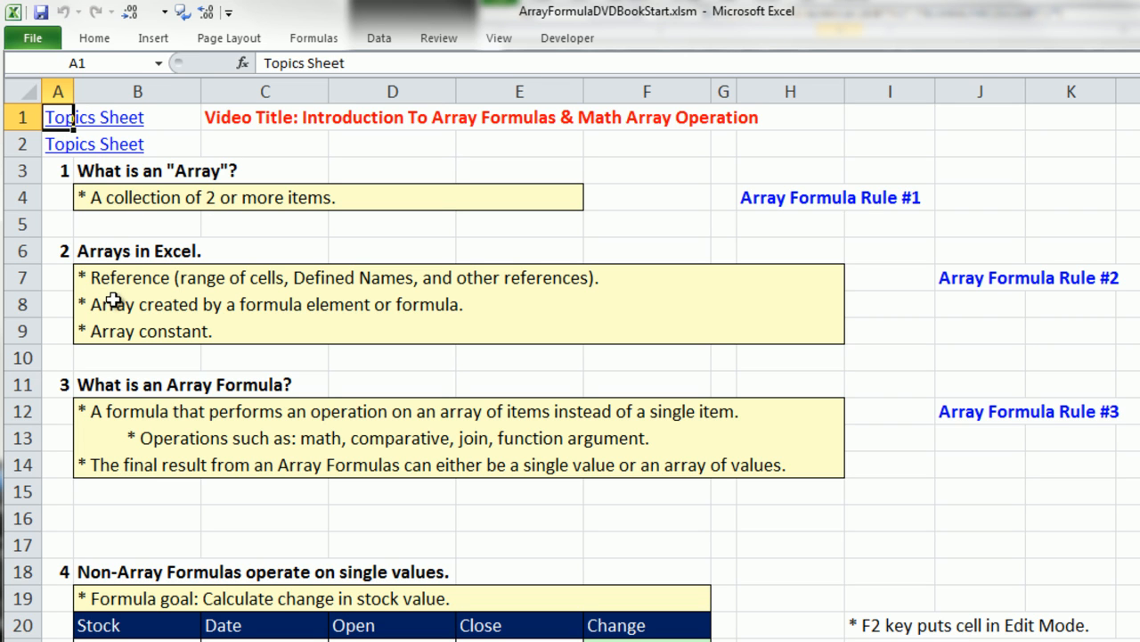
pyautogui.moveTo(118, 303)
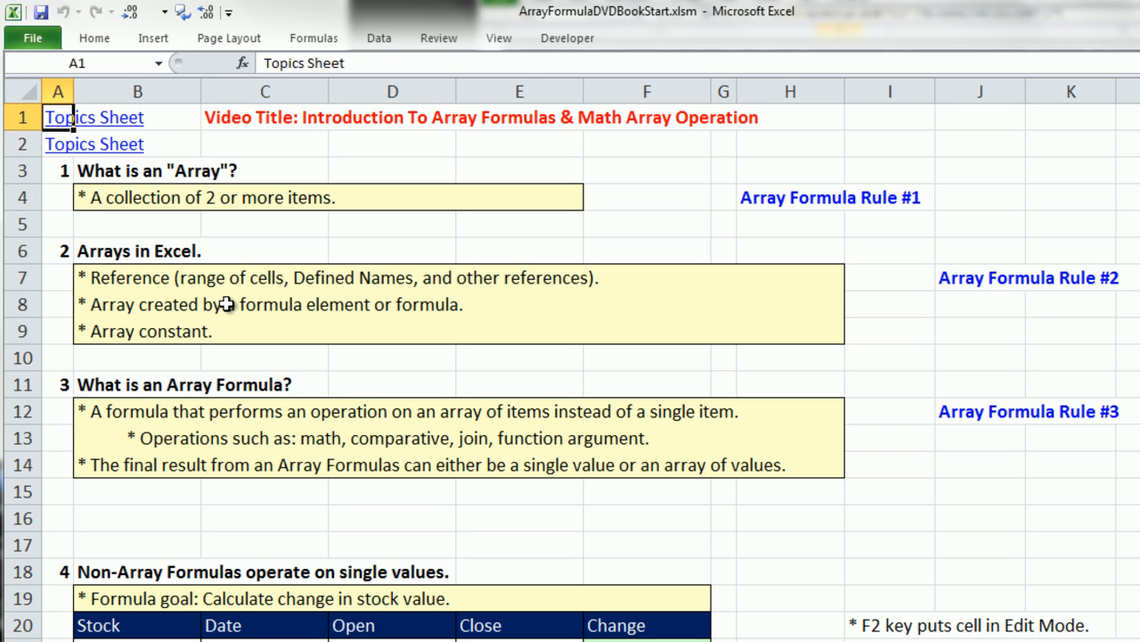
pyautogui.moveTo(520, 297)
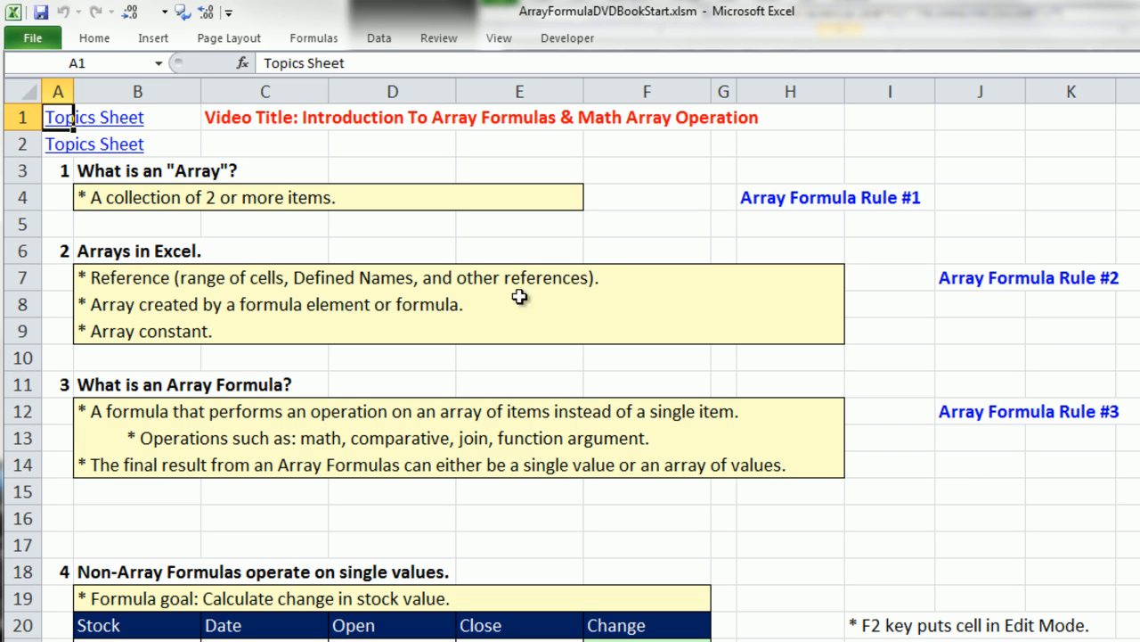
pyautogui.moveTo(610, 286)
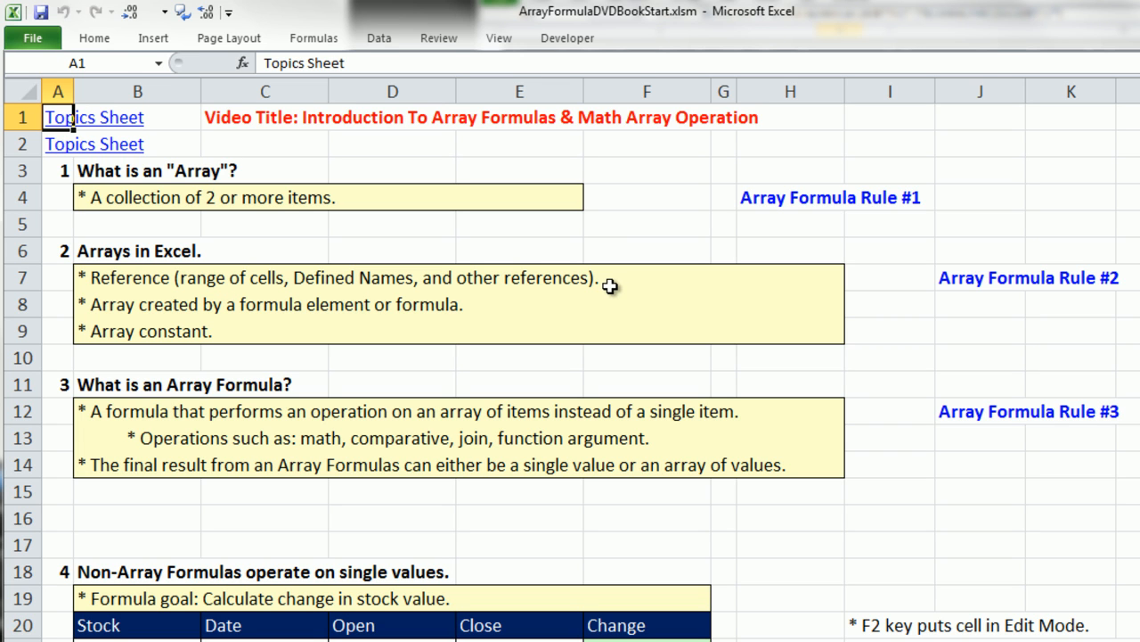
pyautogui.moveTo(414, 296)
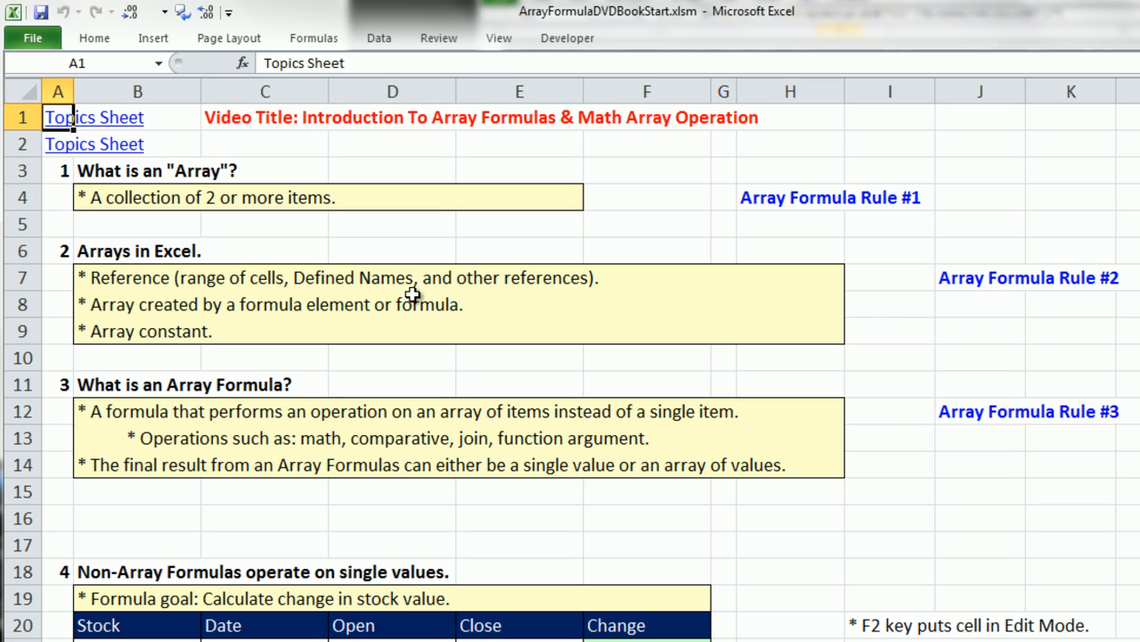
pyautogui.moveTo(153, 265)
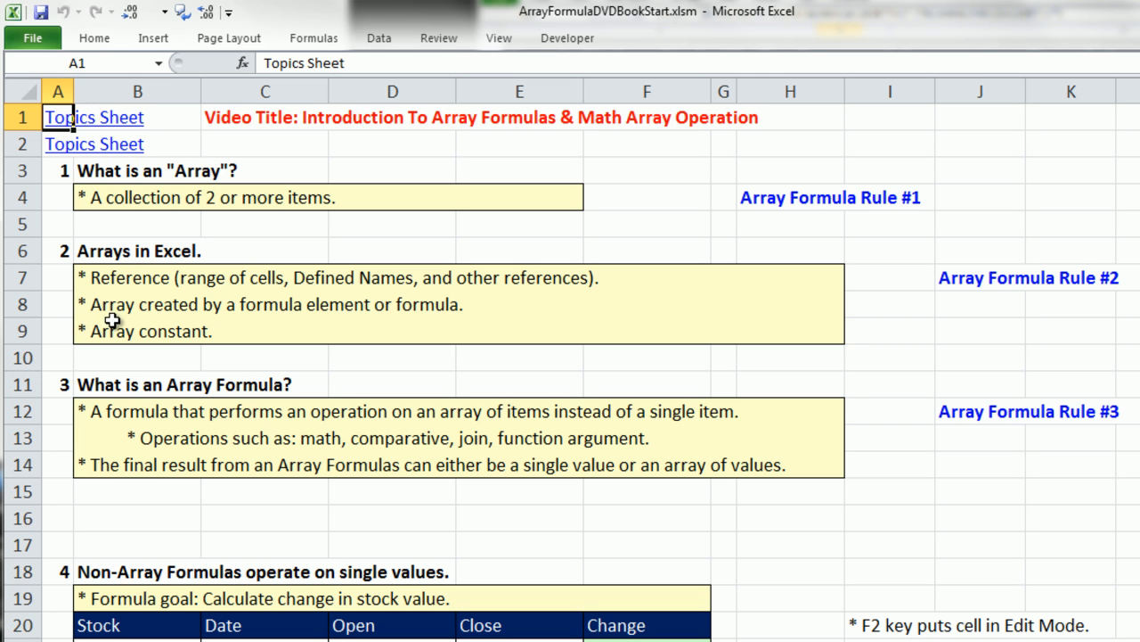
pyautogui.moveTo(118, 337)
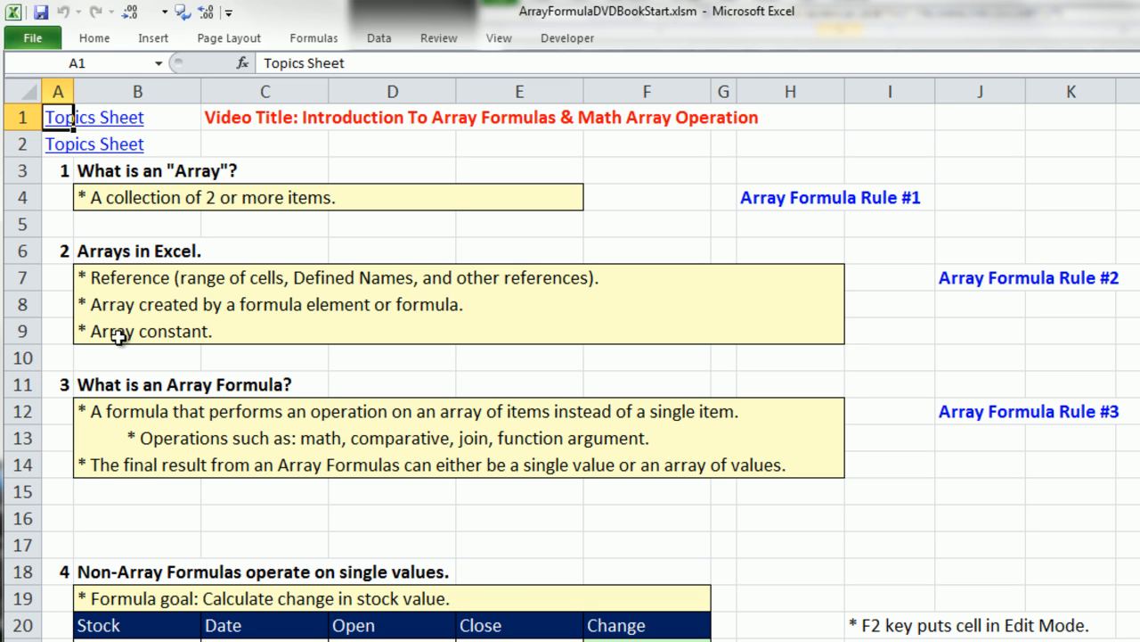
pyautogui.moveTo(292, 328)
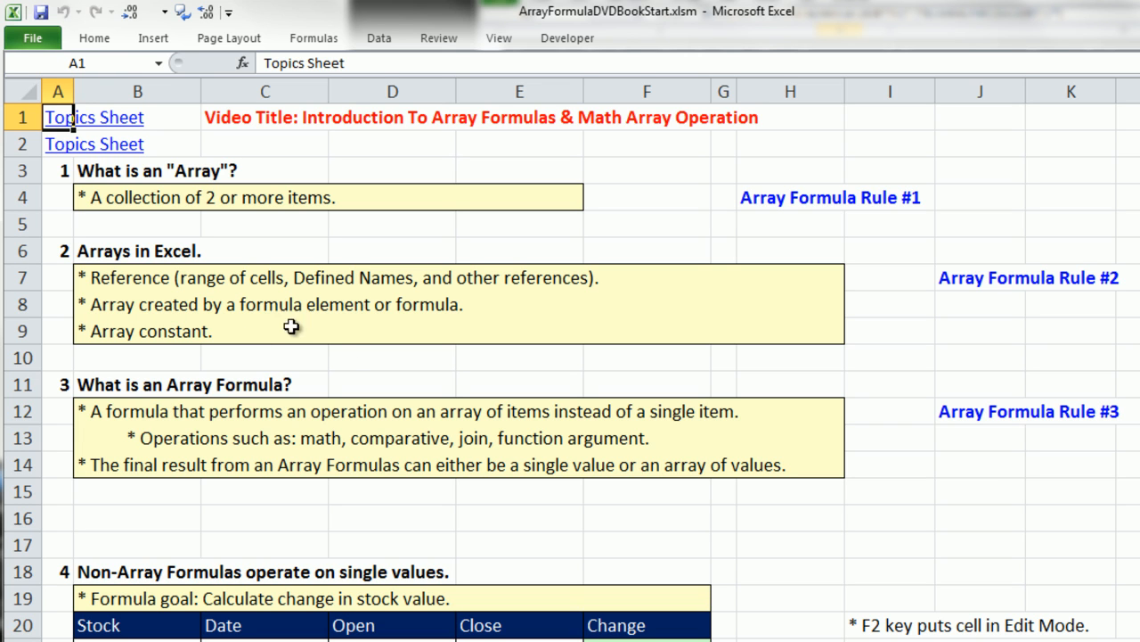
pyautogui.moveTo(360, 317)
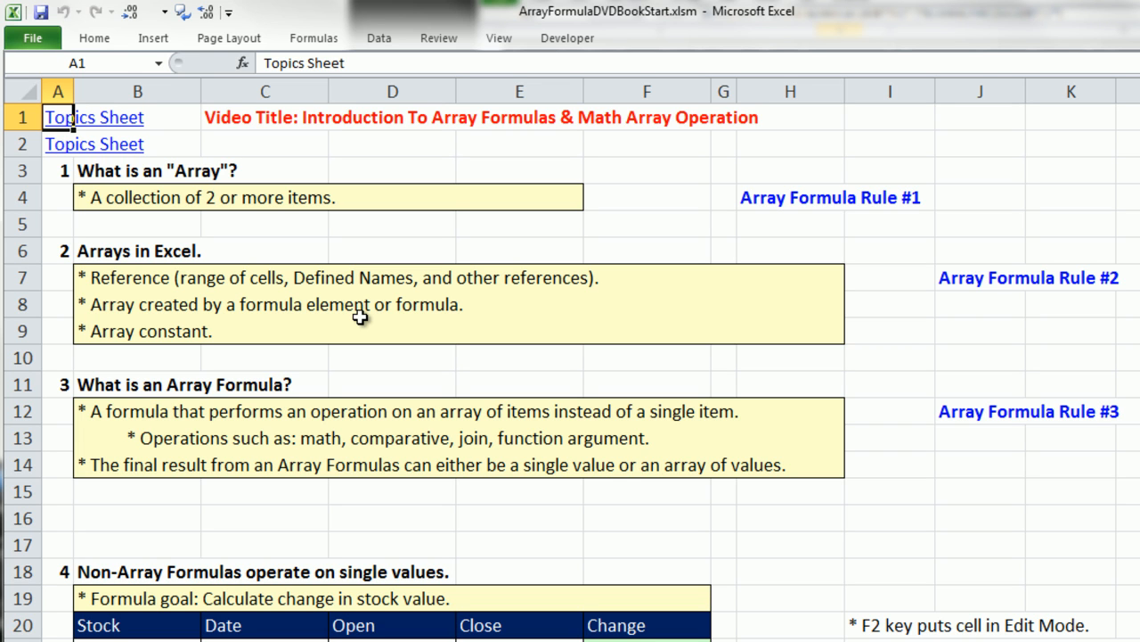
pyautogui.moveTo(350, 326)
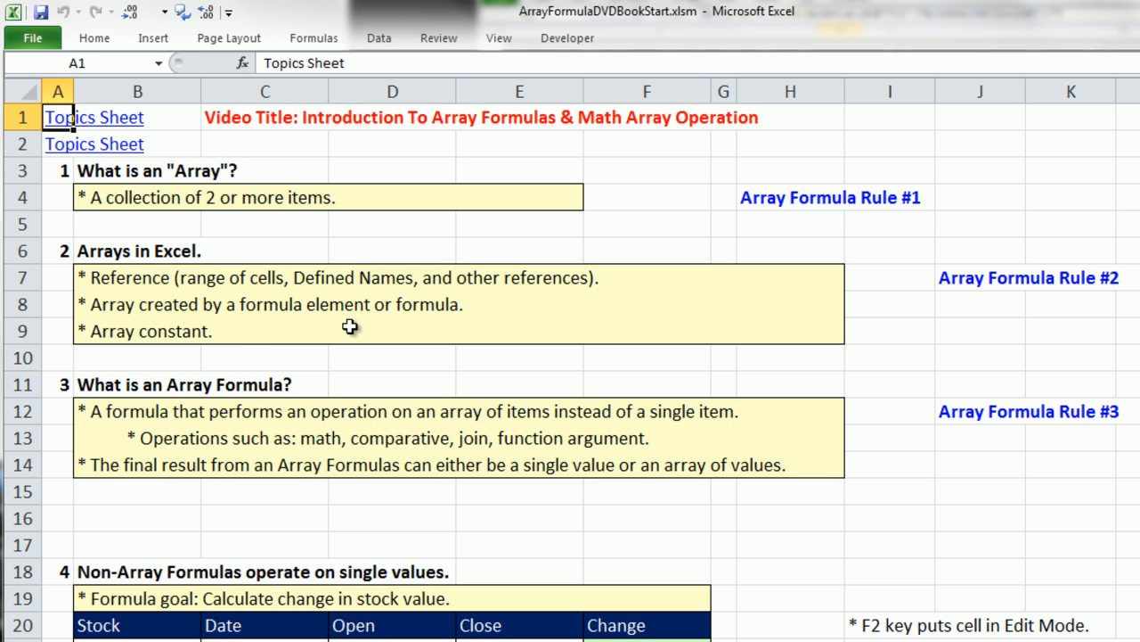
pyautogui.moveTo(470, 315)
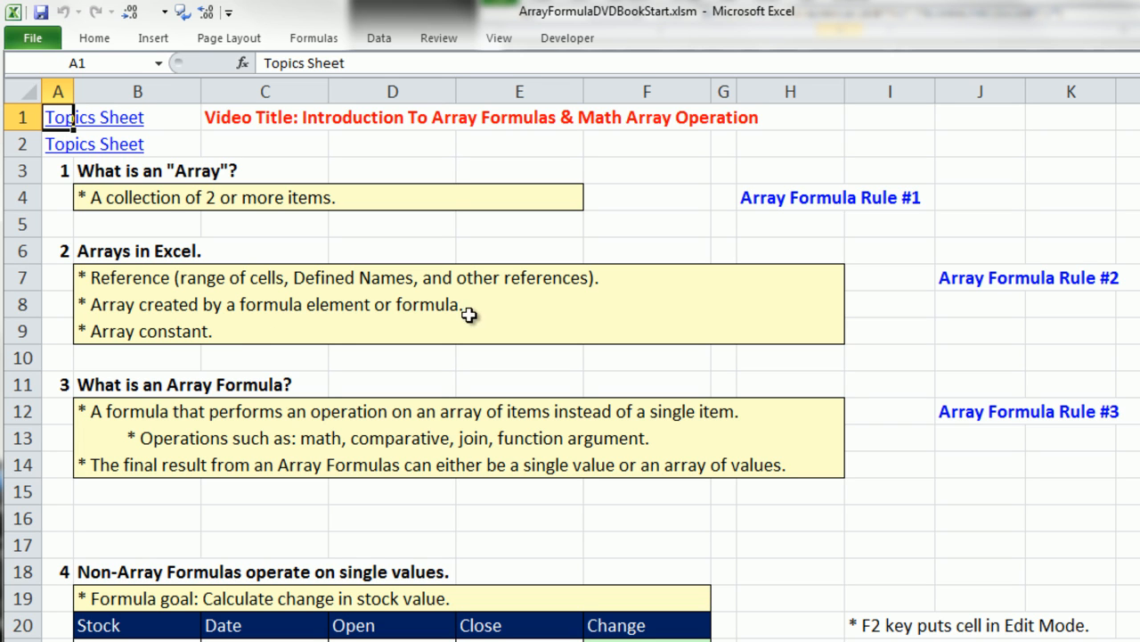
pyautogui.moveTo(114, 349)
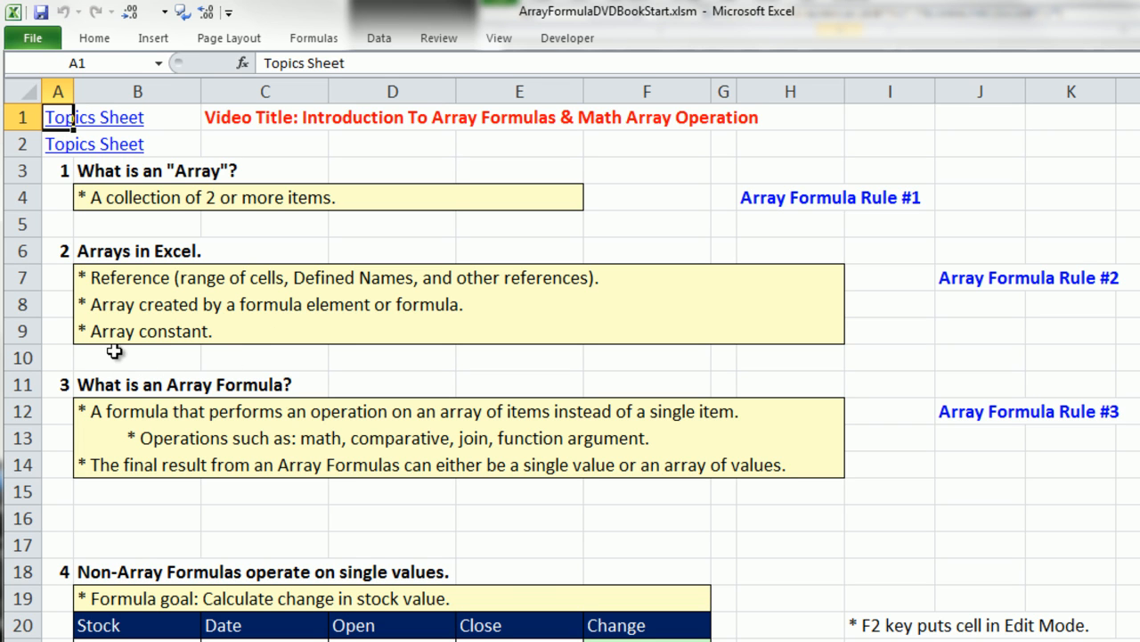
pyautogui.moveTo(160, 357)
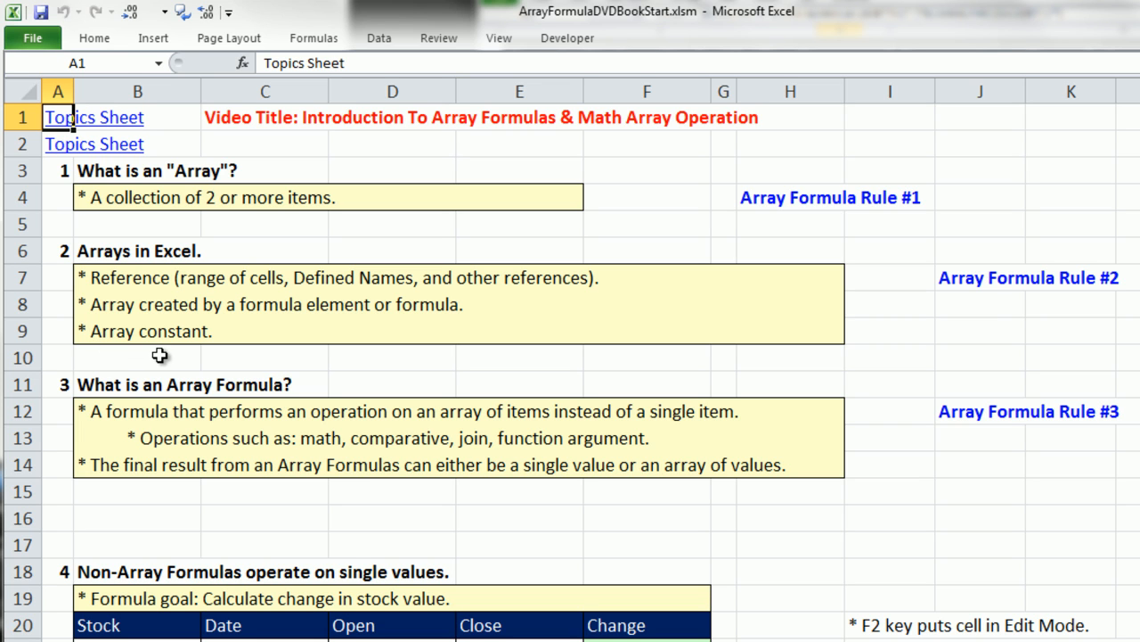
pyautogui.moveTo(167, 350)
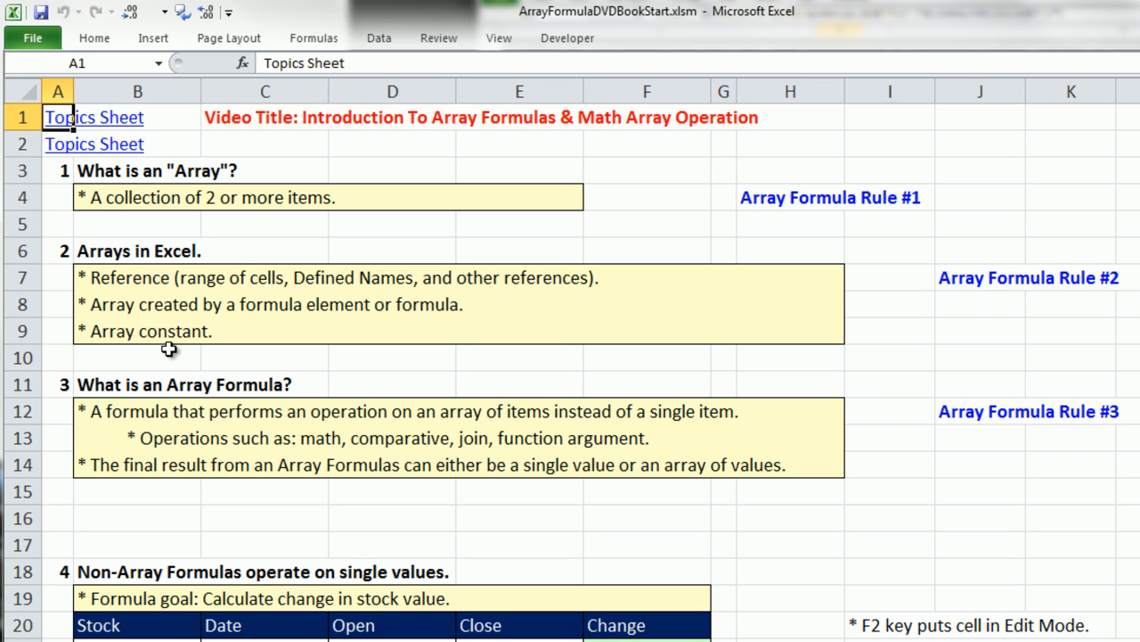
pyautogui.moveTo(902, 499)
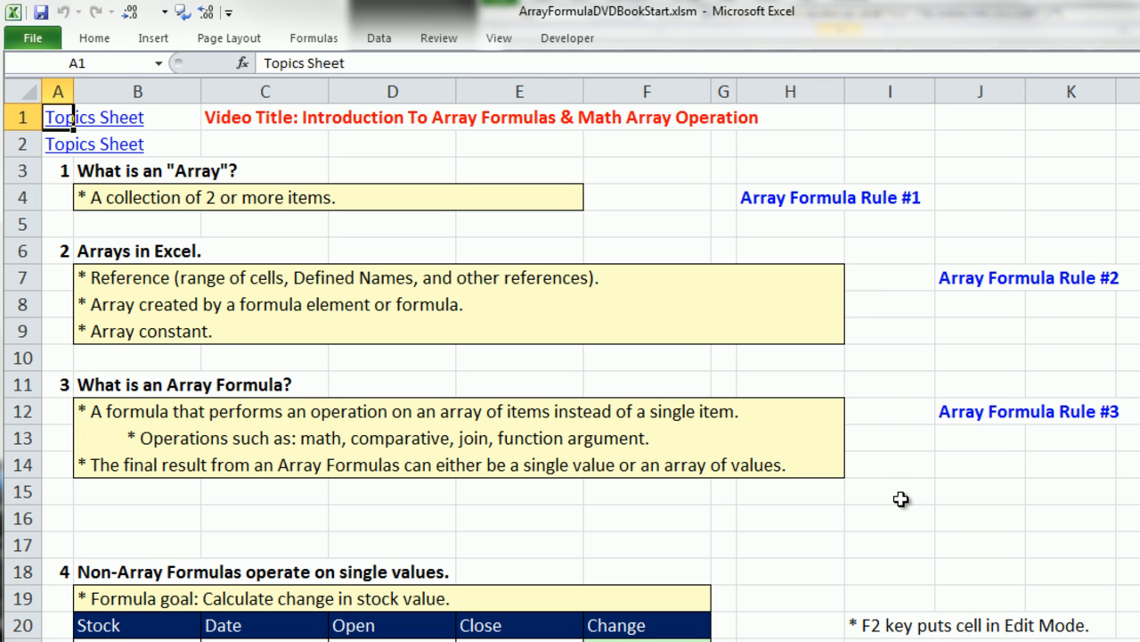
pyautogui.moveTo(216, 360)
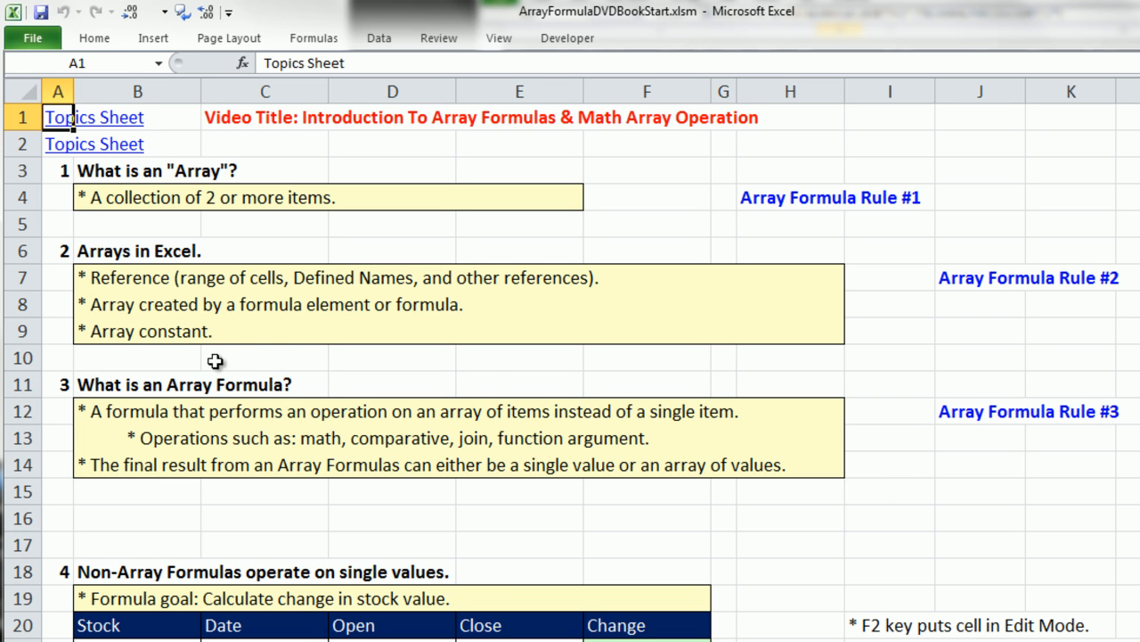
pyautogui.moveTo(243, 374)
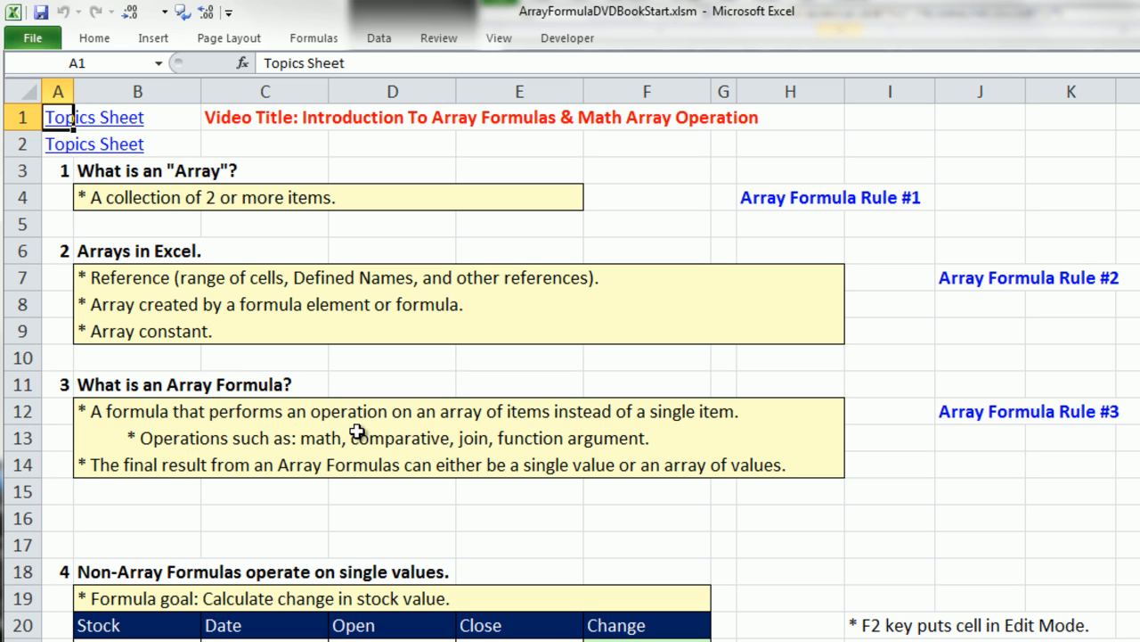
pyautogui.moveTo(534, 437)
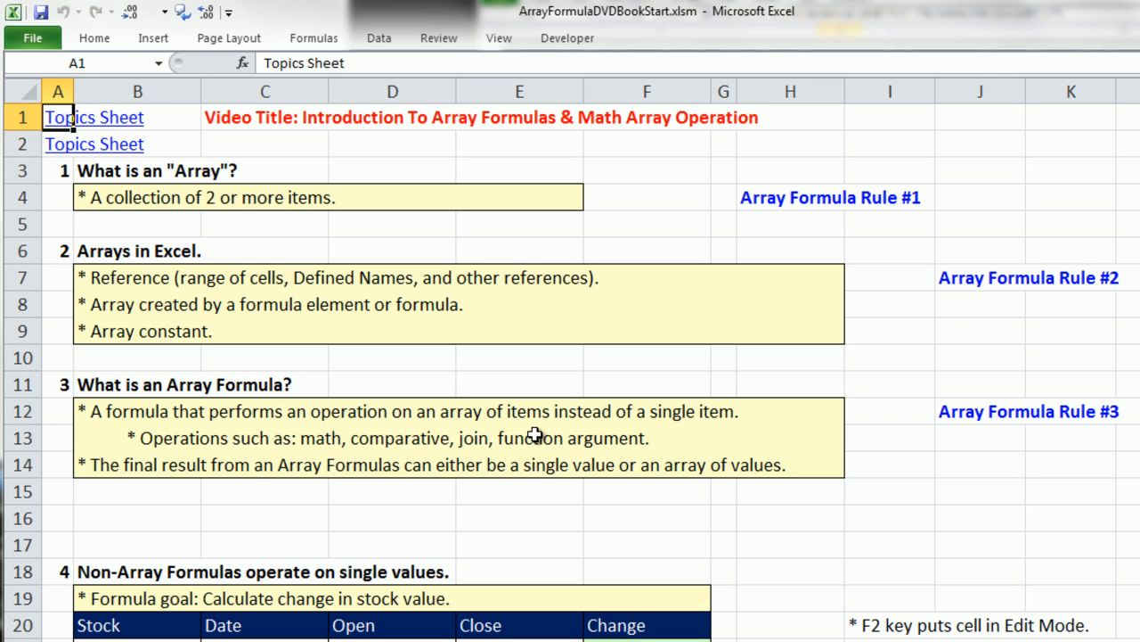
pyautogui.moveTo(755, 424)
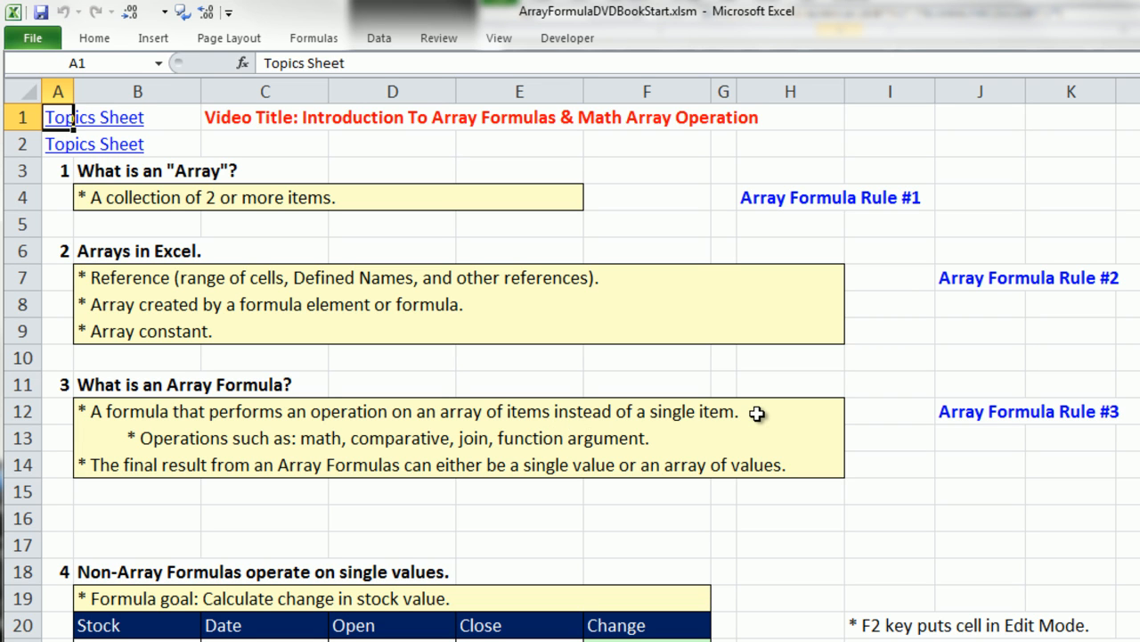
pyautogui.moveTo(752, 410)
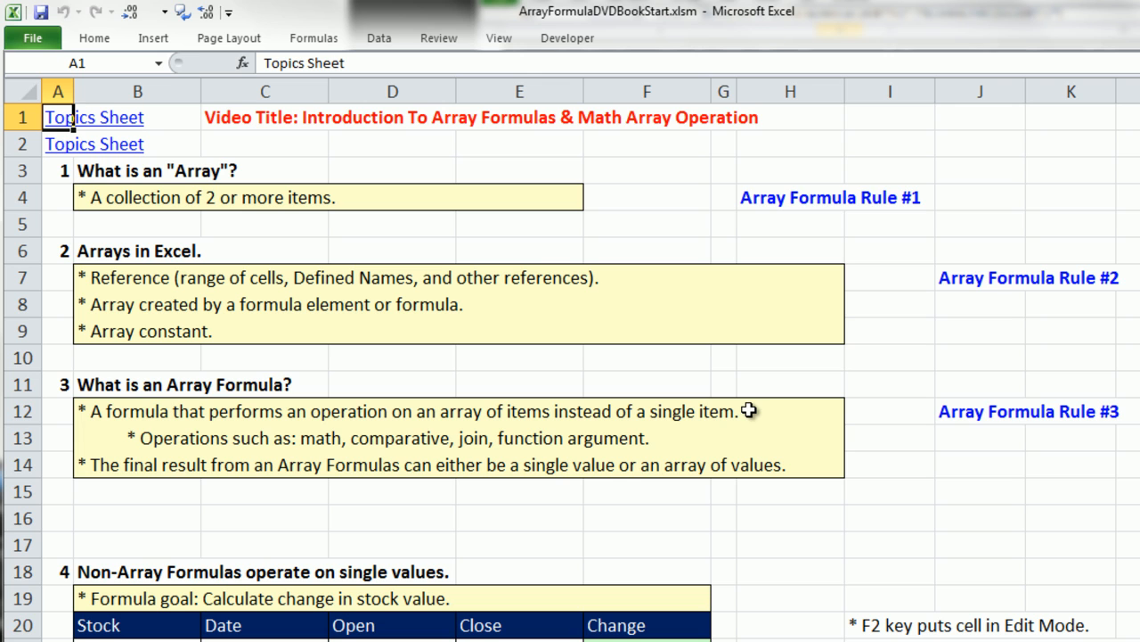
pyautogui.moveTo(353, 406)
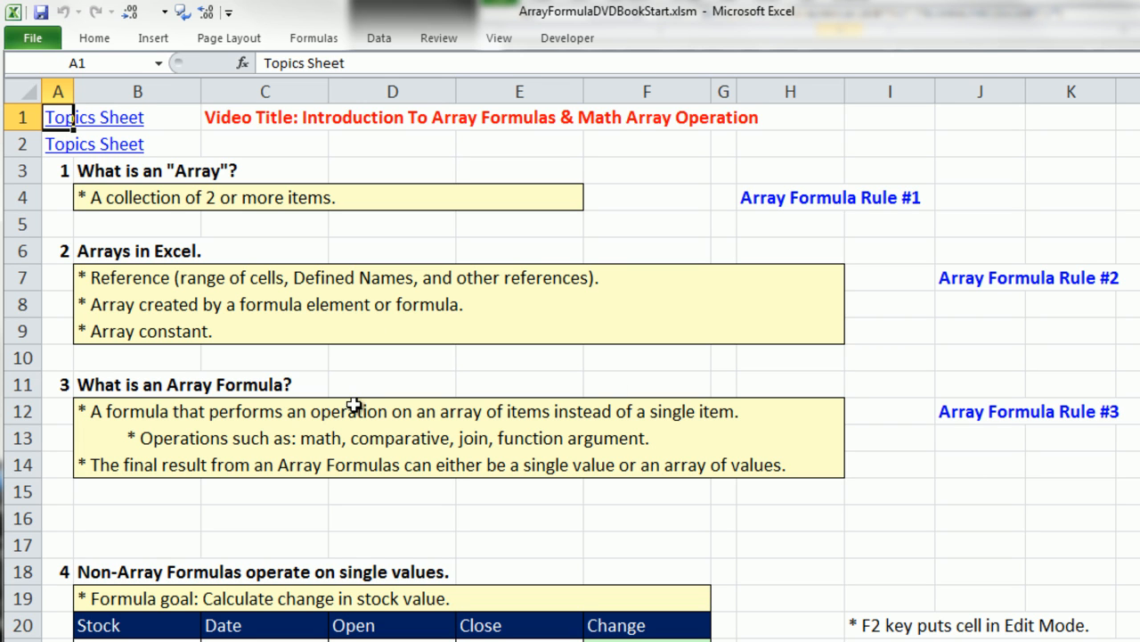
pyautogui.moveTo(401, 369)
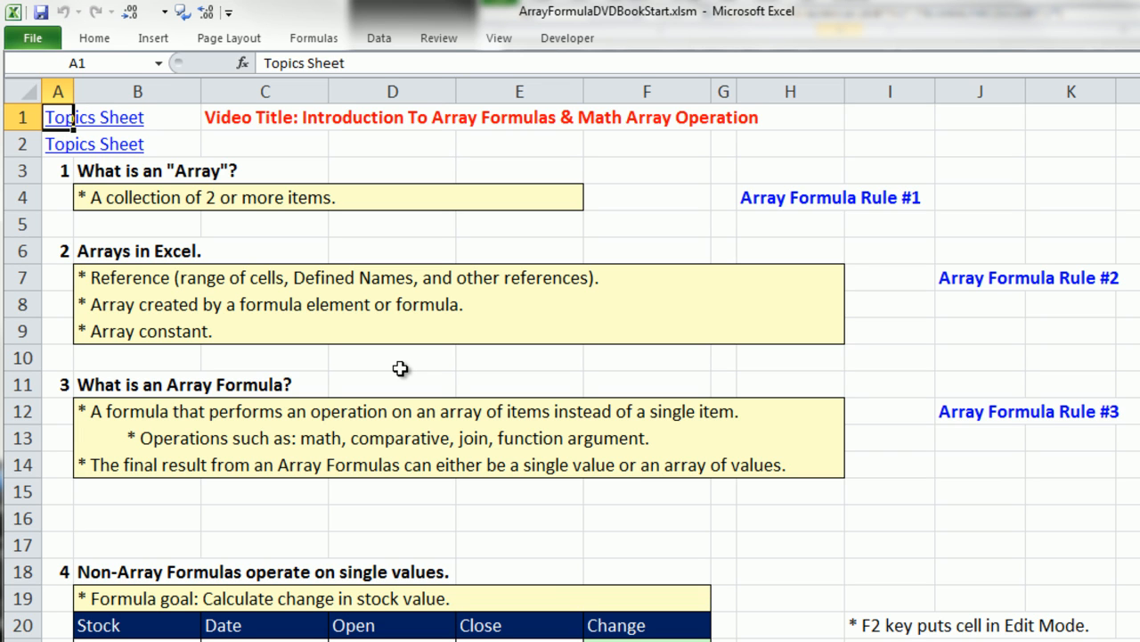
pyautogui.moveTo(178, 456)
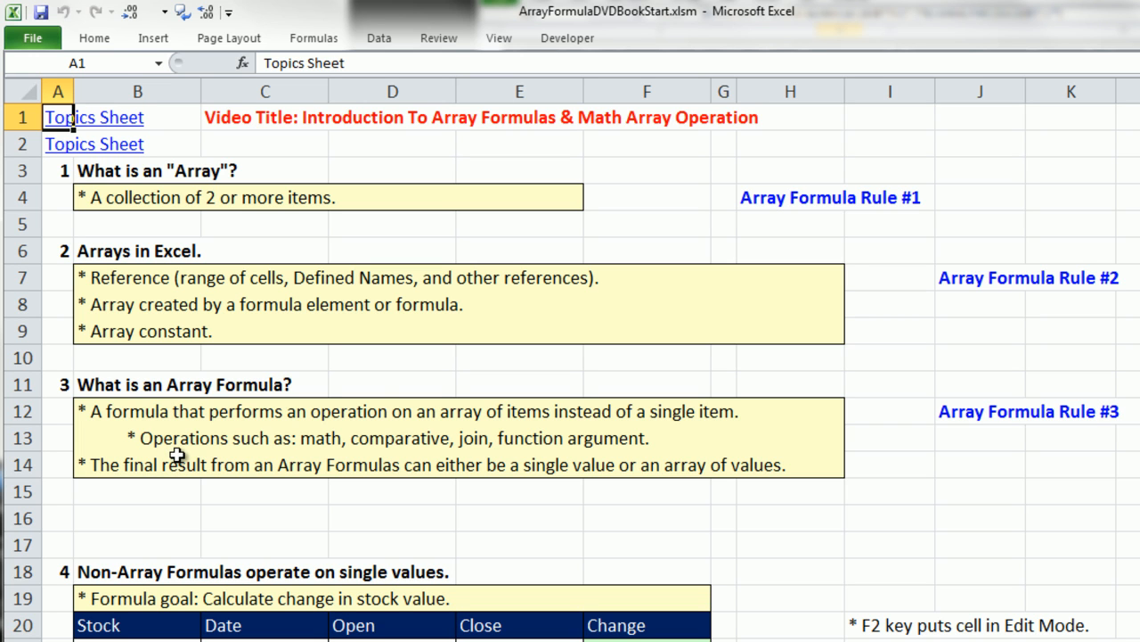
pyautogui.moveTo(367, 463)
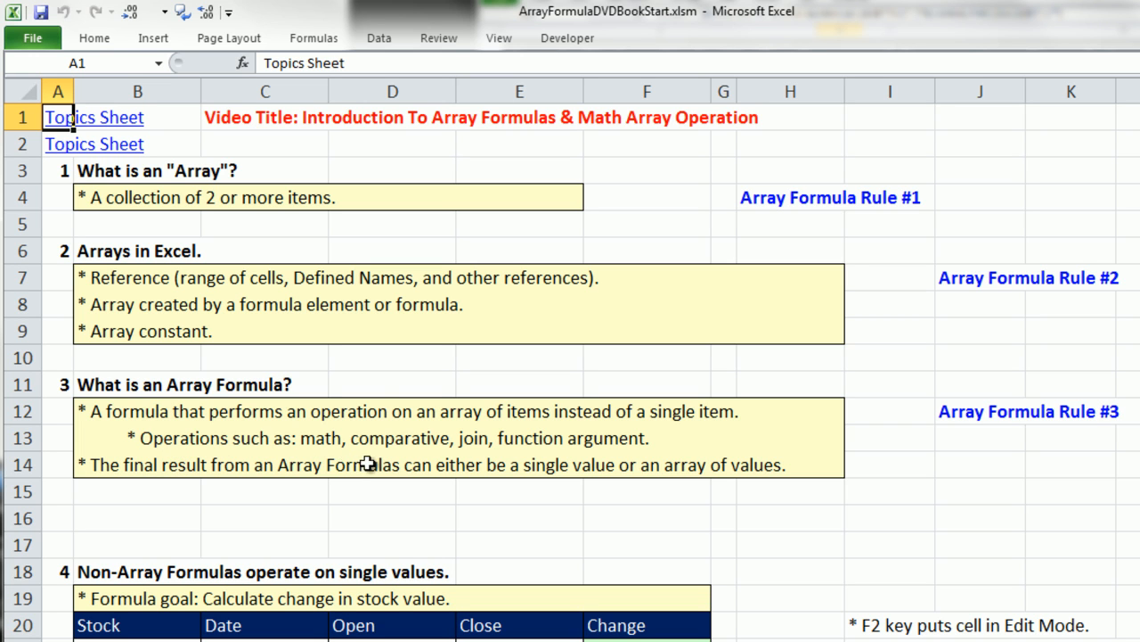
pyautogui.moveTo(389, 454)
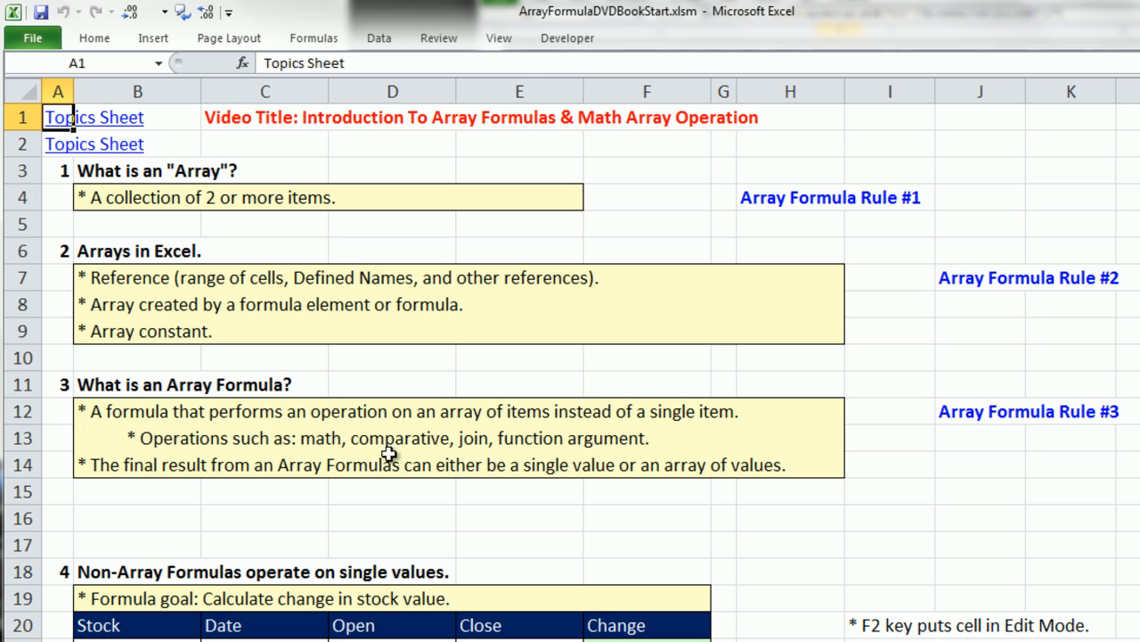
pyautogui.moveTo(488, 460)
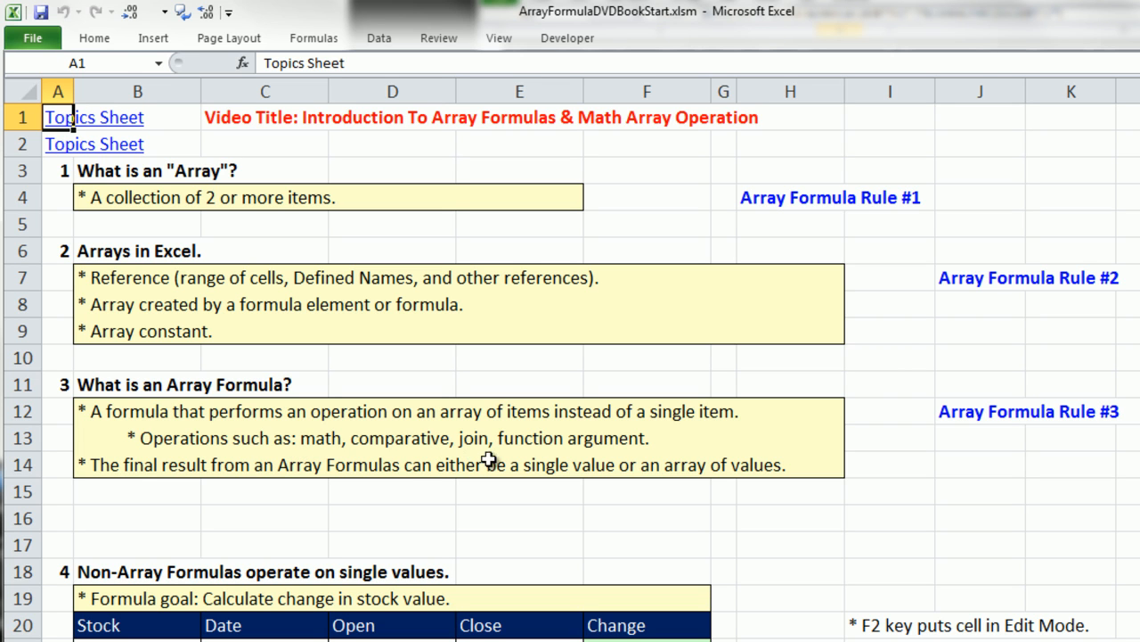
pyautogui.moveTo(563, 458)
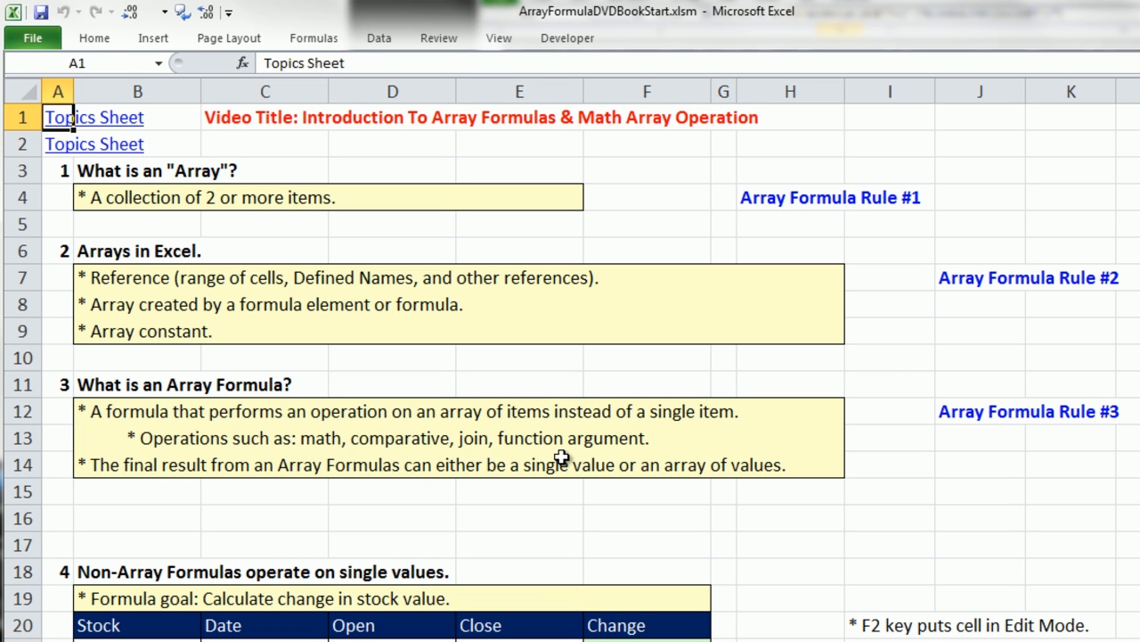
pyautogui.moveTo(285, 514)
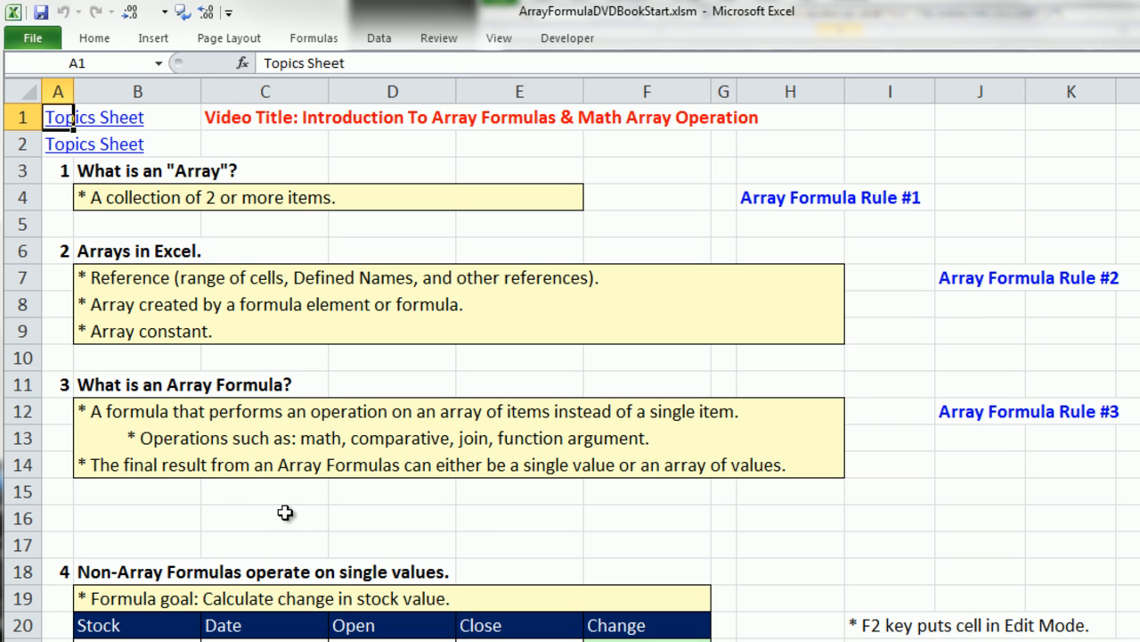
pyautogui.moveTo(185, 502)
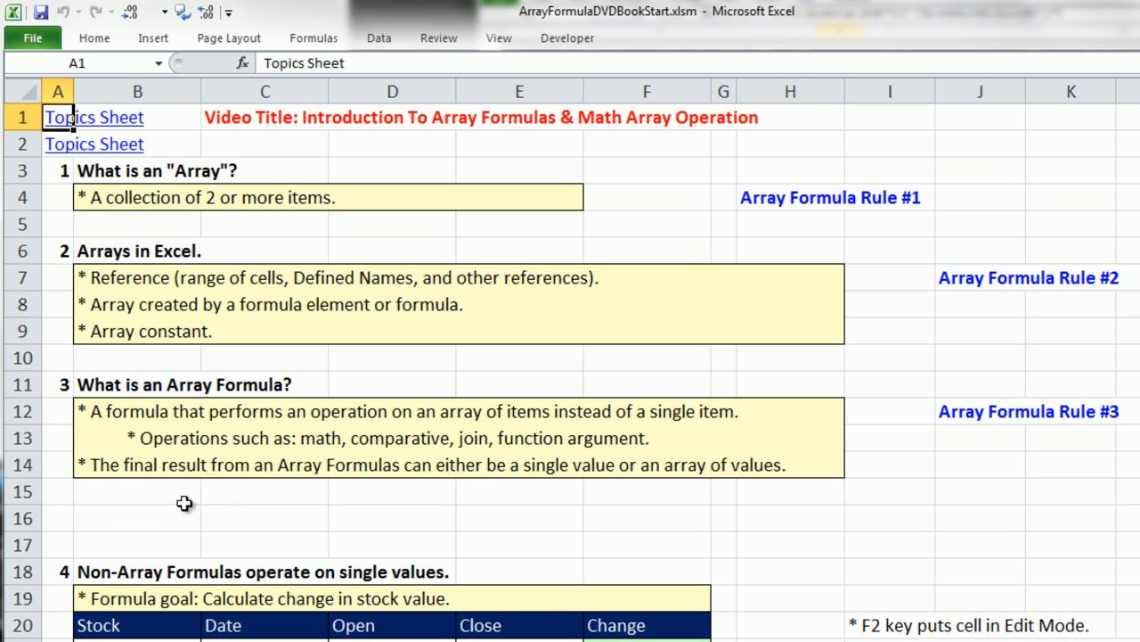
pyautogui.moveTo(310, 492)
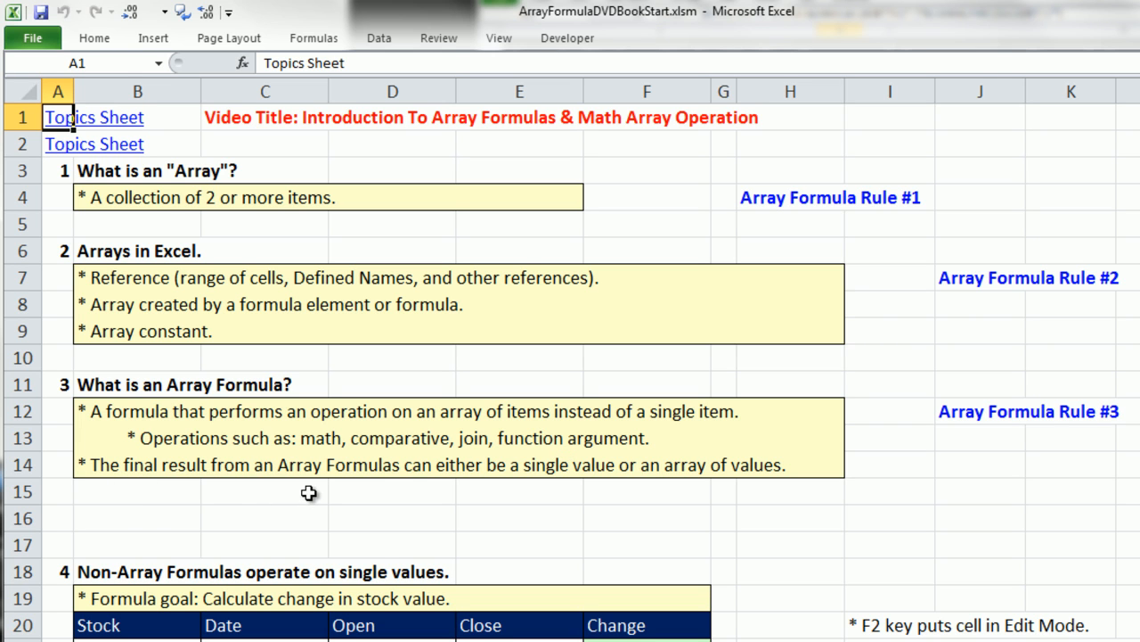
pyautogui.moveTo(572, 543)
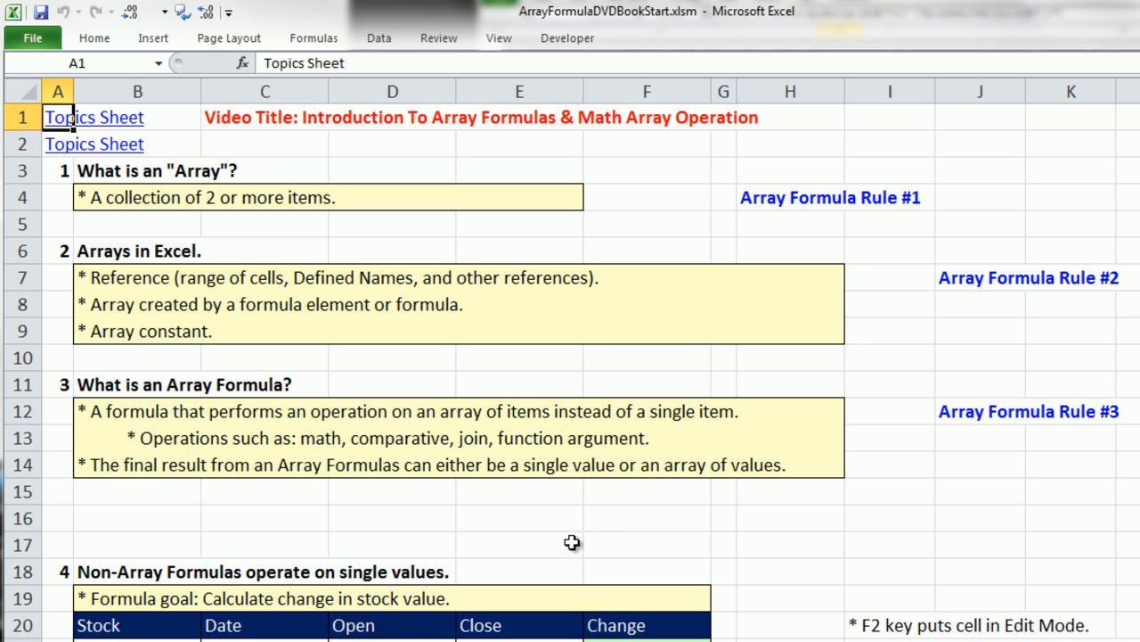
pyautogui.moveTo(845, 494)
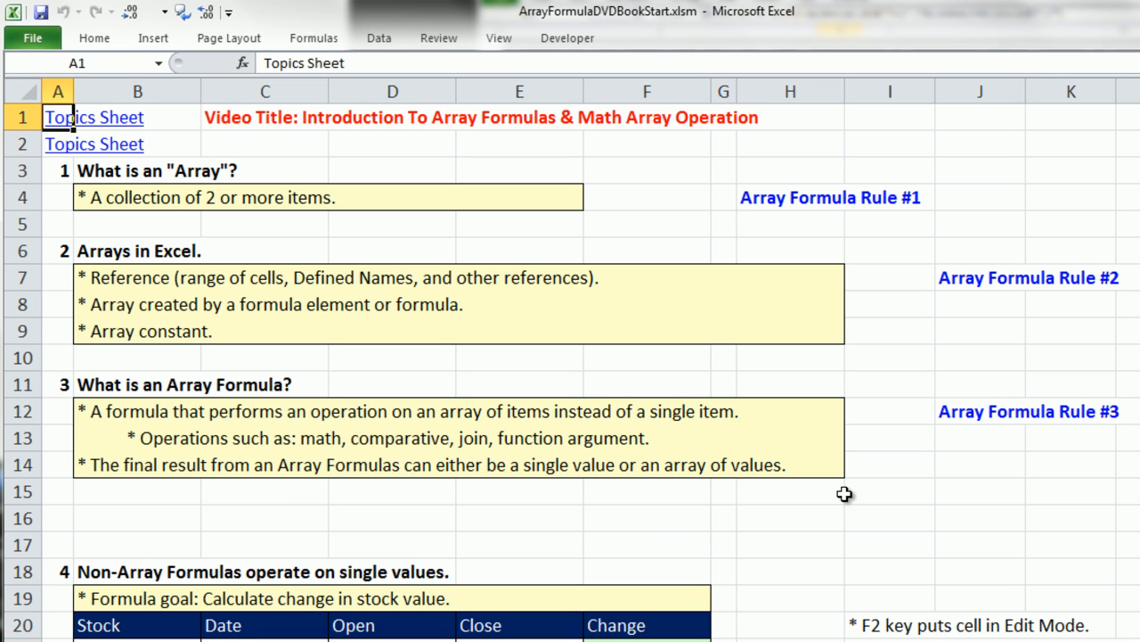
pyautogui.moveTo(553, 503)
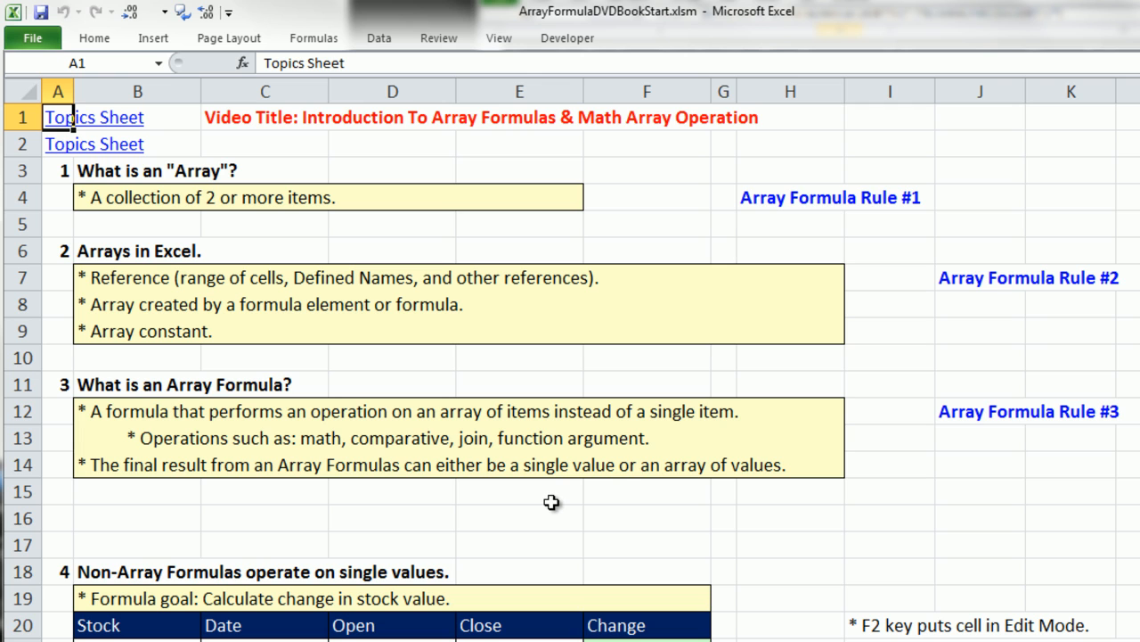
pyautogui.moveTo(727, 485)
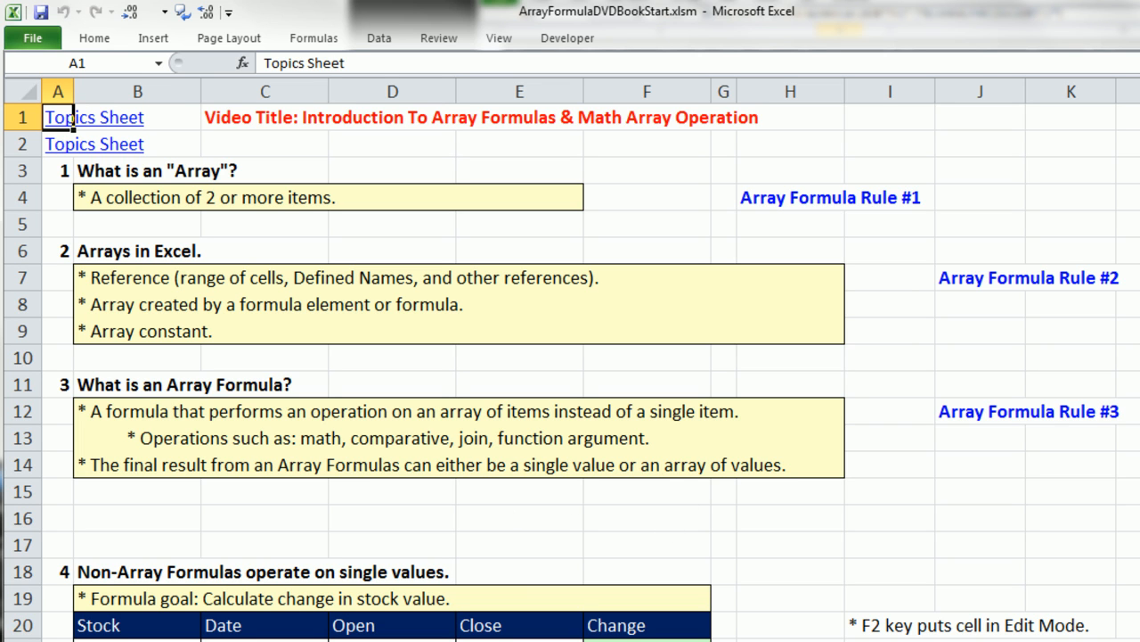
pyautogui.moveTo(116, 429)
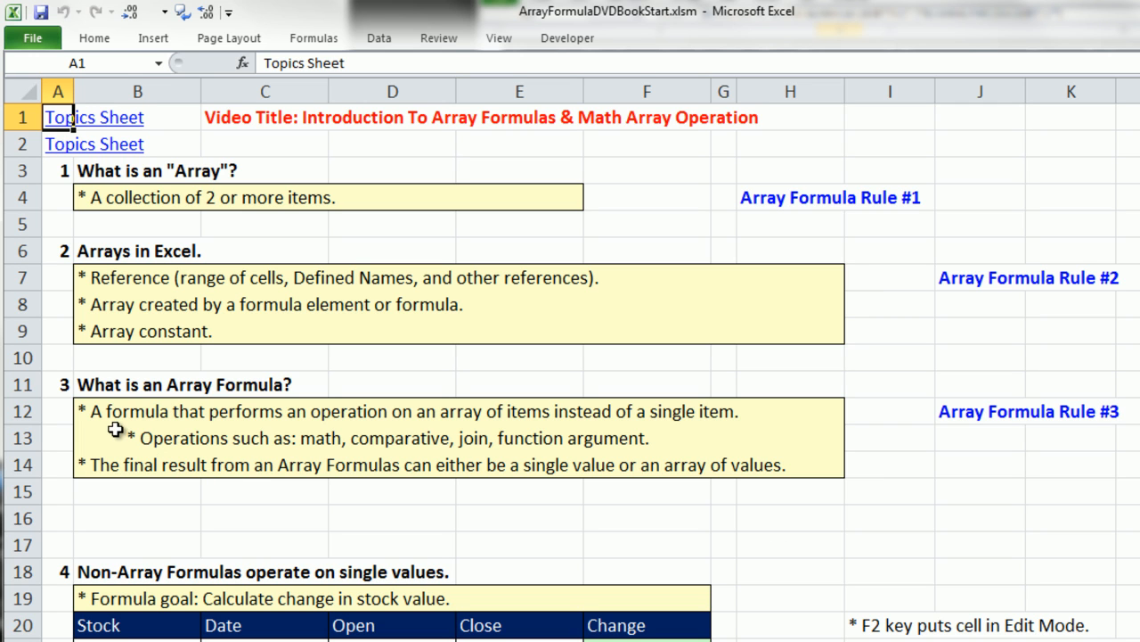
pyautogui.moveTo(143, 436)
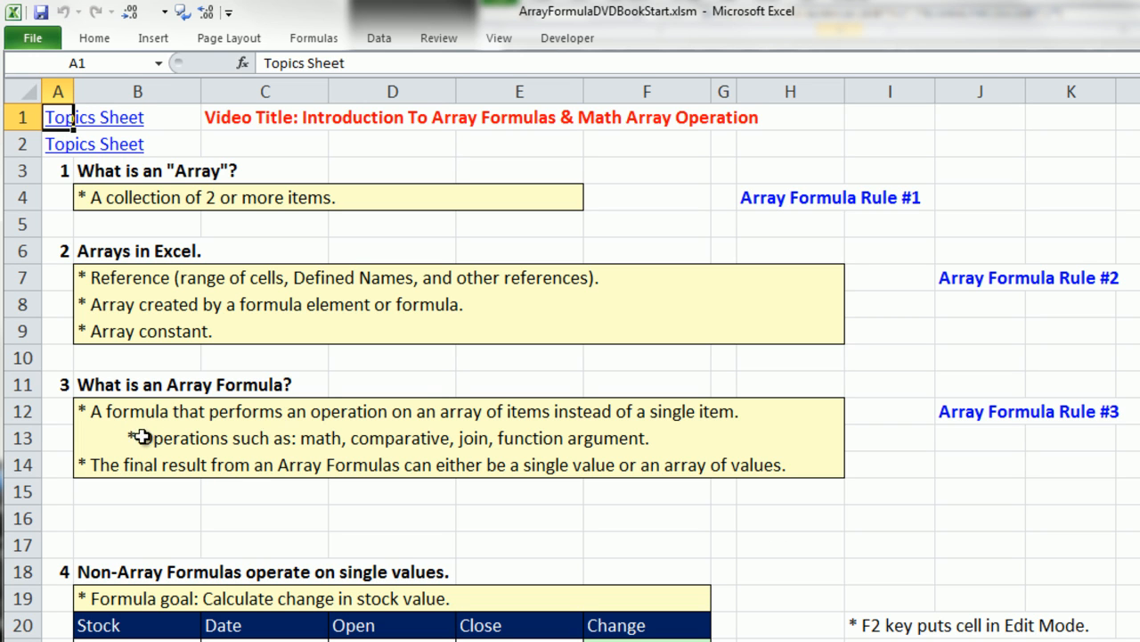
pyautogui.moveTo(524, 367)
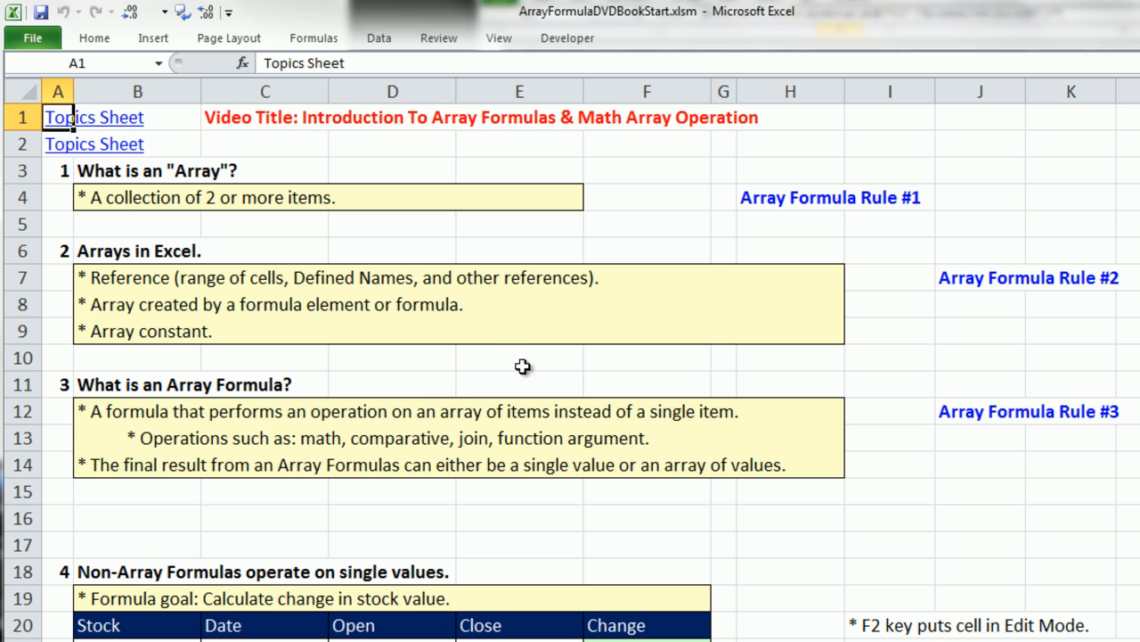
pyautogui.moveTo(620, 433)
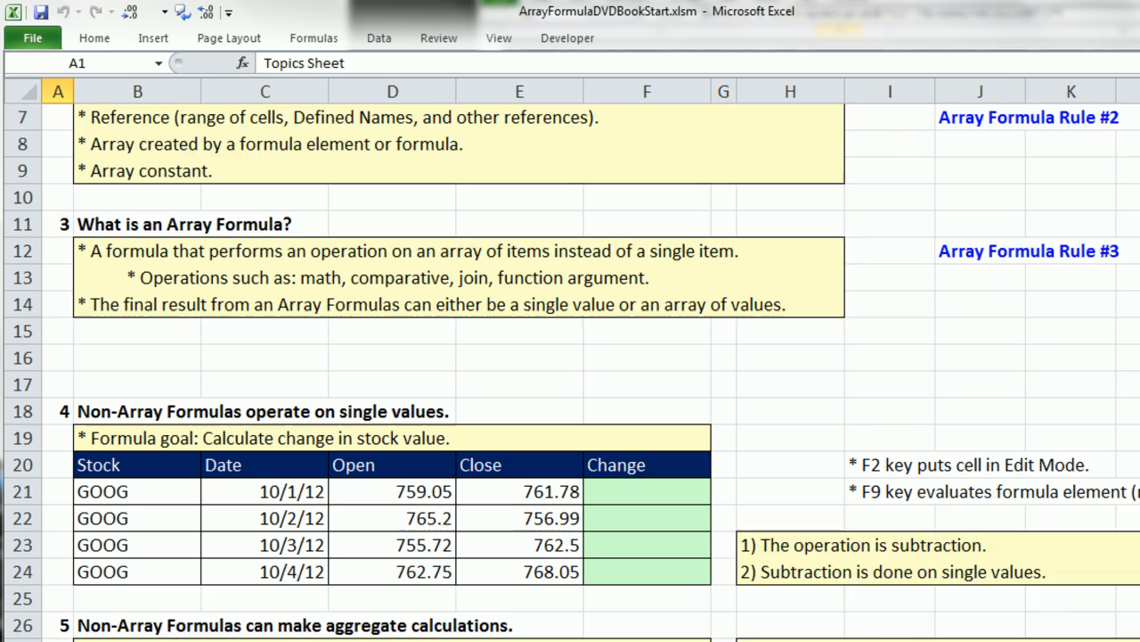
pyautogui.scroll(-3)
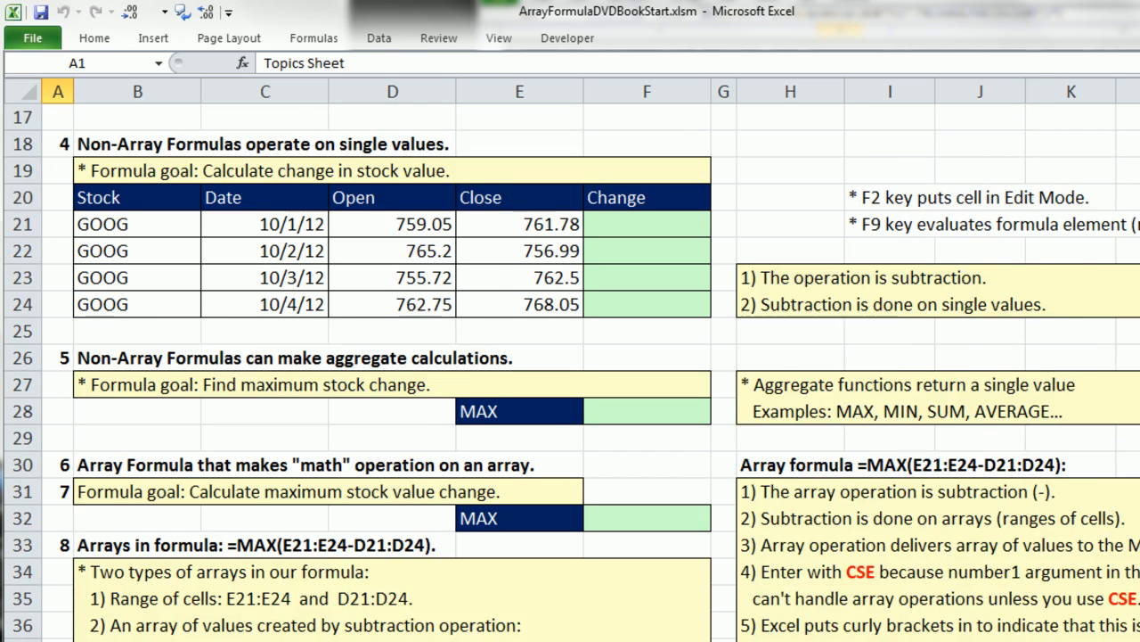
pyautogui.scroll(-3)
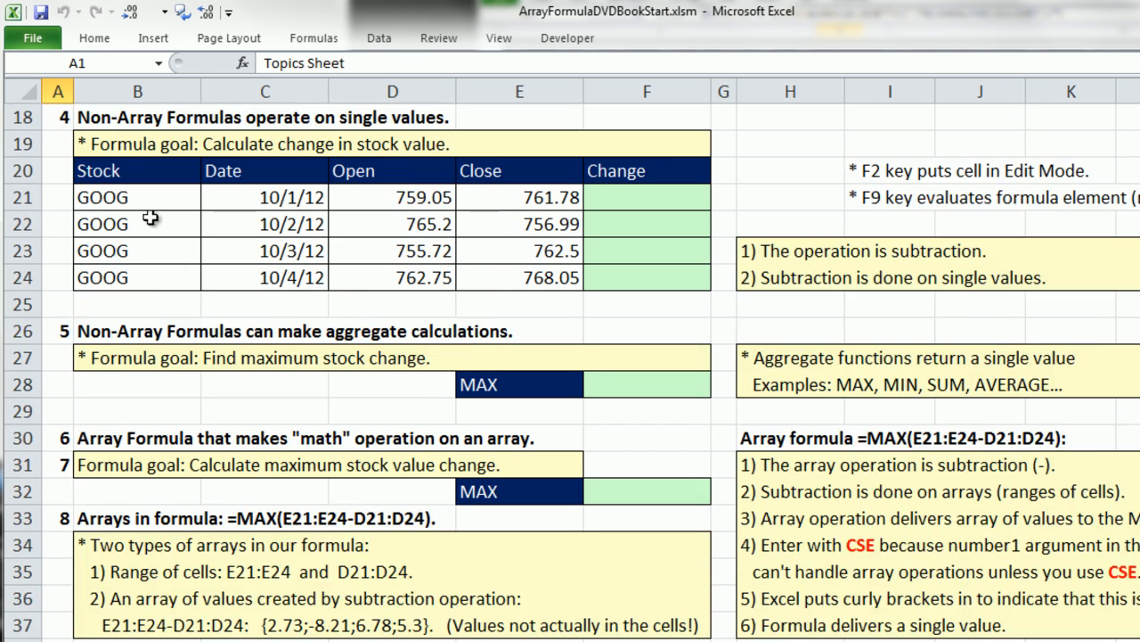
pyautogui.moveTo(321, 143)
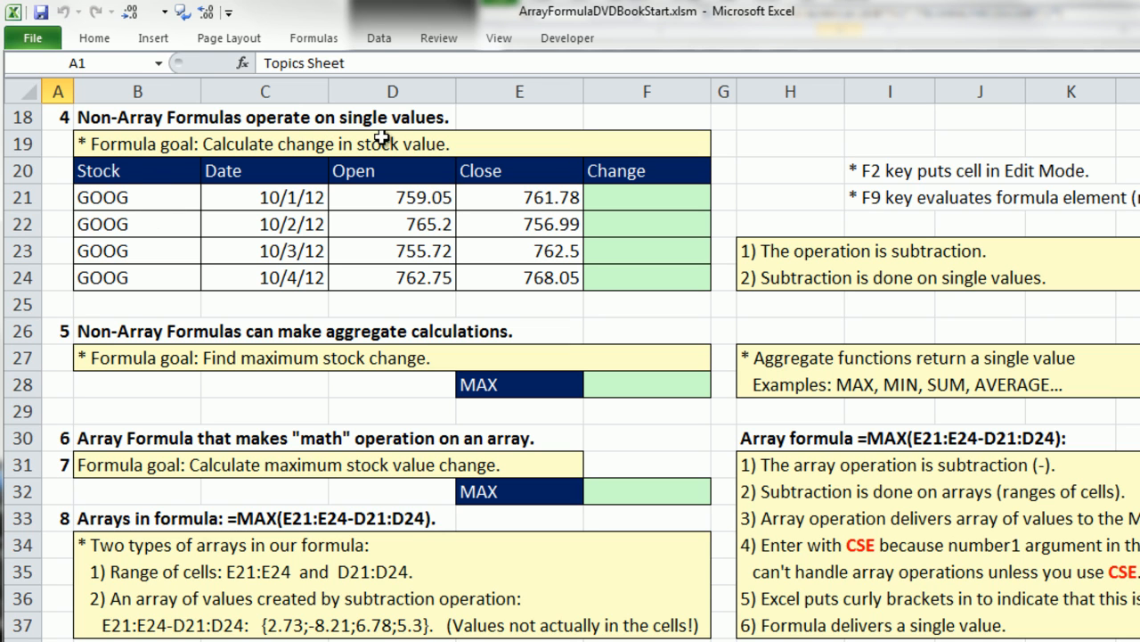
pyautogui.moveTo(253, 171)
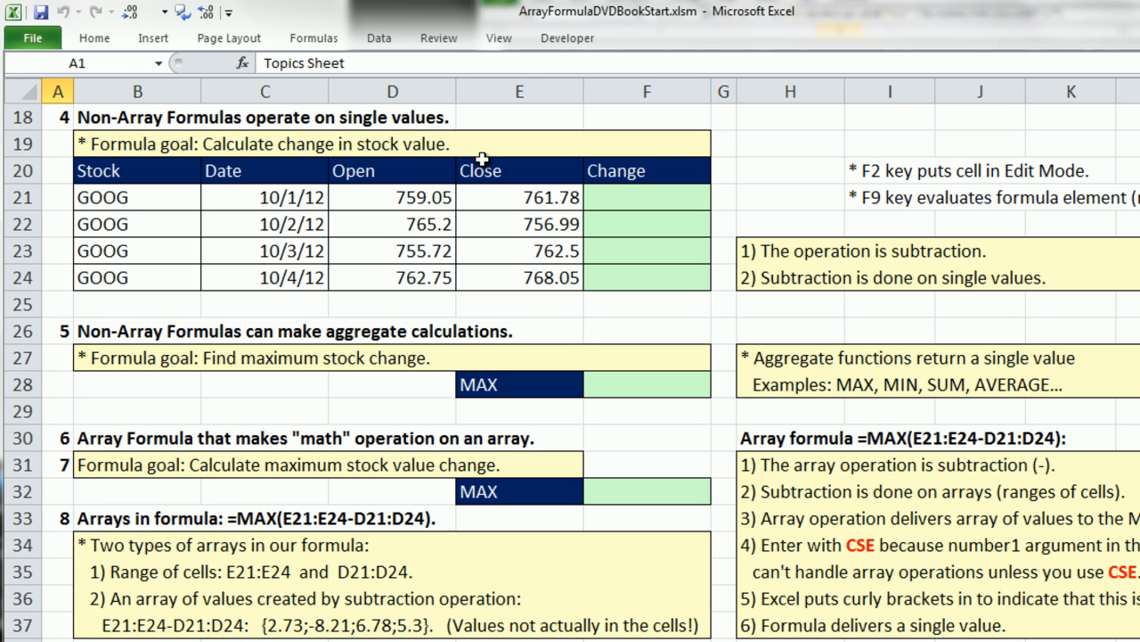
pyautogui.moveTo(630, 196)
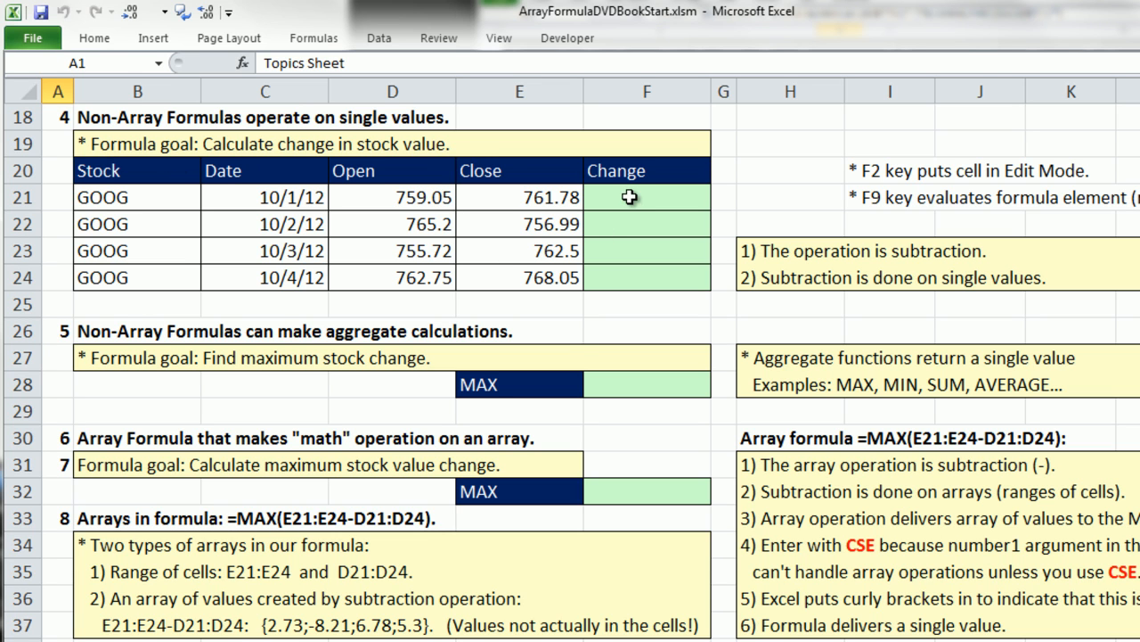
# - Enter =E21-D21 in F21 and fill it down to F24, giving 2.73, -8.21, 6.78, 5.3
pyautogui.click(645, 196)
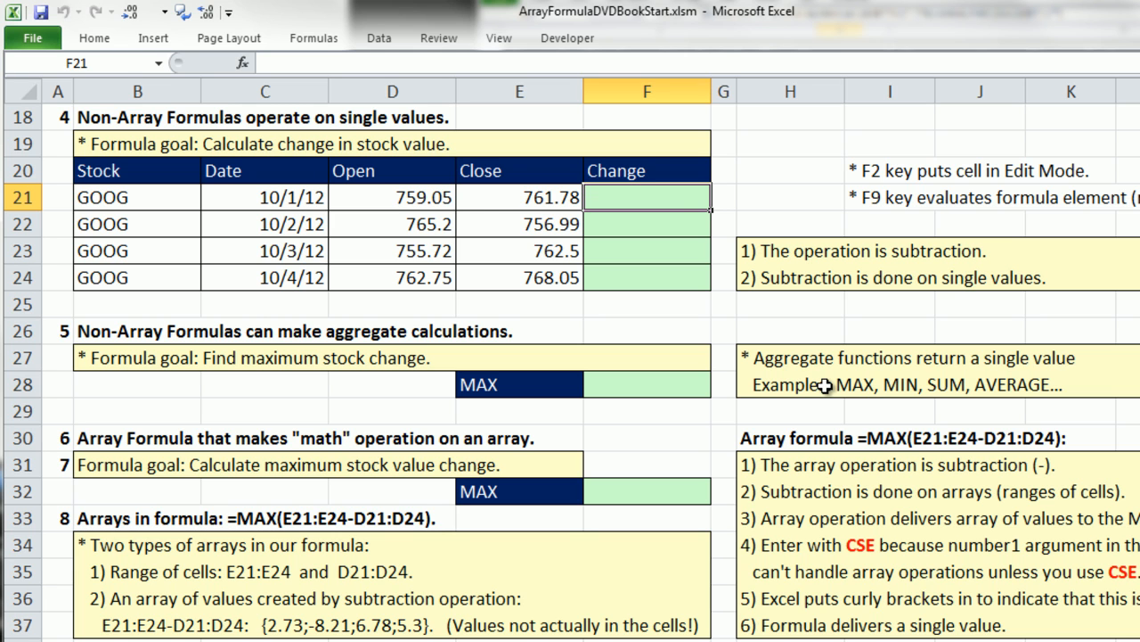
pyautogui.write('=E21-E21')
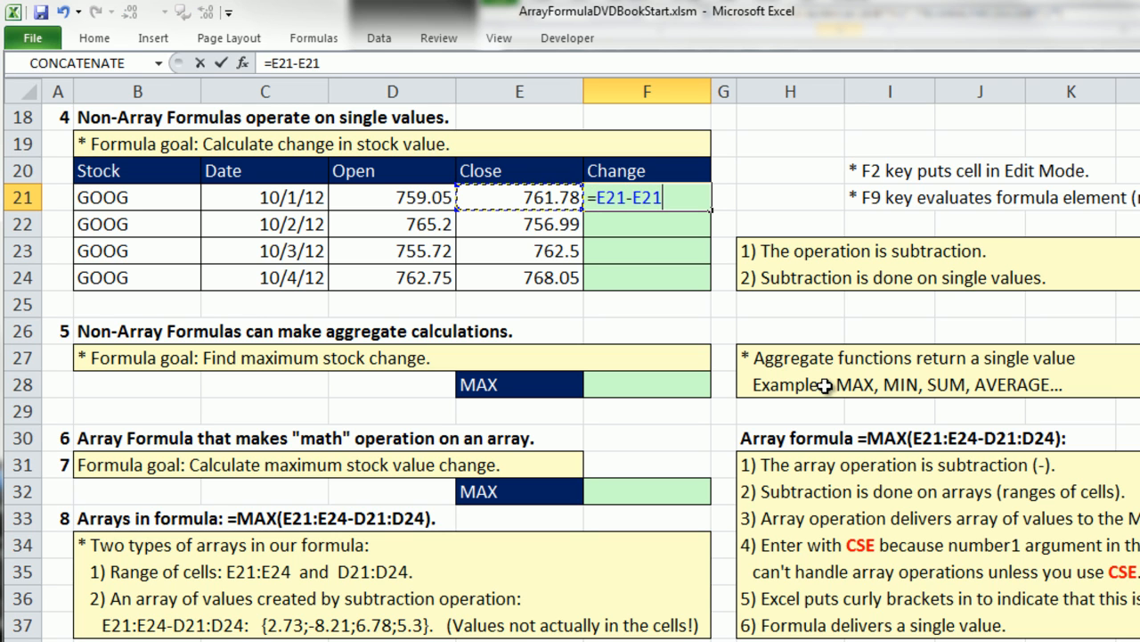
pyautogui.click(392, 196)
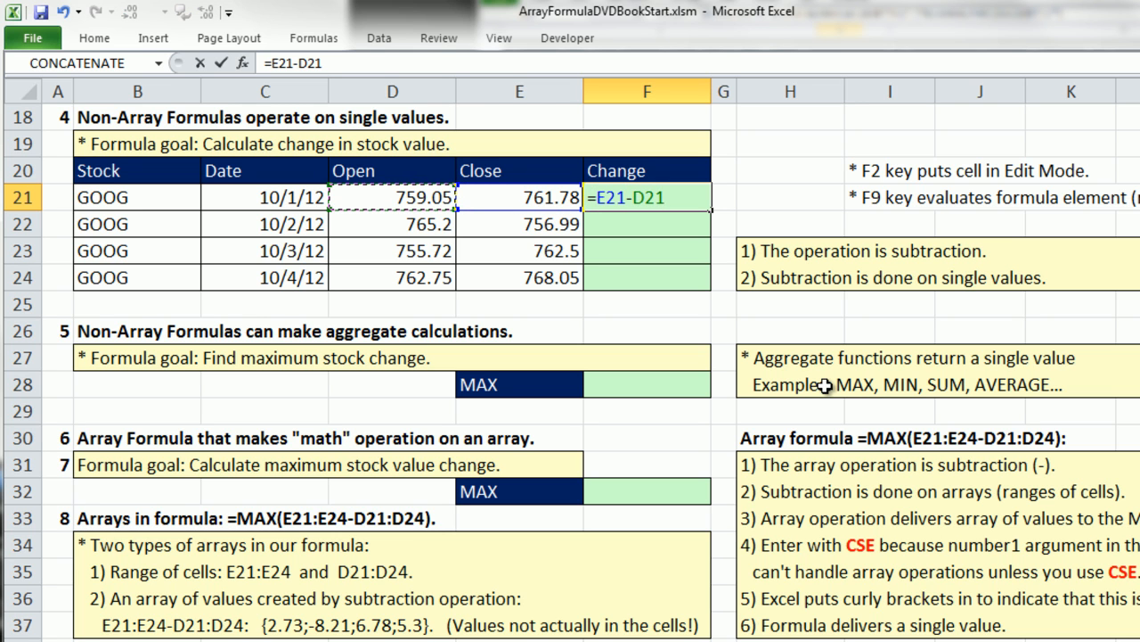
pyautogui.press('Enter')
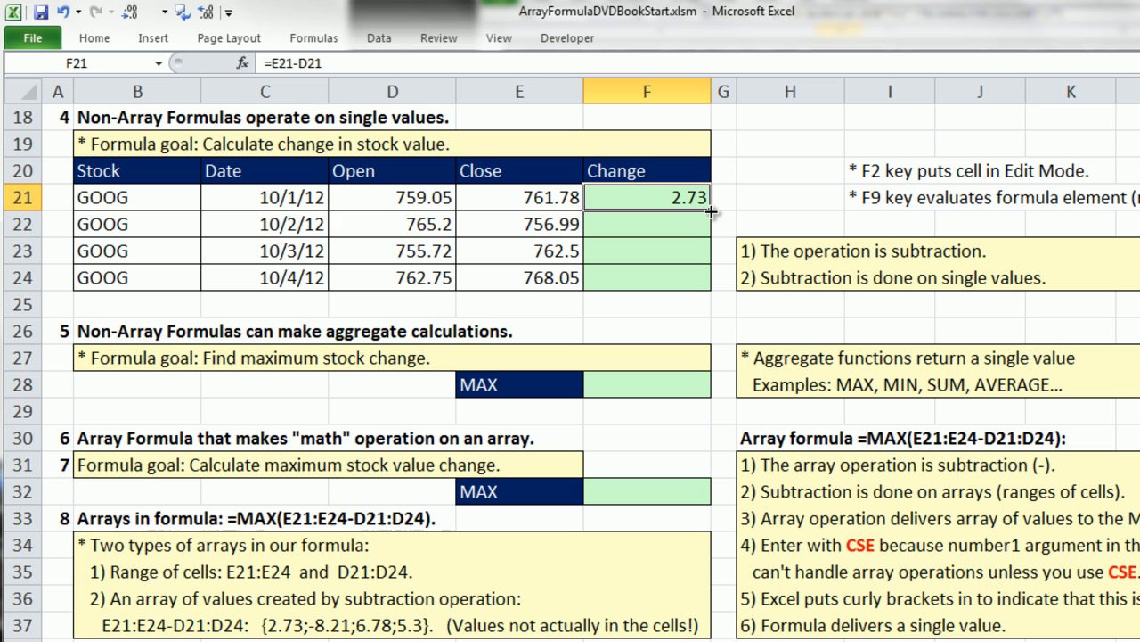
pyautogui.moveTo(711, 205); pyautogui.dragTo(711, 288)
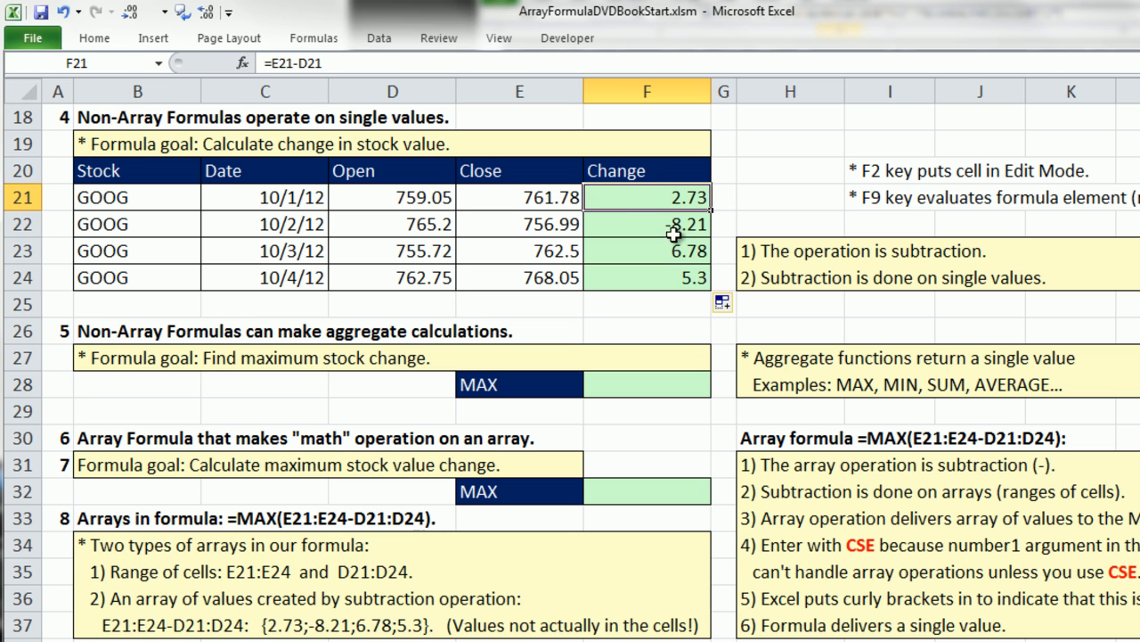
pyautogui.click(647, 278)
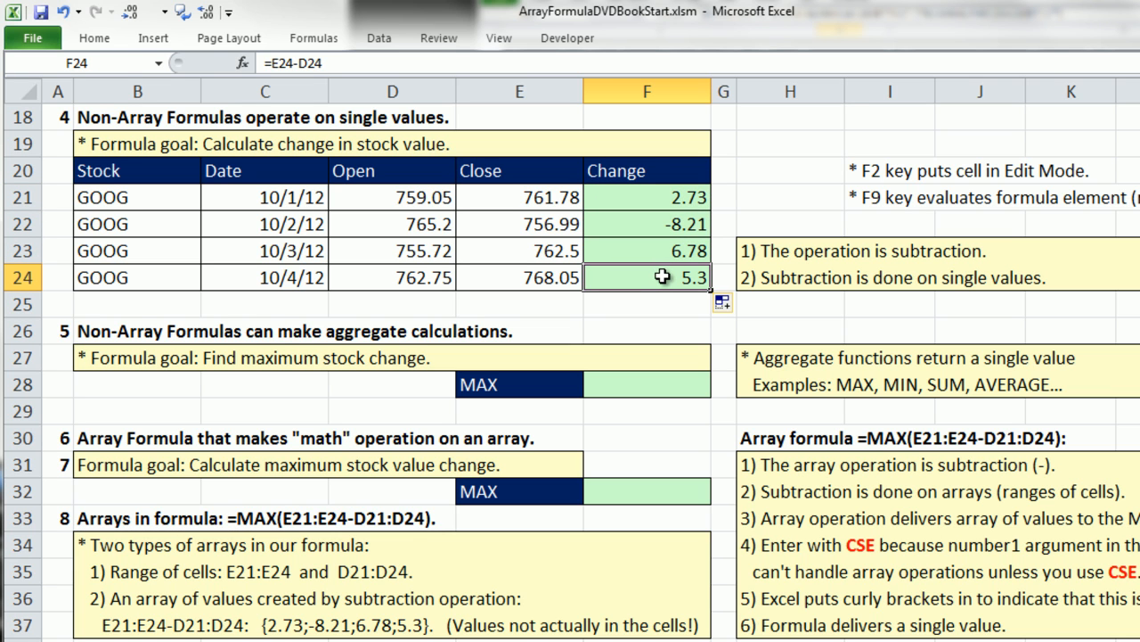
pyautogui.moveTo(317, 410)
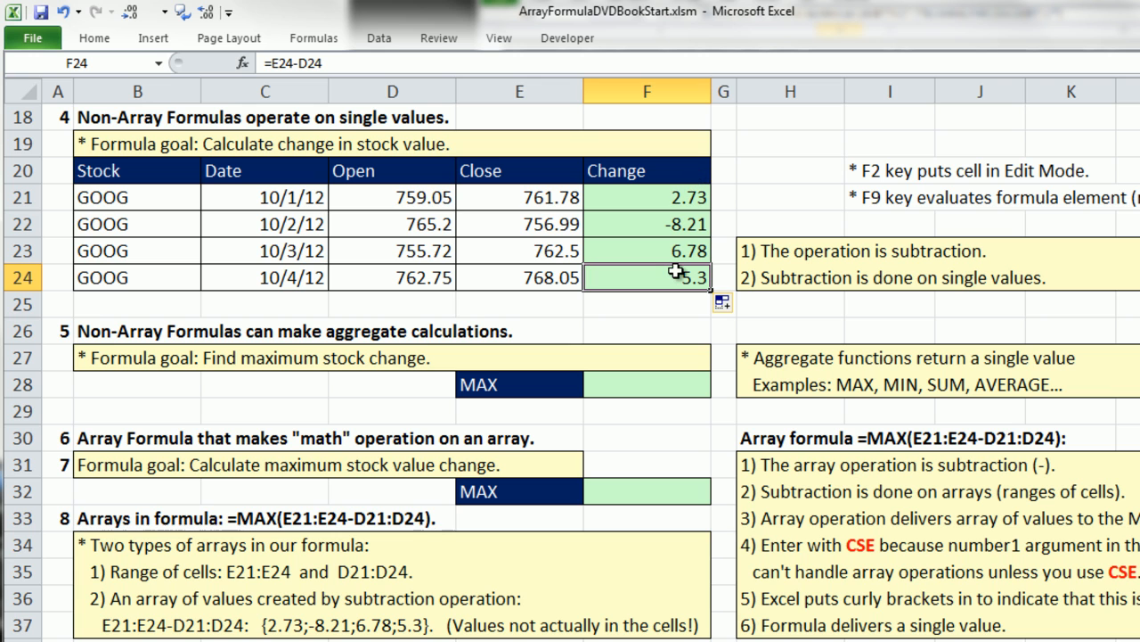
pyautogui.moveTo(645, 385)
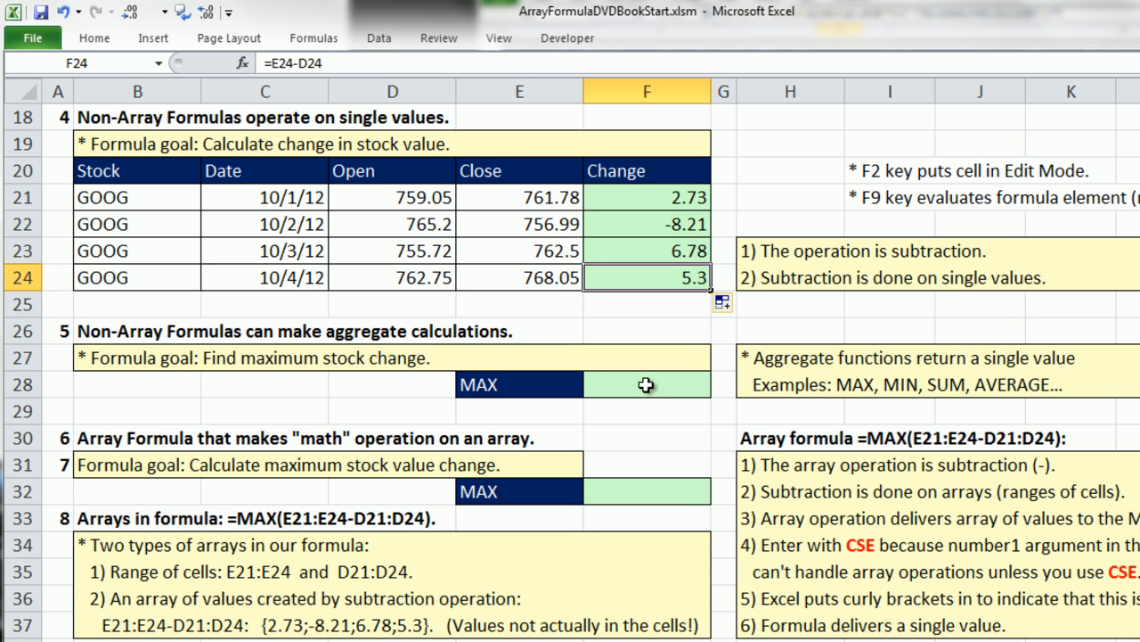
# - Begin typing the MAX formula for the largest stock change in F28
pyautogui.write('=ma')
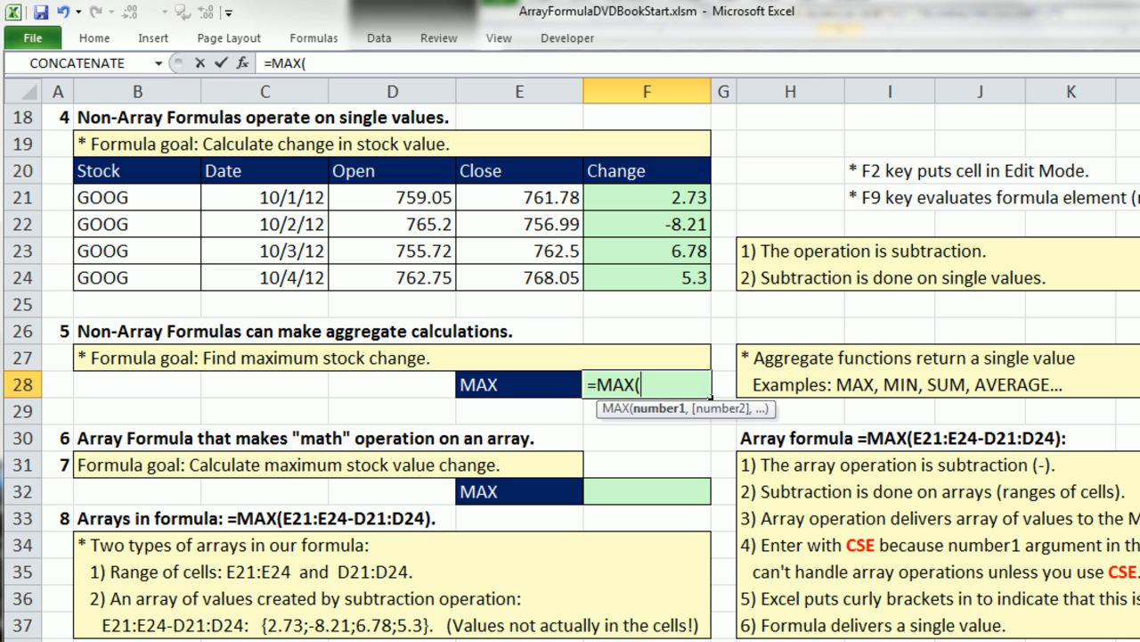
pyautogui.moveTo(631, 424)
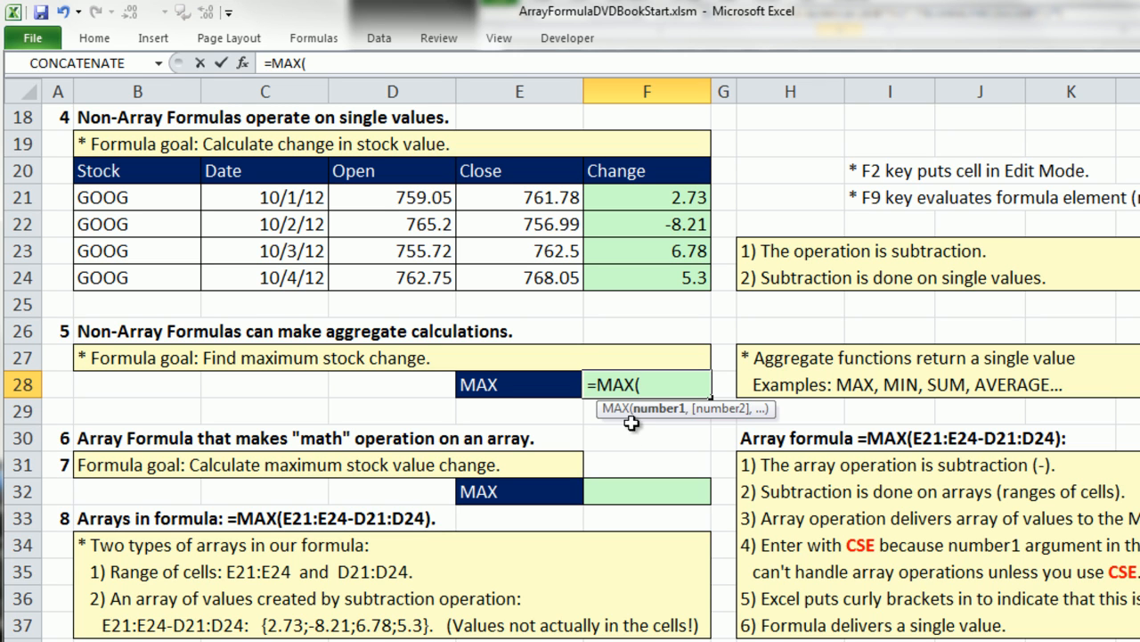
pyautogui.moveTo(643, 235)
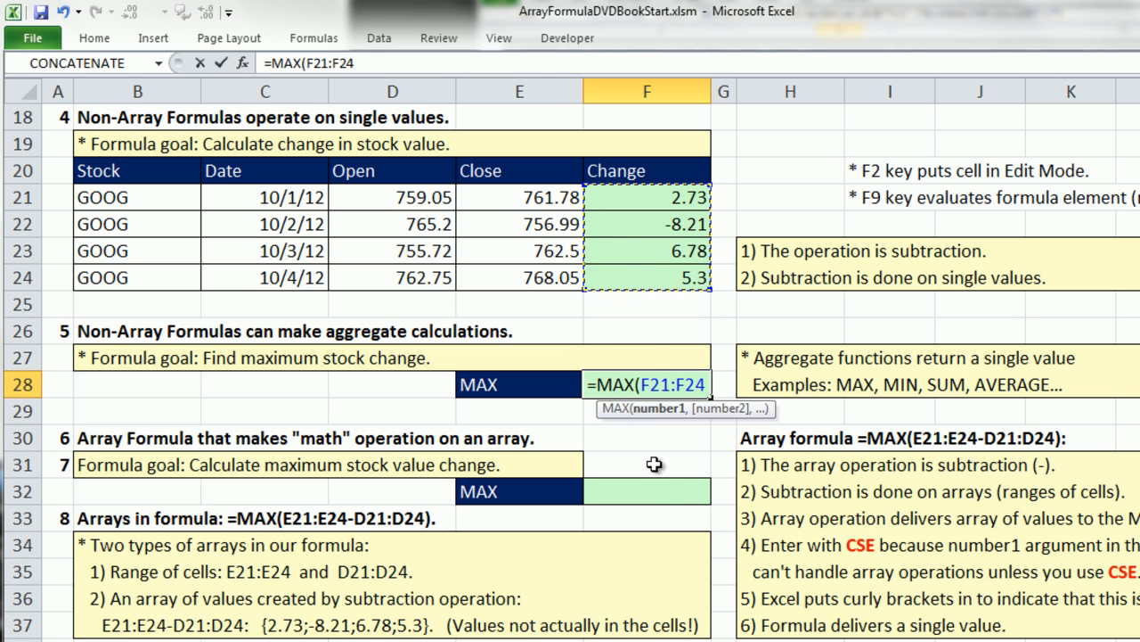
pyautogui.moveTo(661, 484)
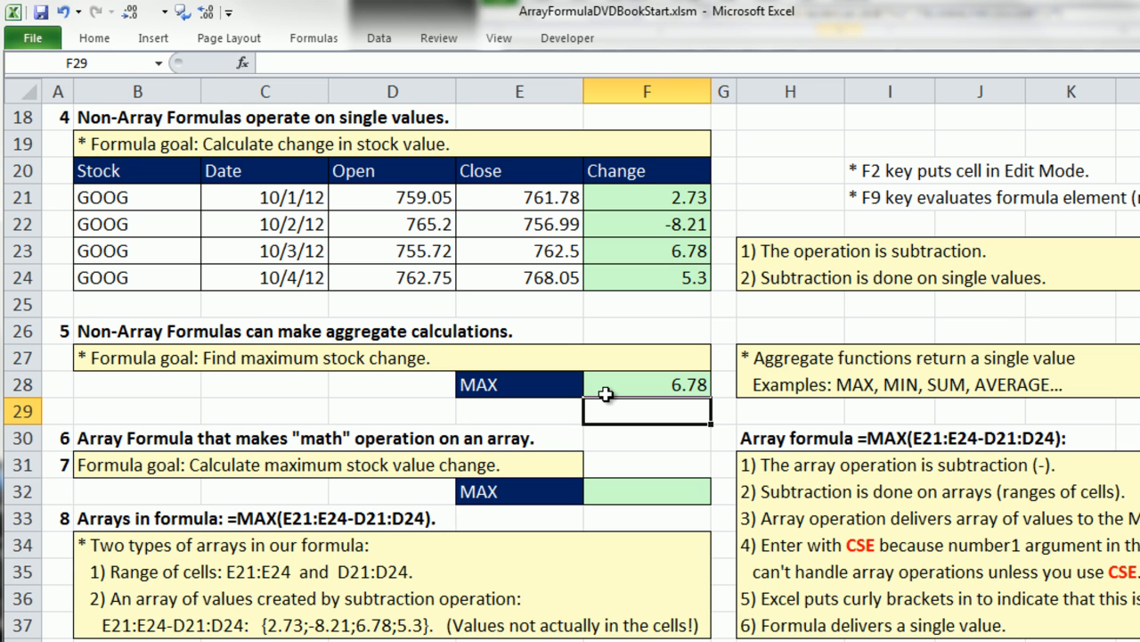
pyautogui.moveTo(337, 267)
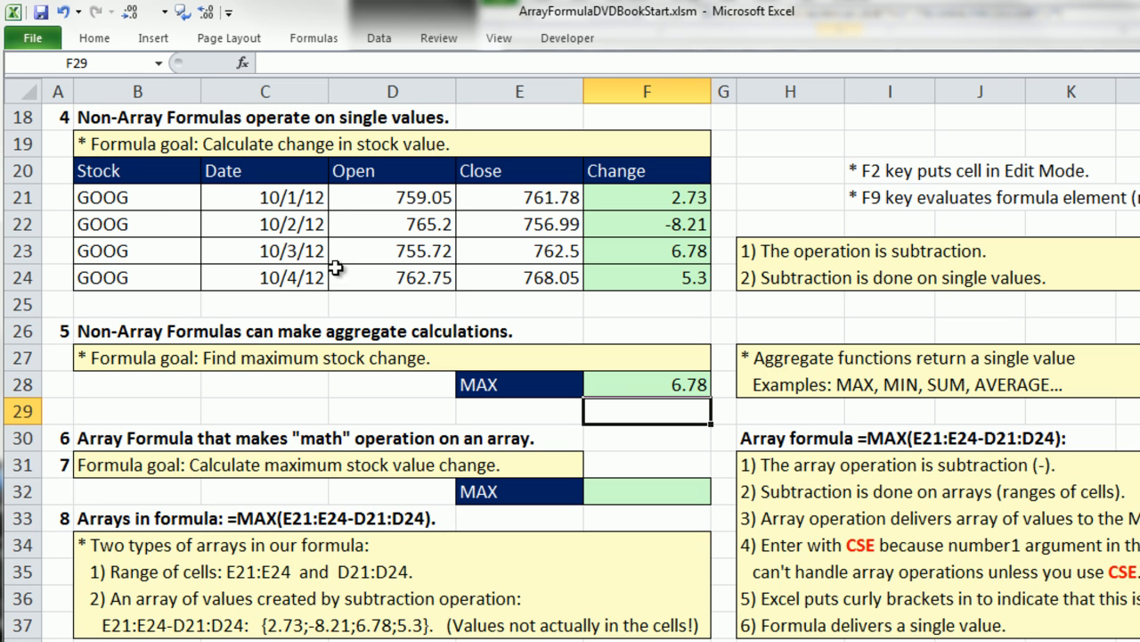
pyautogui.moveTo(677, 196)
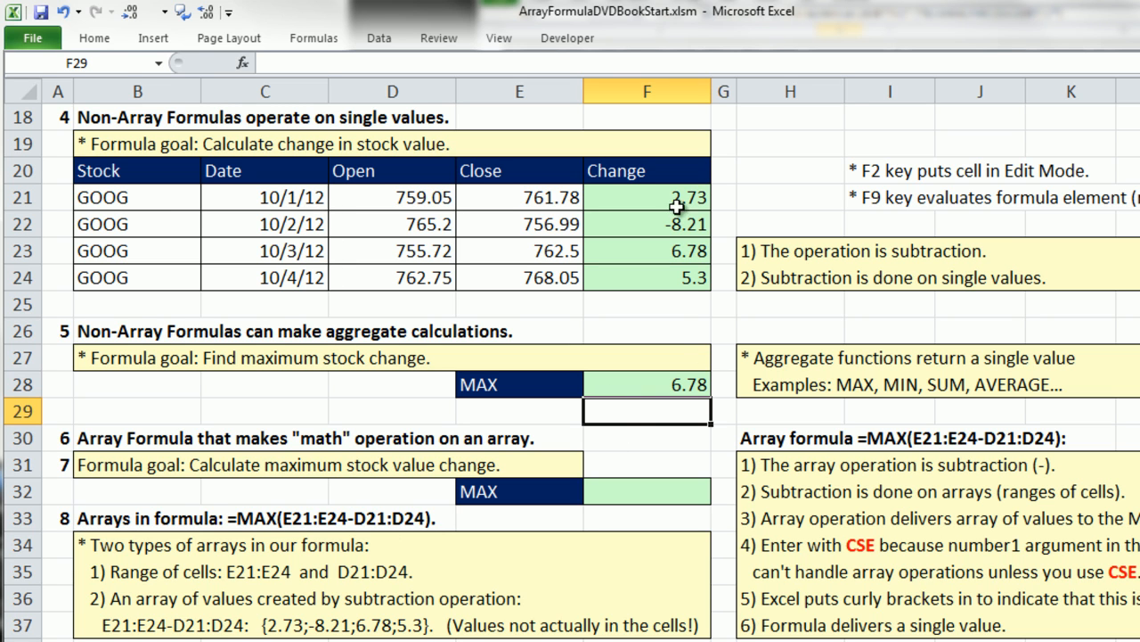
pyautogui.moveTo(663, 296)
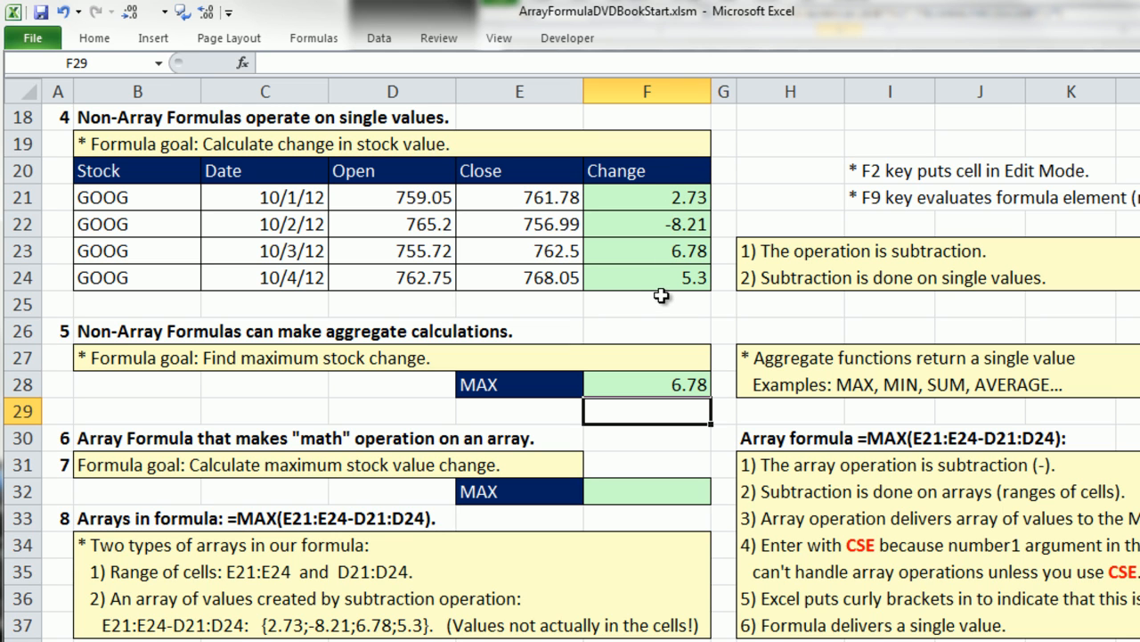
pyautogui.moveTo(634, 217)
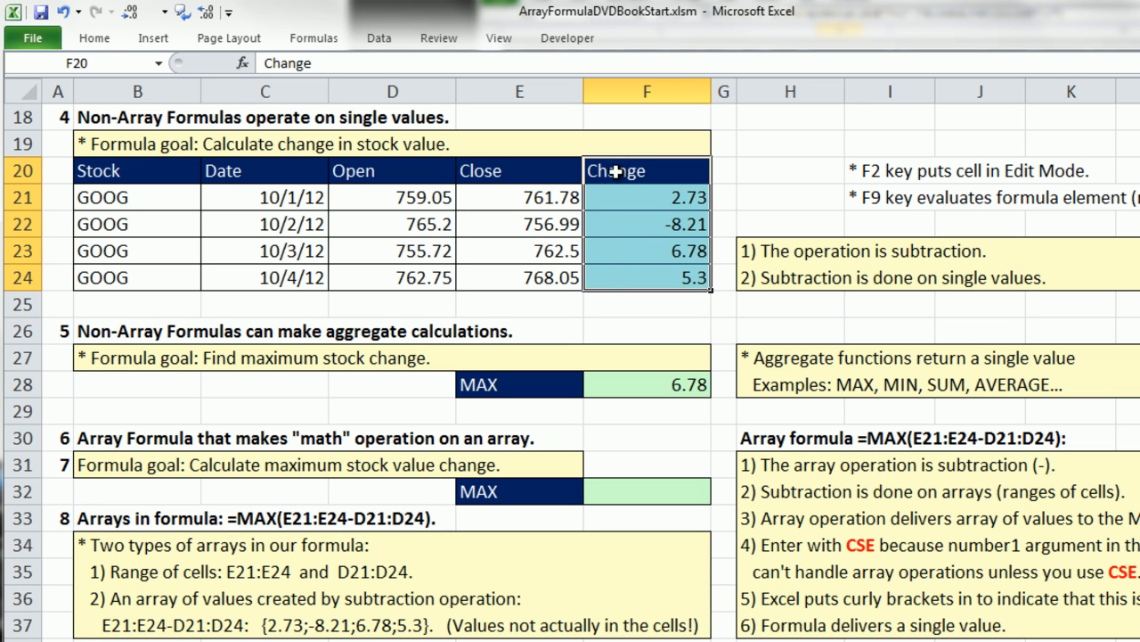
pyautogui.moveTo(611, 276)
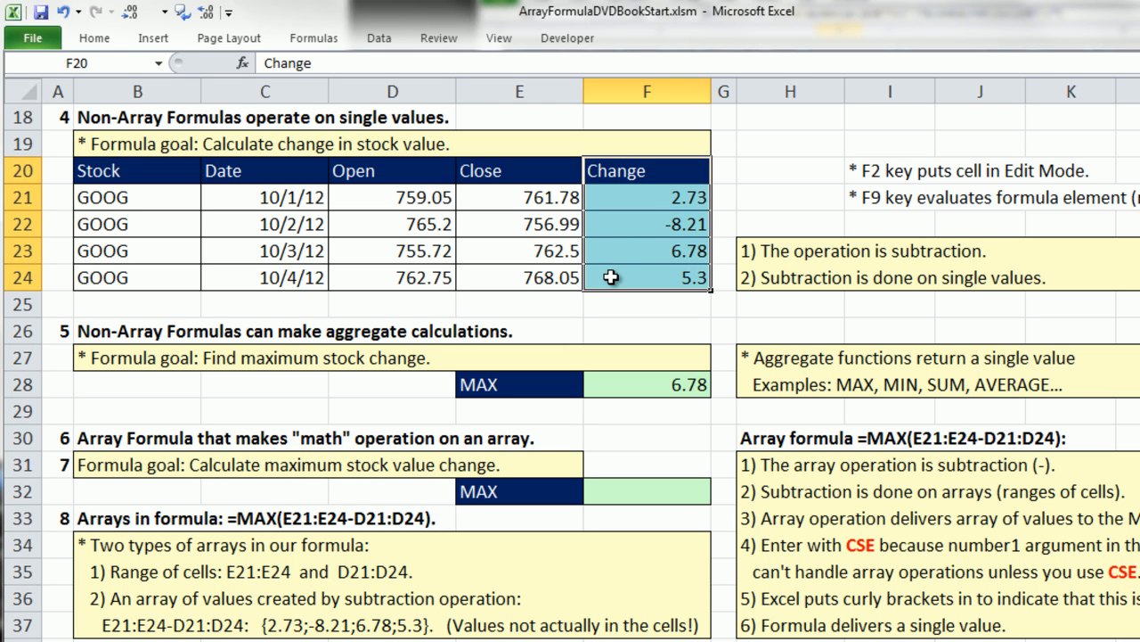
pyautogui.moveTo(657, 182)
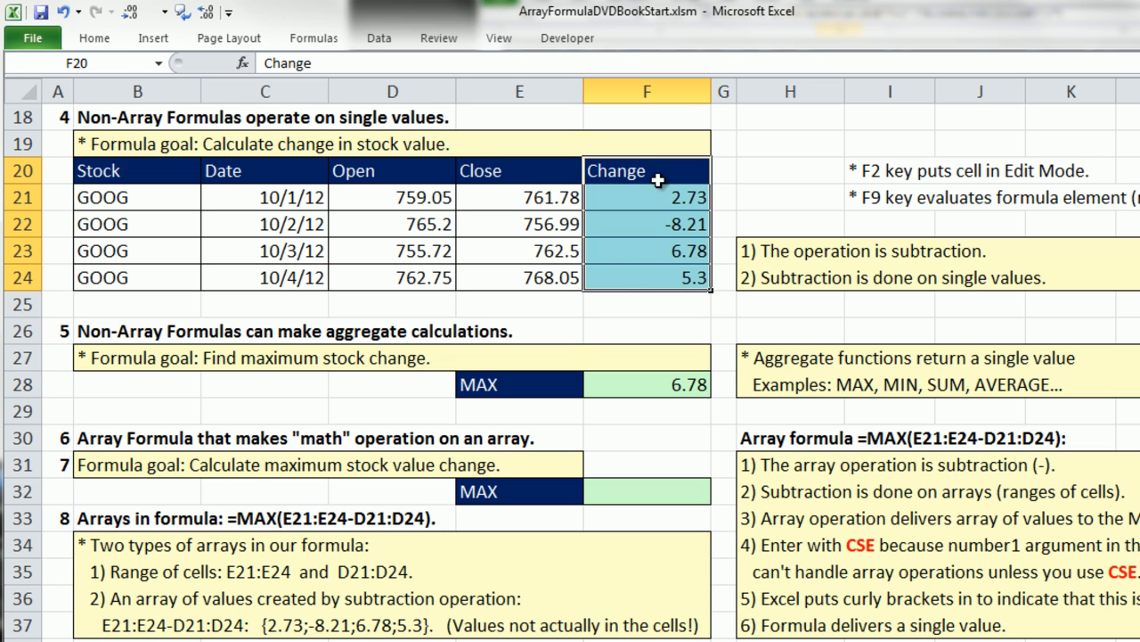
pyautogui.moveTo(655, 315)
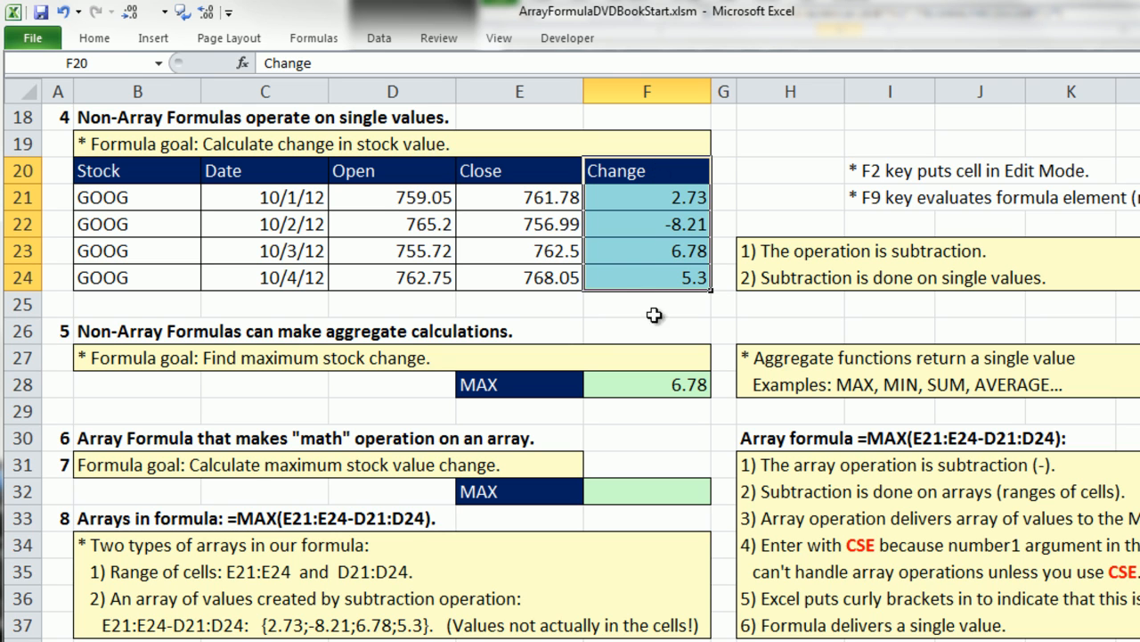
pyautogui.click(646, 385)
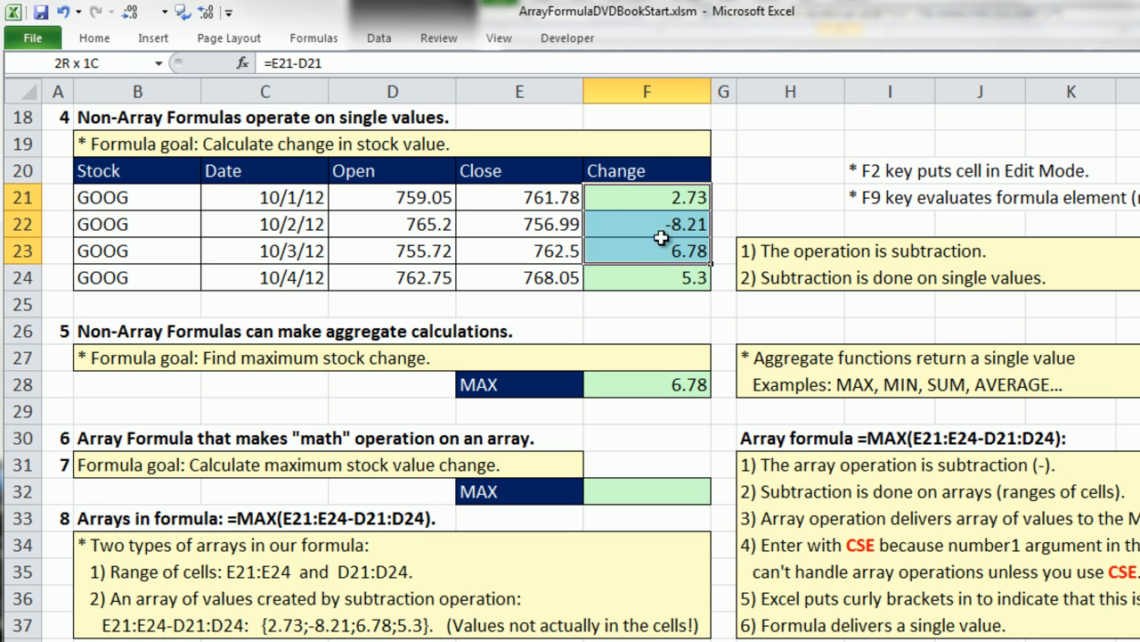
pyautogui.click(645, 278)
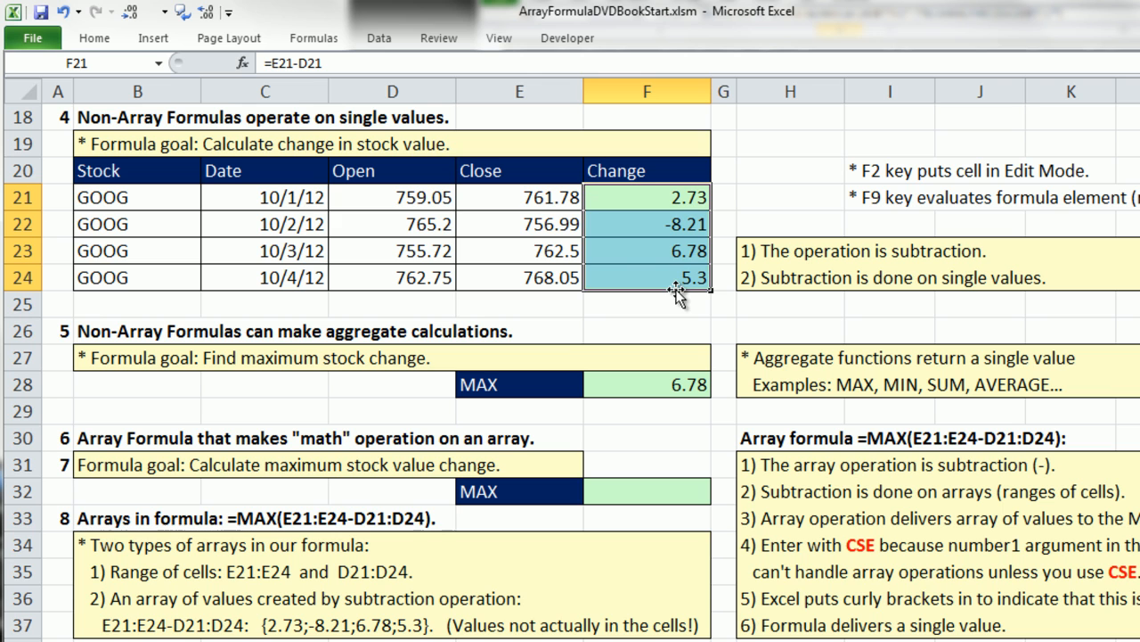
pyautogui.click(645, 385)
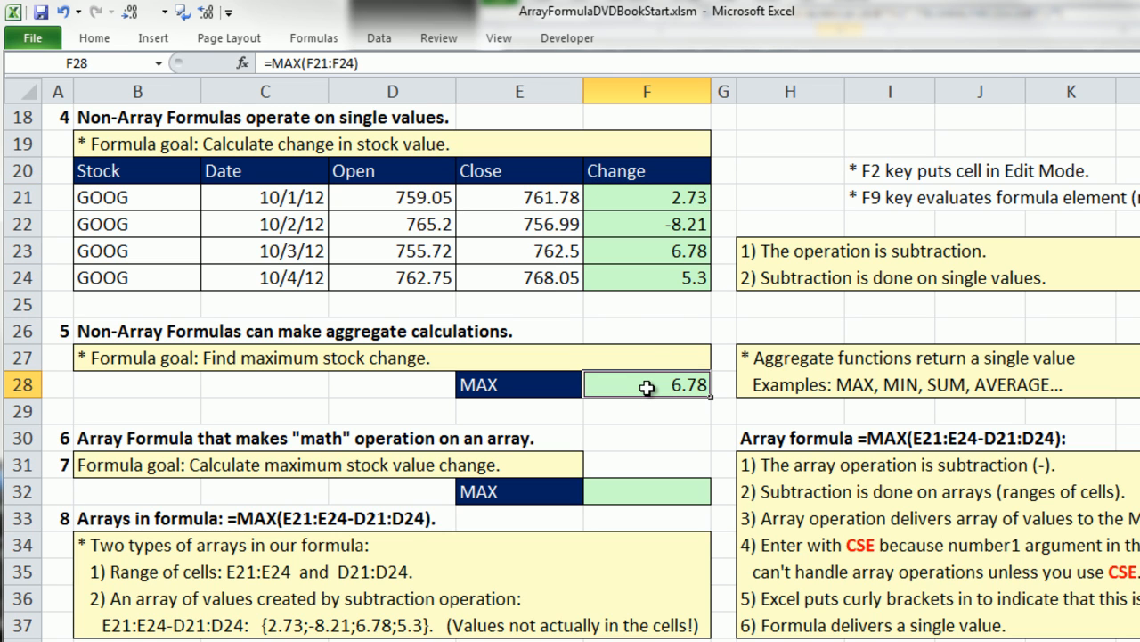
pyautogui.moveTo(627, 435)
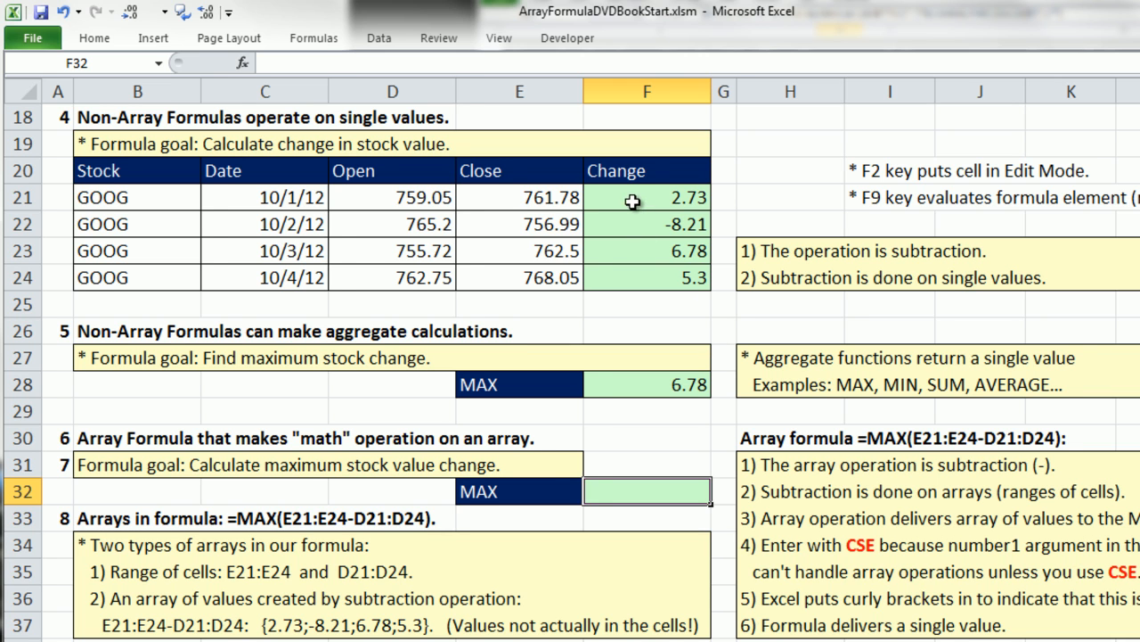
pyautogui.click(645, 196)
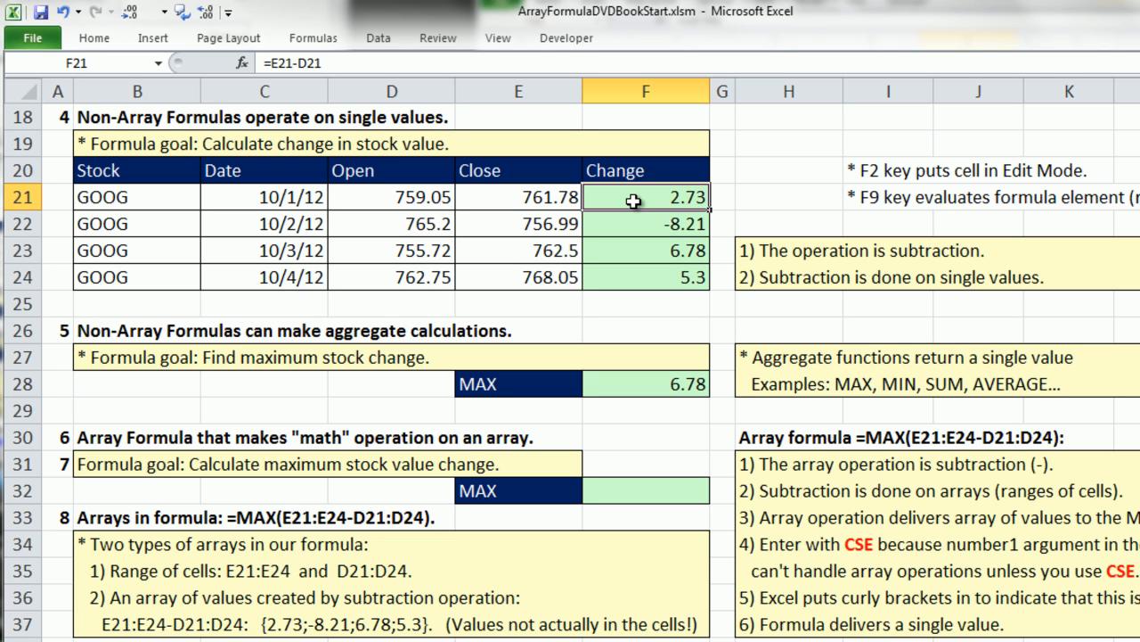
pyautogui.doubleClick(646, 196)
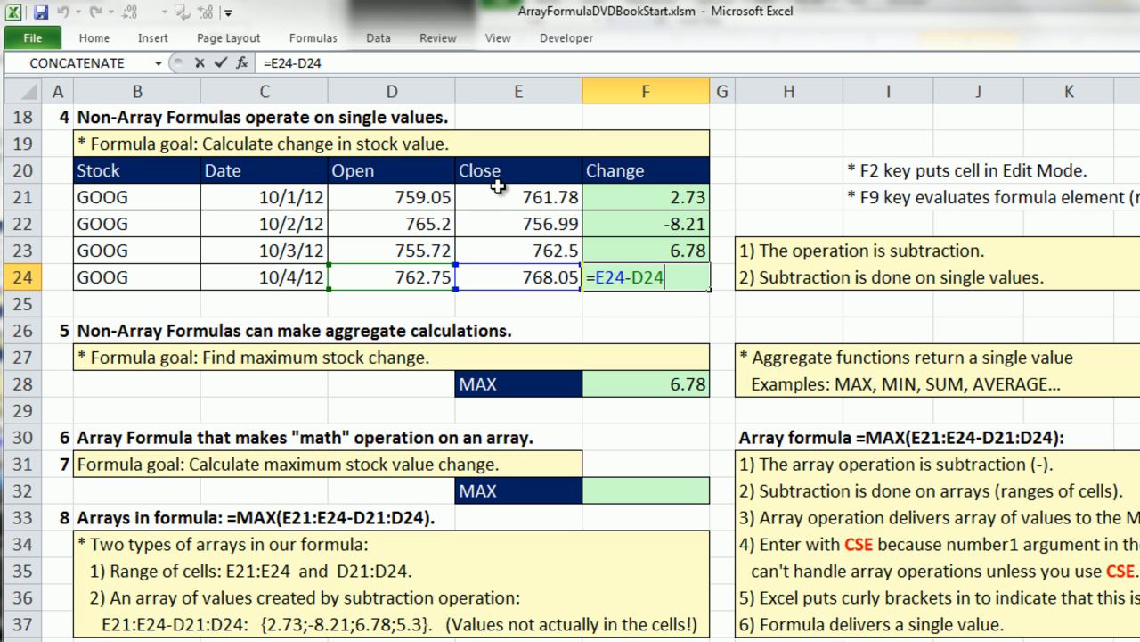
pyautogui.moveTo(370, 292)
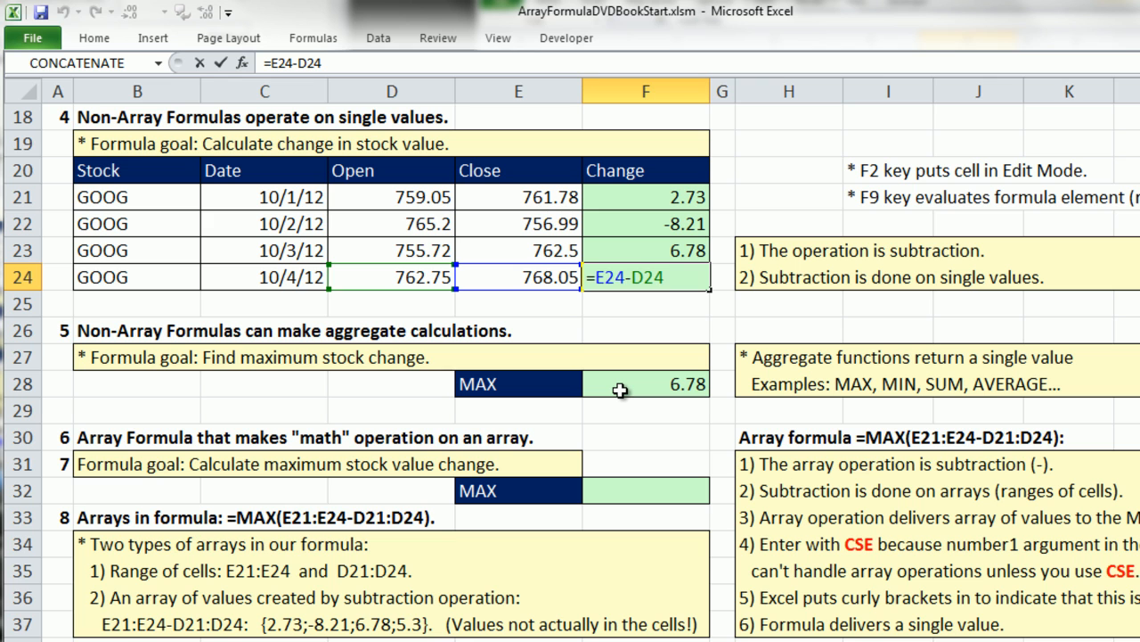
pyautogui.moveTo(677, 307)
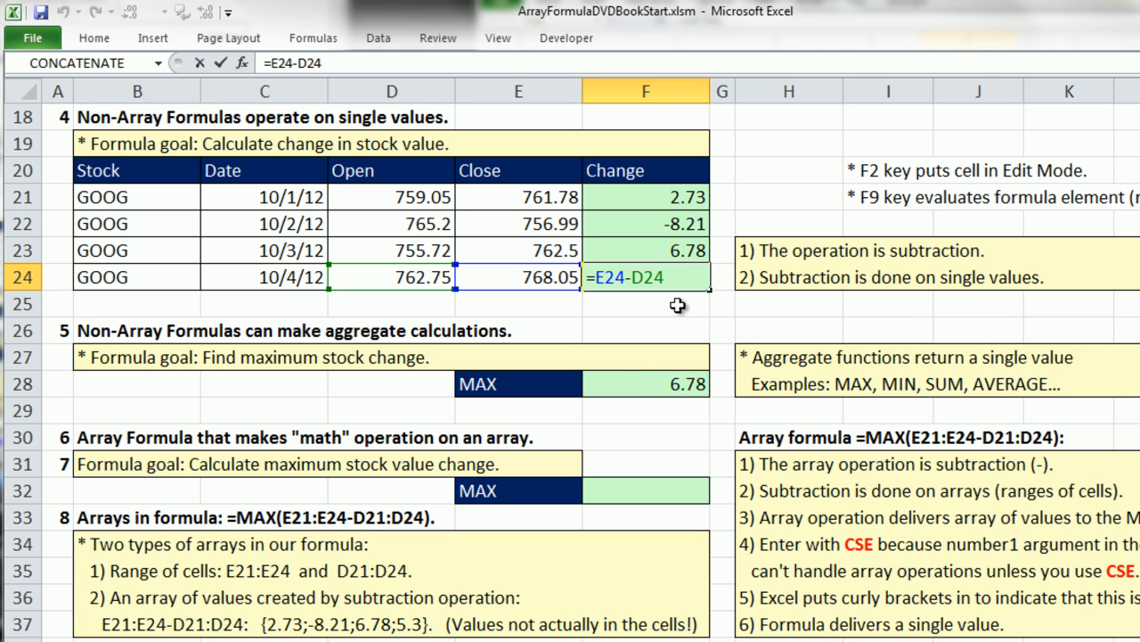
pyautogui.moveTo(670, 182)
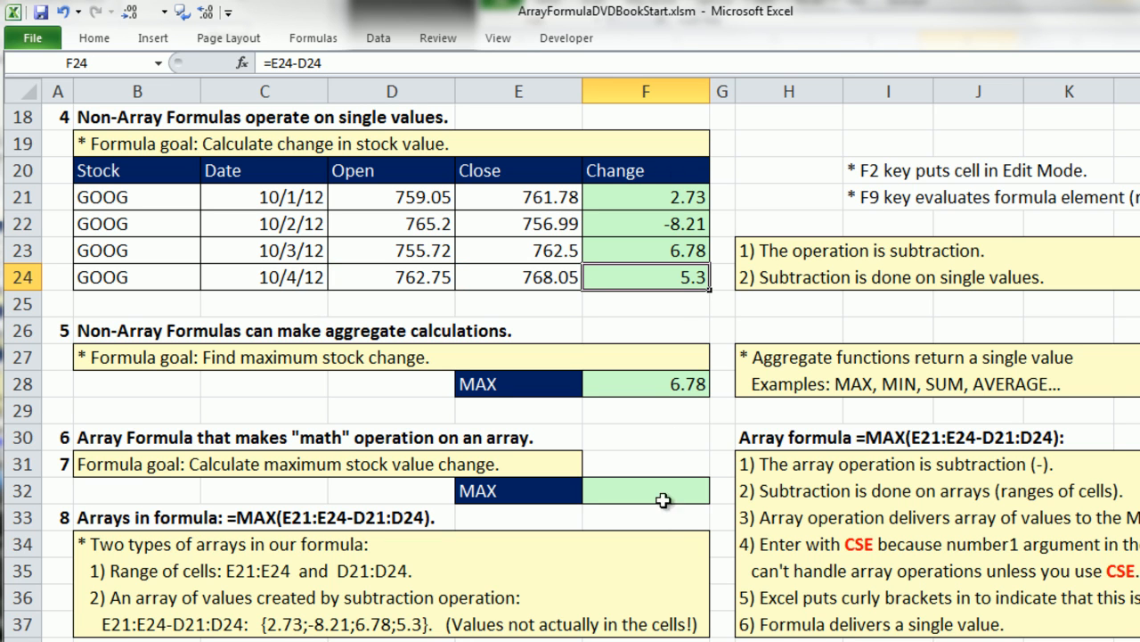
pyautogui.click(645, 490)
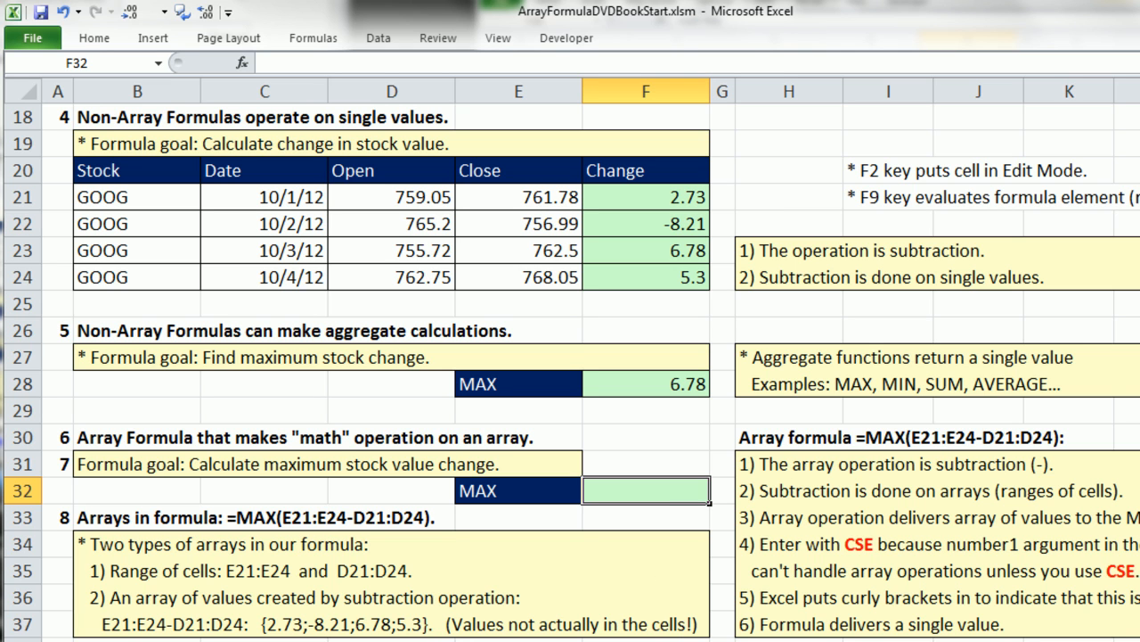
# - Start =MAX( in F32 and select the Close values E21:E24 as its range
pyautogui.write('=MAX(')
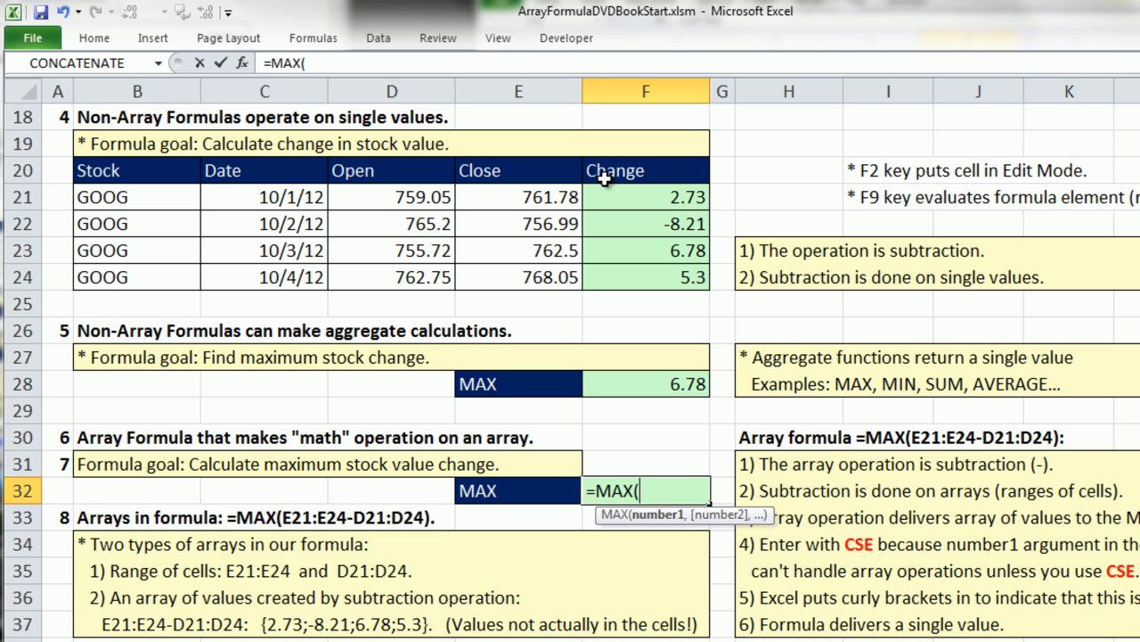
pyautogui.moveTo(634, 260)
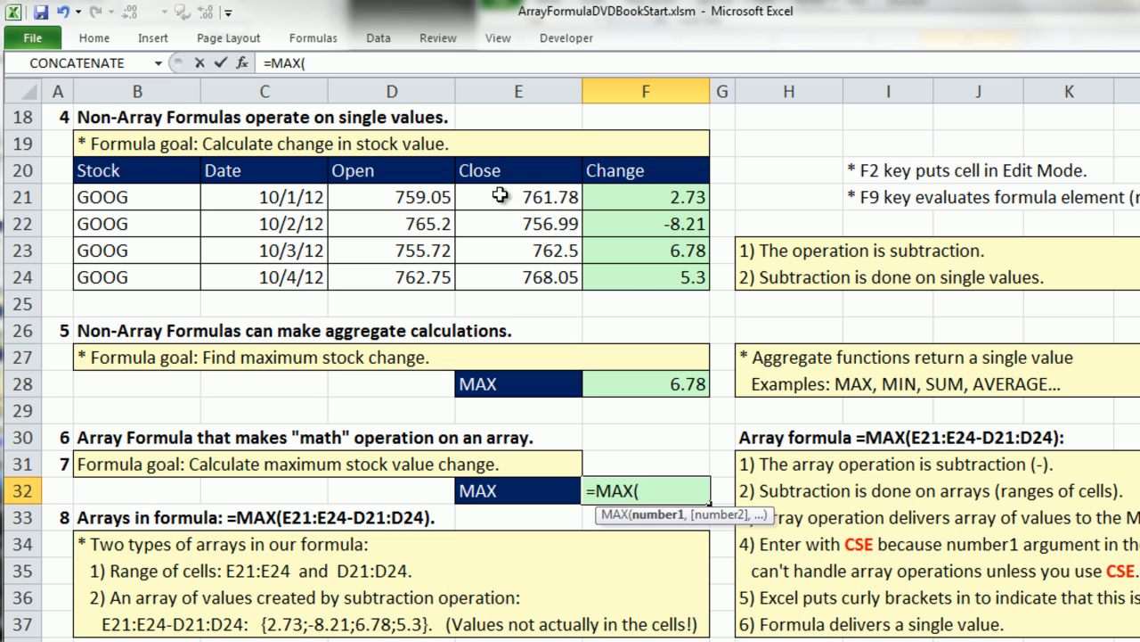
pyautogui.moveTo(518, 196); pyautogui.dragTo(518, 278)
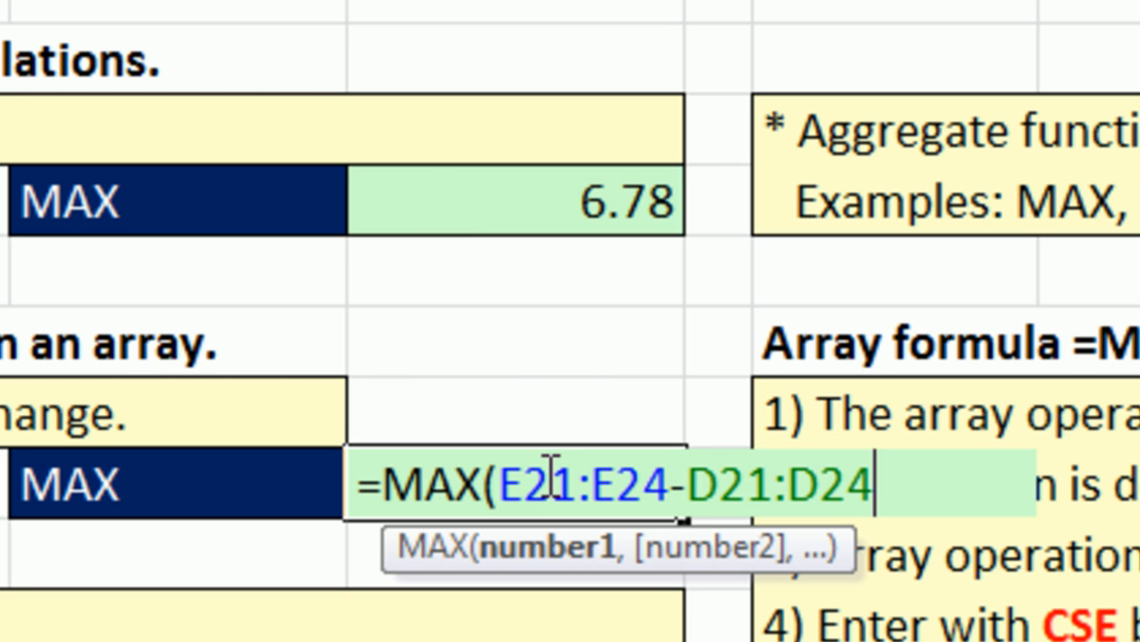
pyautogui.moveTo(616, 499)
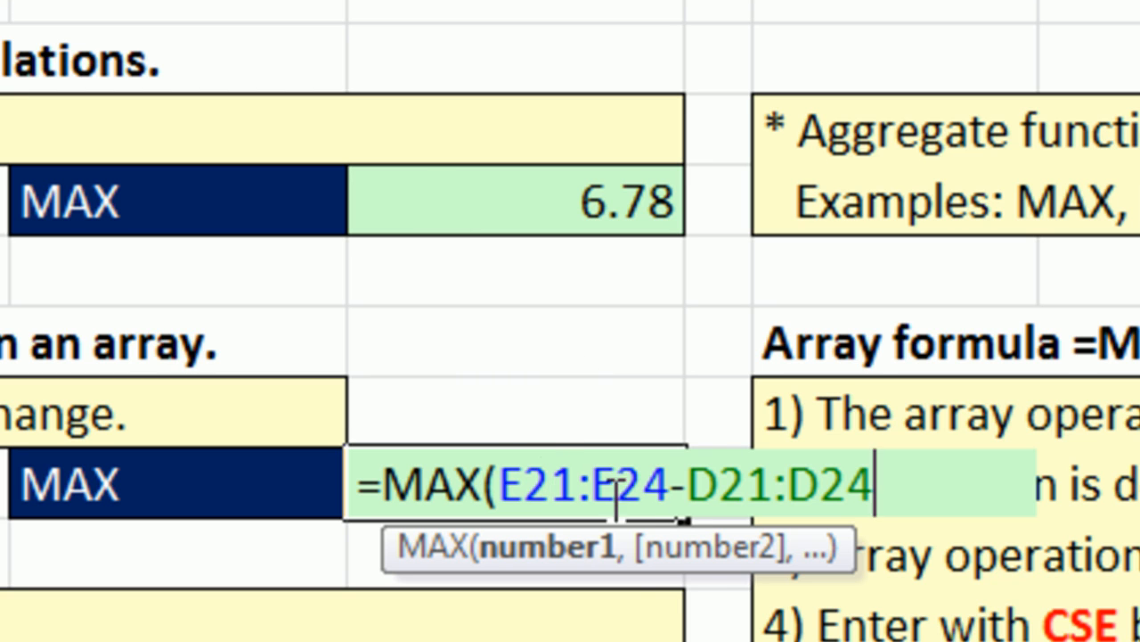
pyautogui.moveTo(674, 520)
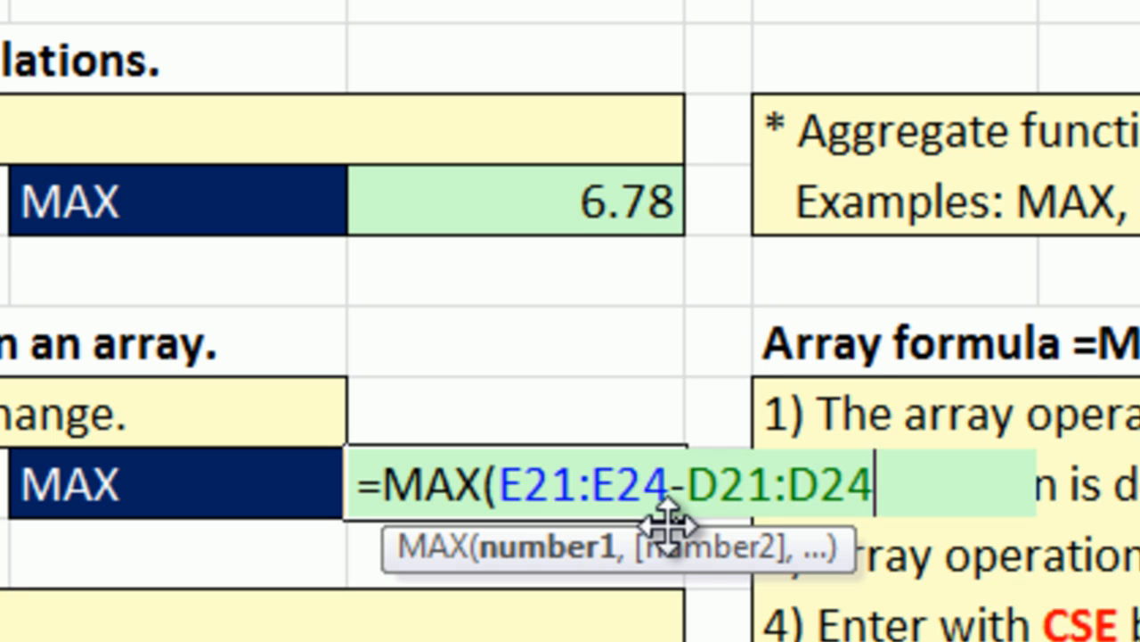
pyautogui.moveTo(737, 495)
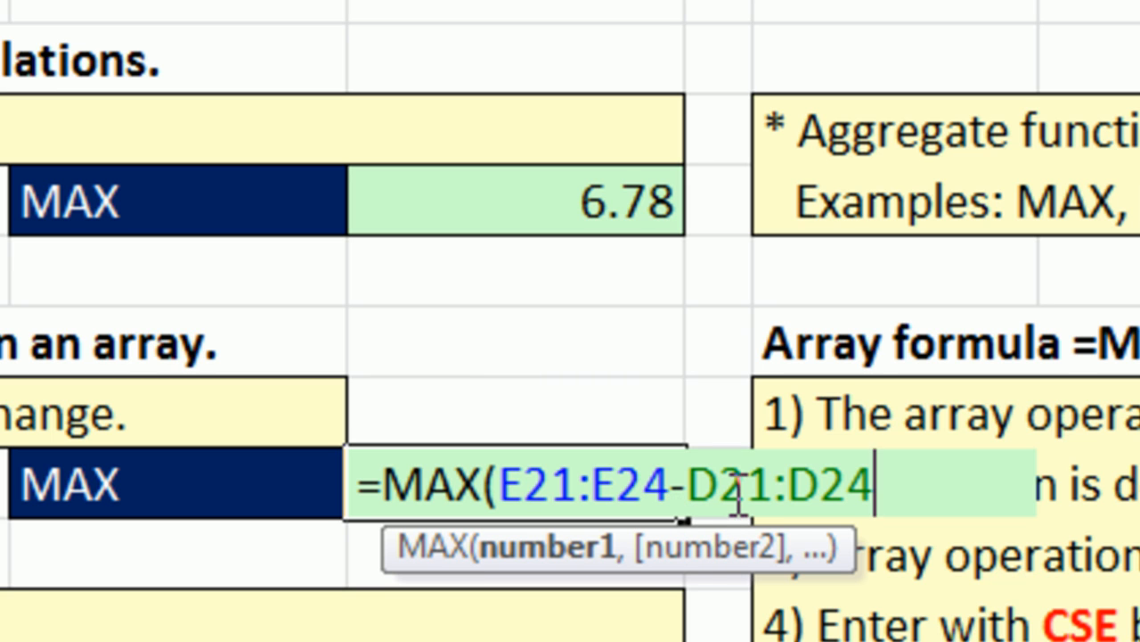
pyautogui.moveTo(721, 544)
pyautogui.write(')')
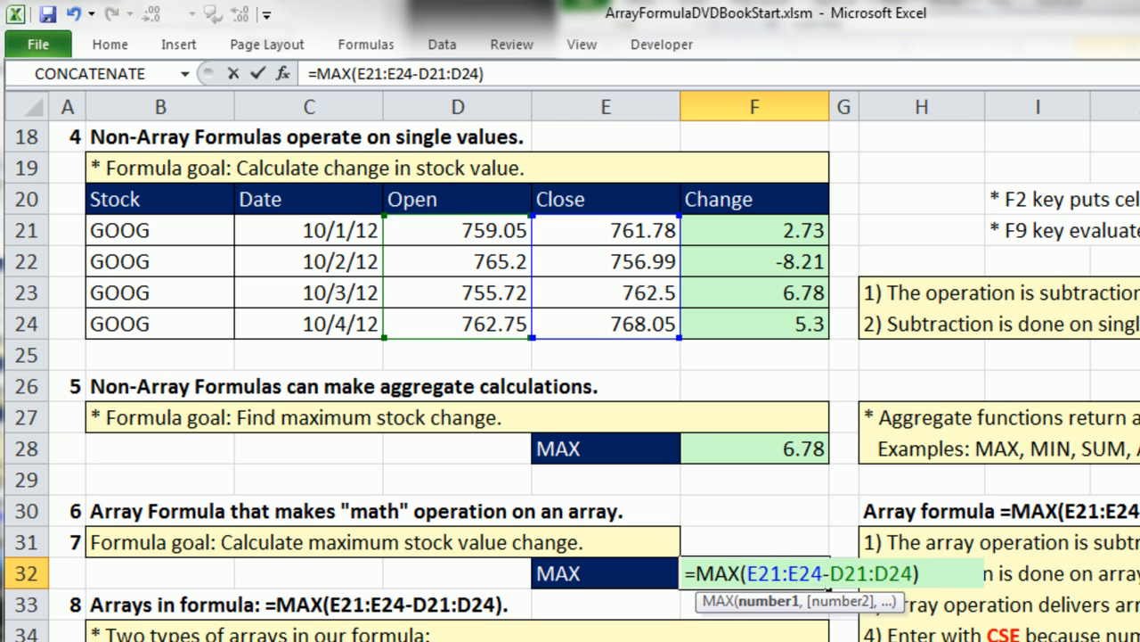
pyautogui.click(748, 574)
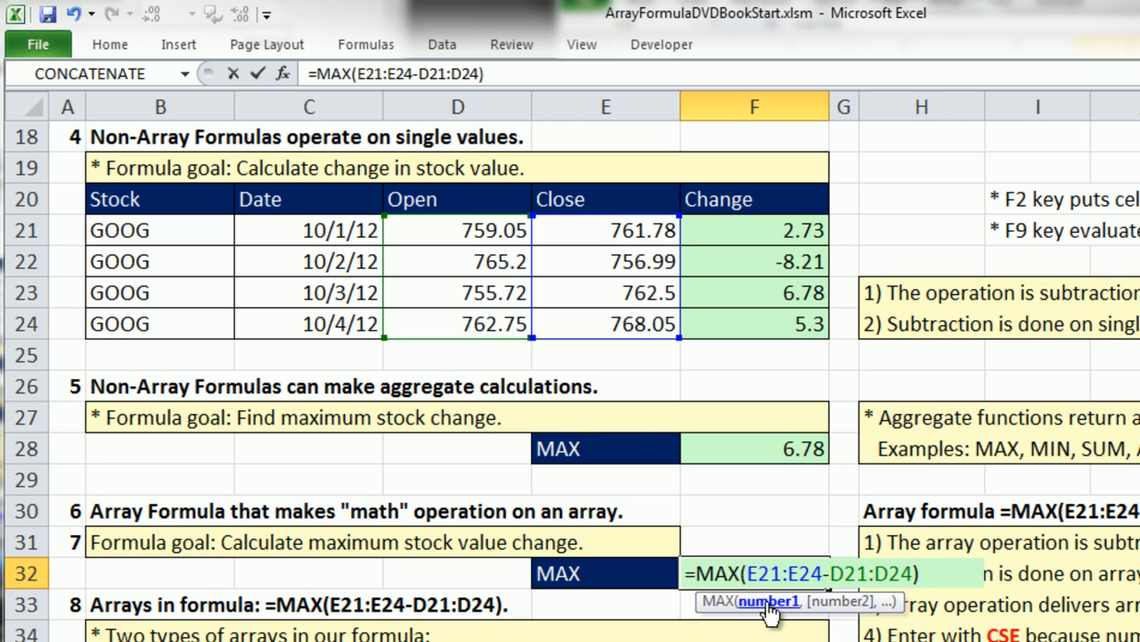
pyautogui.moveTo(762, 610)
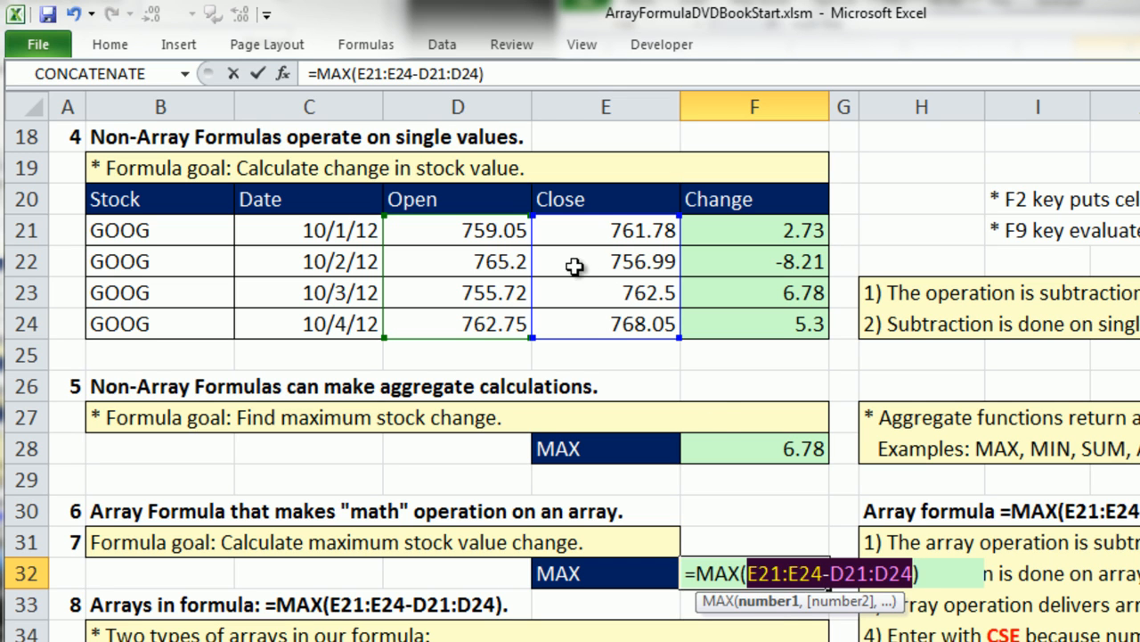
pyautogui.moveTo(766, 598)
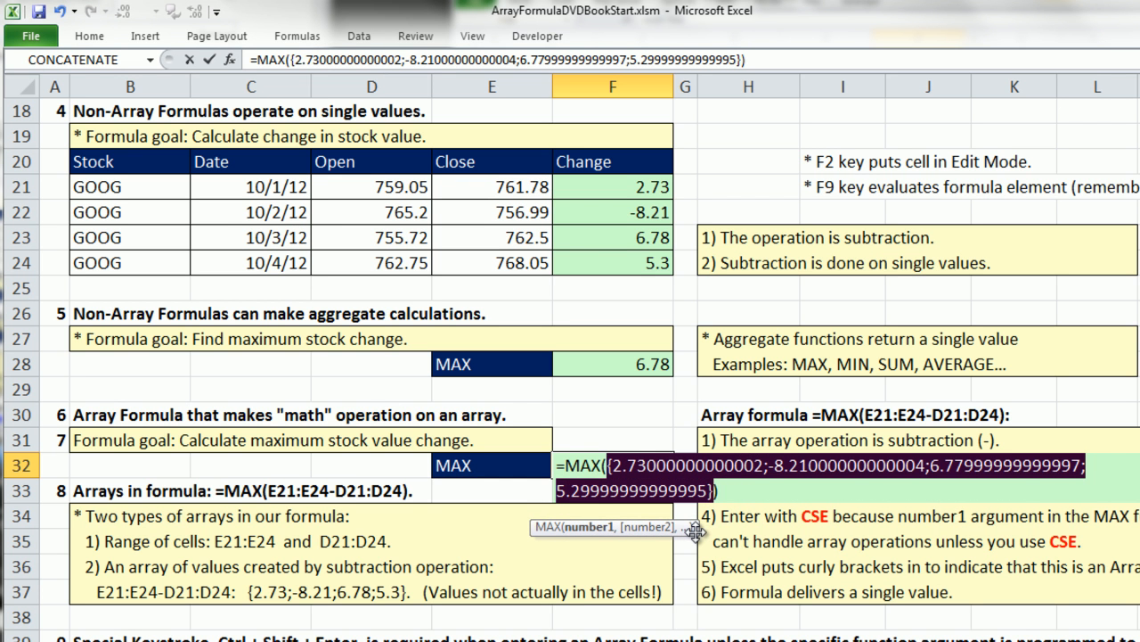
pyautogui.moveTo(638, 412)
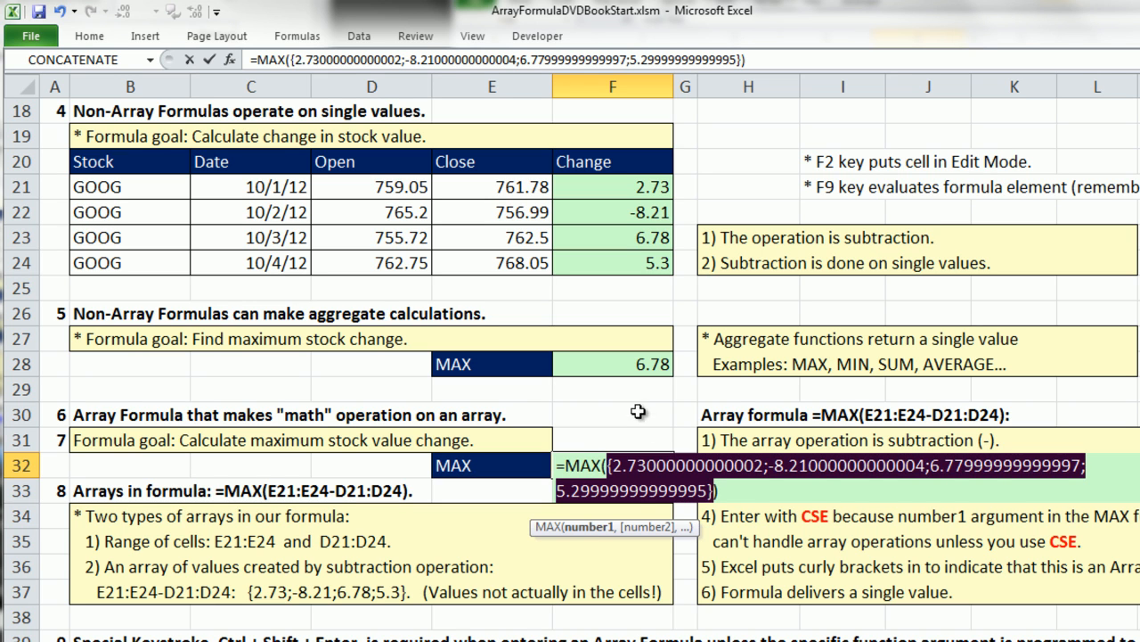
pyautogui.moveTo(604, 216)
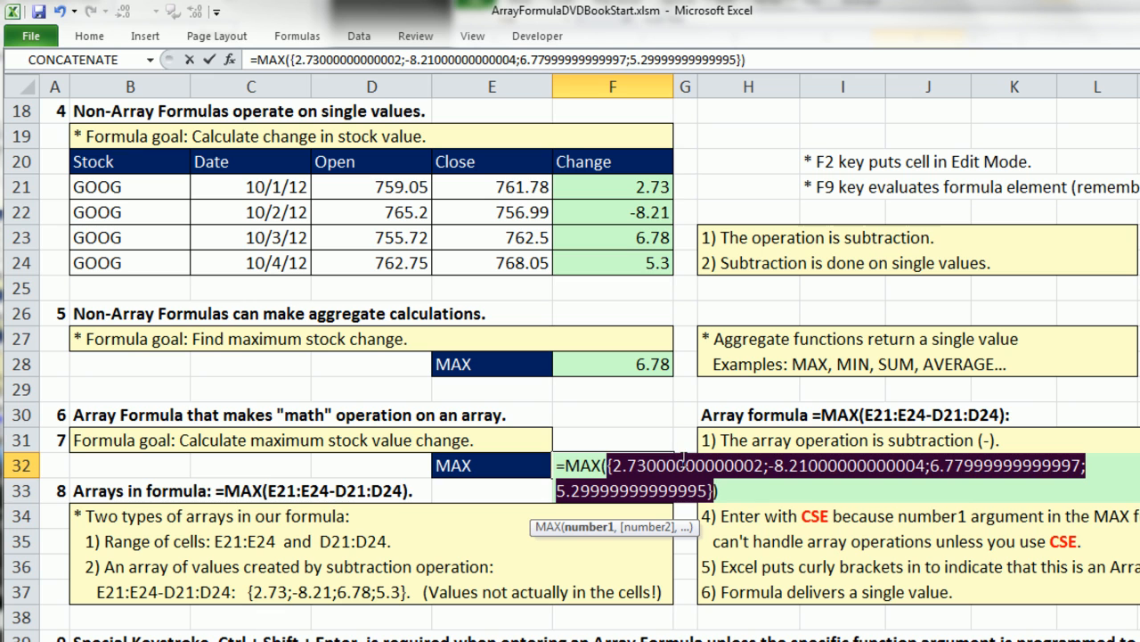
pyautogui.moveTo(764, 439)
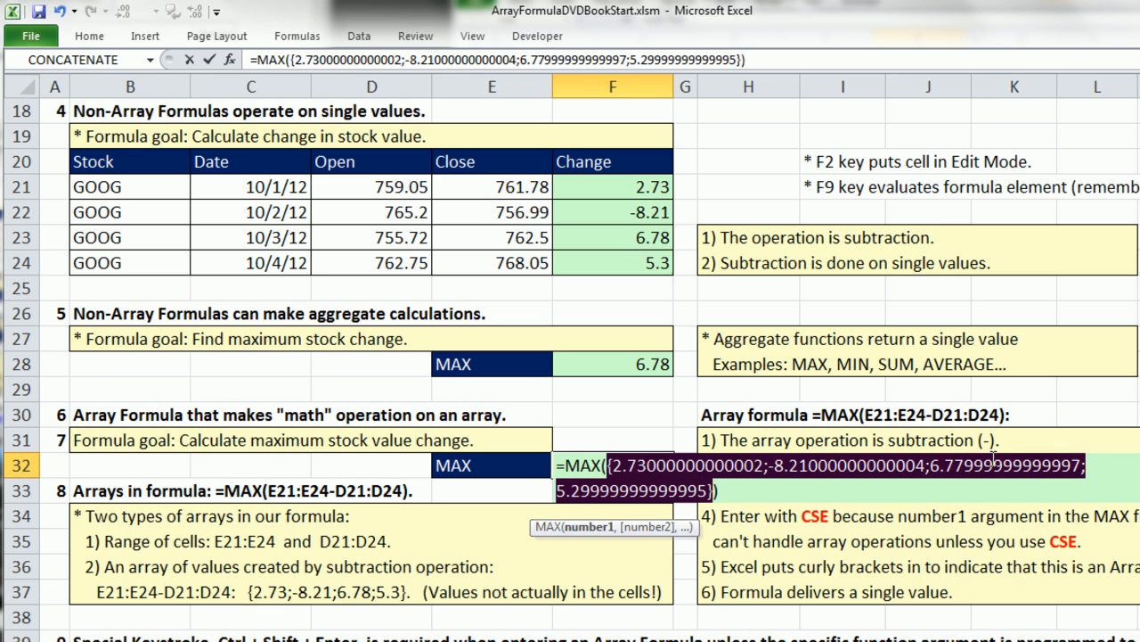
pyautogui.moveTo(989, 445)
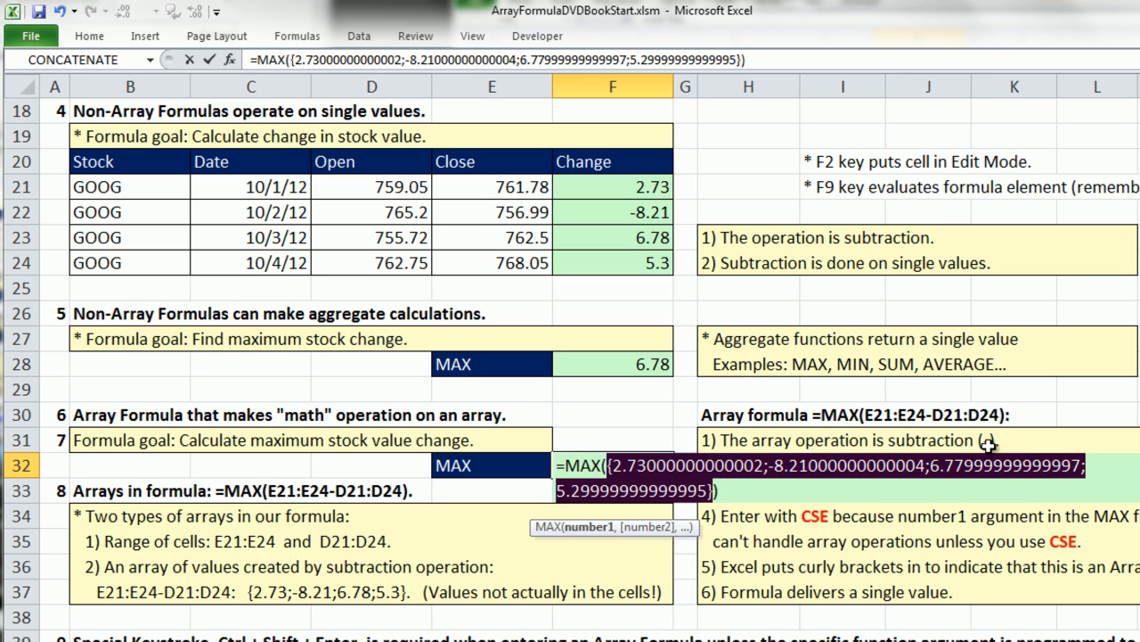
pyautogui.moveTo(638, 168)
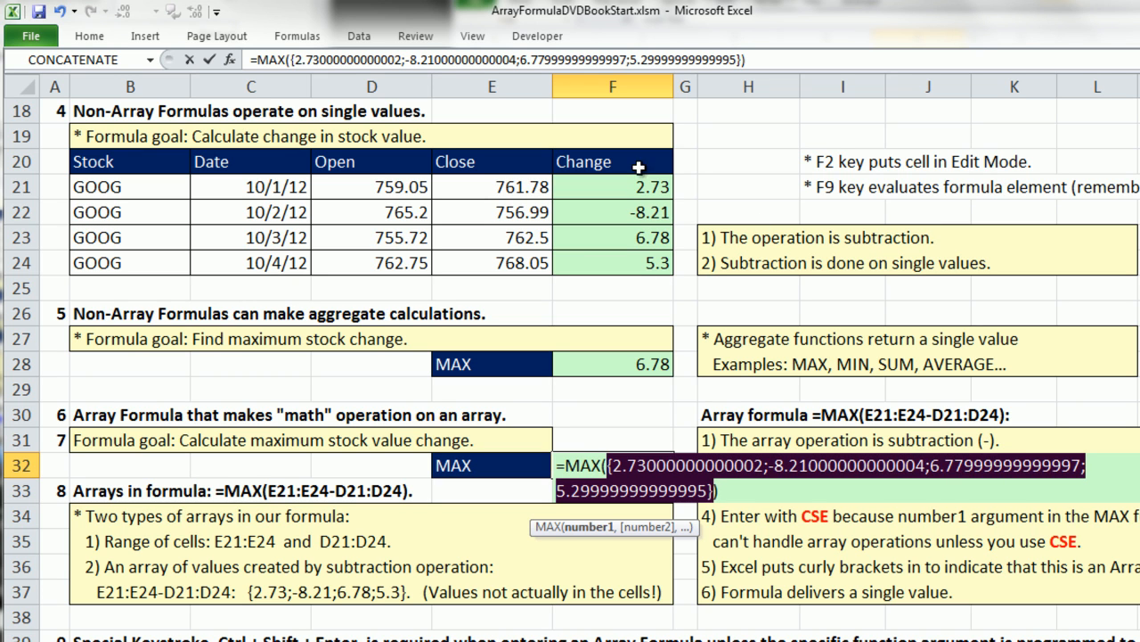
pyautogui.moveTo(640, 260)
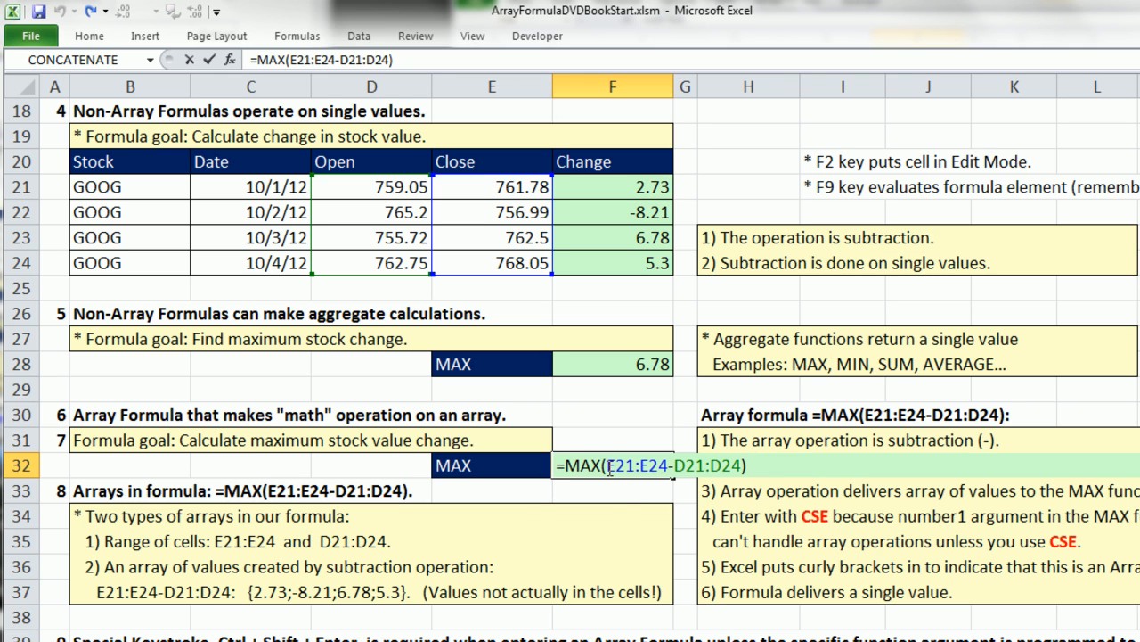
# - Evaluate E21:E24-D21:D24 with F9 to show the array {2.73; -8.21; 6.78; 5.3}
pyautogui.press('f9')
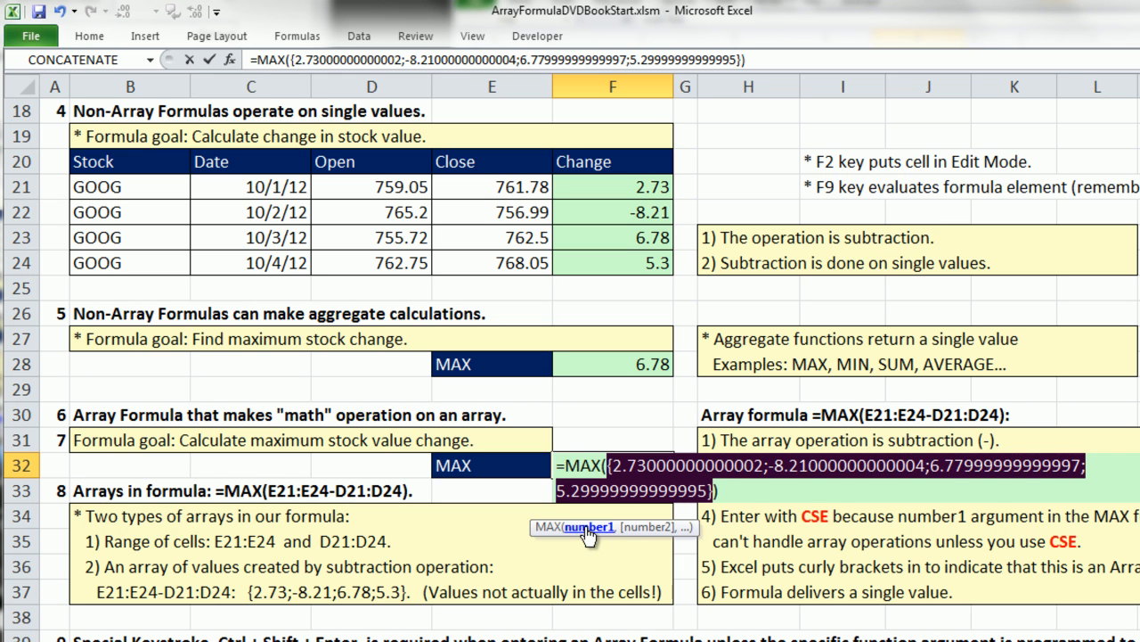
pyautogui.moveTo(613, 339)
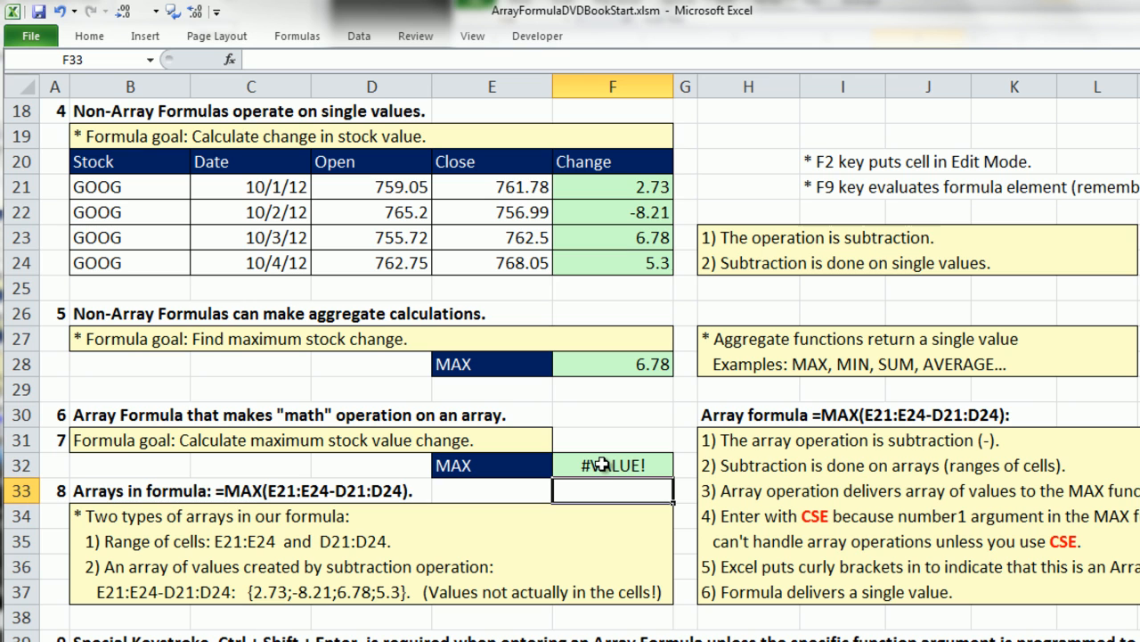
# - Reopen the #VALUE! cell F32 showing =MAX(E21:E24-D21:D24)
pyautogui.click(613, 463)
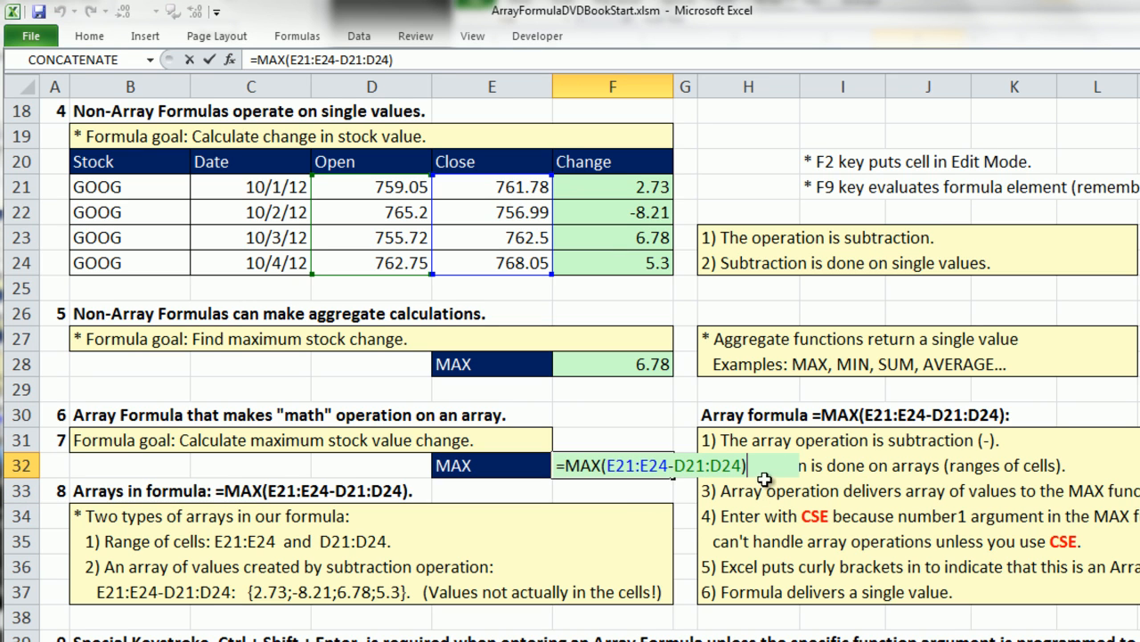
pyautogui.moveTo(763, 473)
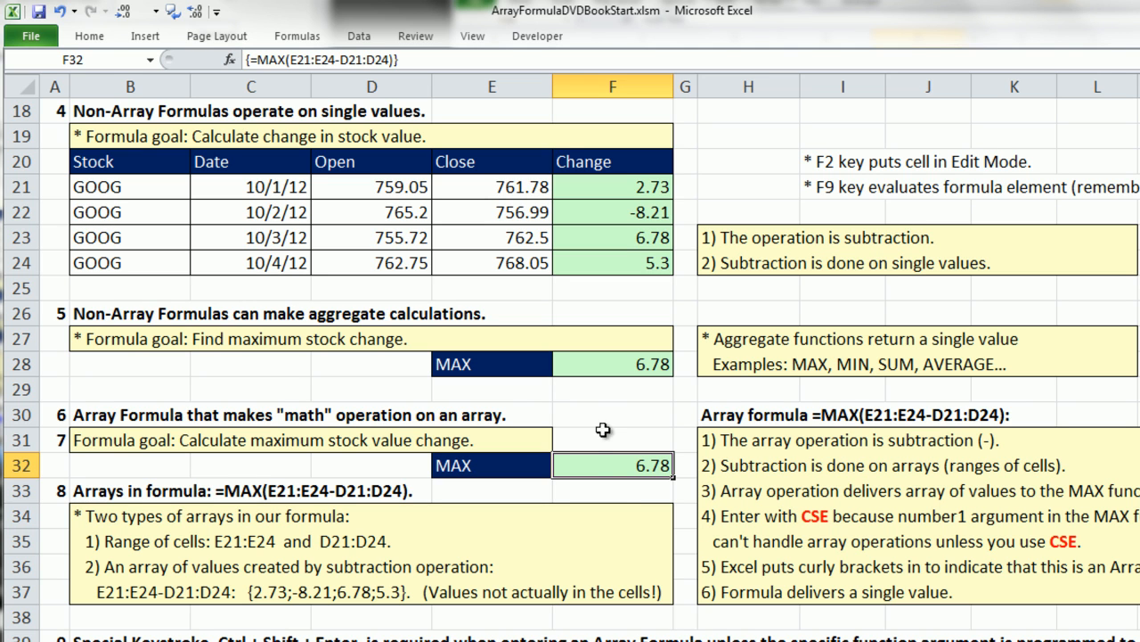
pyautogui.moveTo(627, 132)
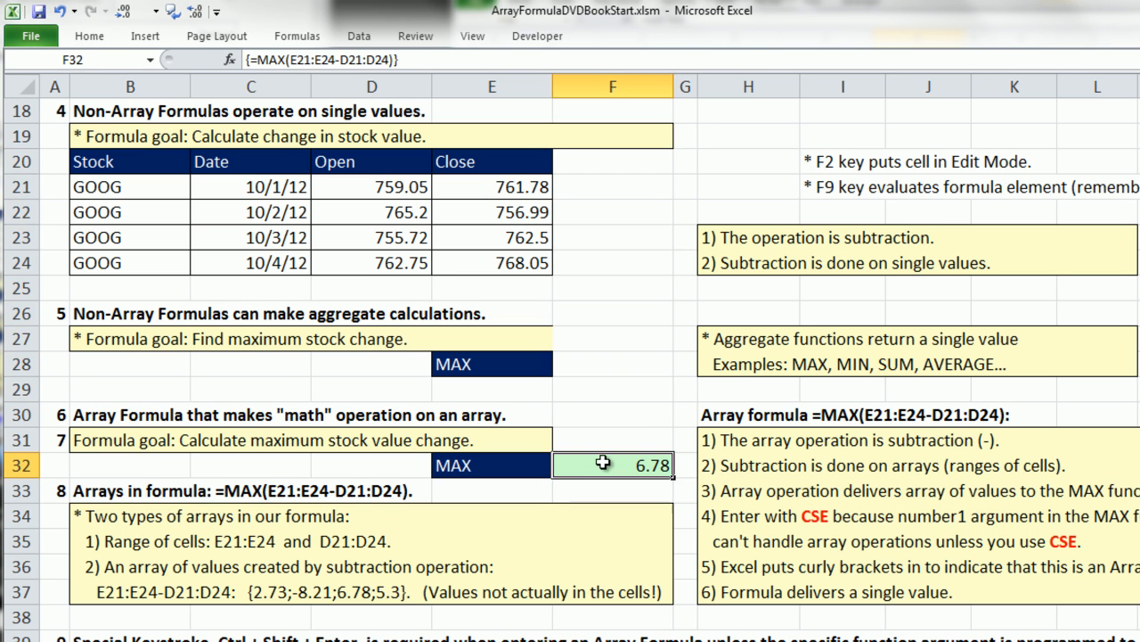
pyautogui.moveTo(617, 509)
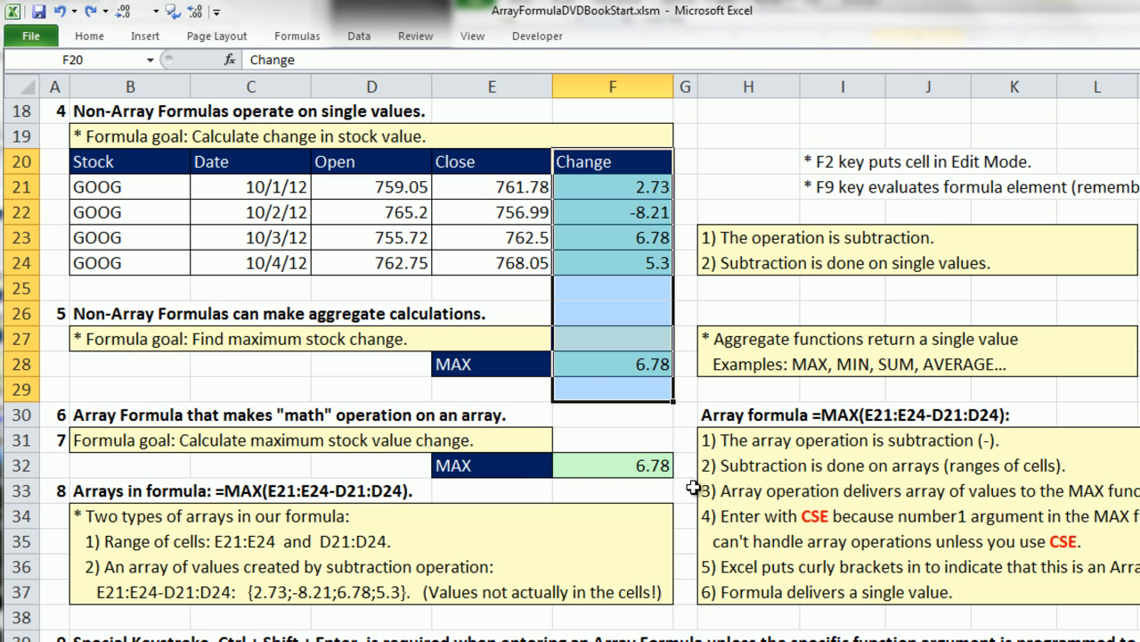
pyautogui.click(613, 463)
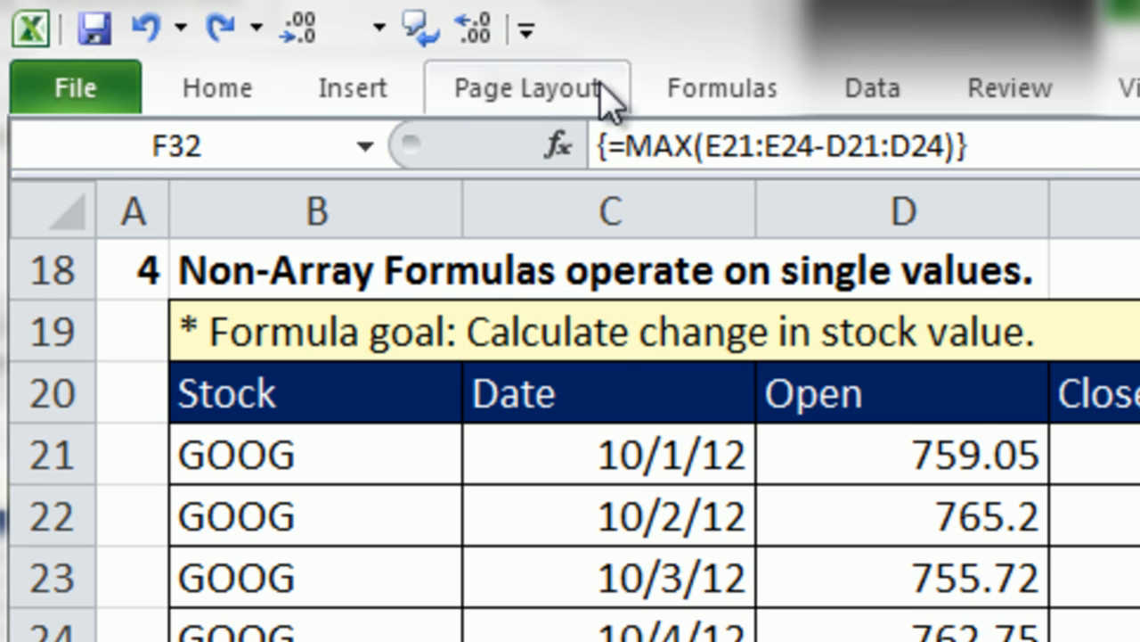
pyautogui.moveTo(1083, 157)
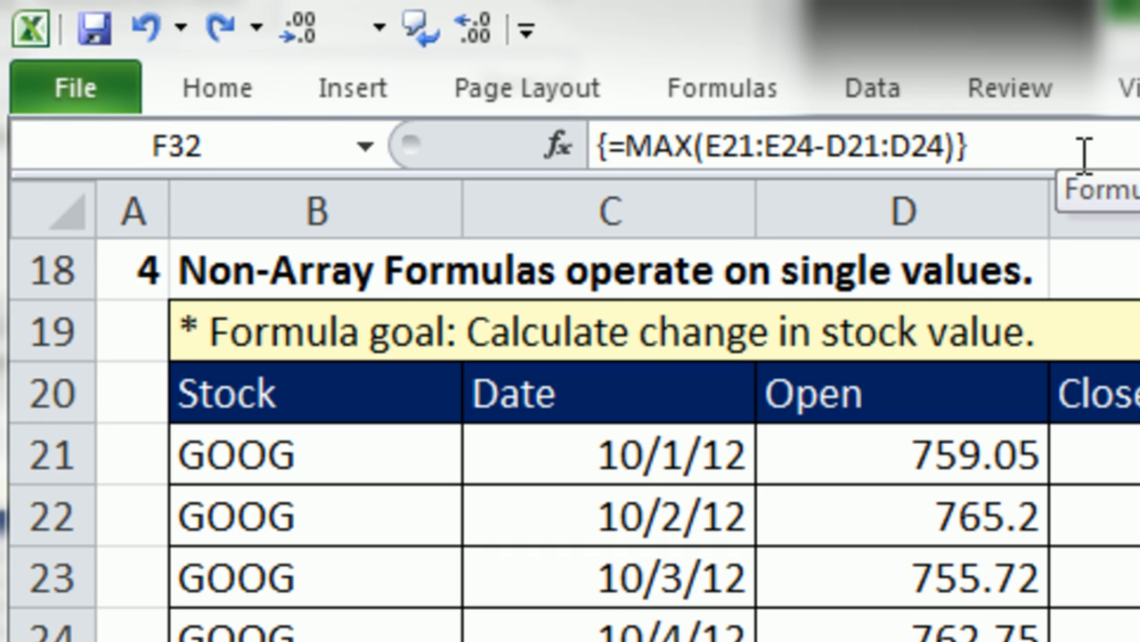
pyautogui.click(902, 210)
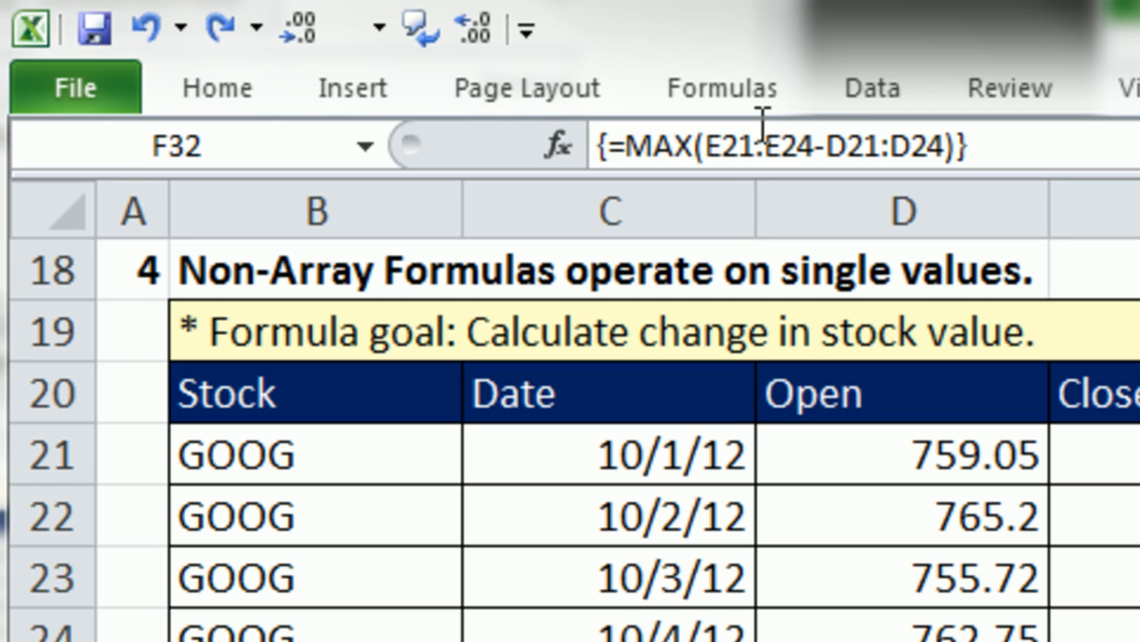
pyautogui.moveTo(935, 178)
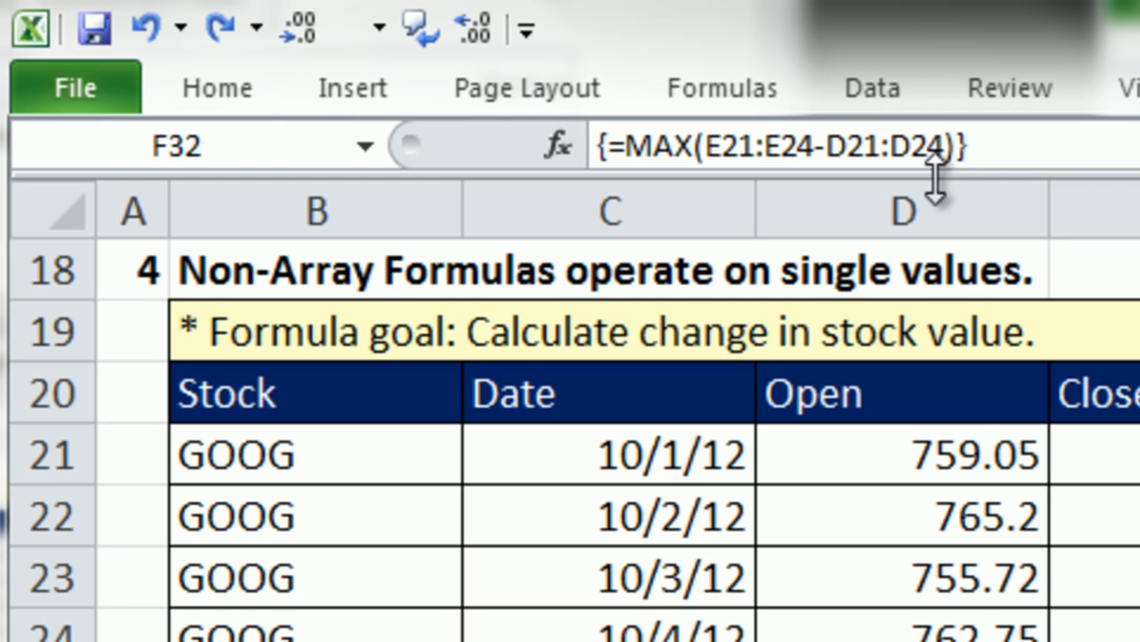
pyautogui.moveTo(793, 321)
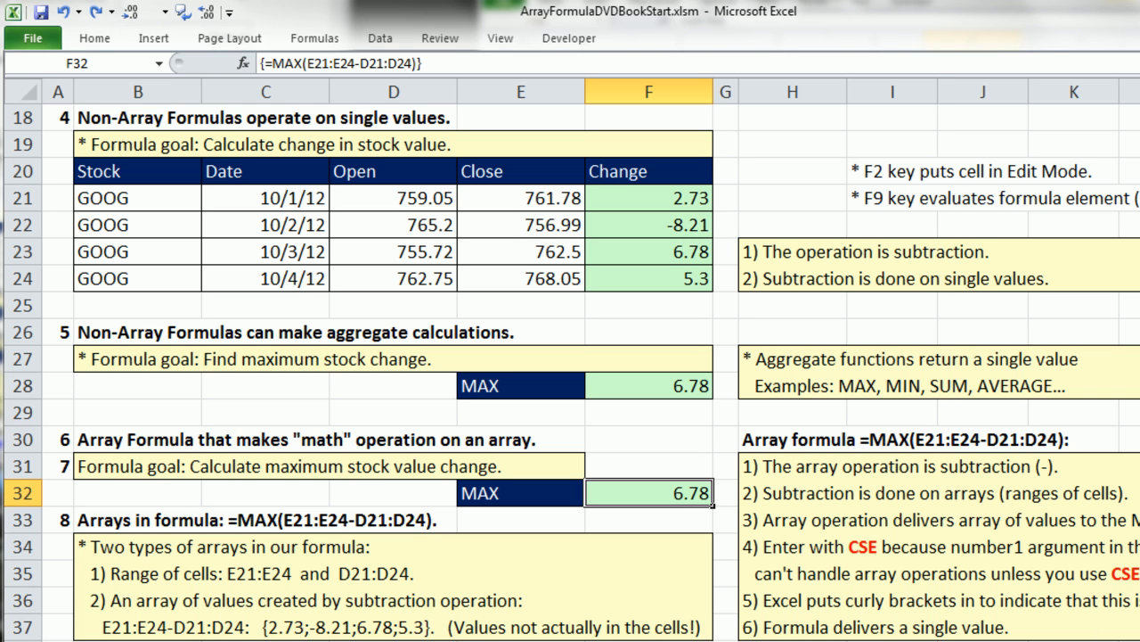
# - Scroll down to section 10 on the #VALUE! error and implicit intersection
pyautogui.scroll(-3)
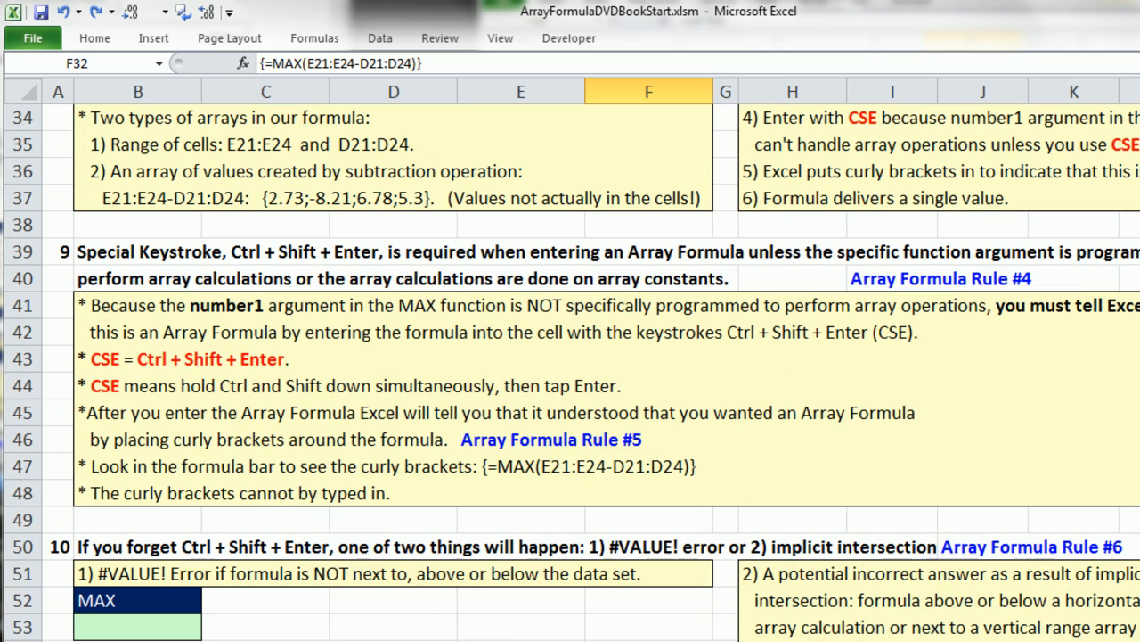
pyautogui.moveTo(1126, 506)
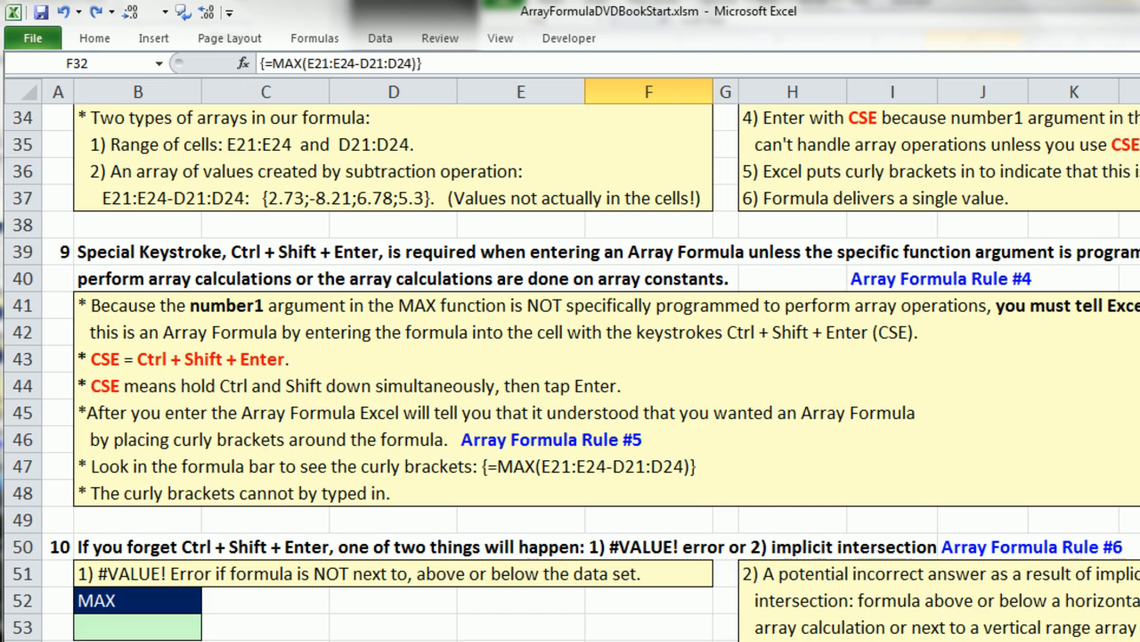
pyautogui.scroll(-3)
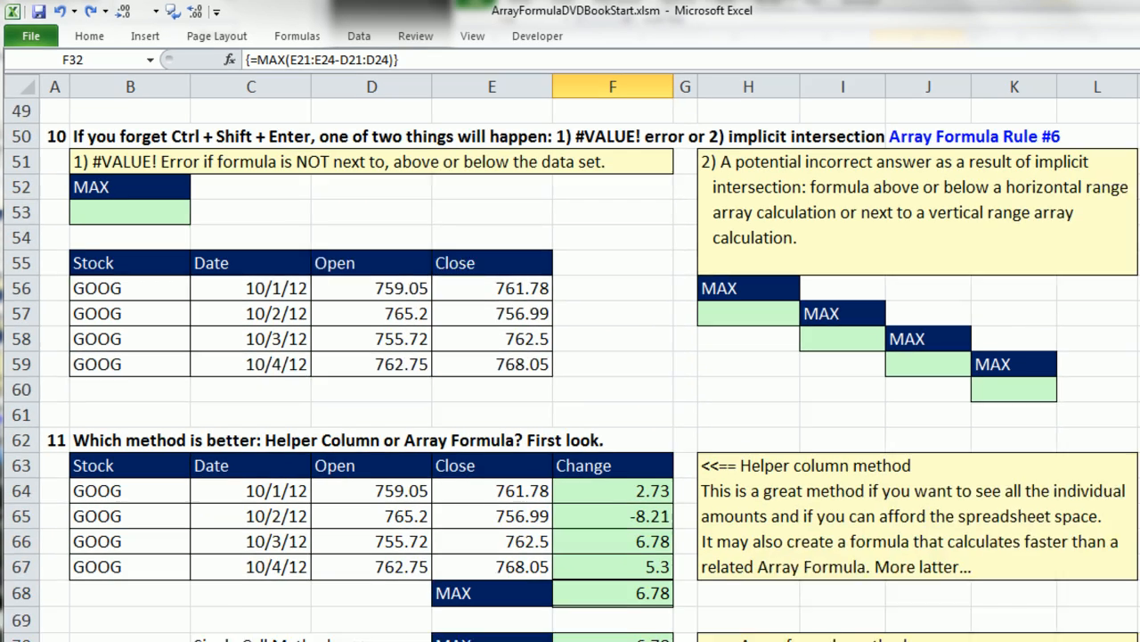
pyautogui.scroll(-3)
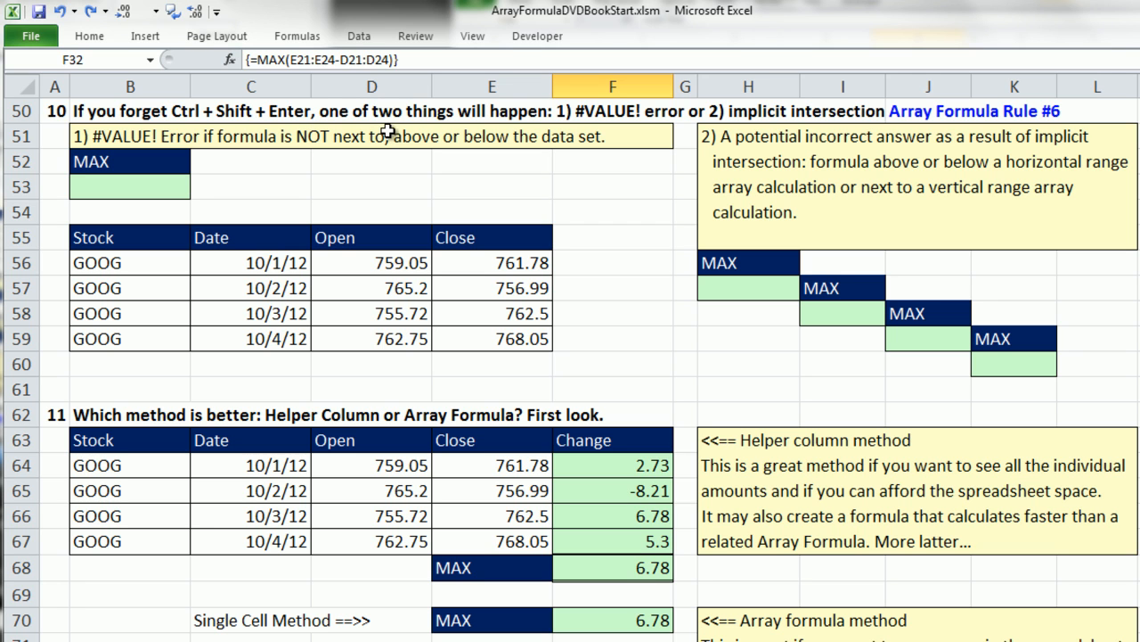
pyautogui.moveTo(214, 173)
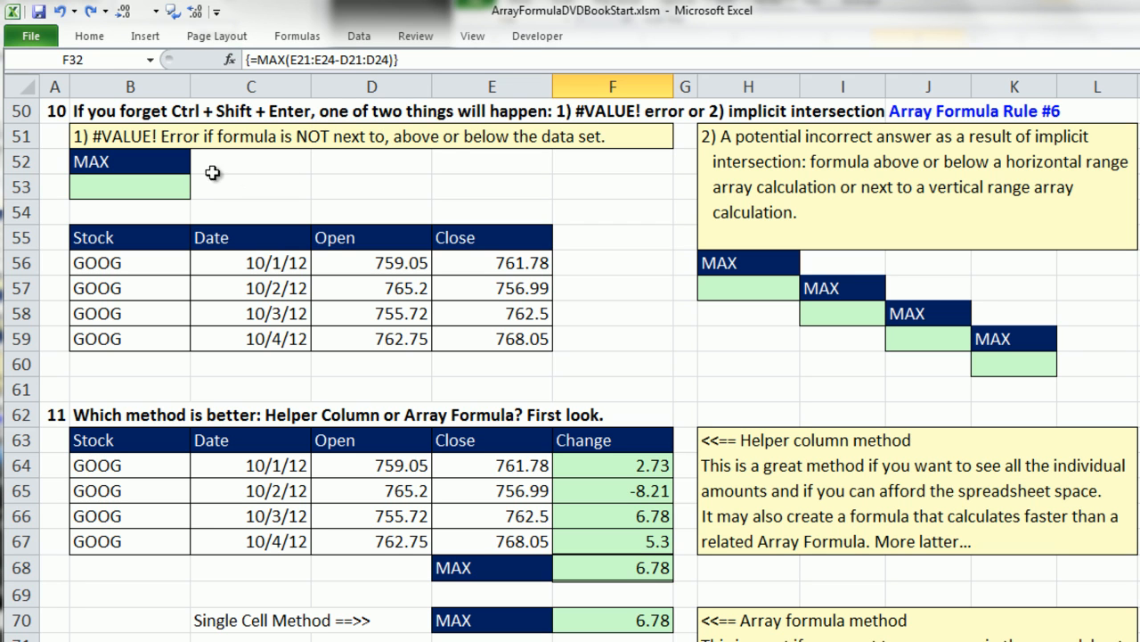
# - Enter =MAX(E56:E59-D56:D59) in B53 as a normal formula returning #VALUE!, then reopen it
pyautogui.write('=ma')
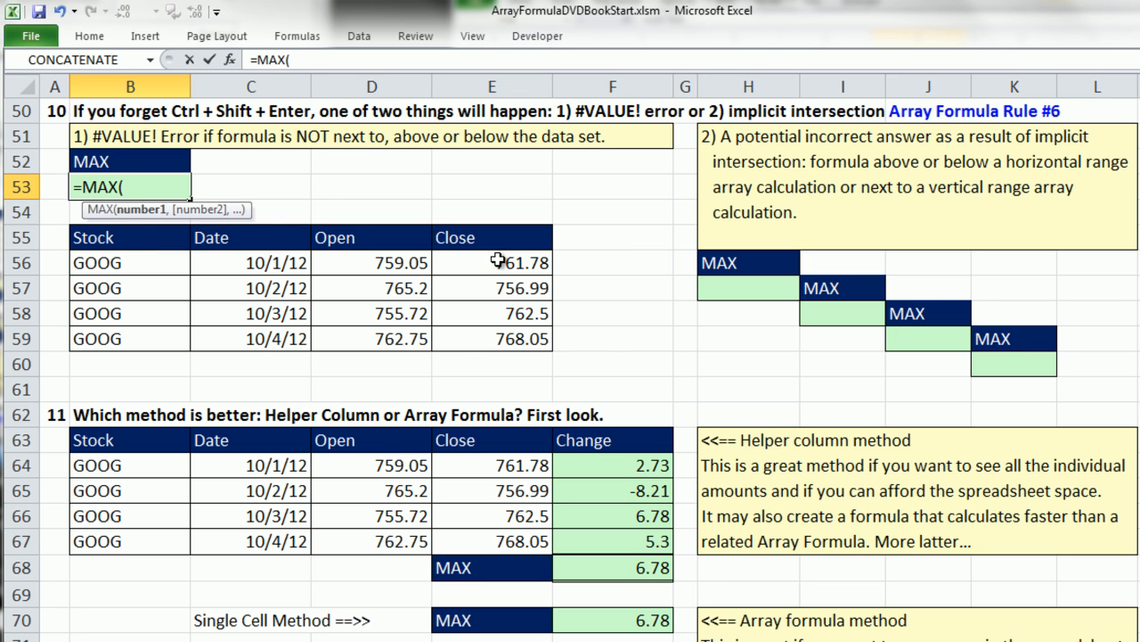
pyautogui.moveTo(491, 262); pyautogui.dragTo(492, 338)
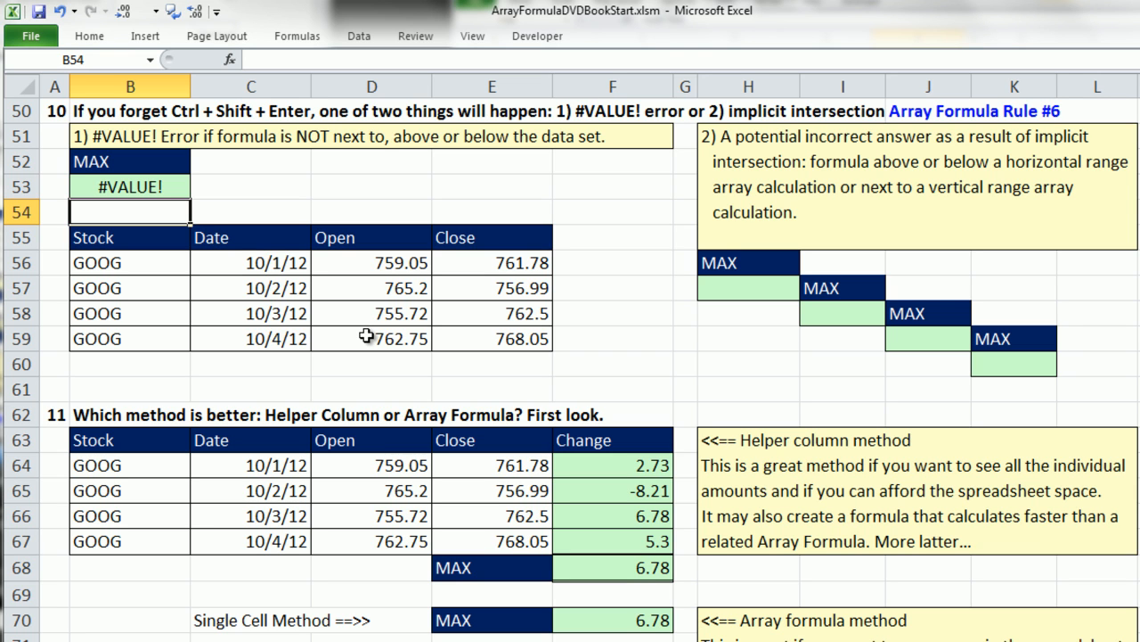
pyautogui.write('=MAX(E56:E59-D56:D59)')
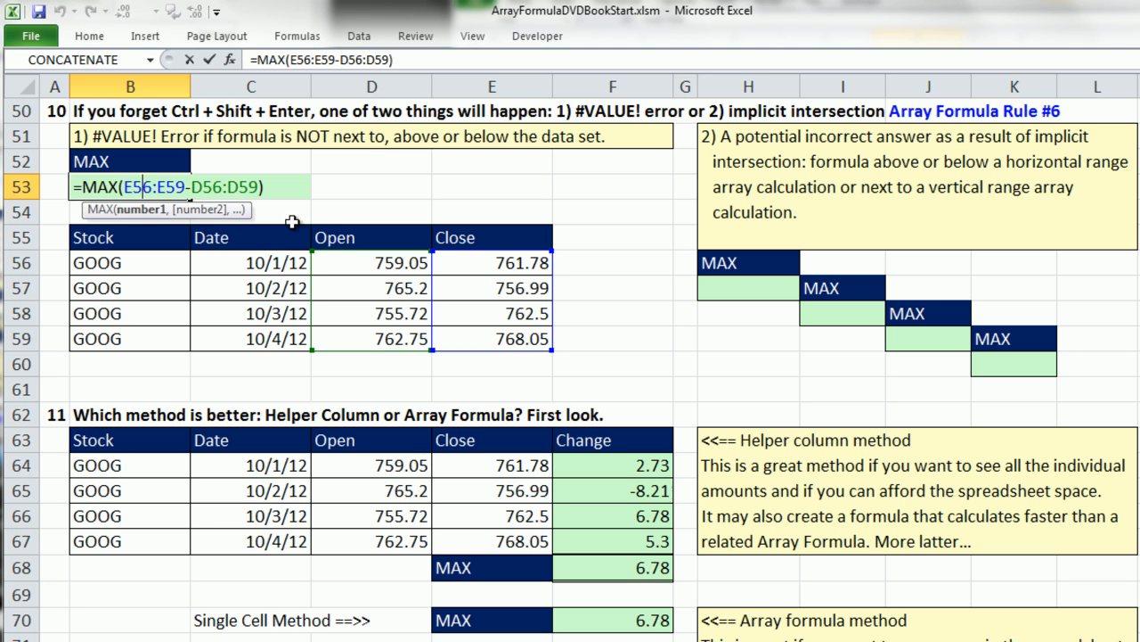
pyautogui.moveTo(310, 218)
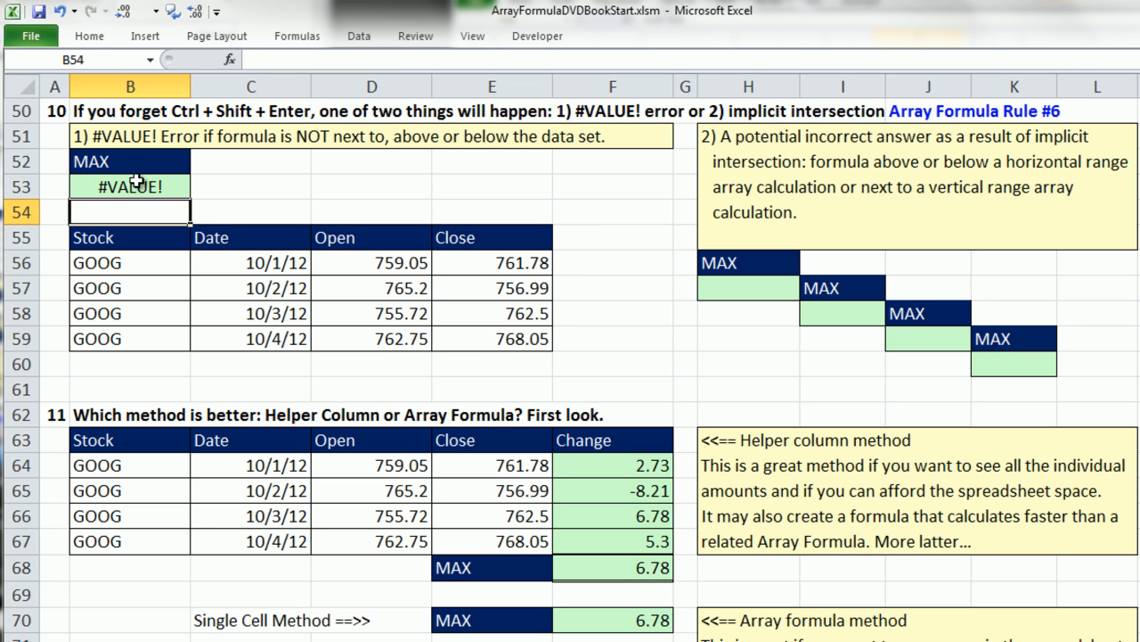
pyautogui.write('=MAX(E56:E59-D56:D59)')
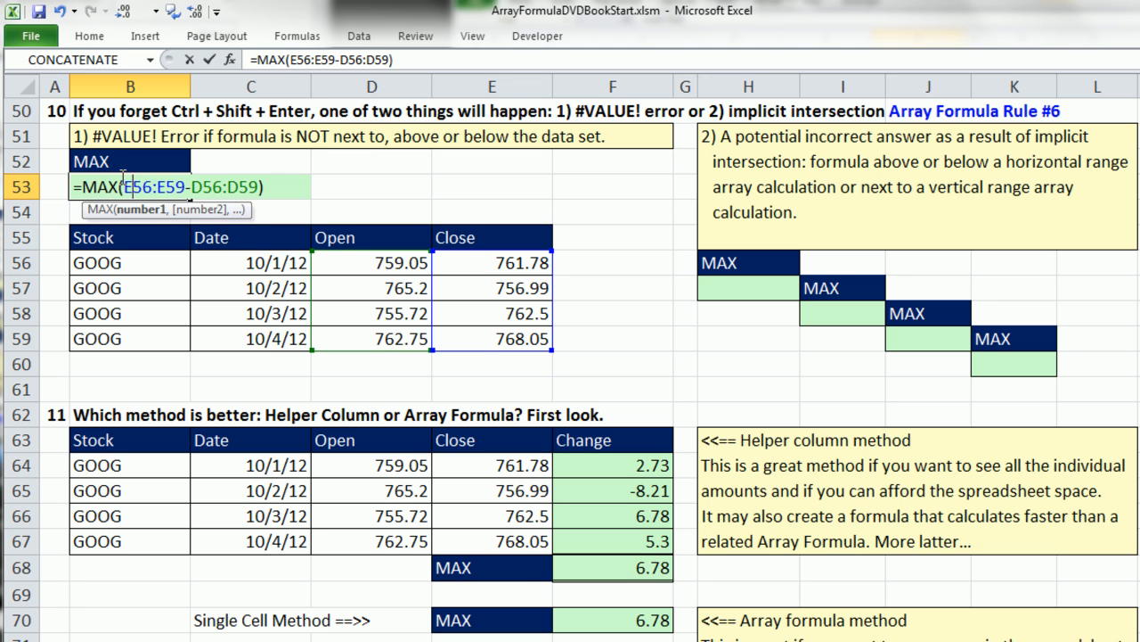
pyautogui.doubleClick(168, 188)
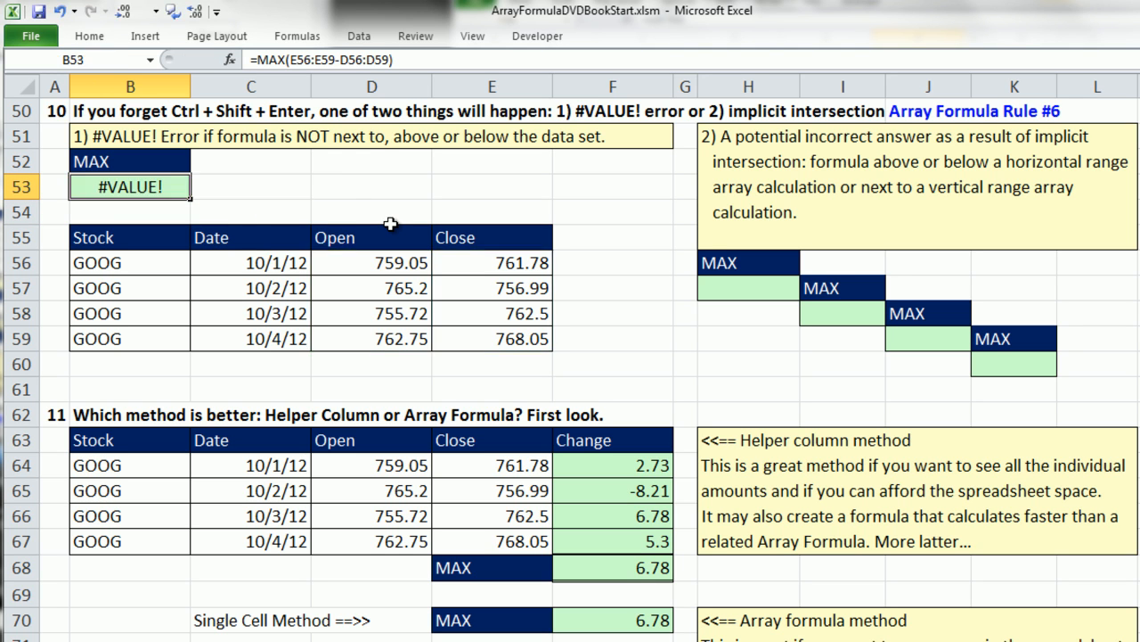
pyautogui.moveTo(766, 289)
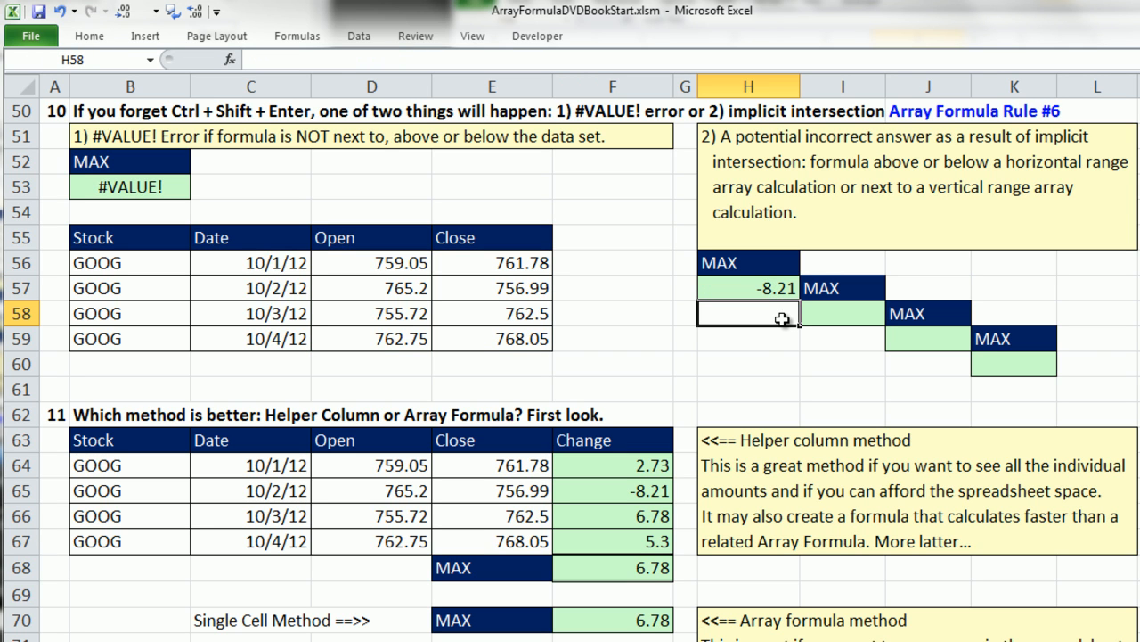
# - Enter =MAX(E56:E59-D56:D59) in I58 and J59, then select K60 to examine its #VALUE! error
pyautogui.click(841, 314)
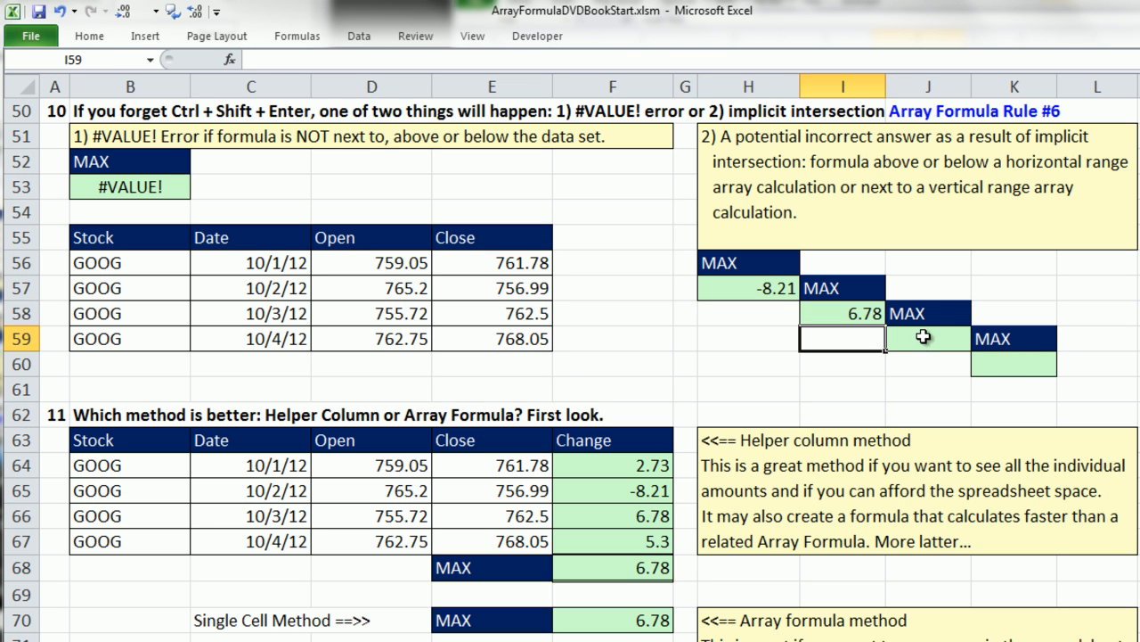
pyautogui.click(927, 339)
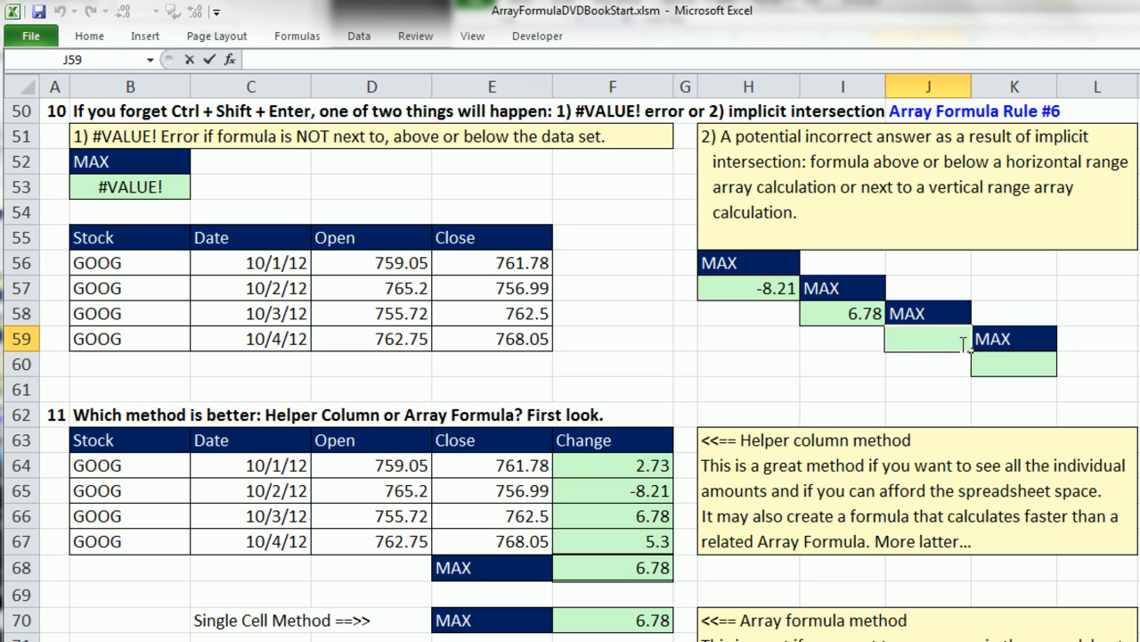
pyautogui.write('=MAX(E56:E59-D56:D59)')
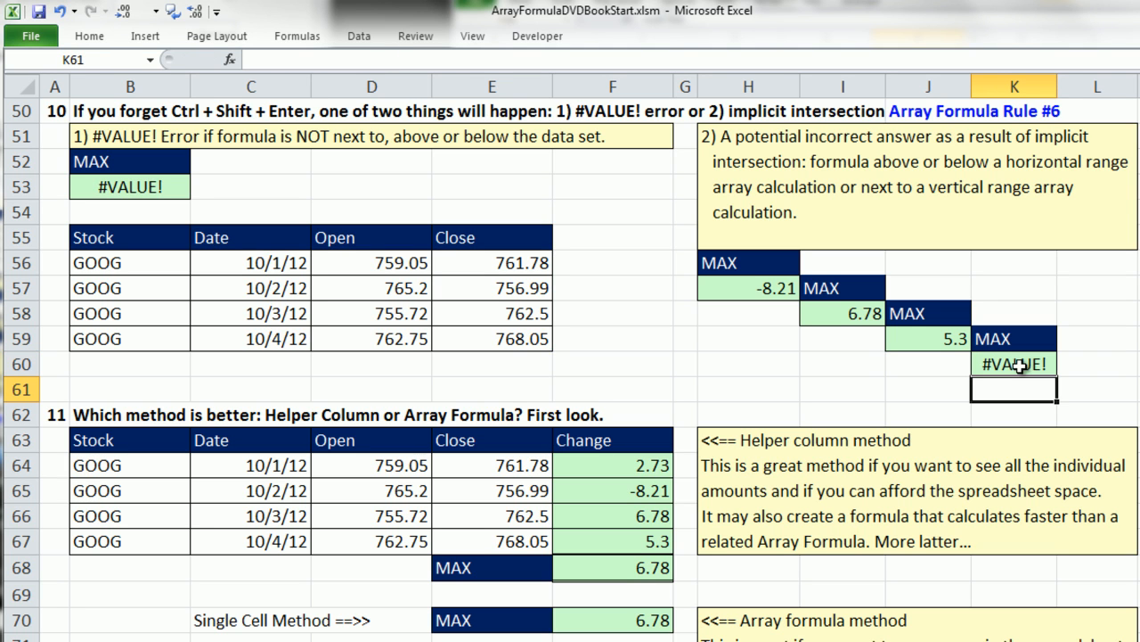
pyautogui.moveTo(724, 275)
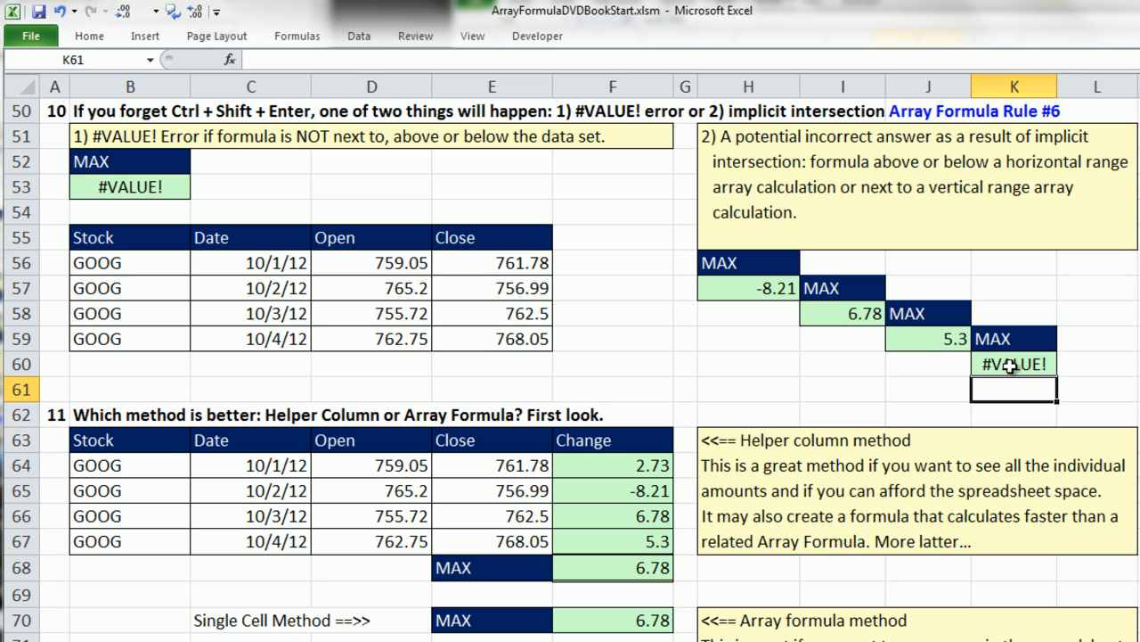
pyautogui.click(1014, 364)
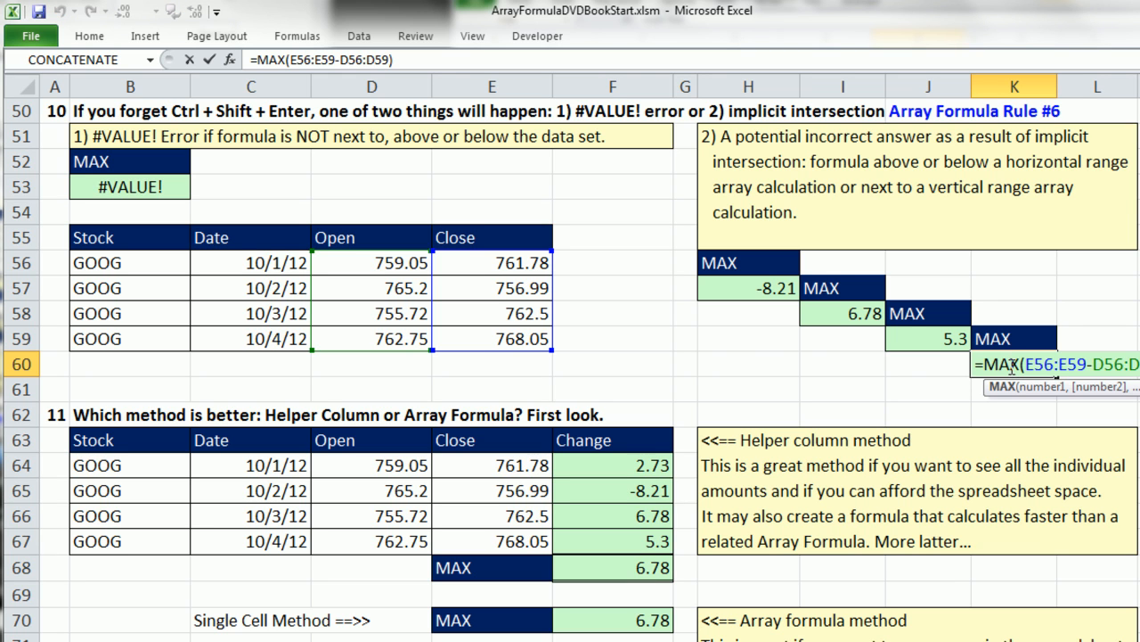
pyautogui.moveTo(777, 360)
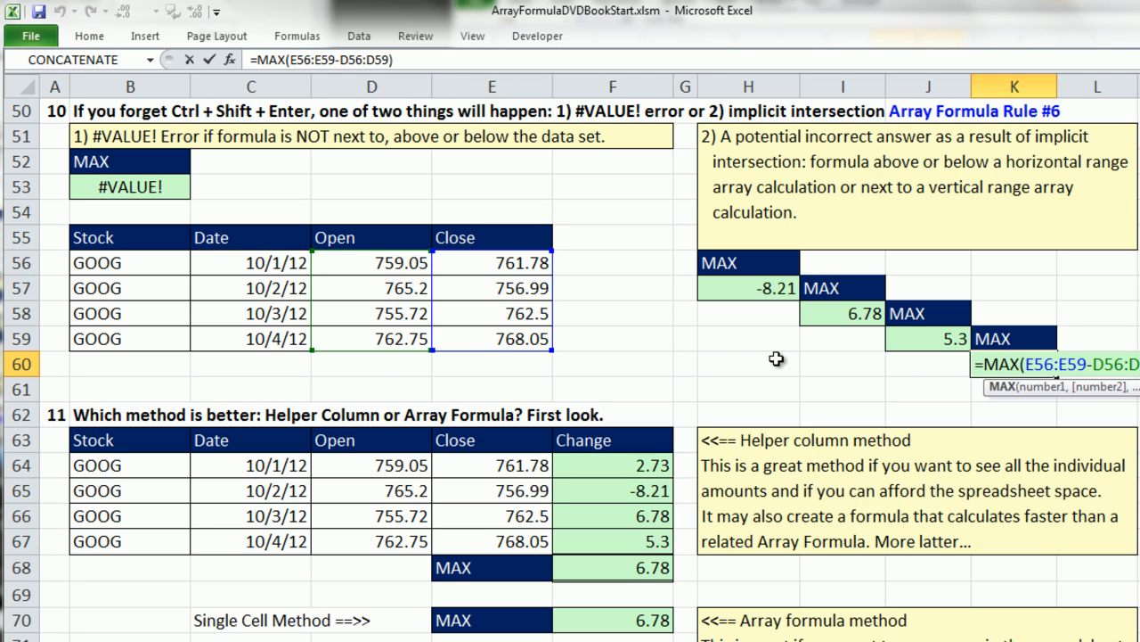
pyautogui.moveTo(527, 353)
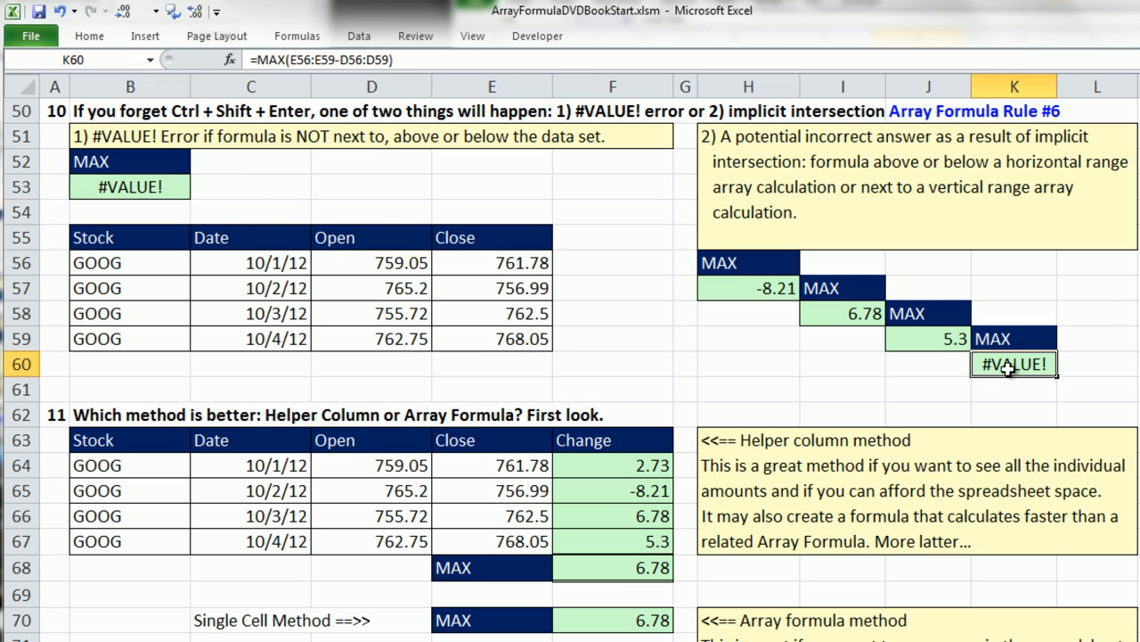
pyautogui.moveTo(1072, 444)
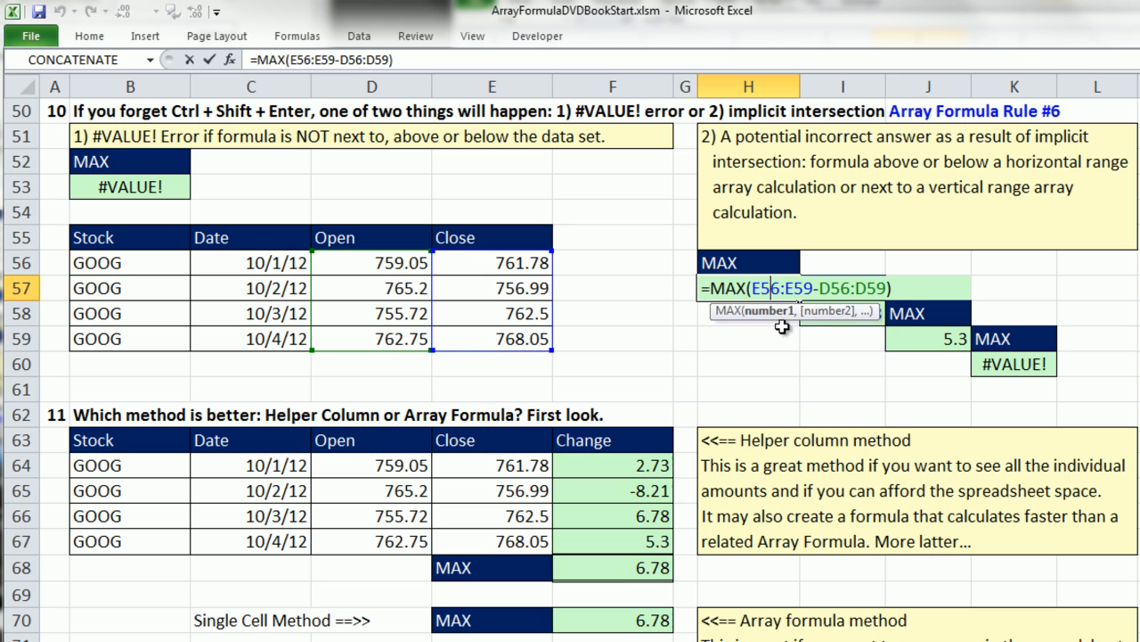
pyautogui.moveTo(788, 360)
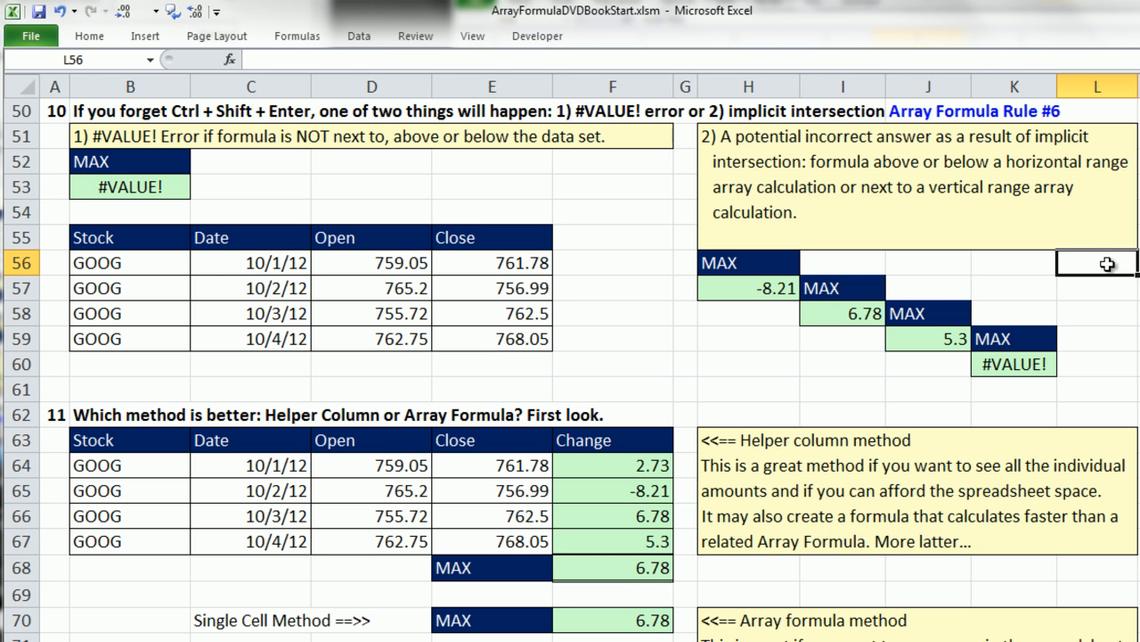
# - Fill L56:L60 with =E56-D56 close-minus-open changes (2.73, -8.21, 6.78, 5.3, 0) and verify the copies
pyautogui.click(491, 262)
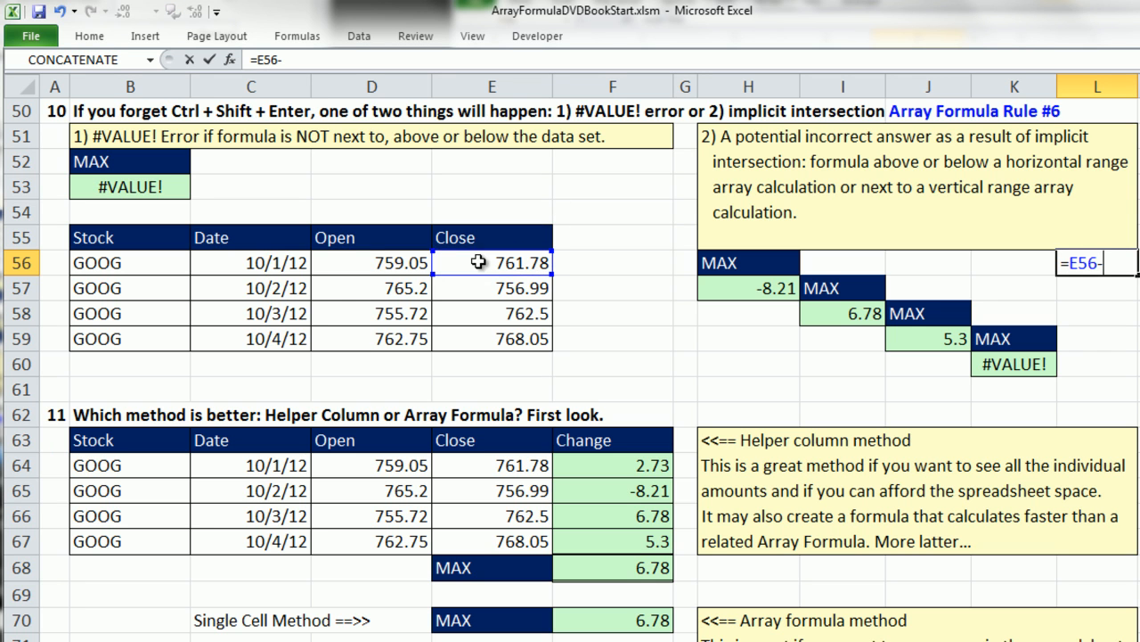
pyautogui.click(371, 262)
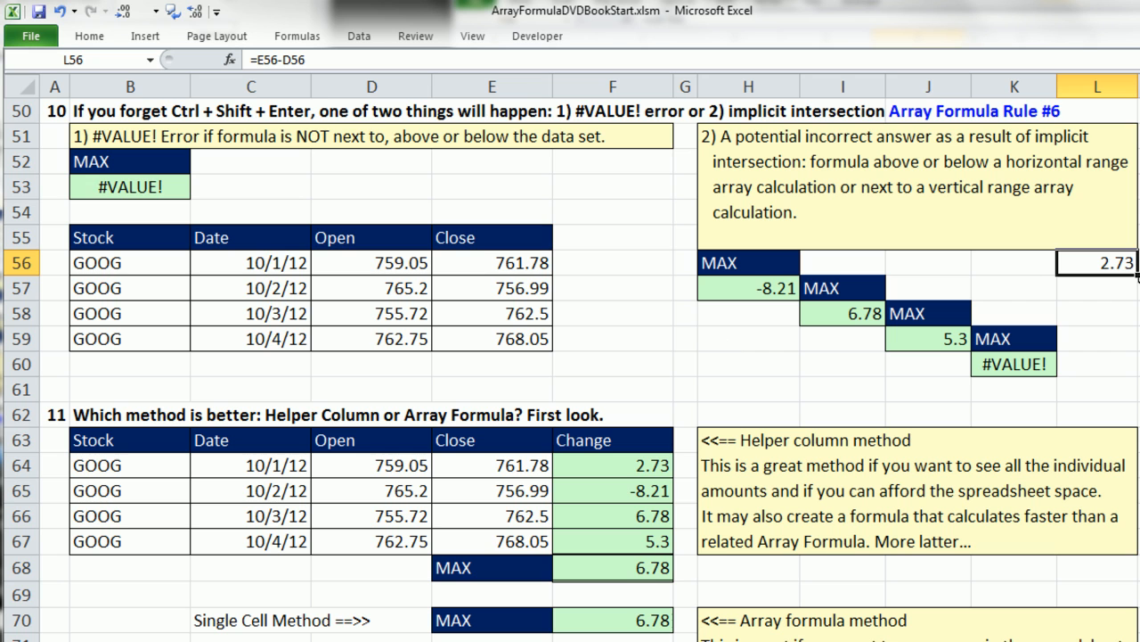
pyautogui.moveTo(1096, 262); pyautogui.dragTo(1096, 363)
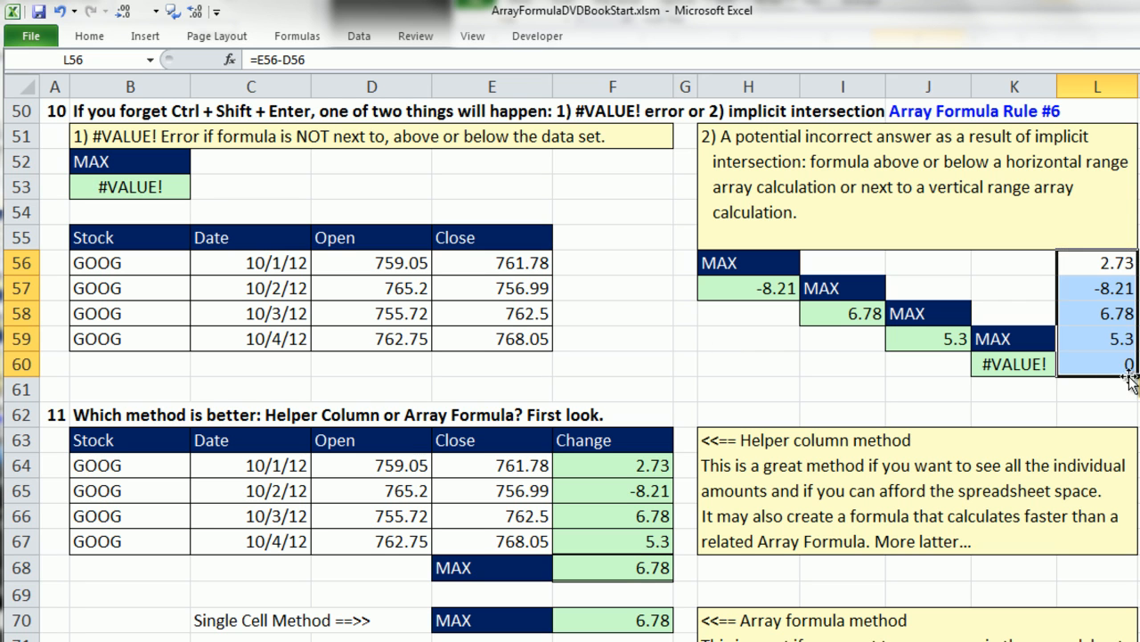
pyautogui.click(1098, 289)
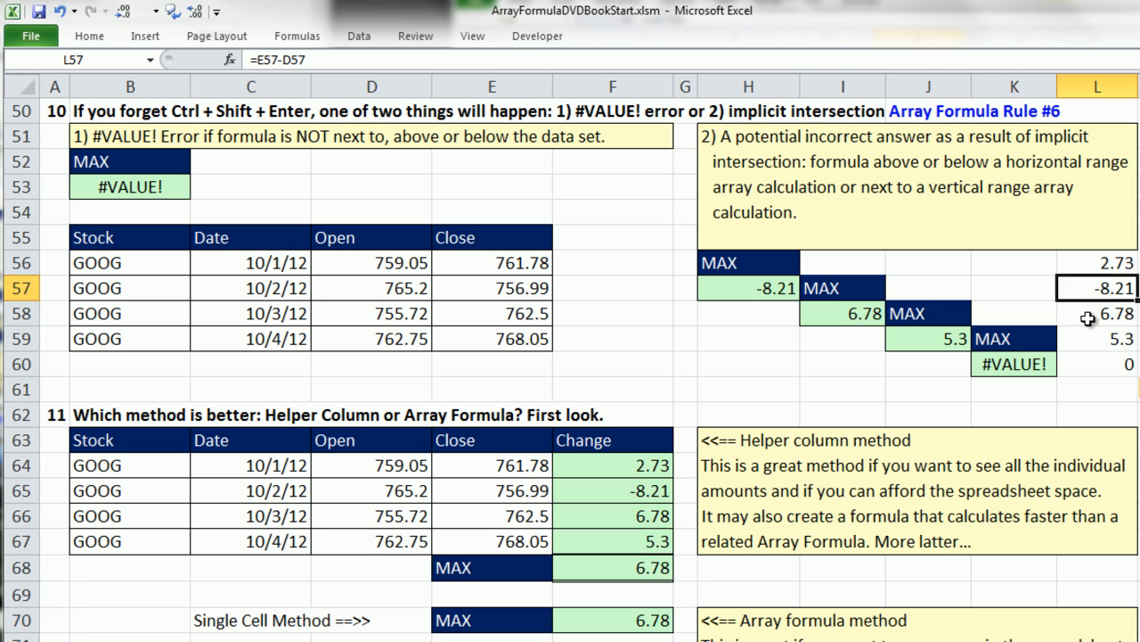
pyautogui.click(1098, 338)
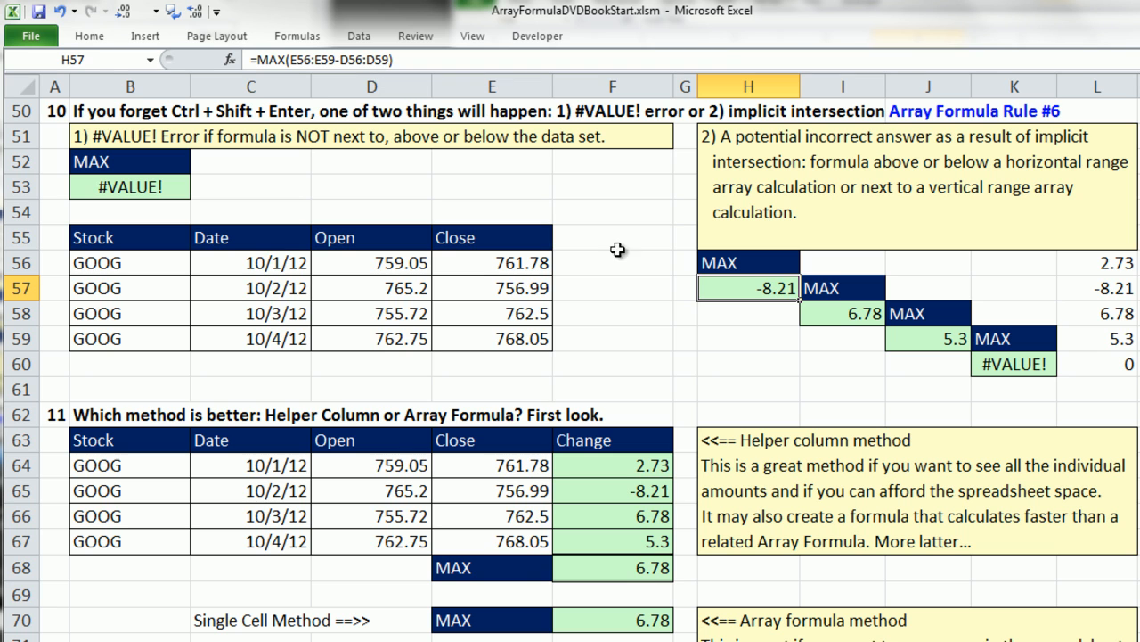
pyautogui.moveTo(770, 288)
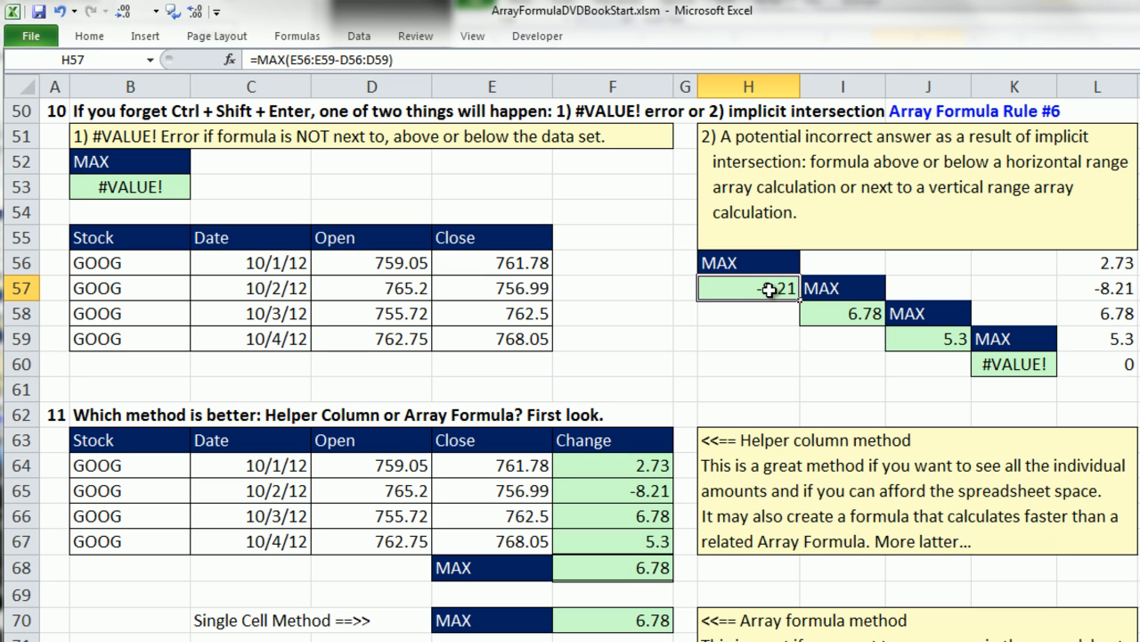
pyautogui.moveTo(1119, 288)
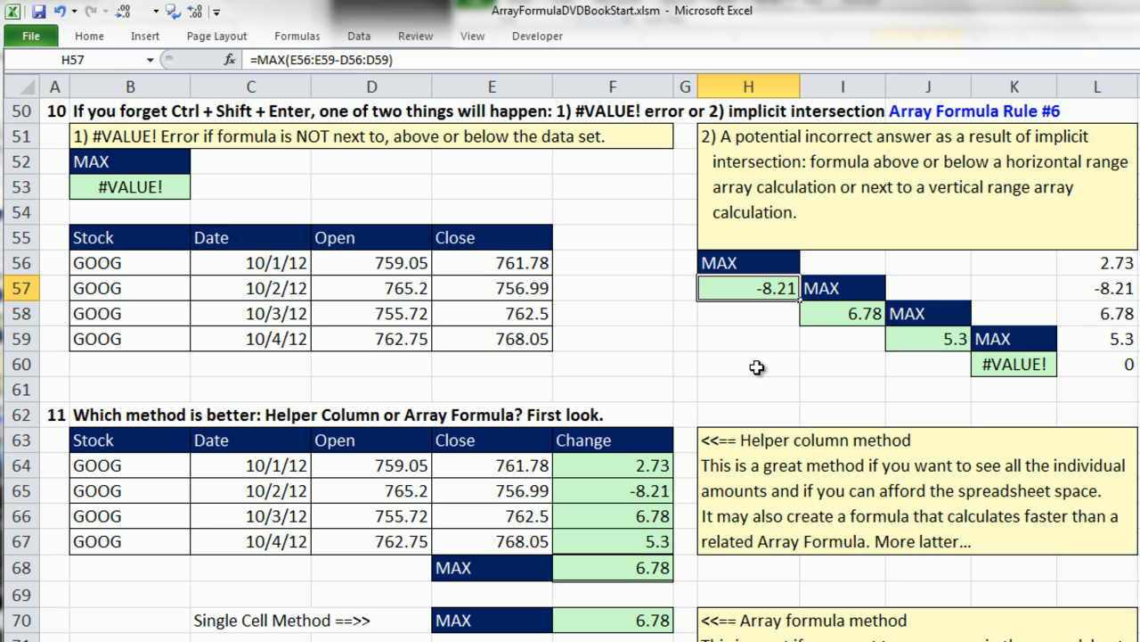
pyautogui.moveTo(836, 321)
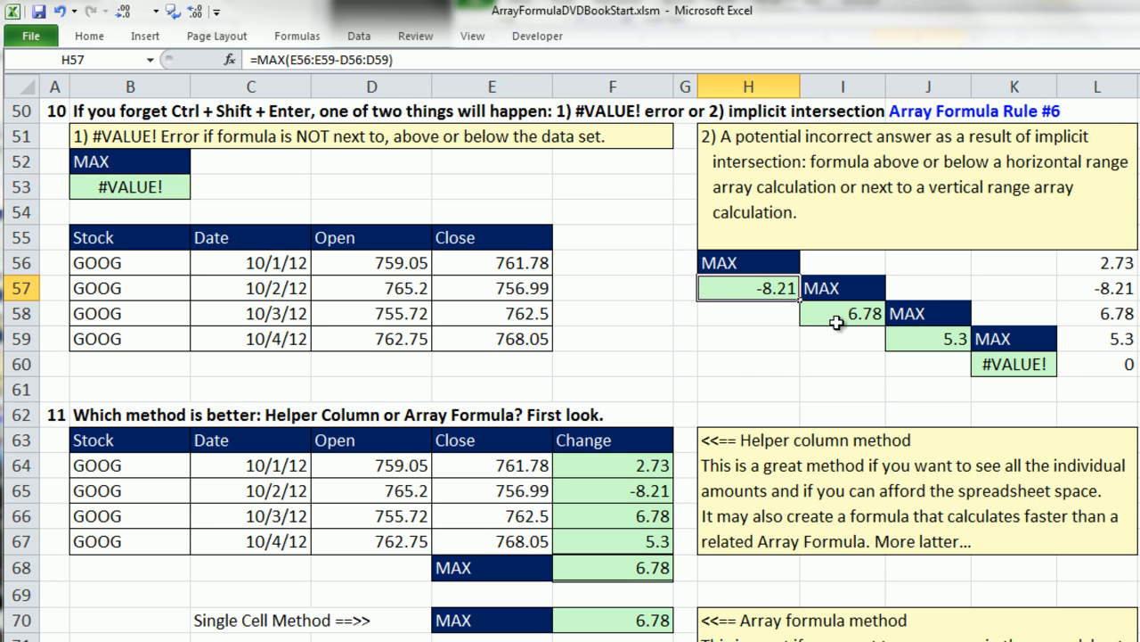
pyautogui.click(841, 314)
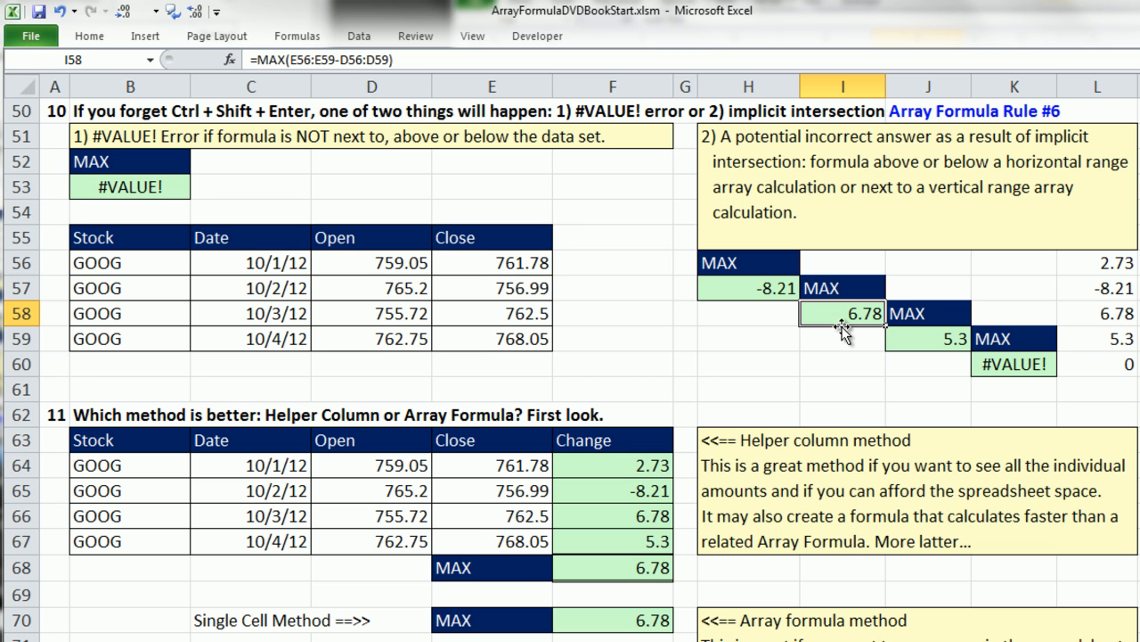
pyautogui.moveTo(834, 335)
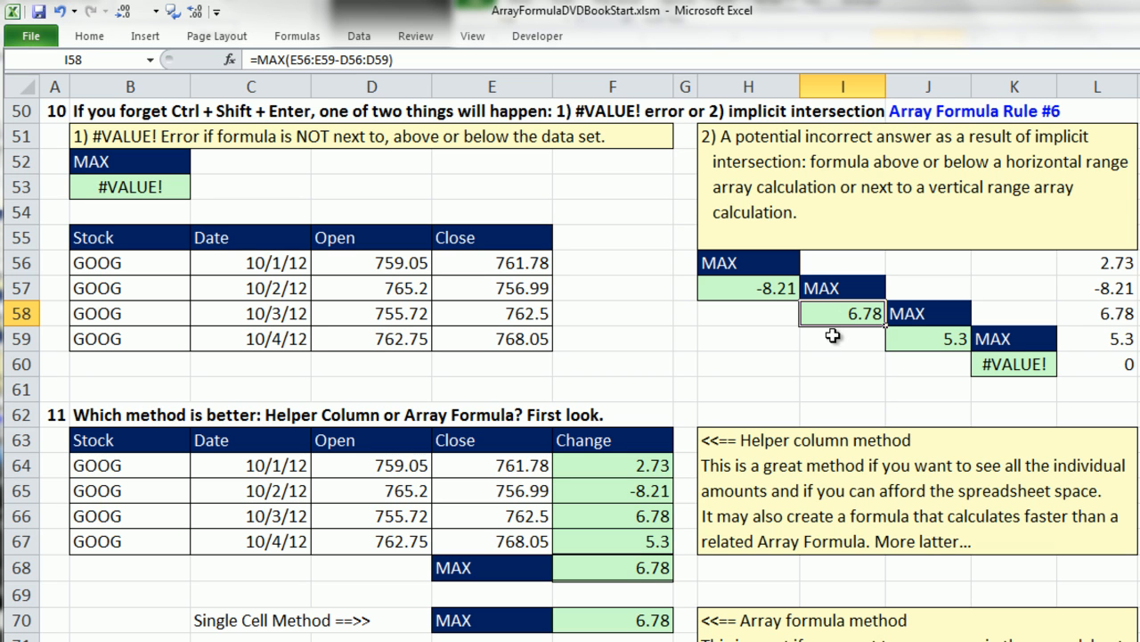
pyautogui.moveTo(1025, 389)
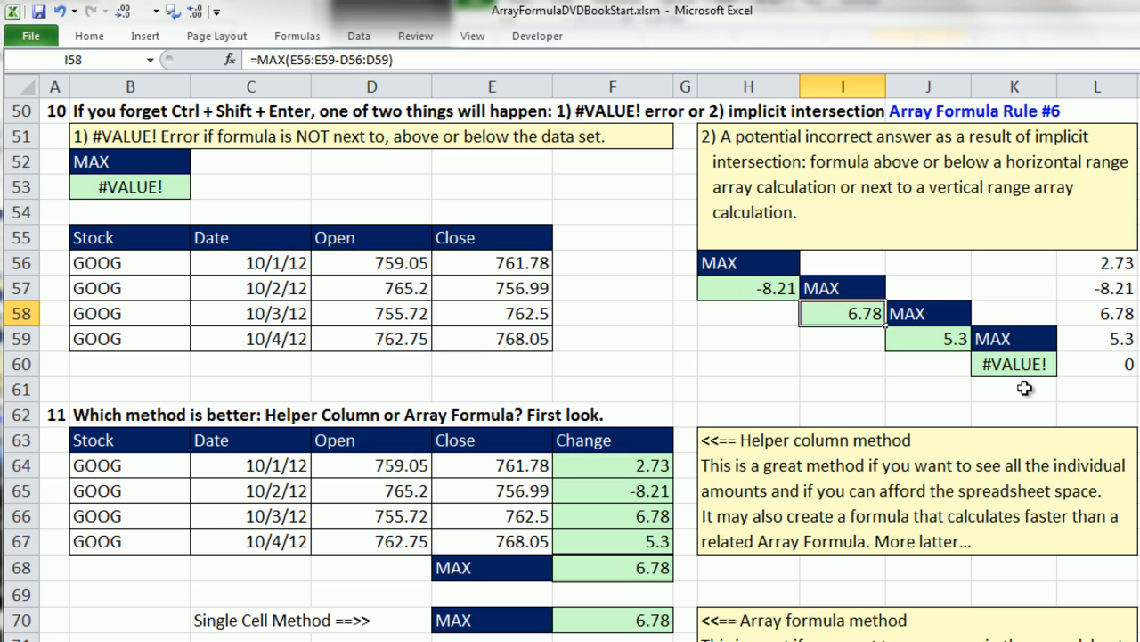
pyautogui.moveTo(1032, 424)
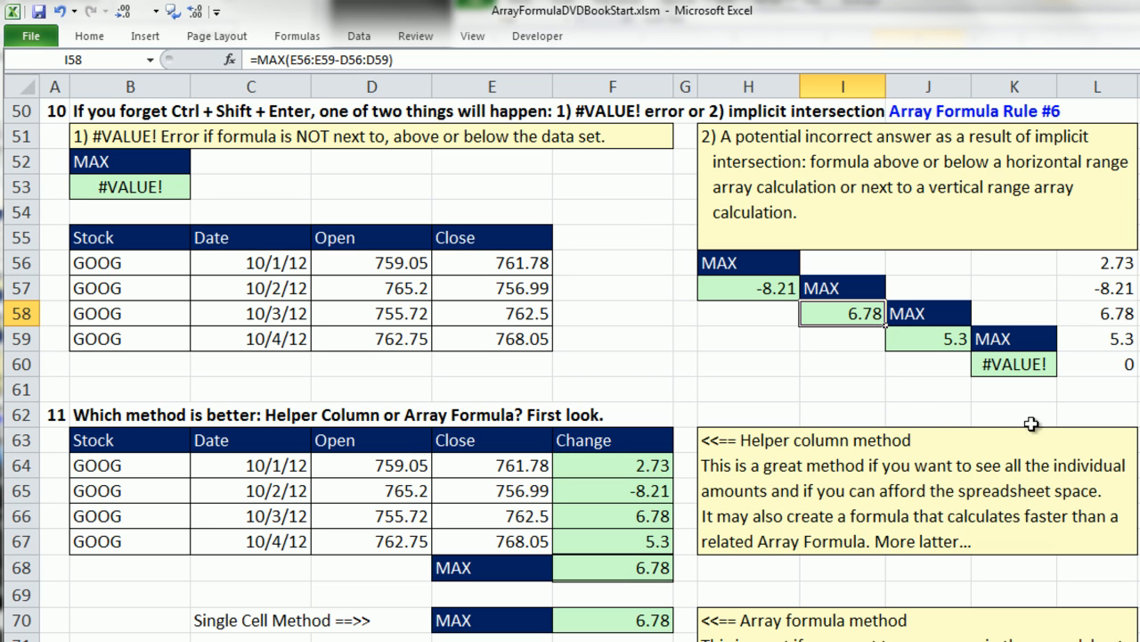
pyautogui.moveTo(938, 421)
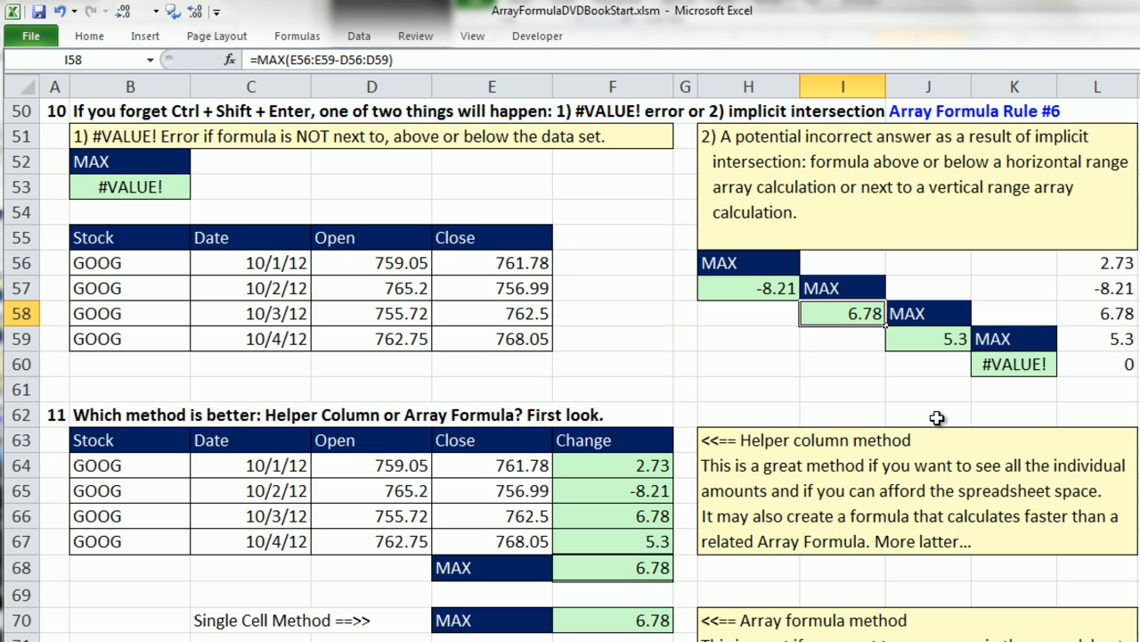
pyautogui.click(748, 289)
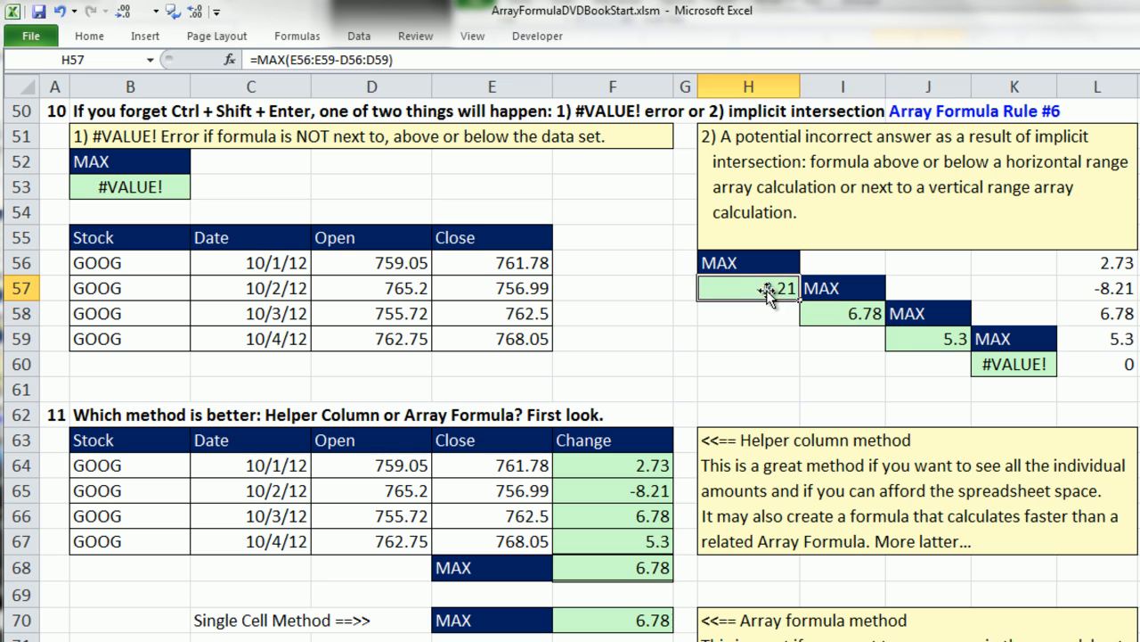
pyautogui.click(926, 338)
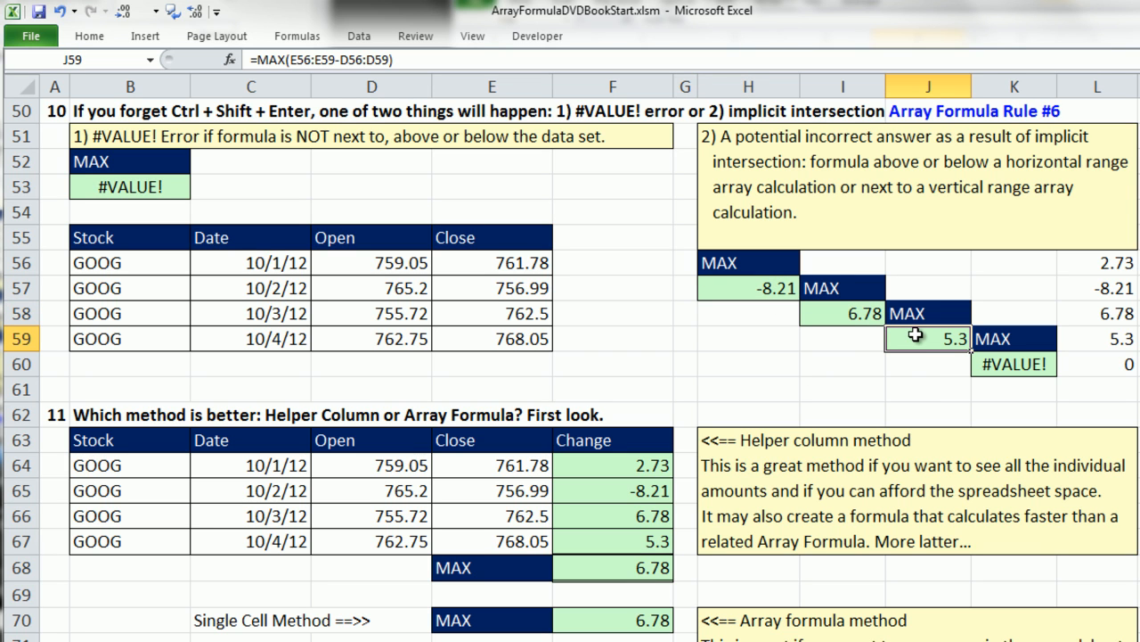
pyautogui.moveTo(895, 396)
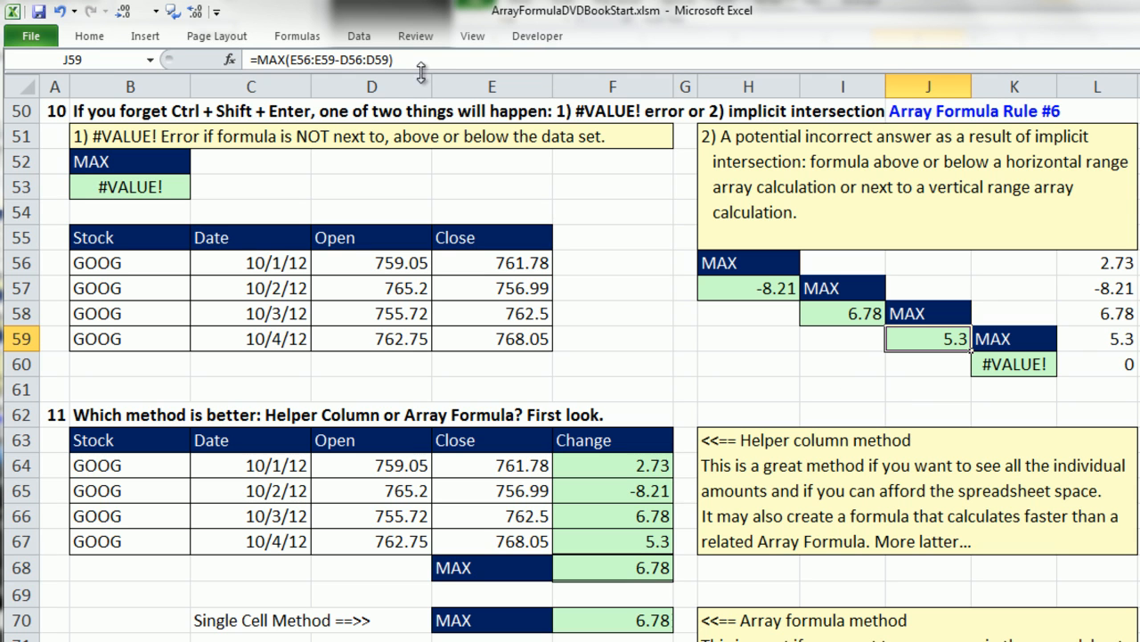
pyautogui.moveTo(221, 75)
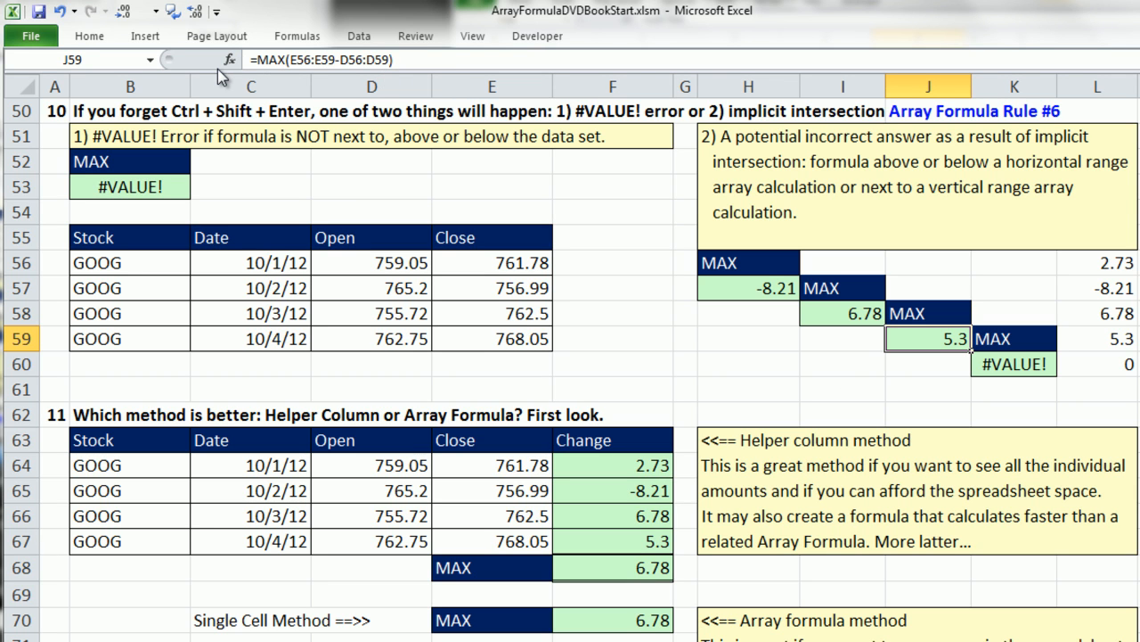
pyautogui.moveTo(1019, 367)
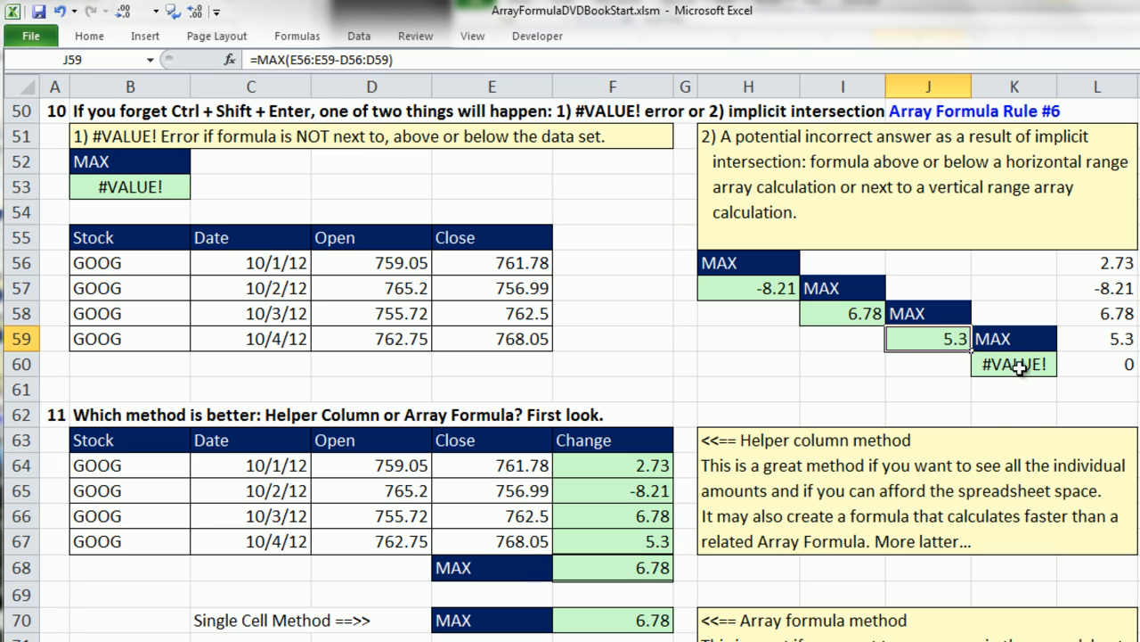
pyautogui.click(1012, 363)
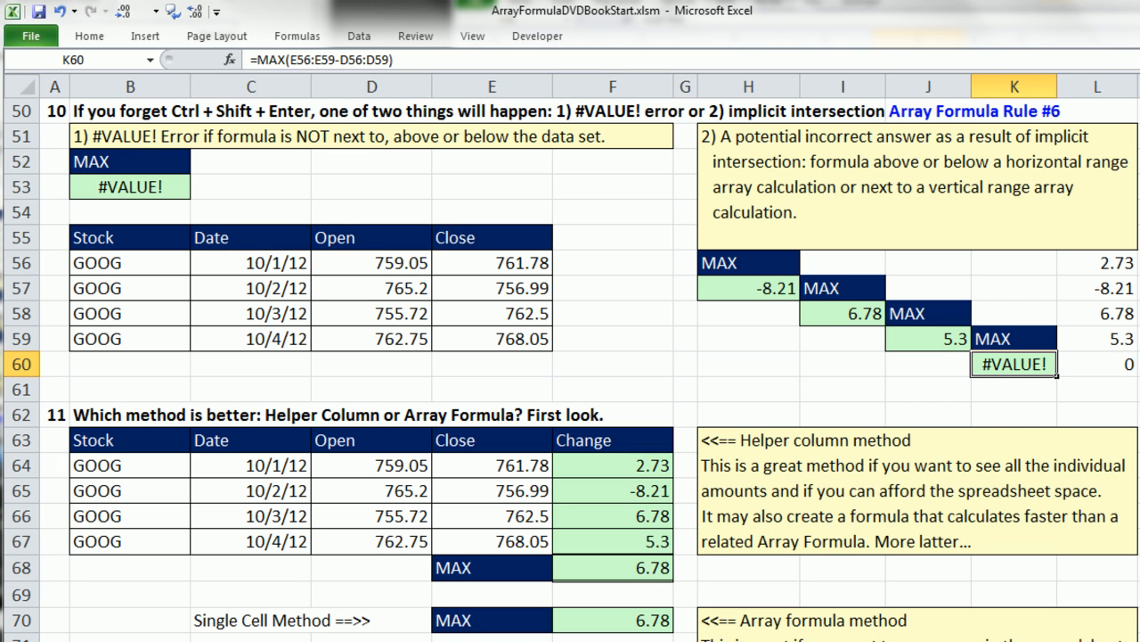
pyautogui.scroll(-3)
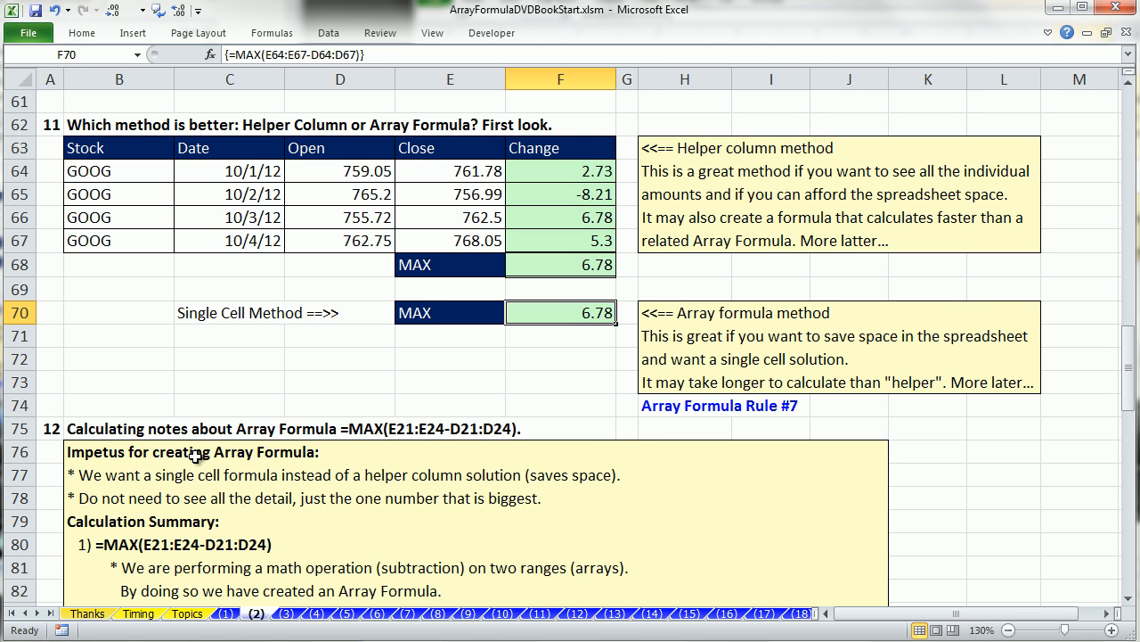
pyautogui.moveTo(559, 171); pyautogui.dragTo(559, 217)
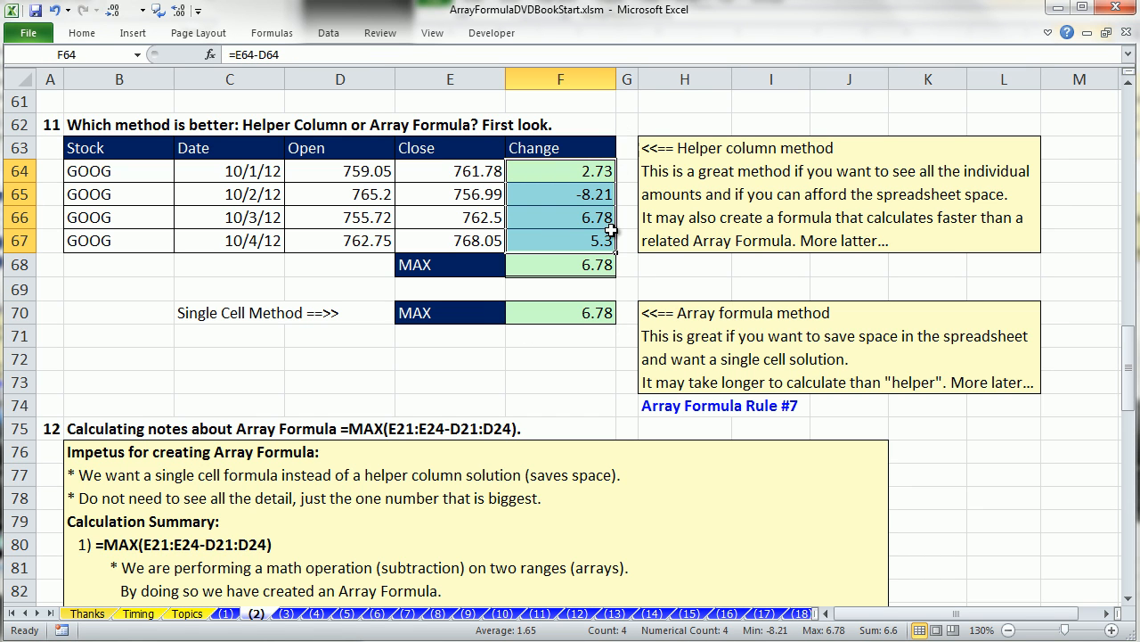
pyautogui.click(560, 147)
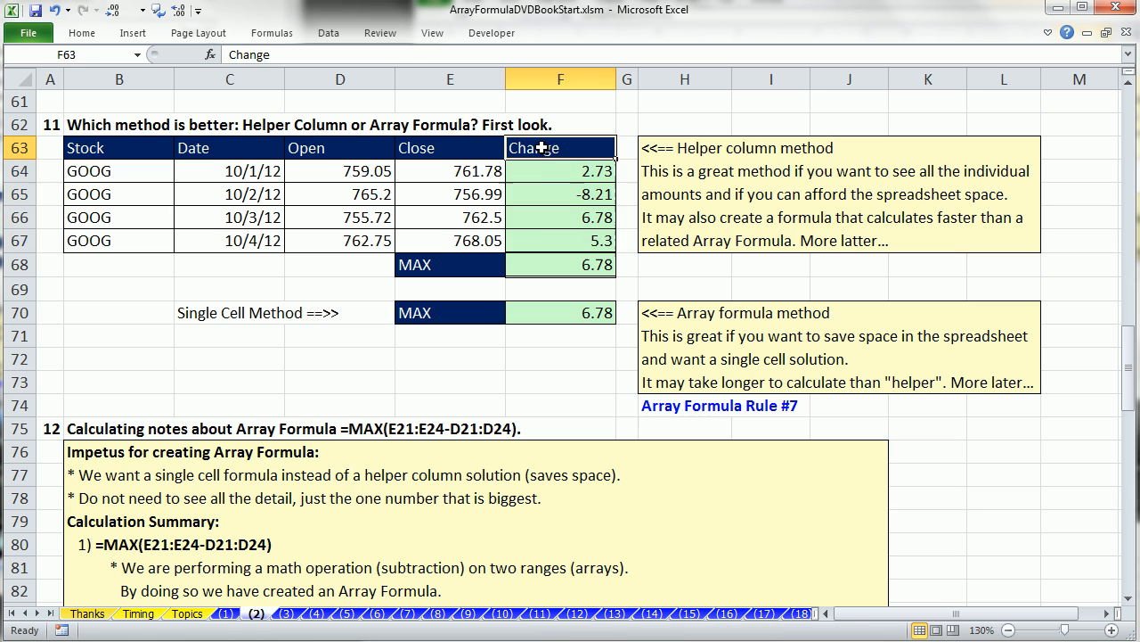
pyautogui.moveTo(559, 148); pyautogui.dragTo(559, 264)
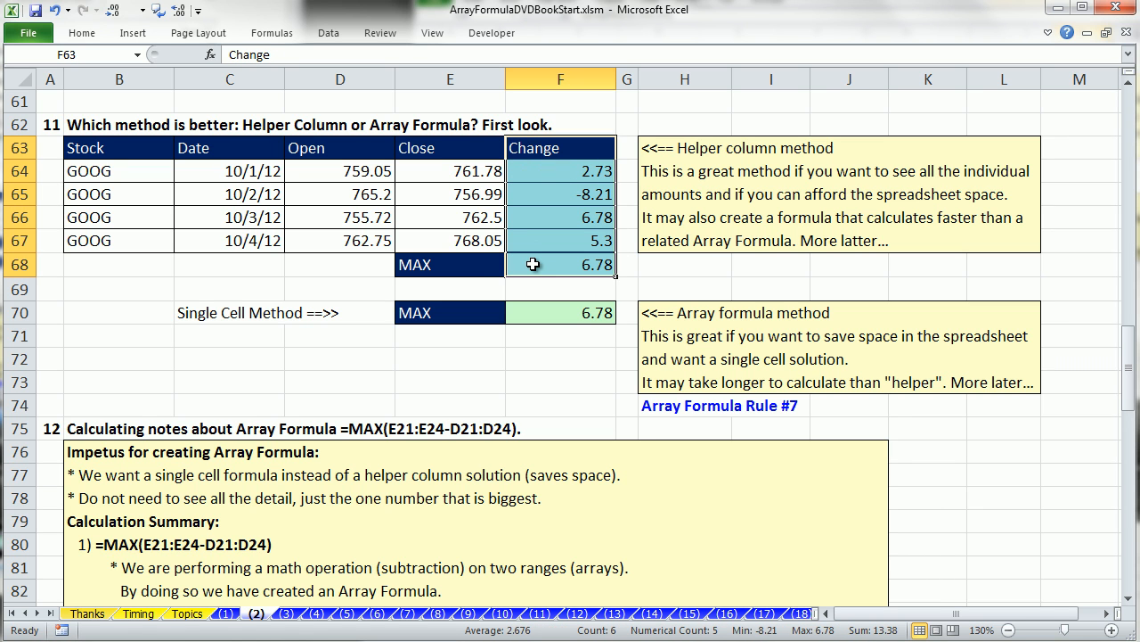
pyautogui.moveTo(561, 171)
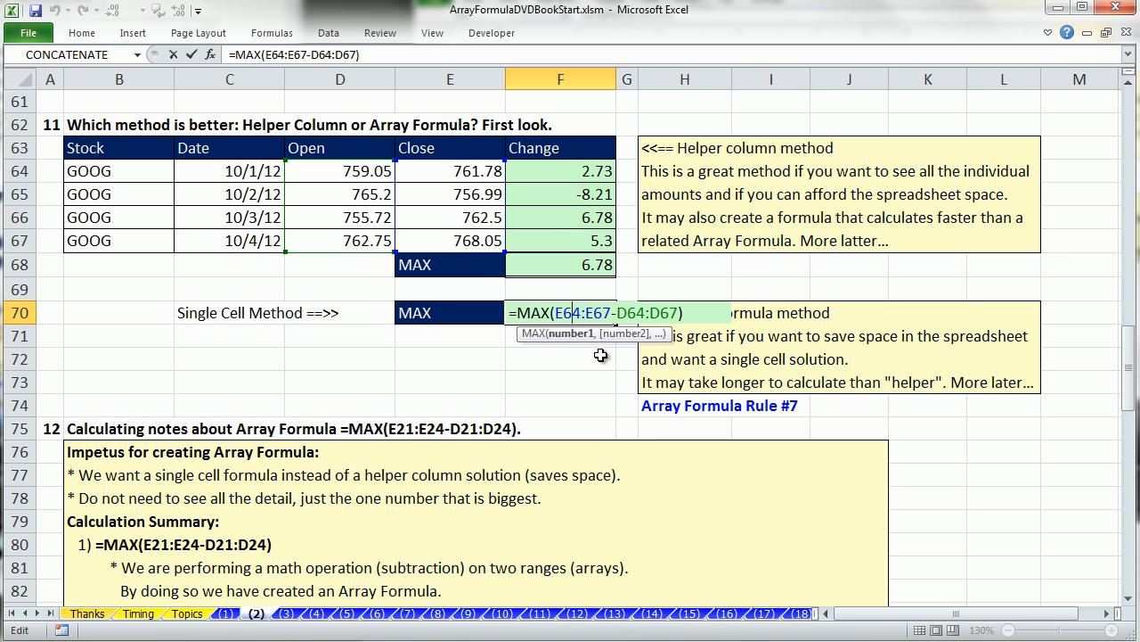
pyautogui.moveTo(538, 139)
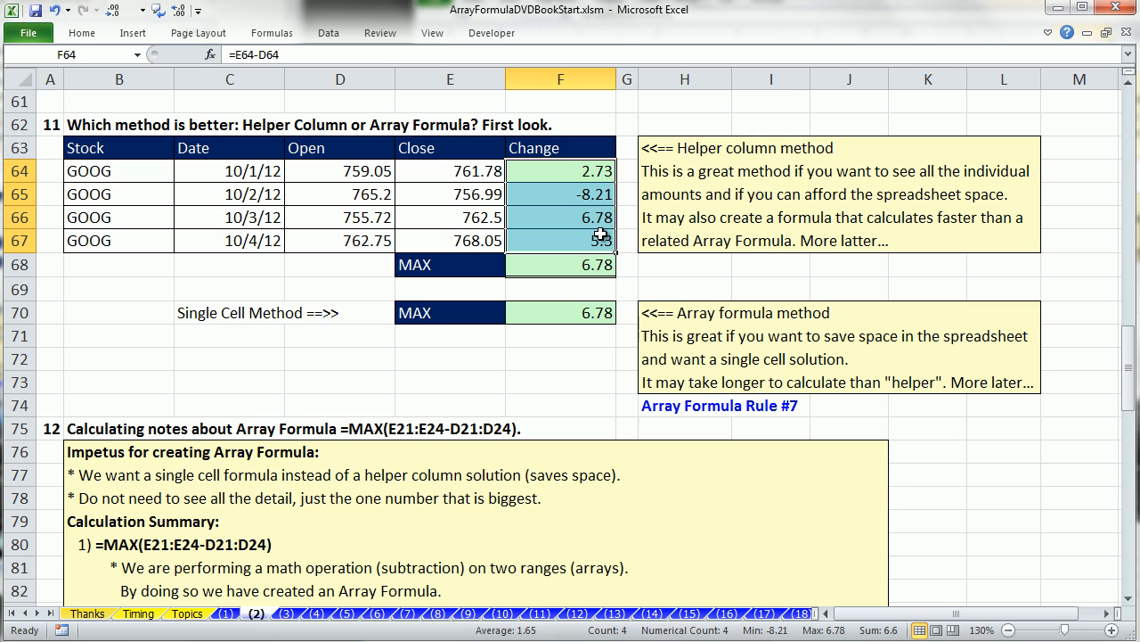
pyautogui.moveTo(686, 258)
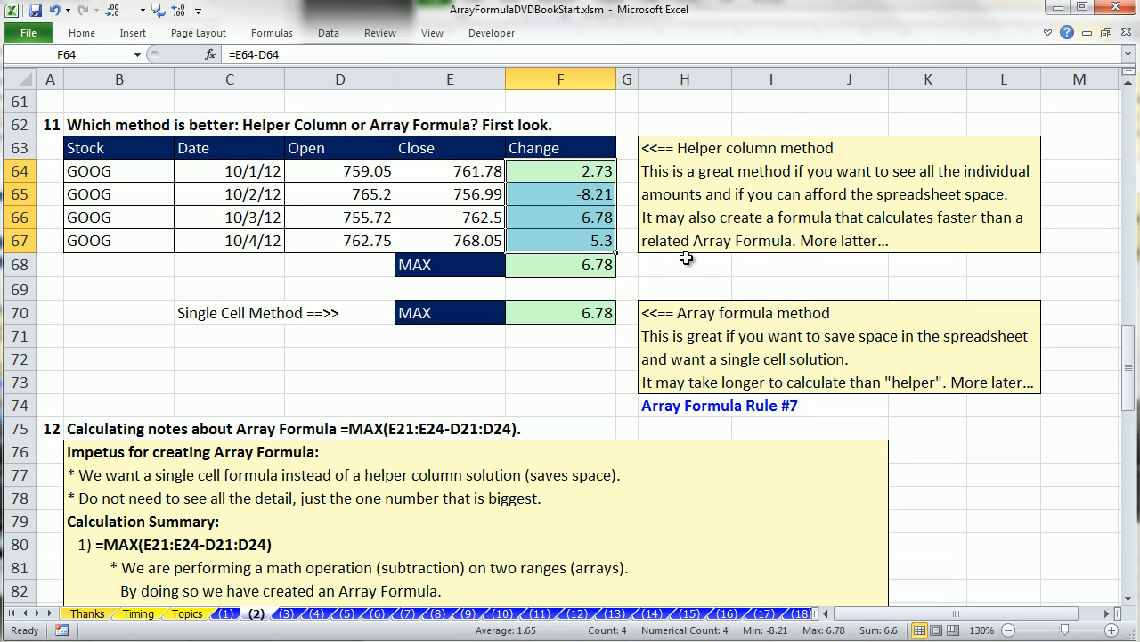
pyautogui.moveTo(568, 317)
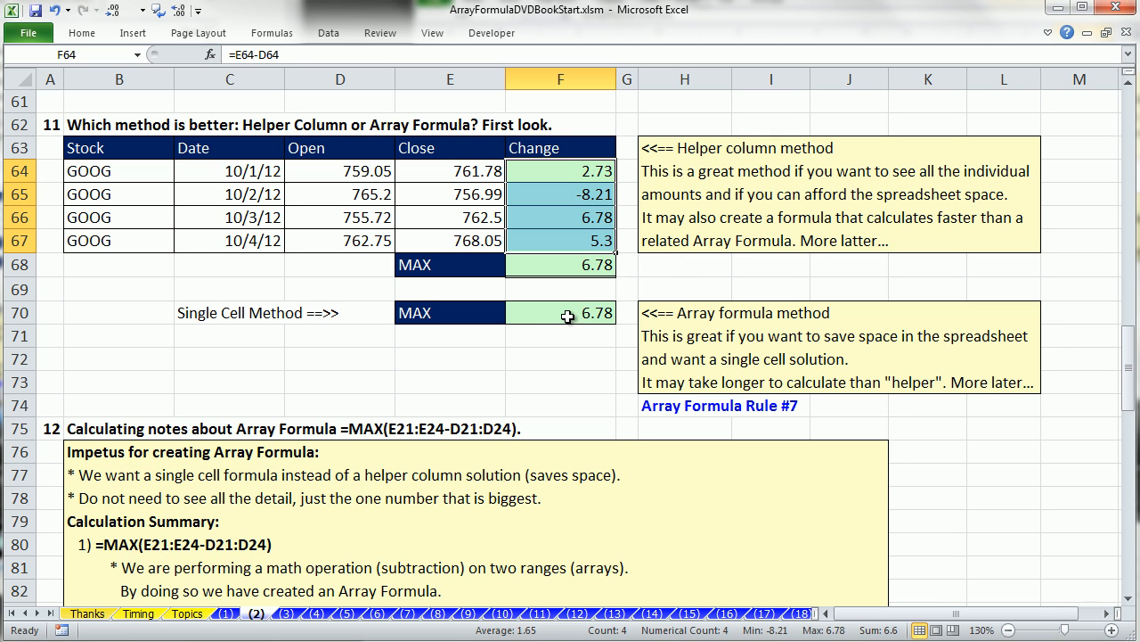
pyautogui.click(560, 314)
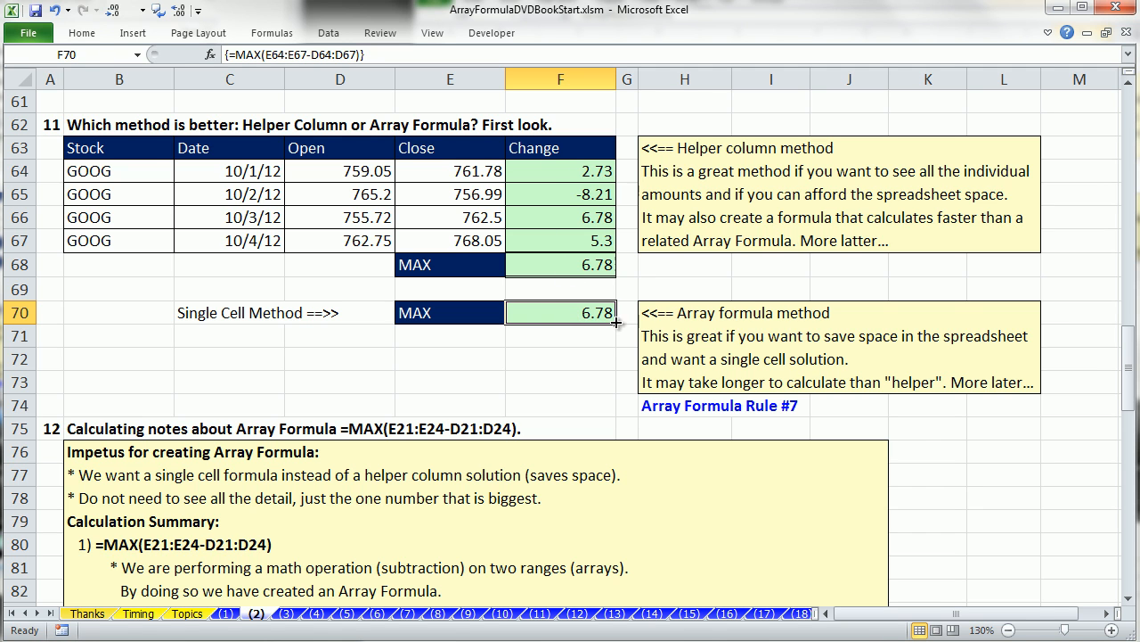
pyautogui.doubleClick(560, 313)
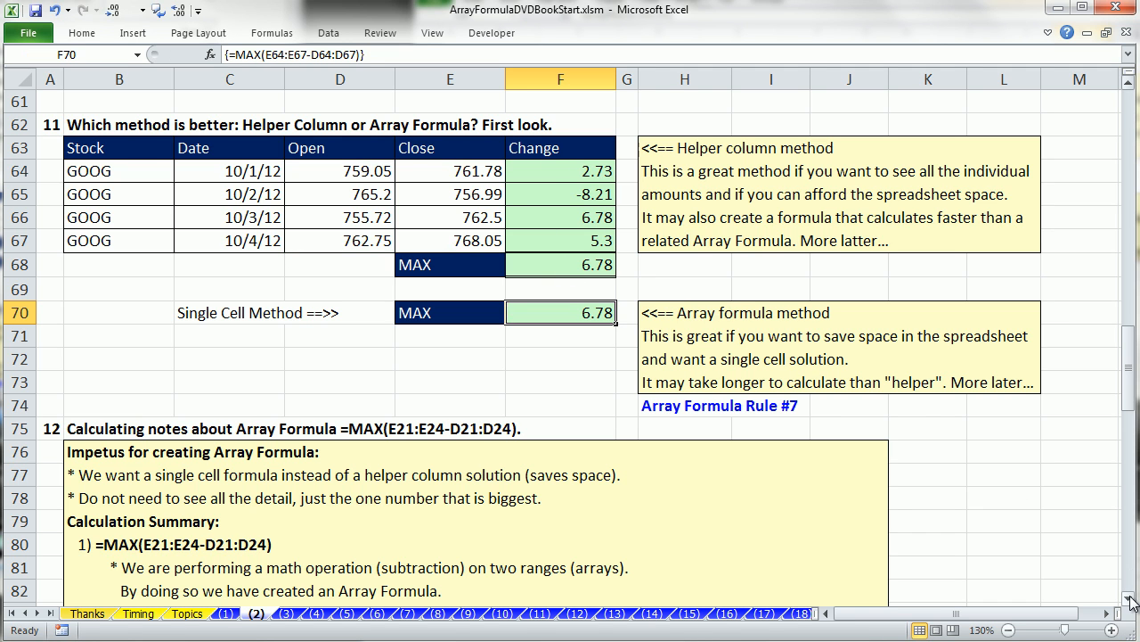
# - Scroll down past the drawbacks to section 16 on considering other methods
pyautogui.scroll(-3)
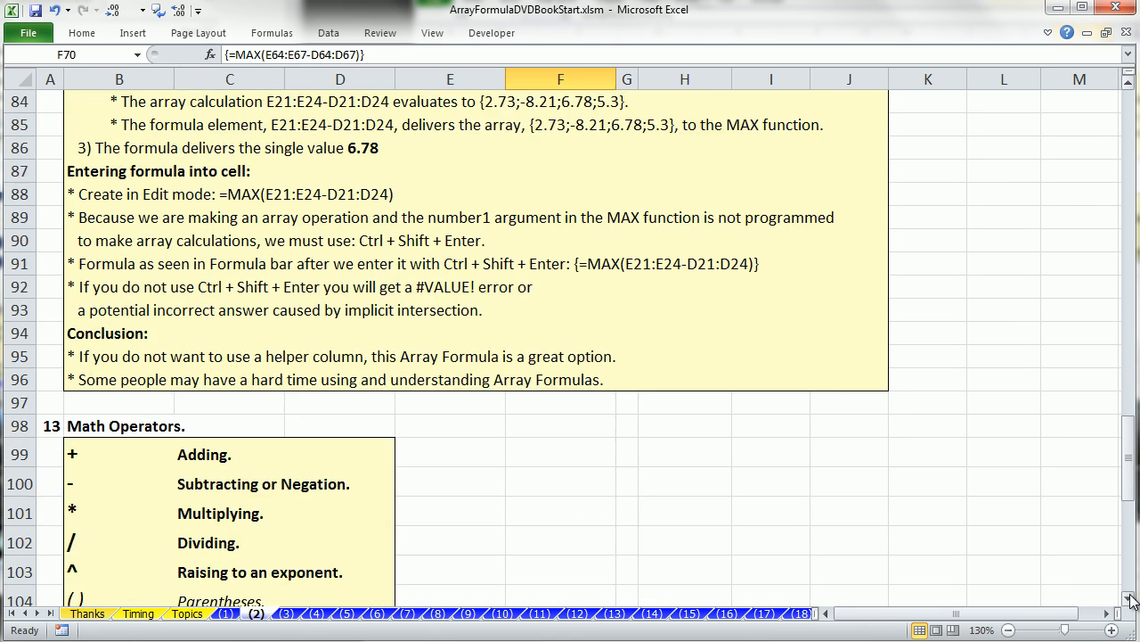
pyautogui.scroll(-3)
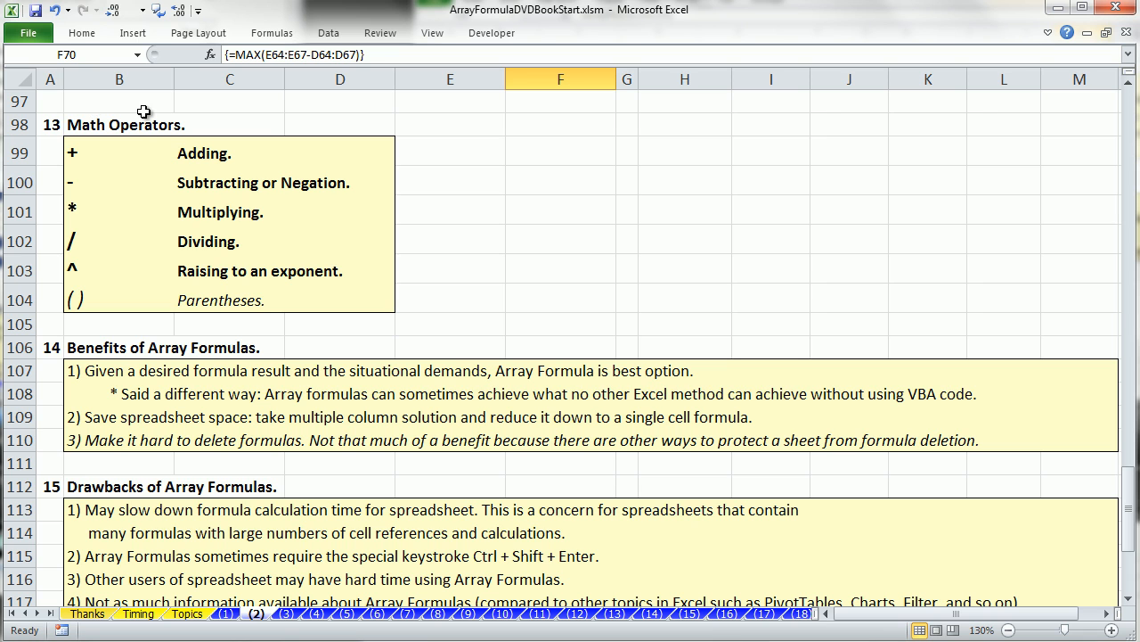
pyautogui.moveTo(171, 143)
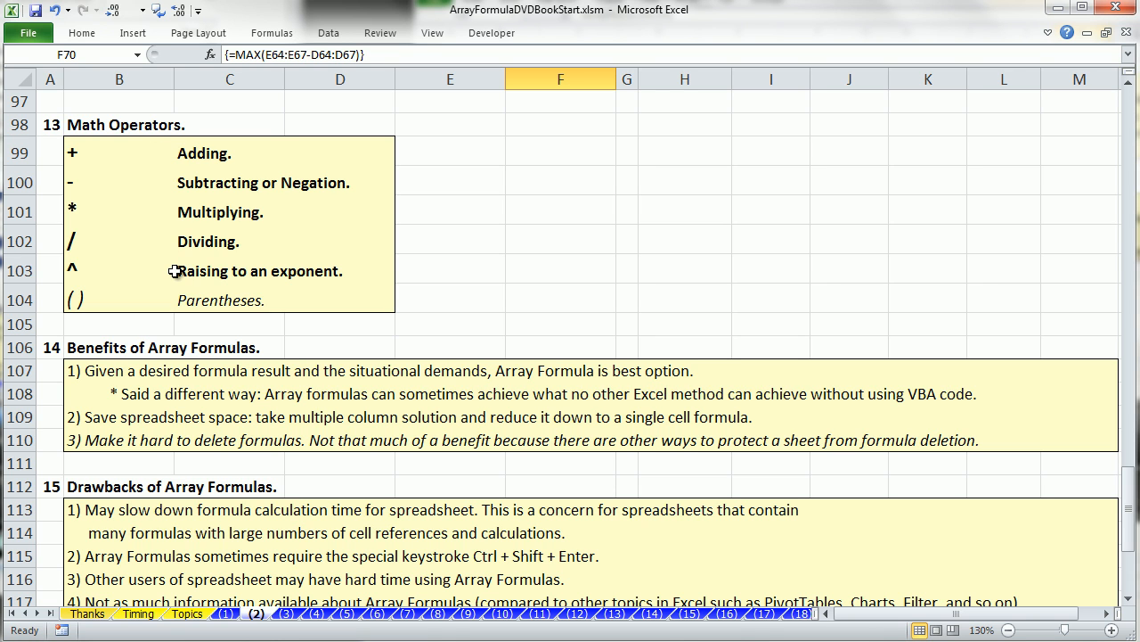
pyautogui.moveTo(837, 381)
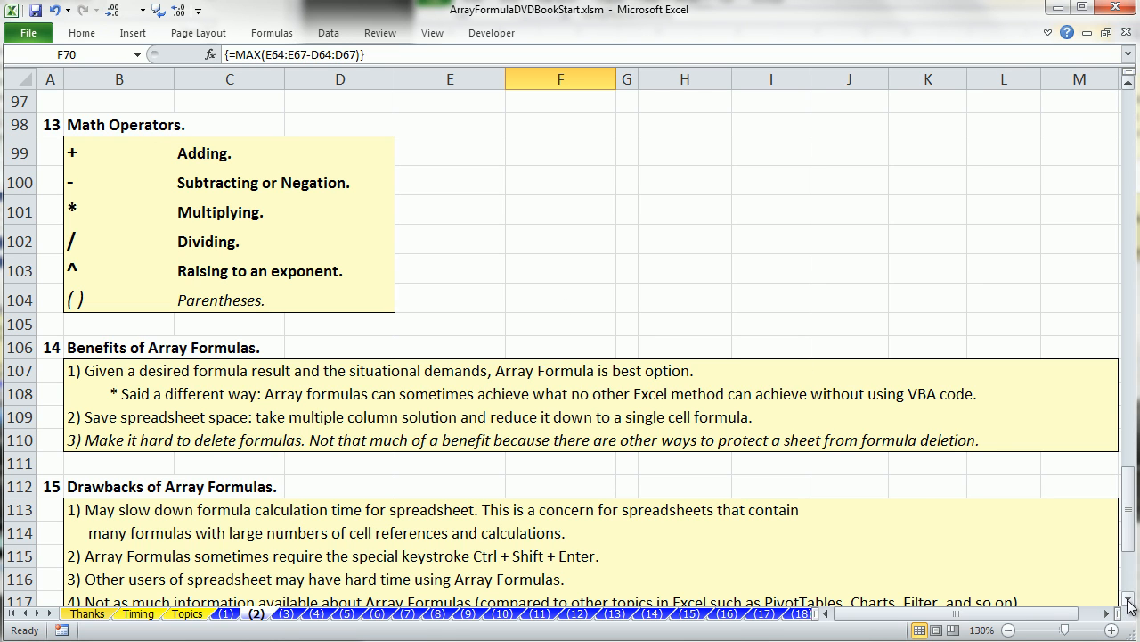
pyautogui.scroll(-3)
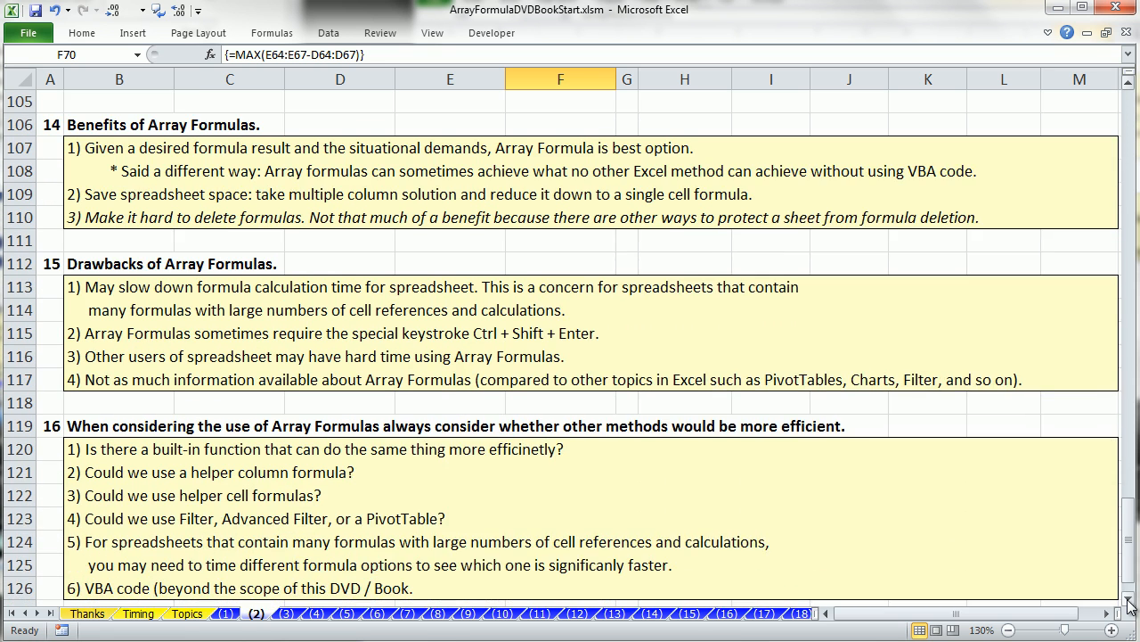
pyautogui.scroll(-3)
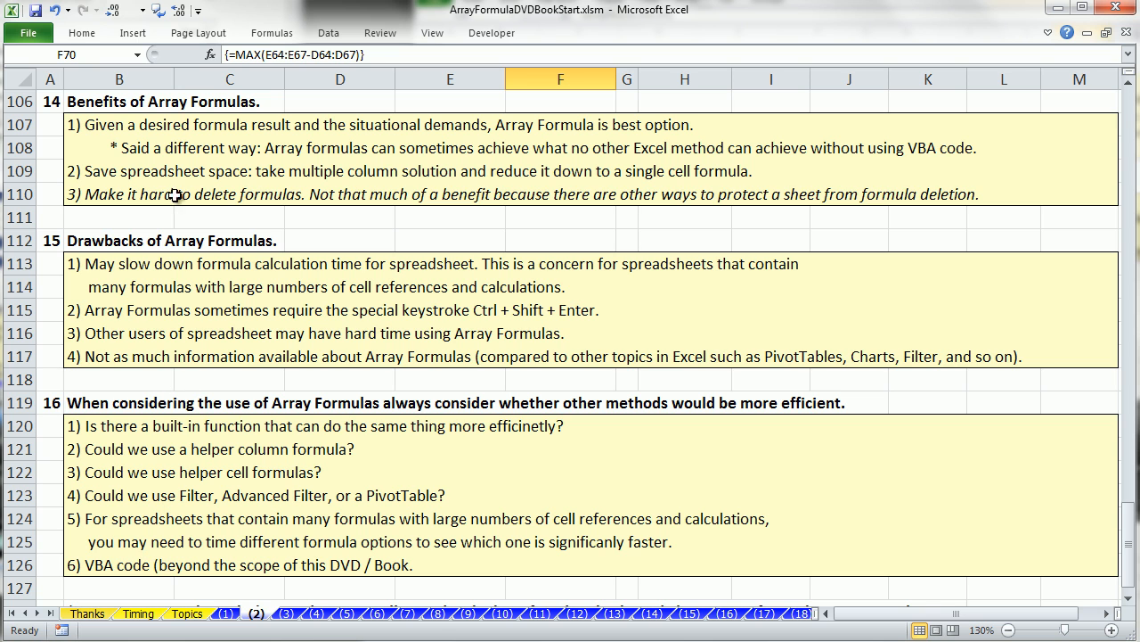
pyautogui.moveTo(478, 294)
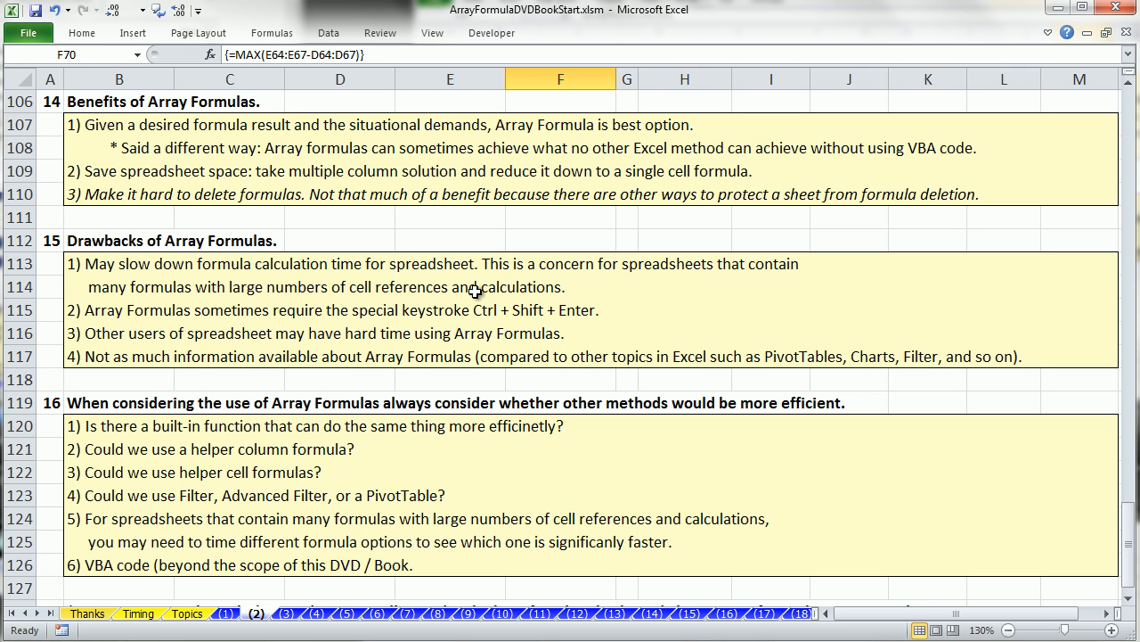
pyautogui.scroll(3)
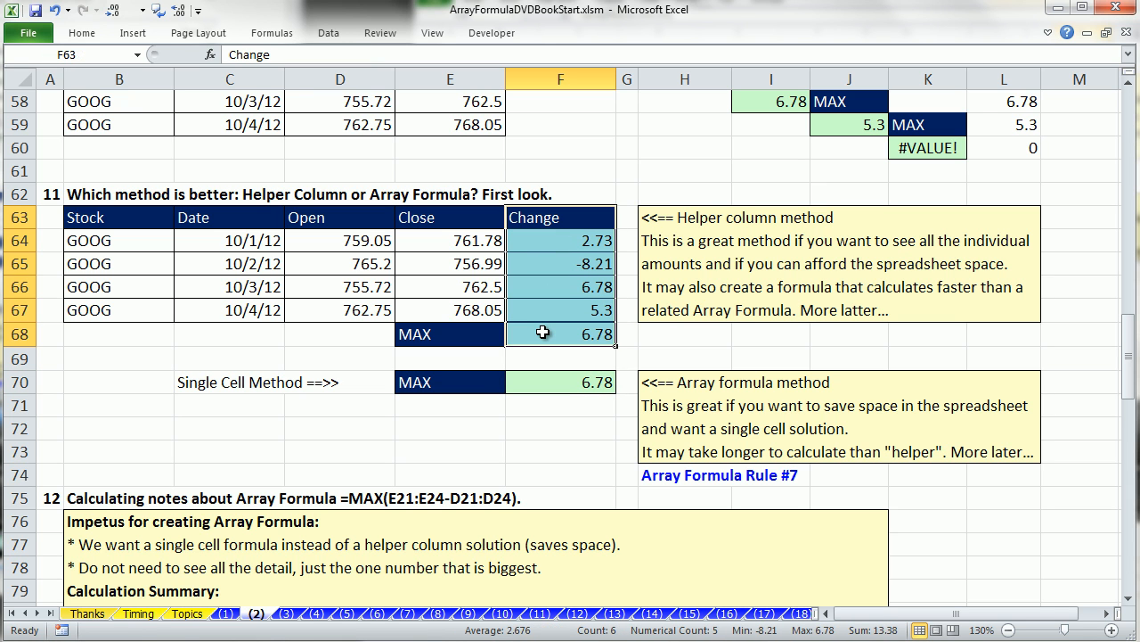
pyautogui.click(559, 382)
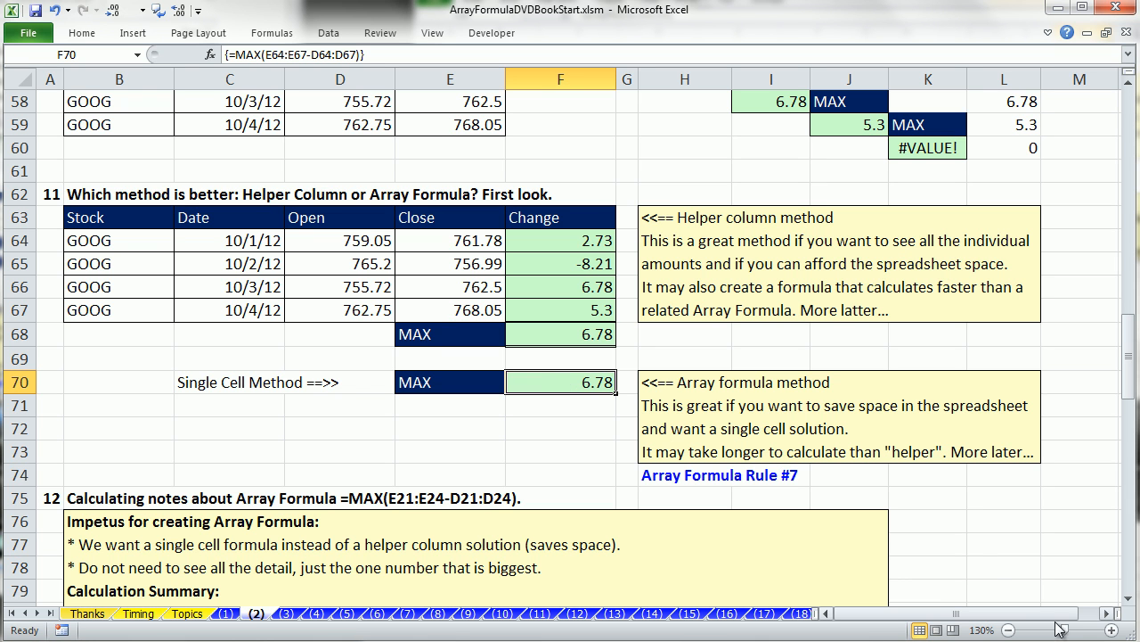
pyautogui.scroll(-3)
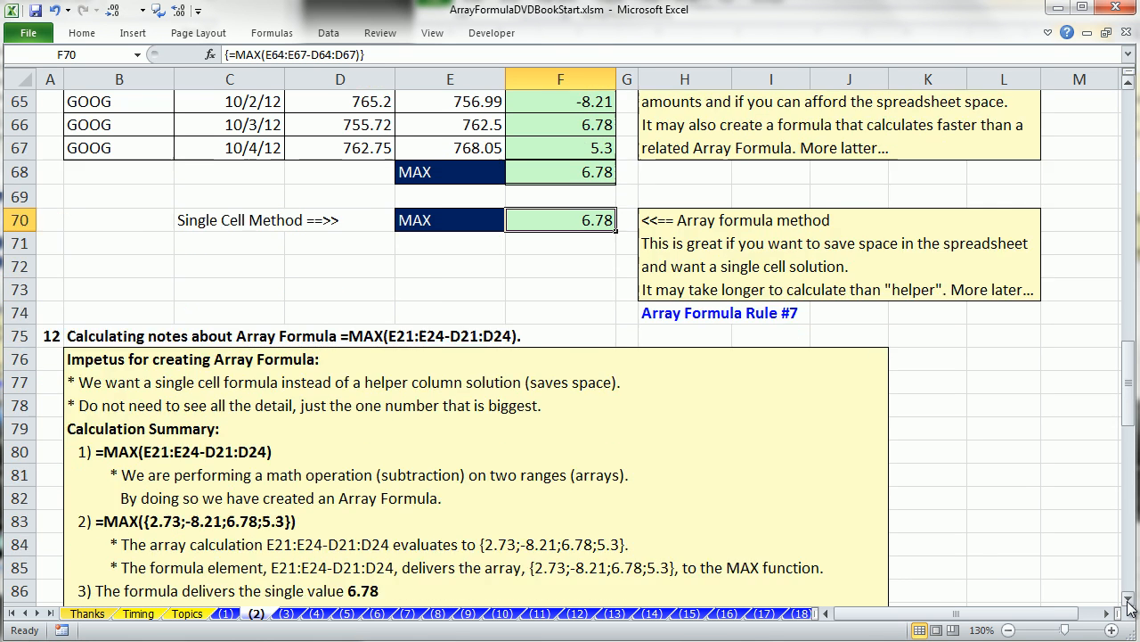
pyautogui.scroll(-3)
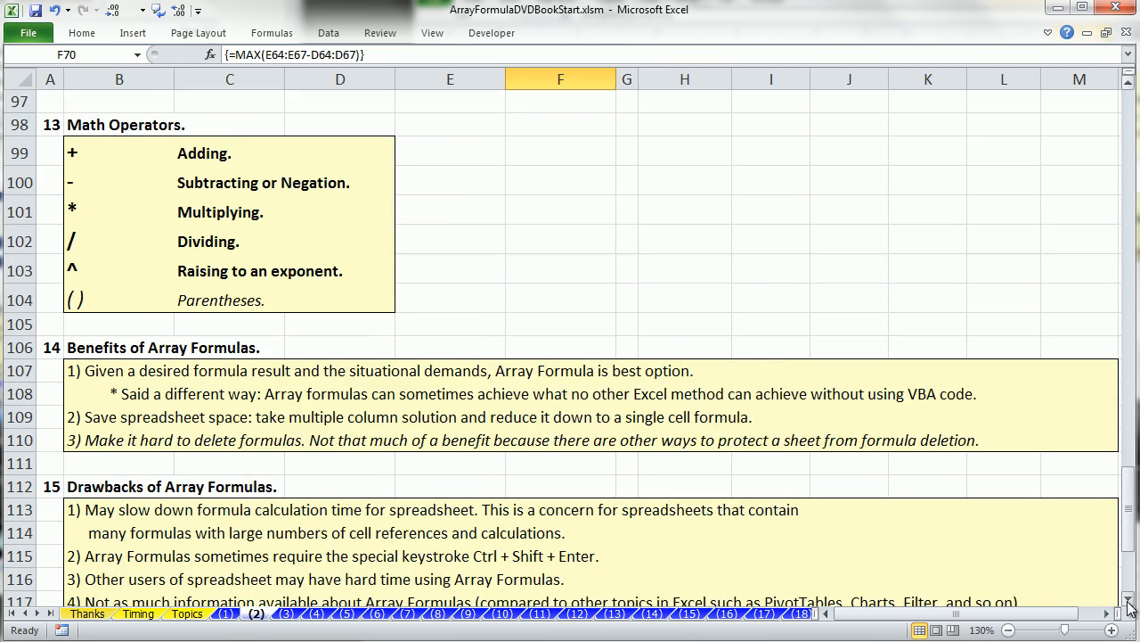
pyautogui.scroll(-3)
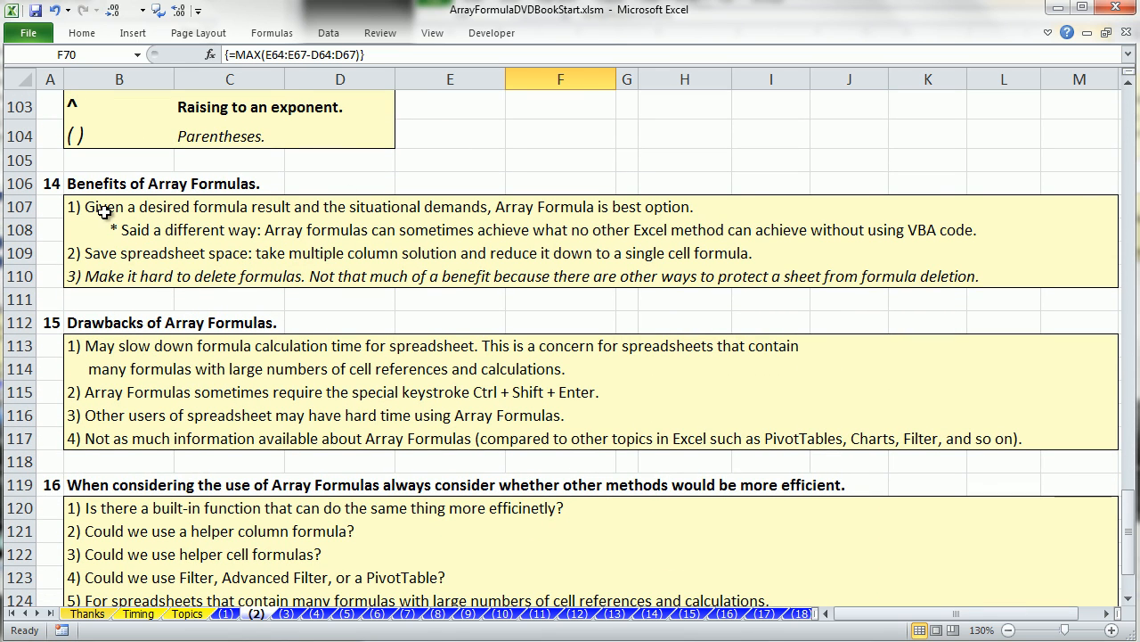
pyautogui.moveTo(414, 232)
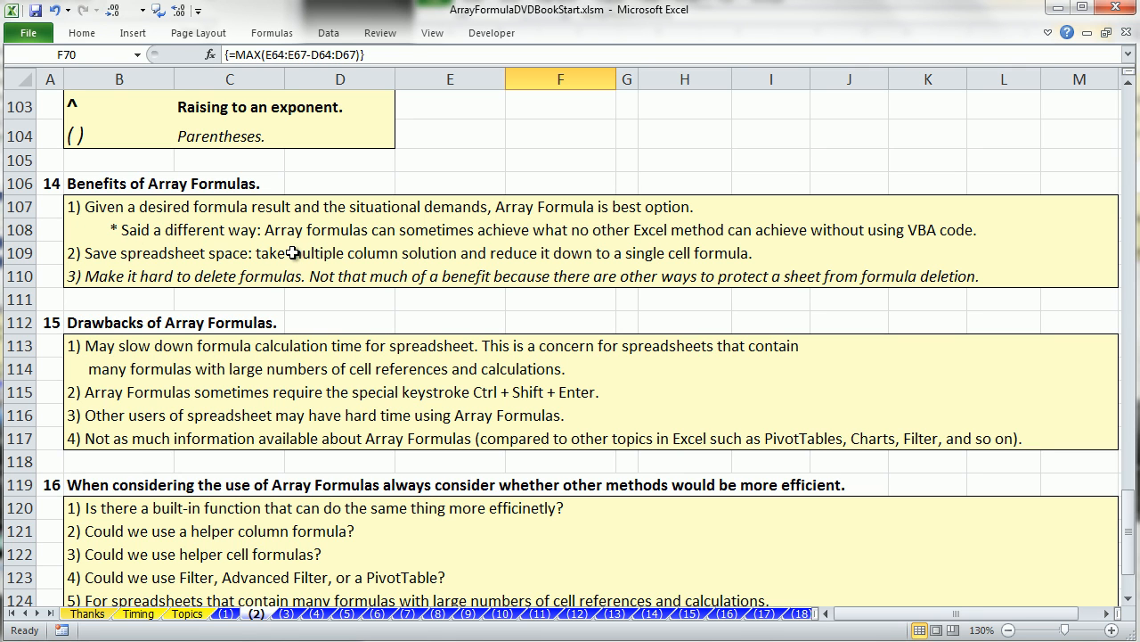
pyautogui.moveTo(492, 246)
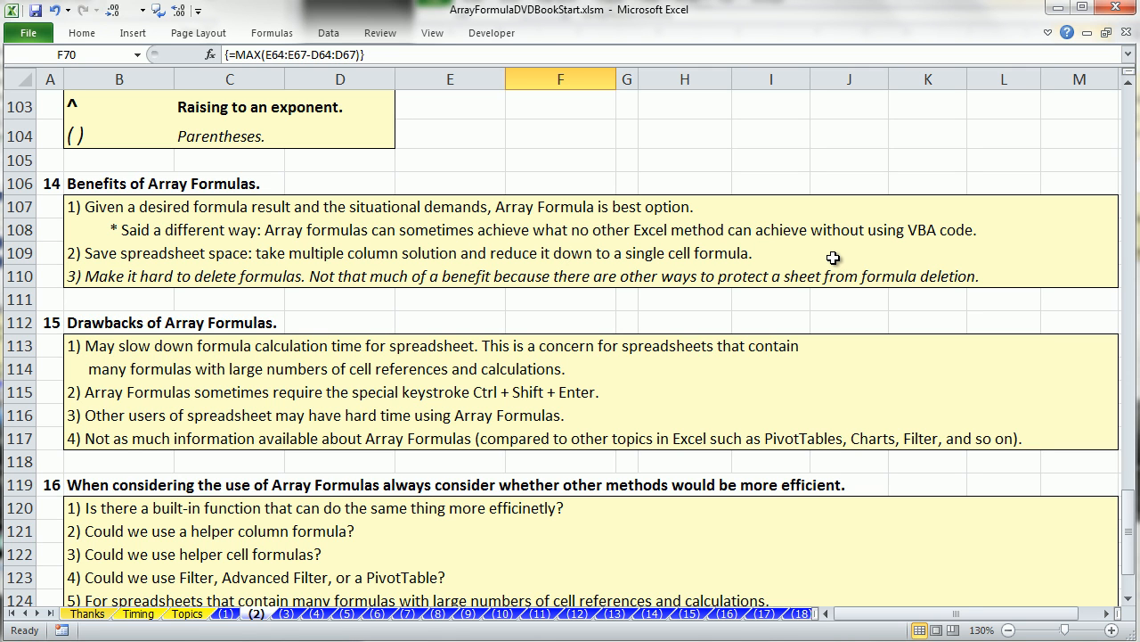
pyautogui.moveTo(781, 253)
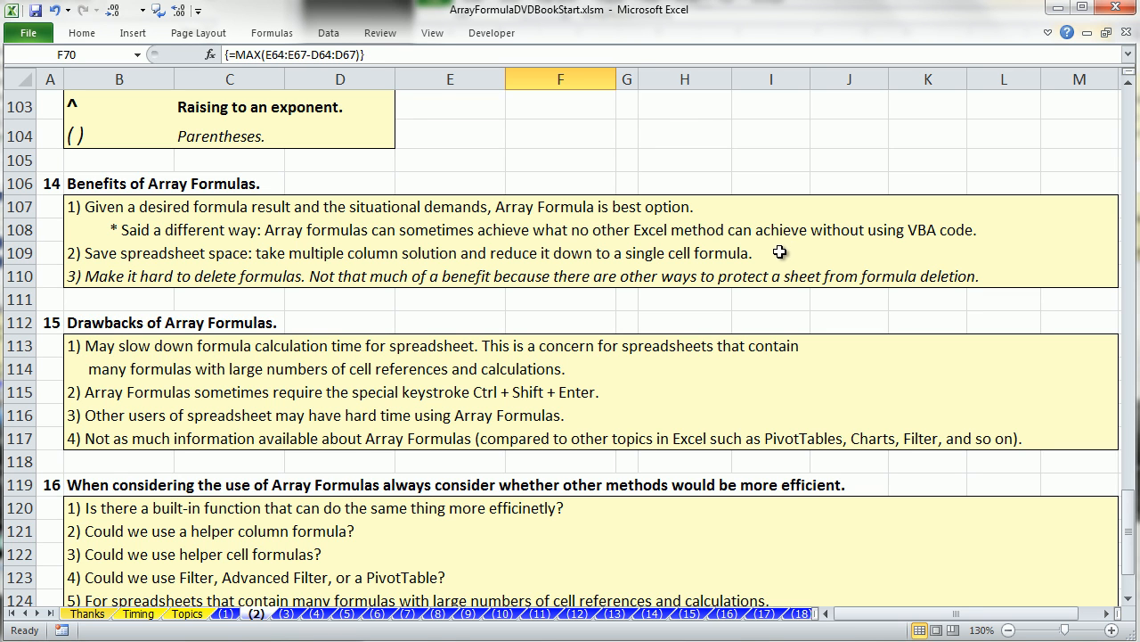
pyautogui.moveTo(780, 257)
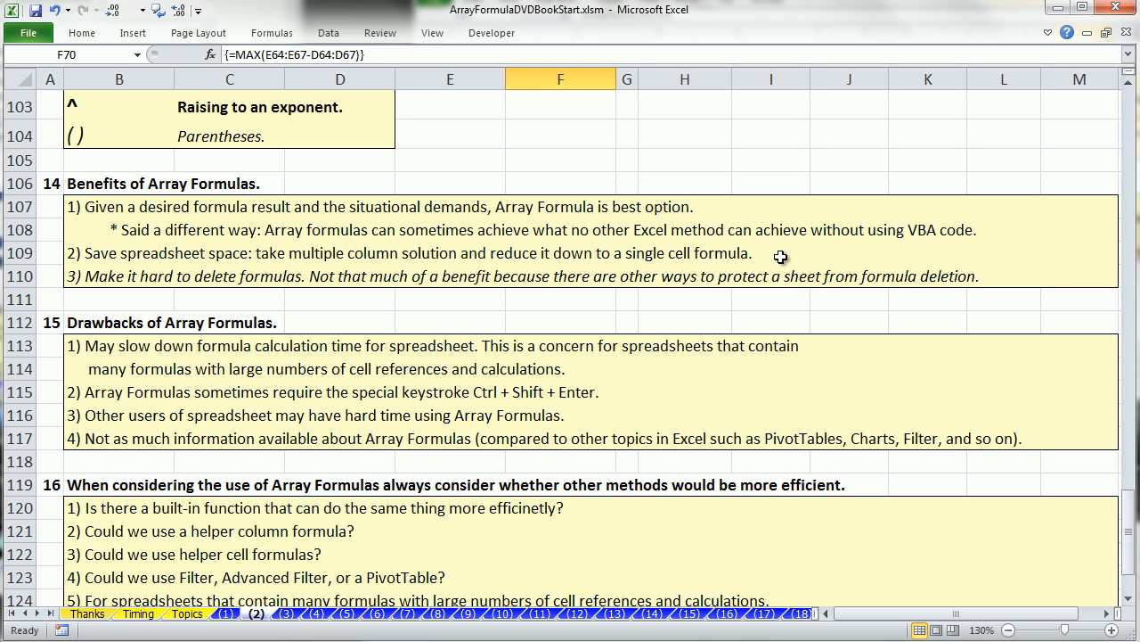
pyautogui.moveTo(788, 262)
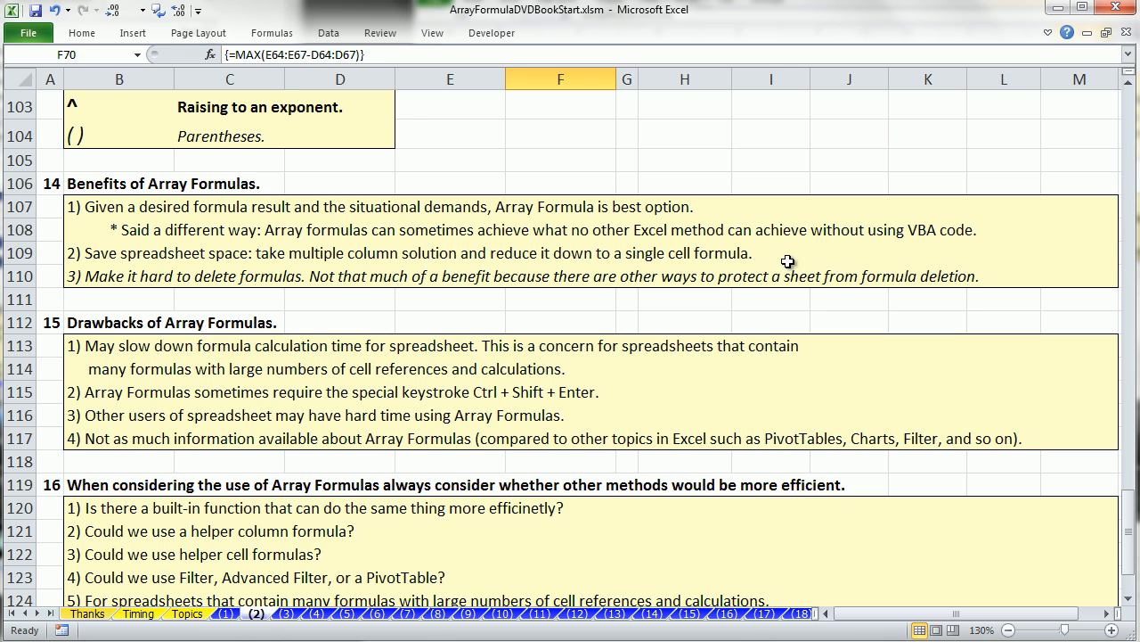
pyautogui.moveTo(920, 213)
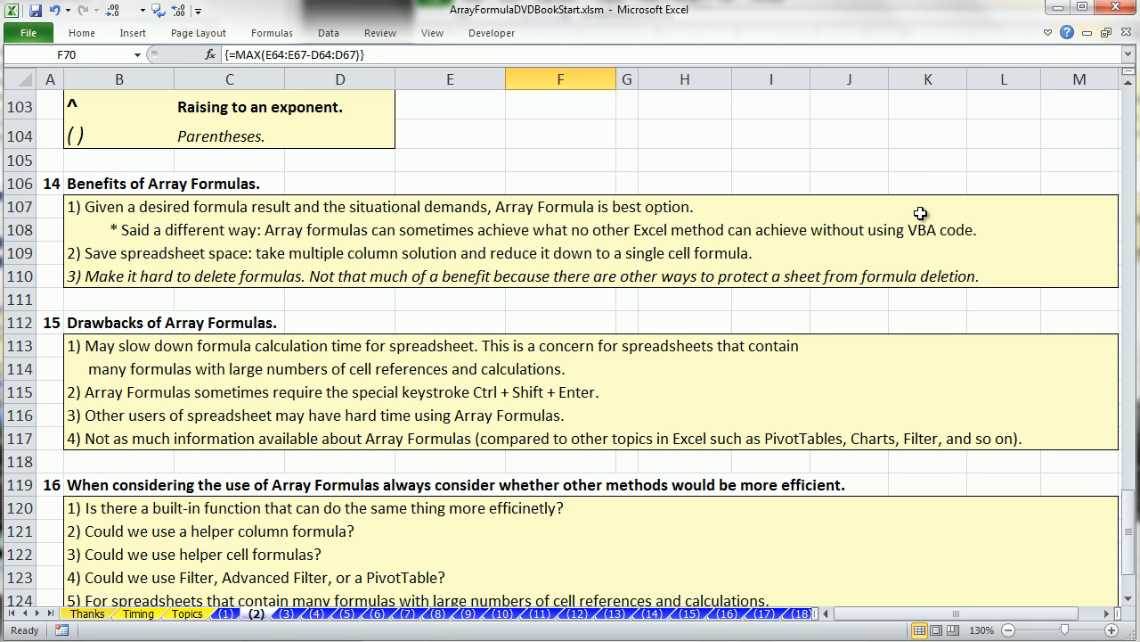
pyautogui.moveTo(145, 303)
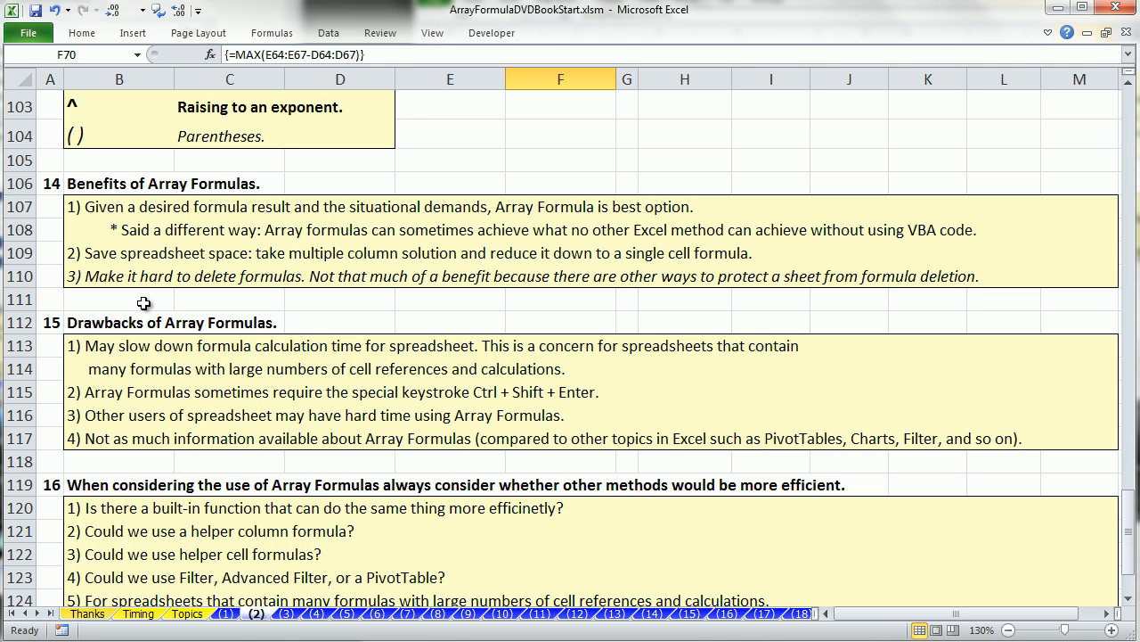
pyautogui.moveTo(98, 265)
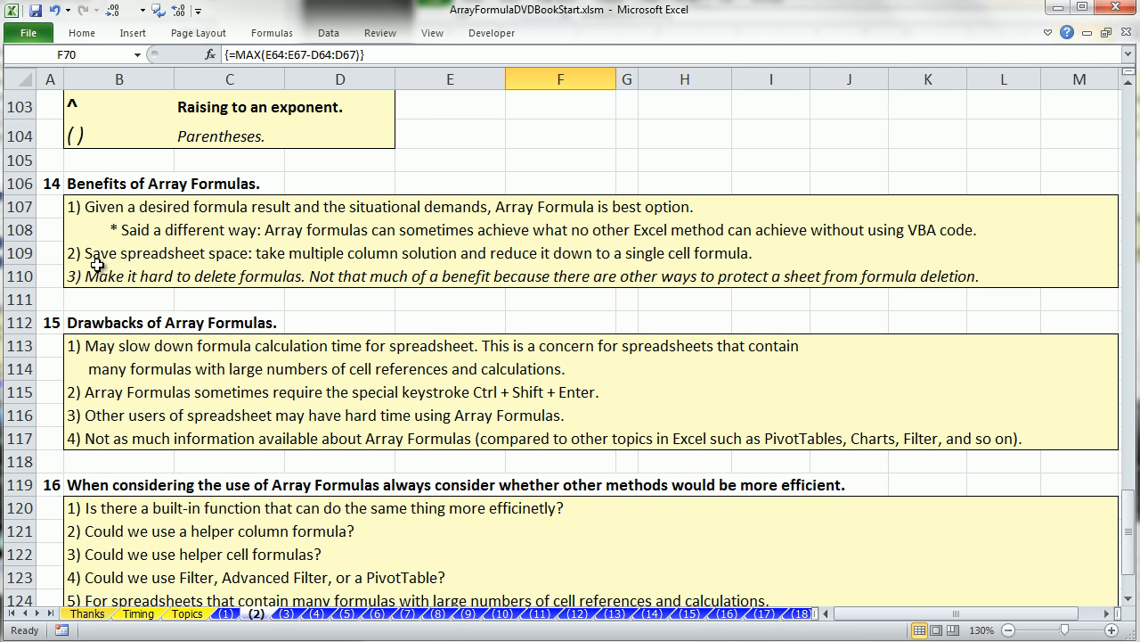
pyautogui.moveTo(246, 271)
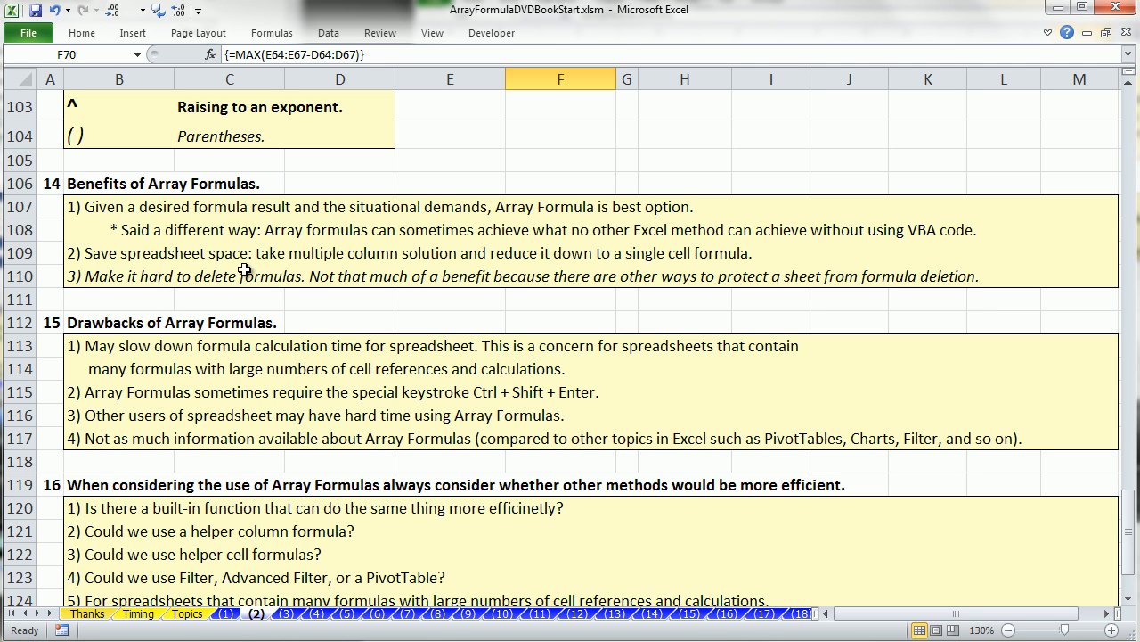
pyautogui.moveTo(417, 271)
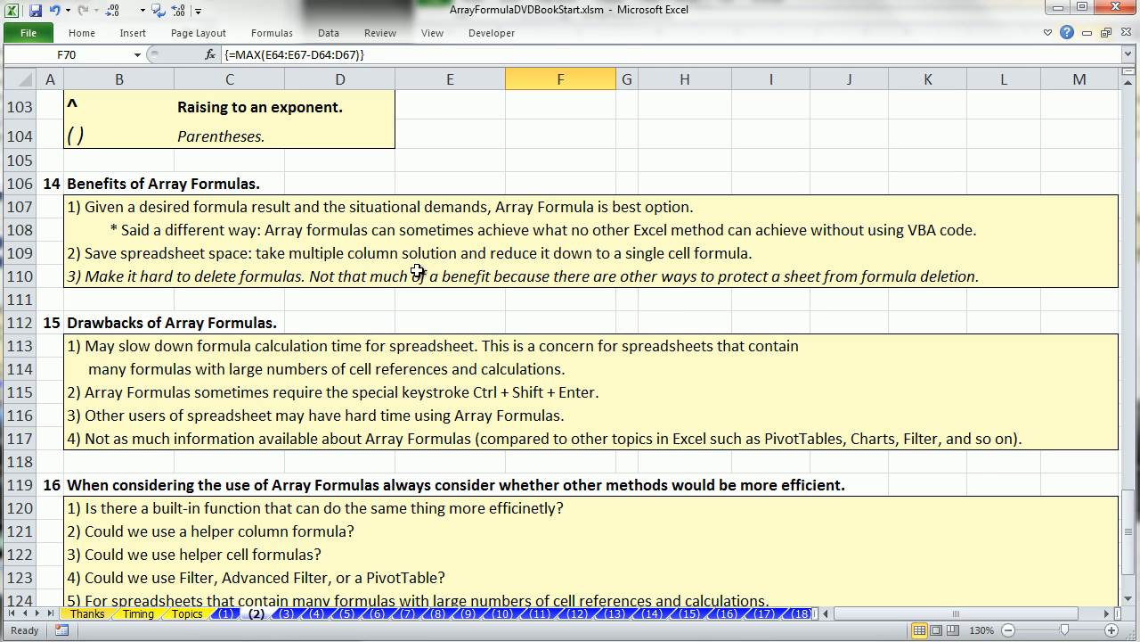
pyautogui.moveTo(738, 275)
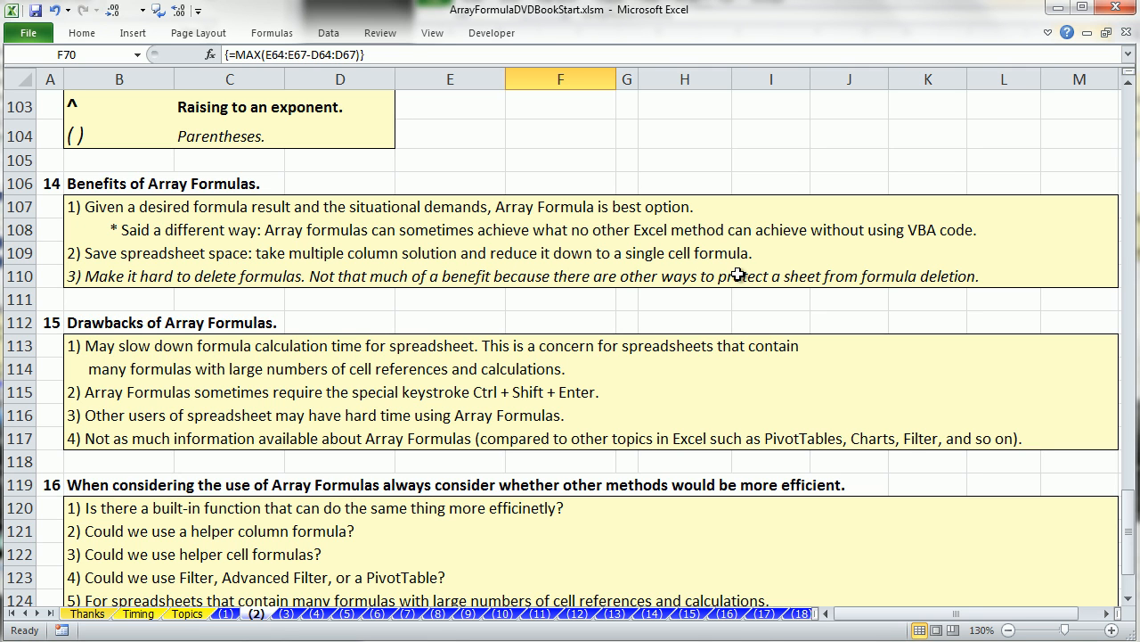
pyautogui.moveTo(713, 276)
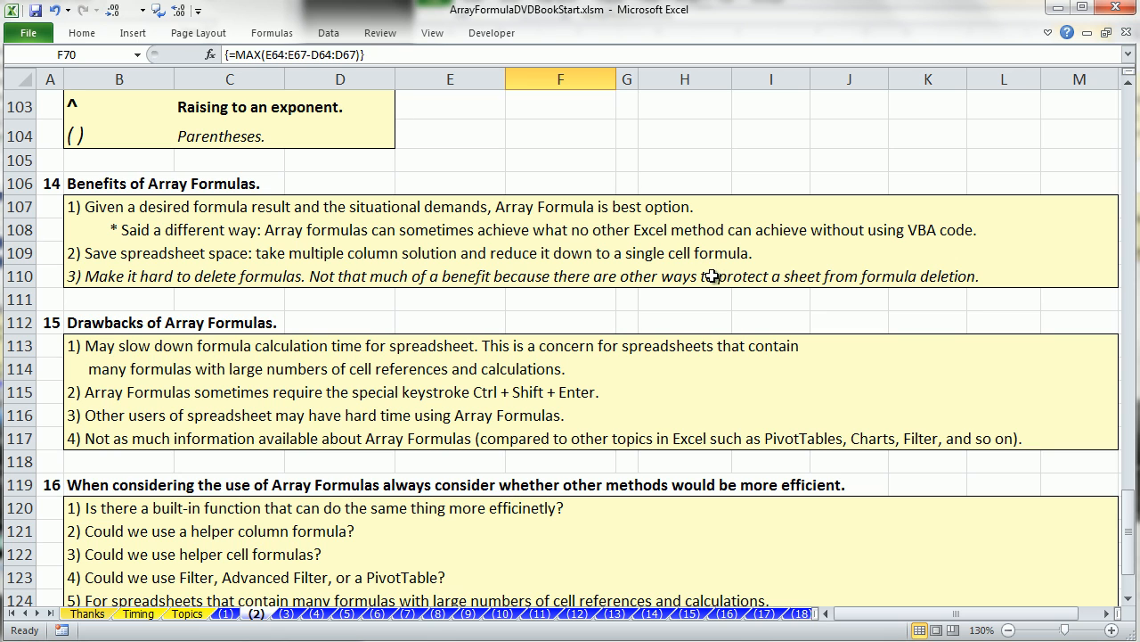
pyautogui.moveTo(667, 275)
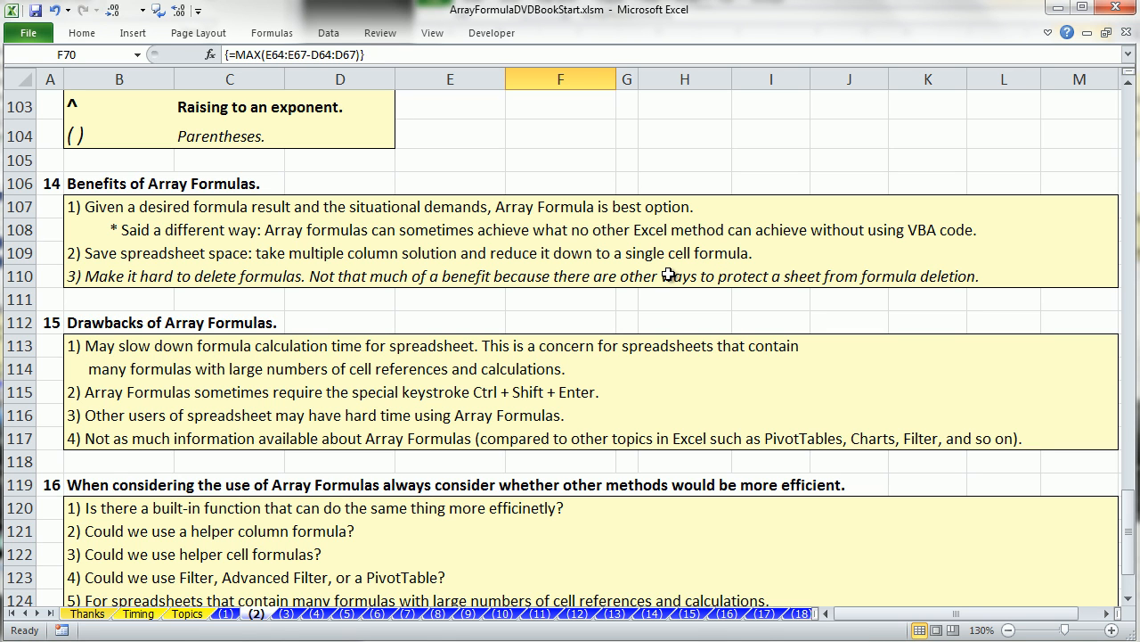
pyautogui.moveTo(506, 357)
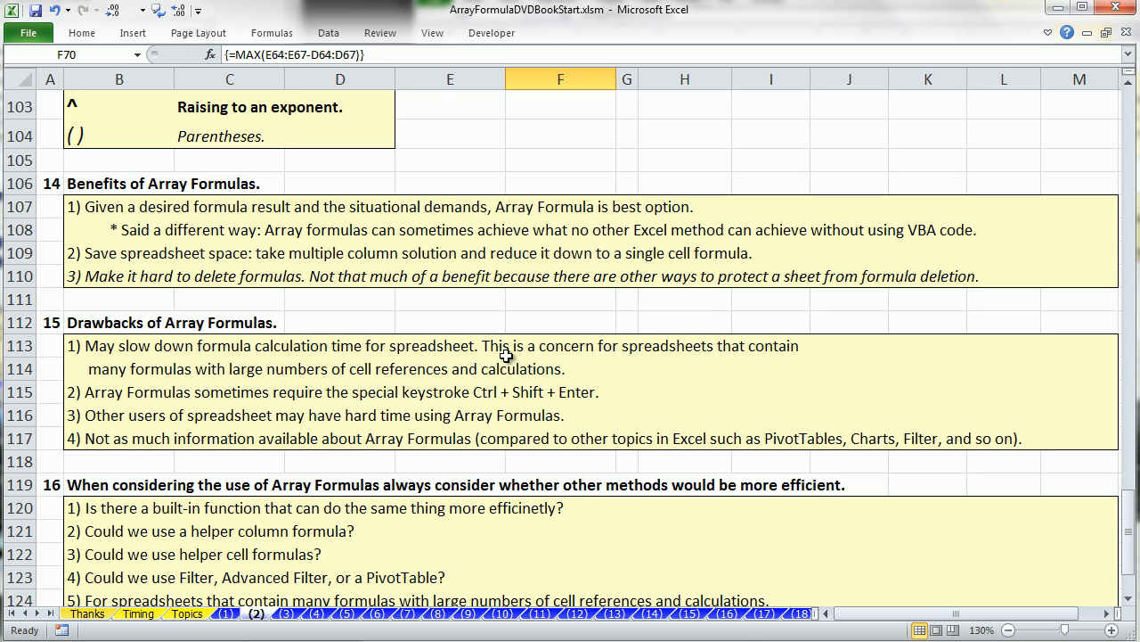
pyautogui.moveTo(442, 342)
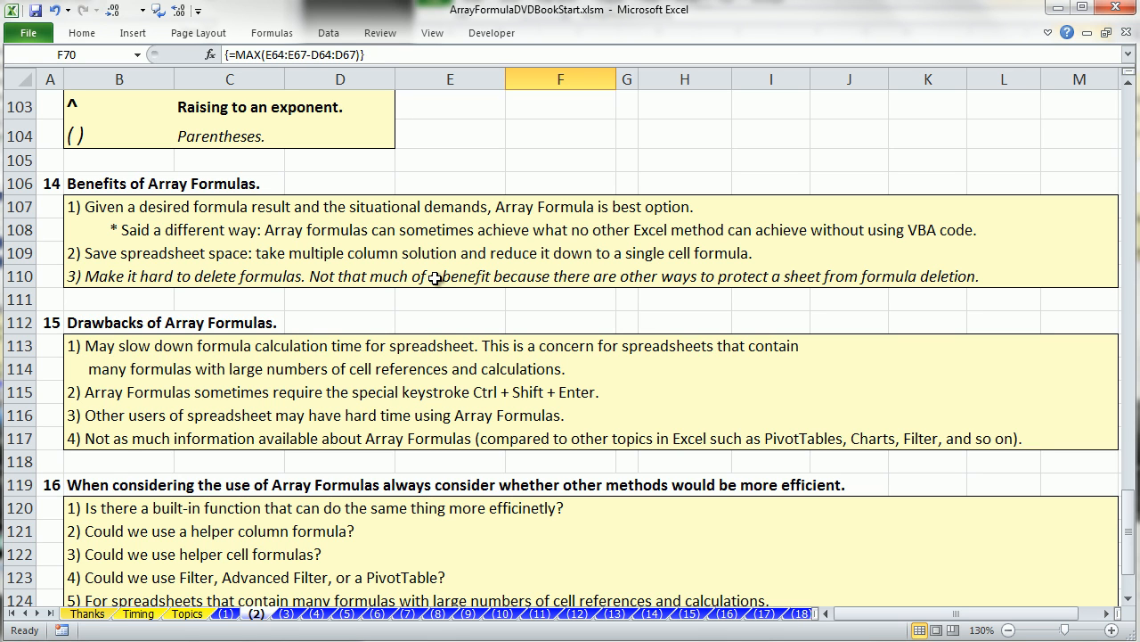
pyautogui.moveTo(160, 276)
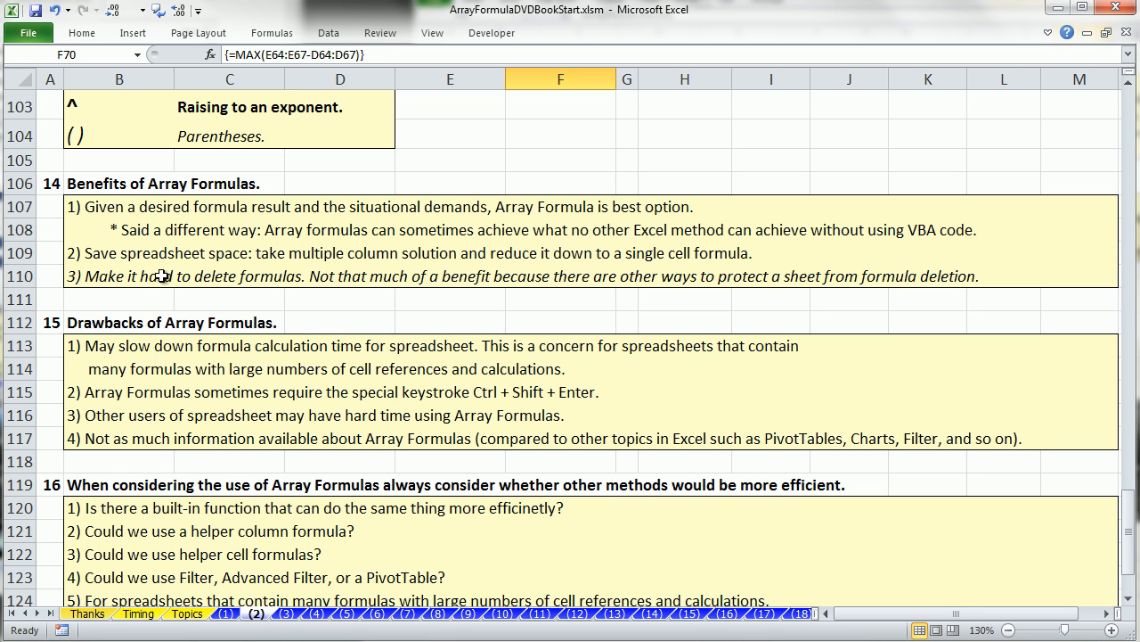
pyautogui.moveTo(98, 296)
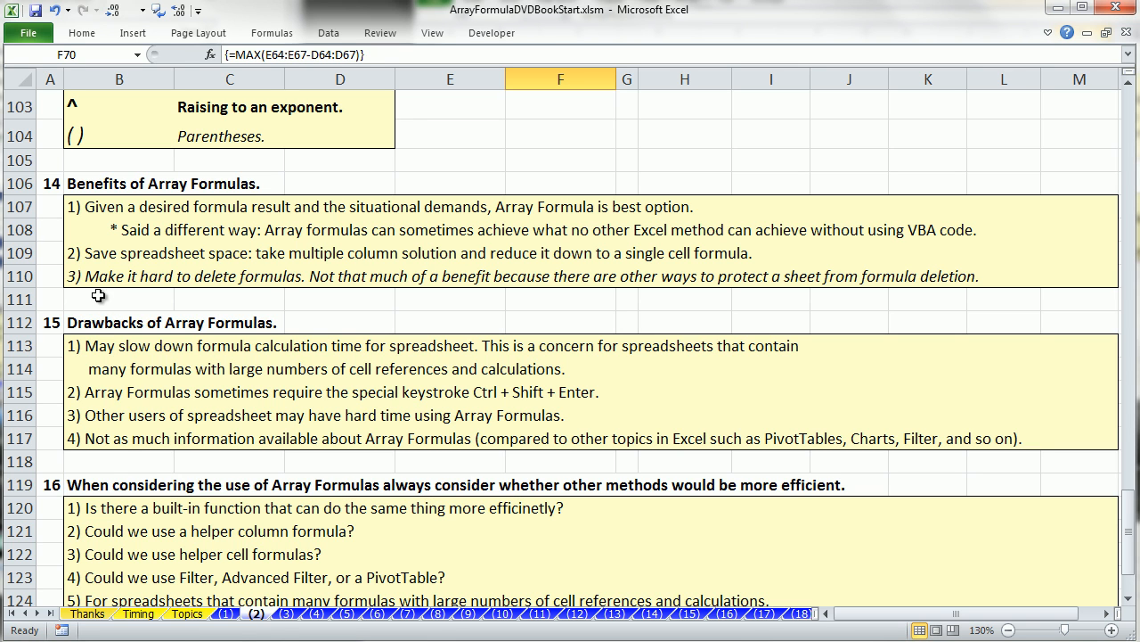
pyautogui.moveTo(257, 296)
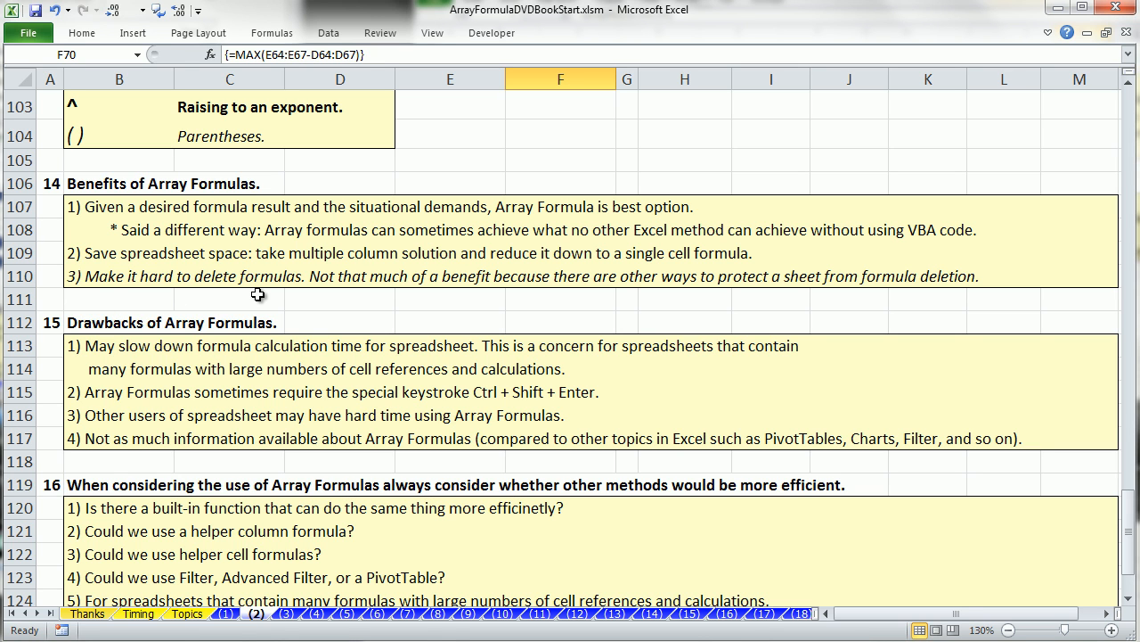
pyautogui.moveTo(249, 302)
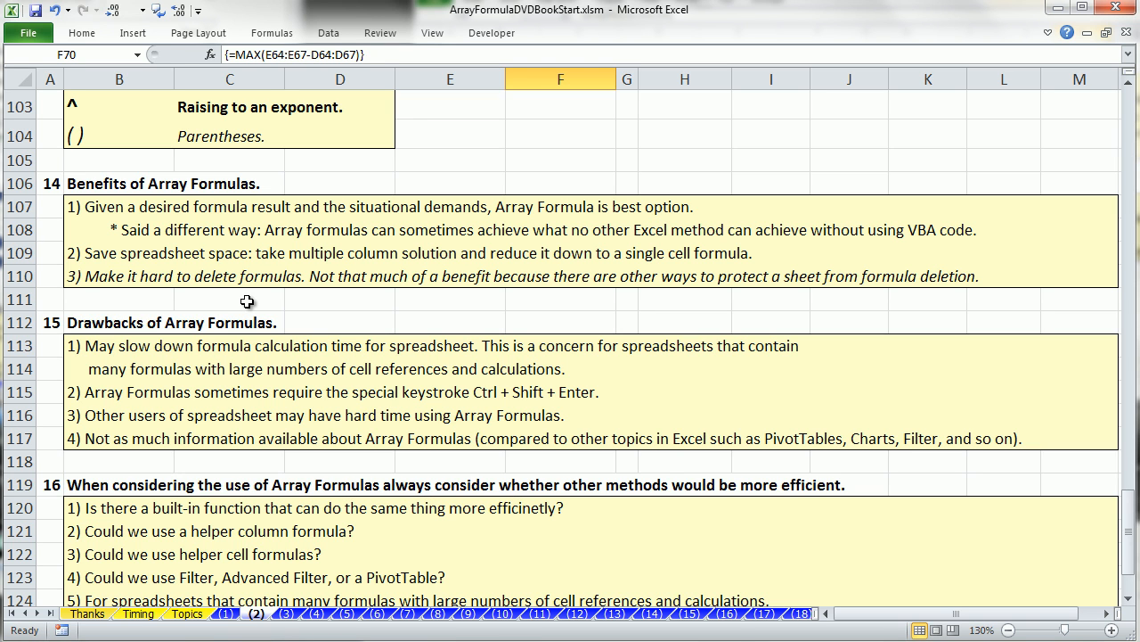
pyautogui.moveTo(248, 300)
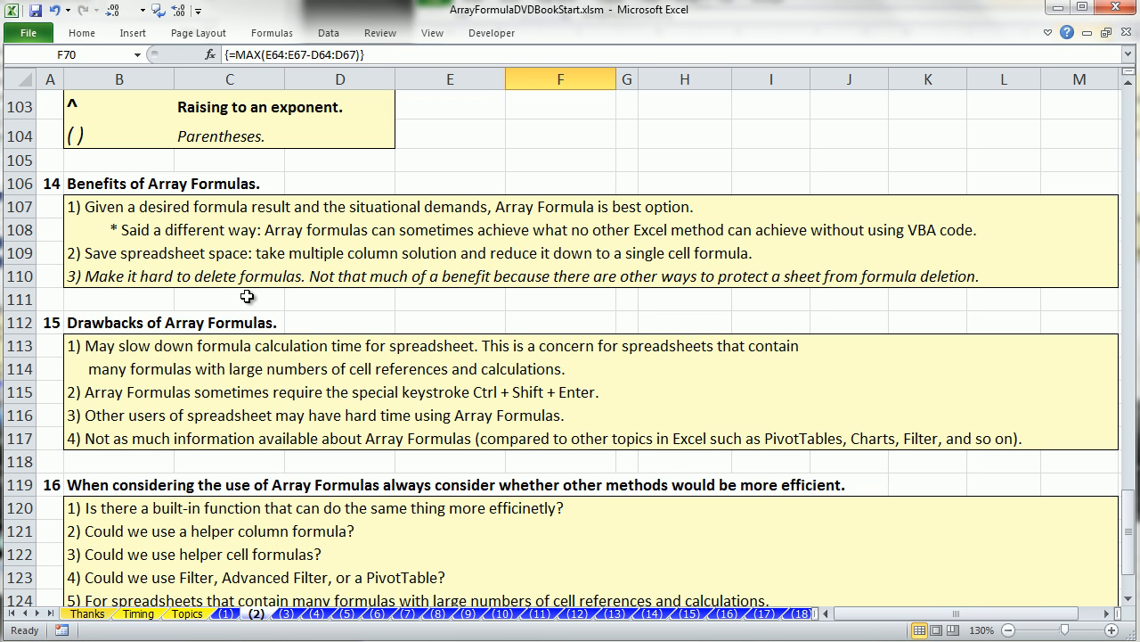
pyautogui.moveTo(253, 299)
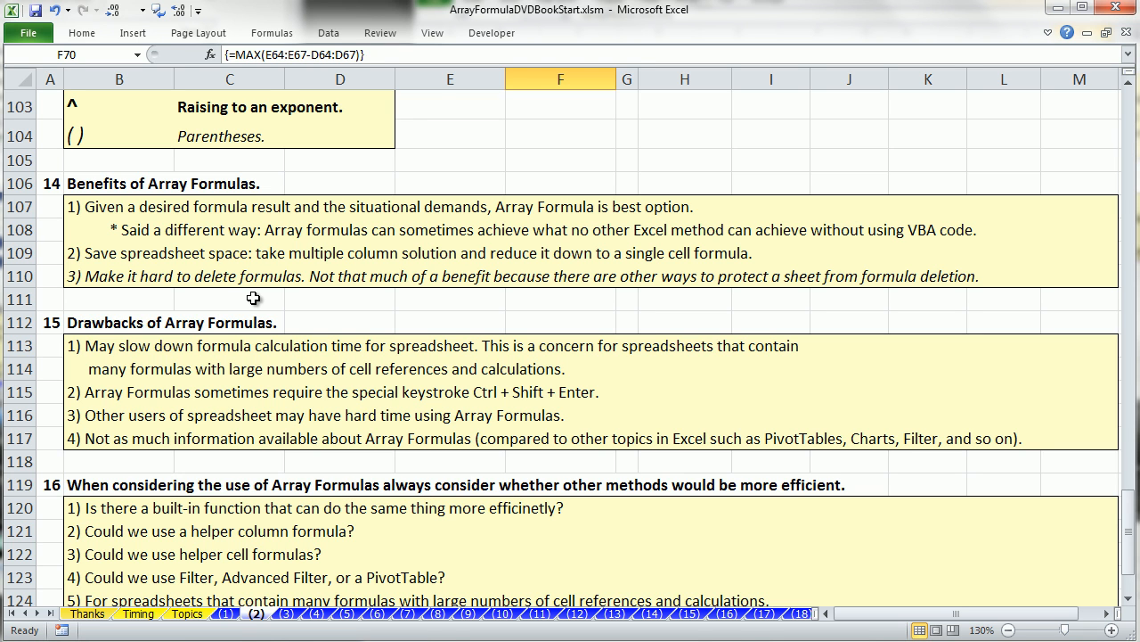
pyautogui.moveTo(157, 296)
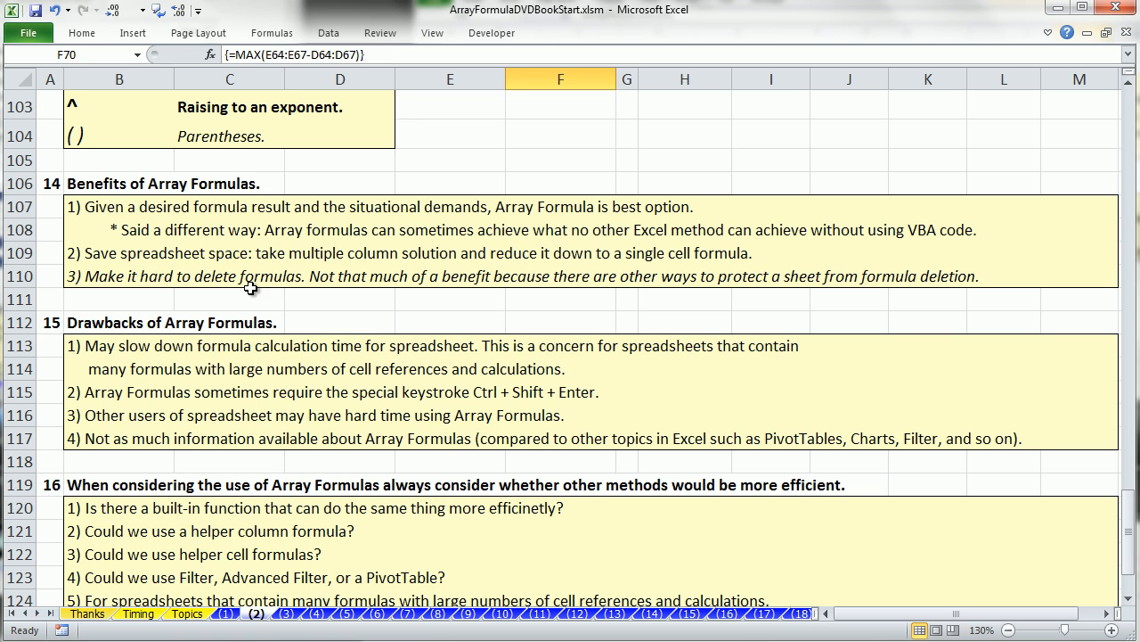
pyautogui.moveTo(116, 367)
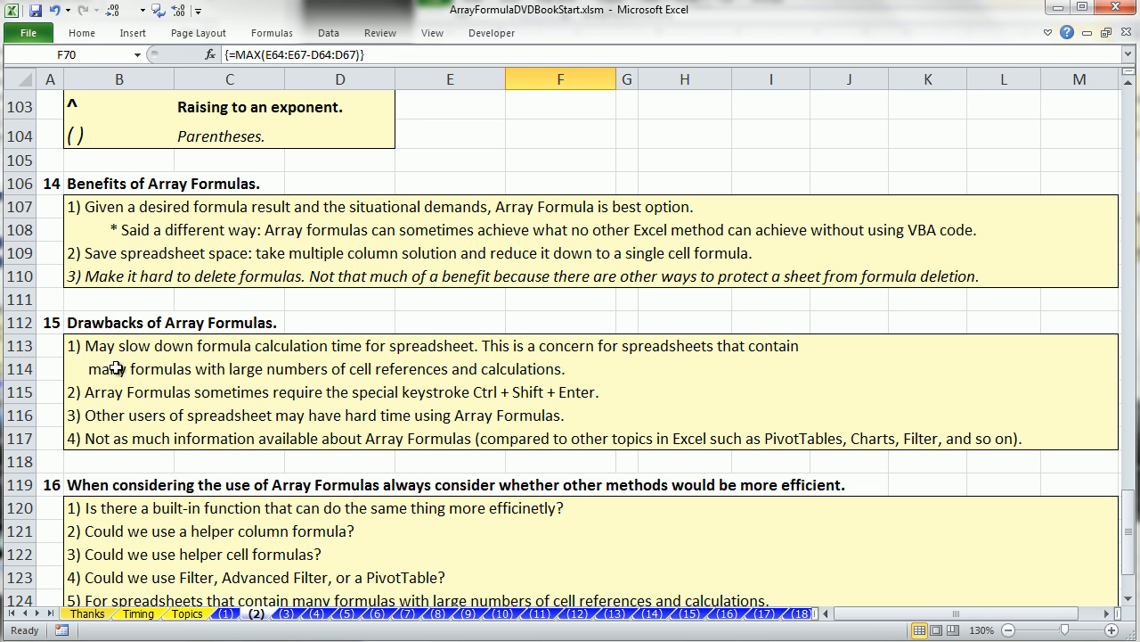
pyautogui.moveTo(104, 366)
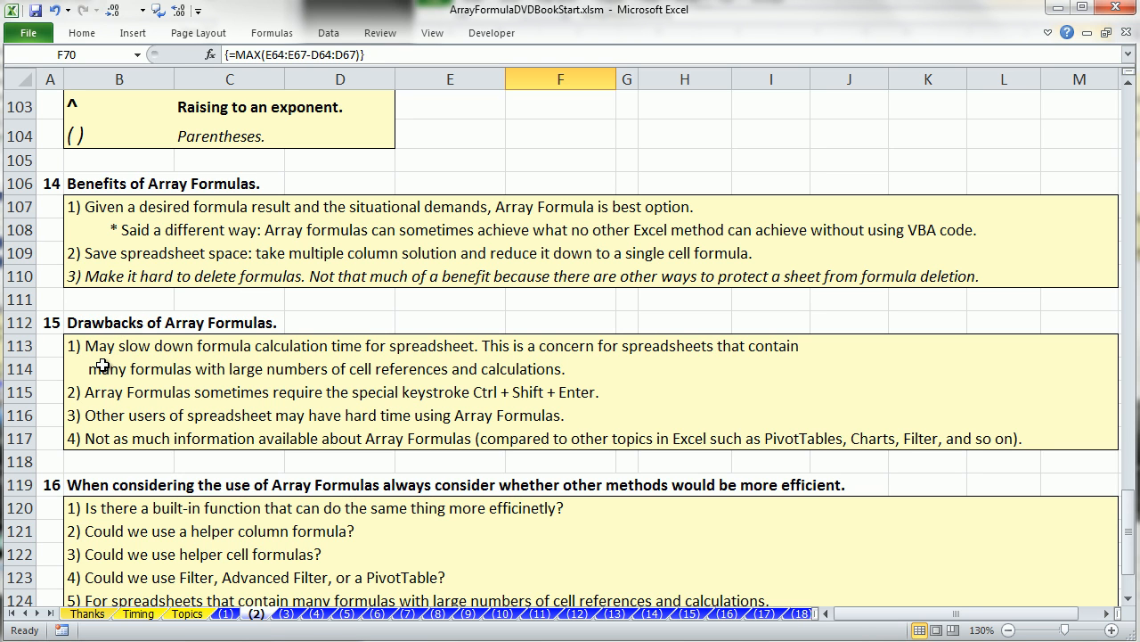
pyautogui.moveTo(243, 363)
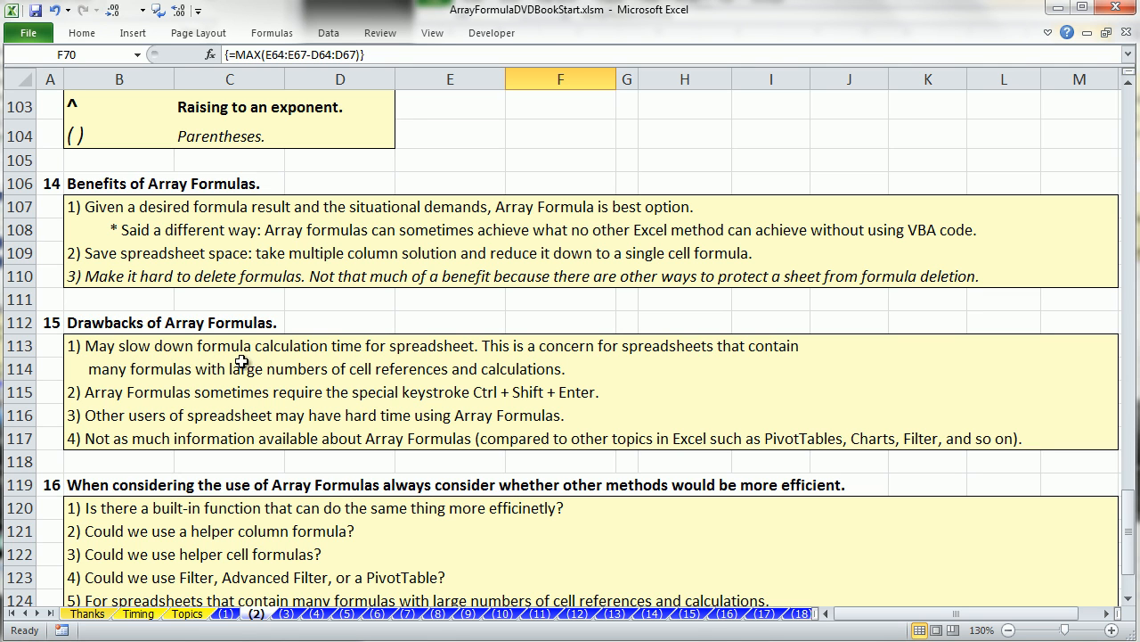
pyautogui.moveTo(452, 367)
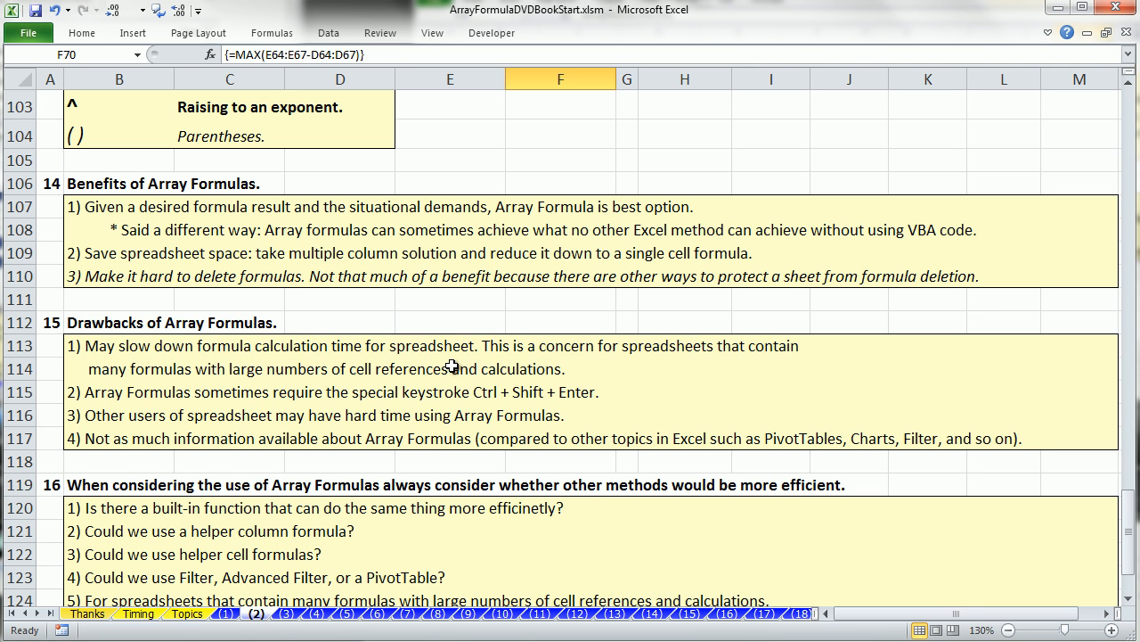
pyautogui.moveTo(571, 367)
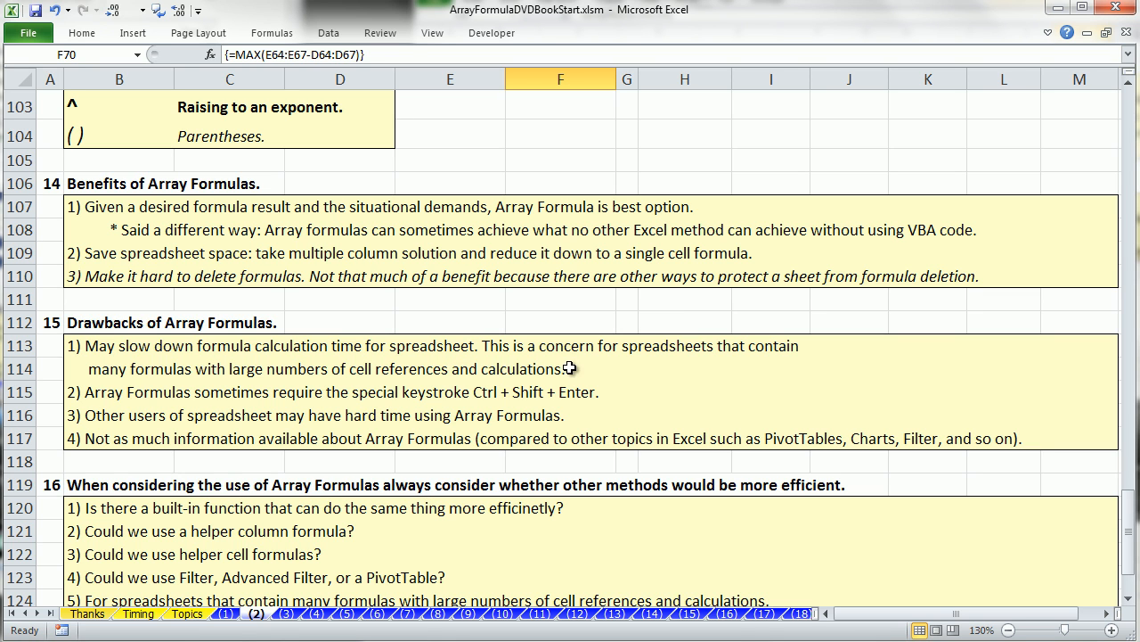
pyautogui.moveTo(747, 370)
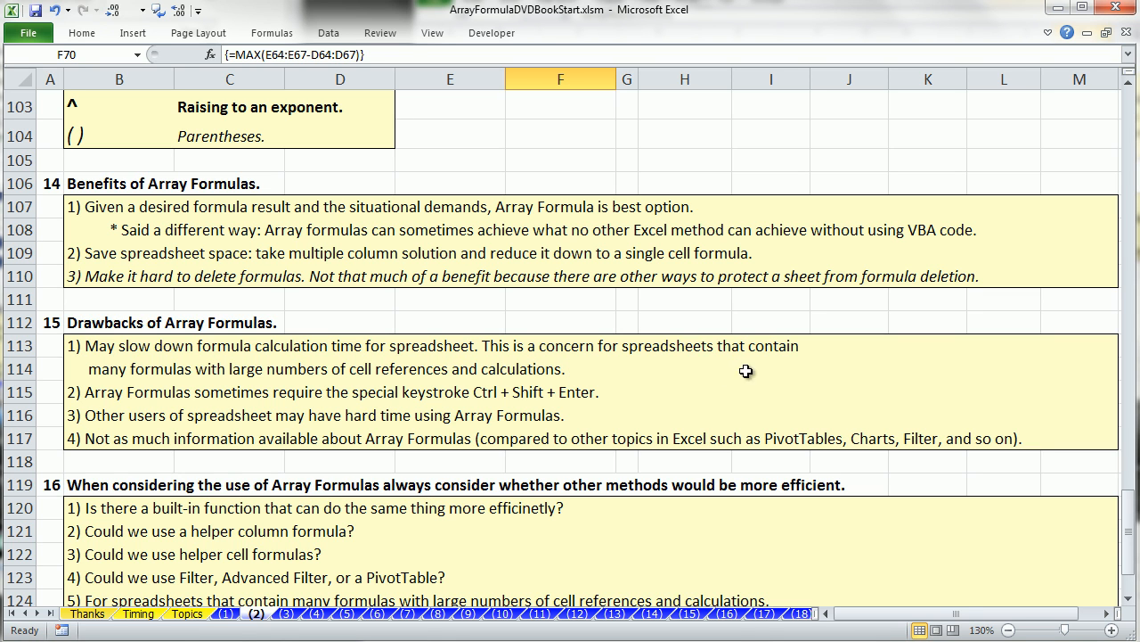
pyautogui.moveTo(292, 378)
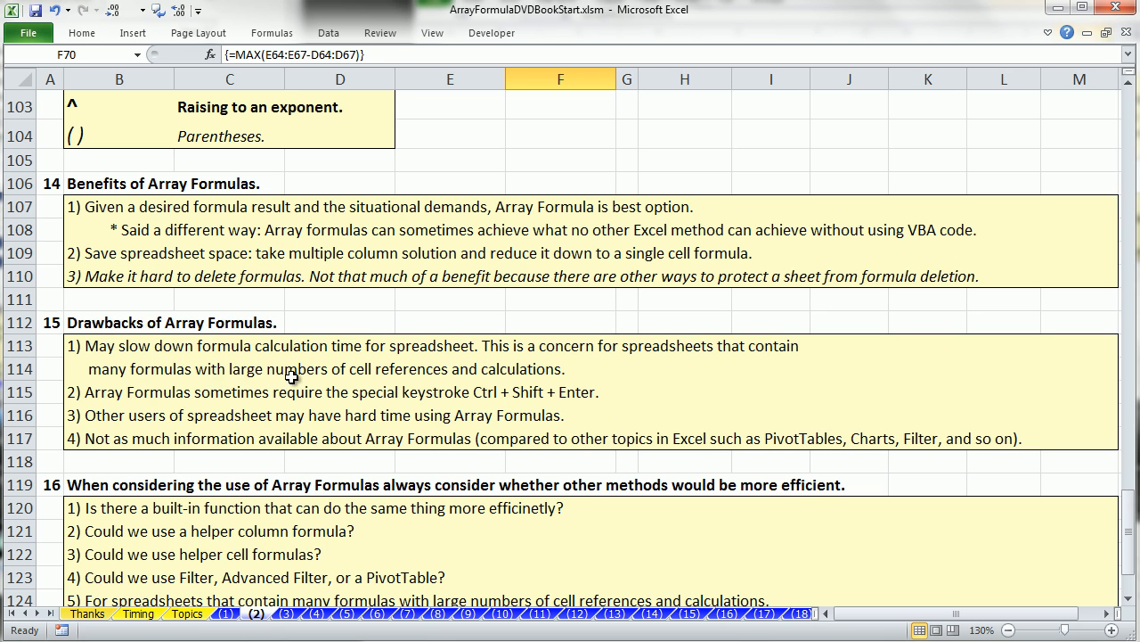
pyautogui.moveTo(455, 375)
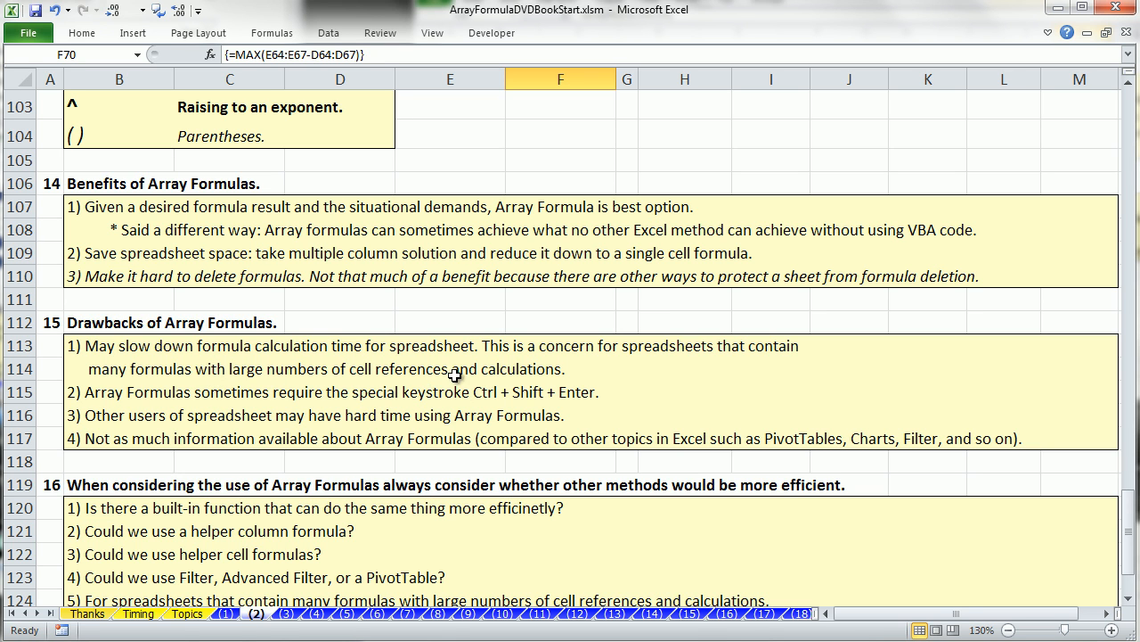
pyautogui.moveTo(589, 367)
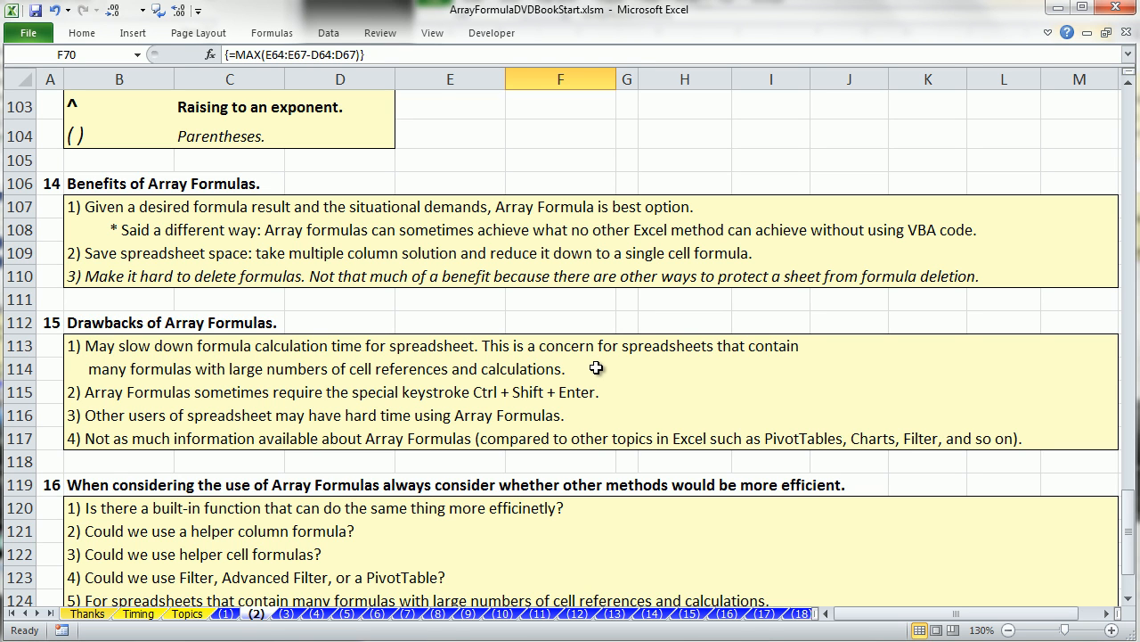
pyautogui.moveTo(599, 365)
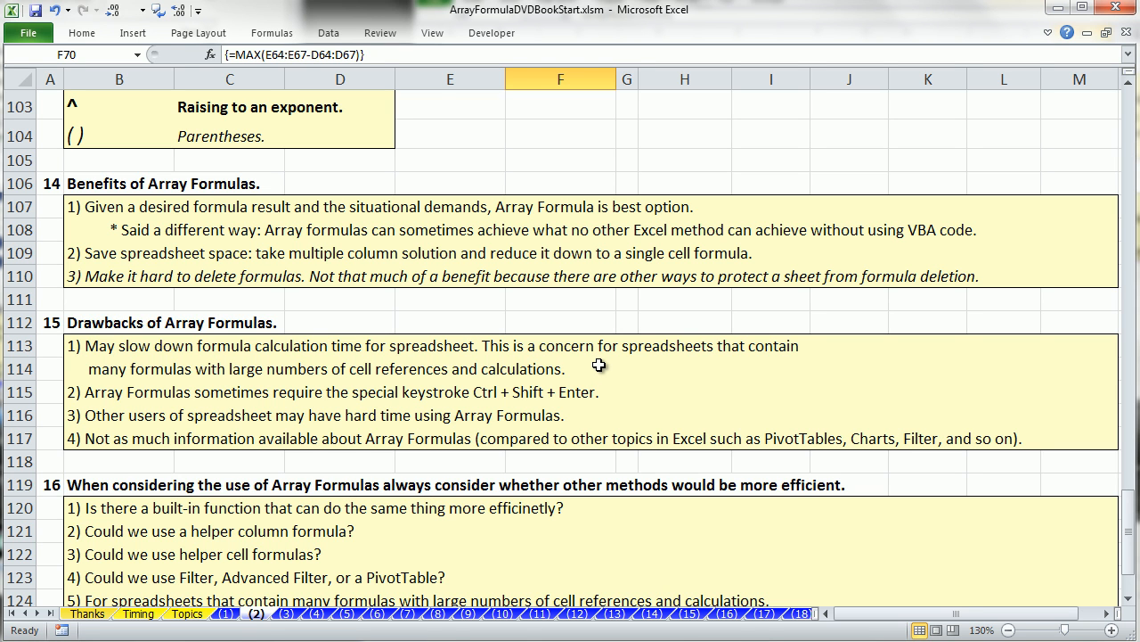
pyautogui.moveTo(600, 365)
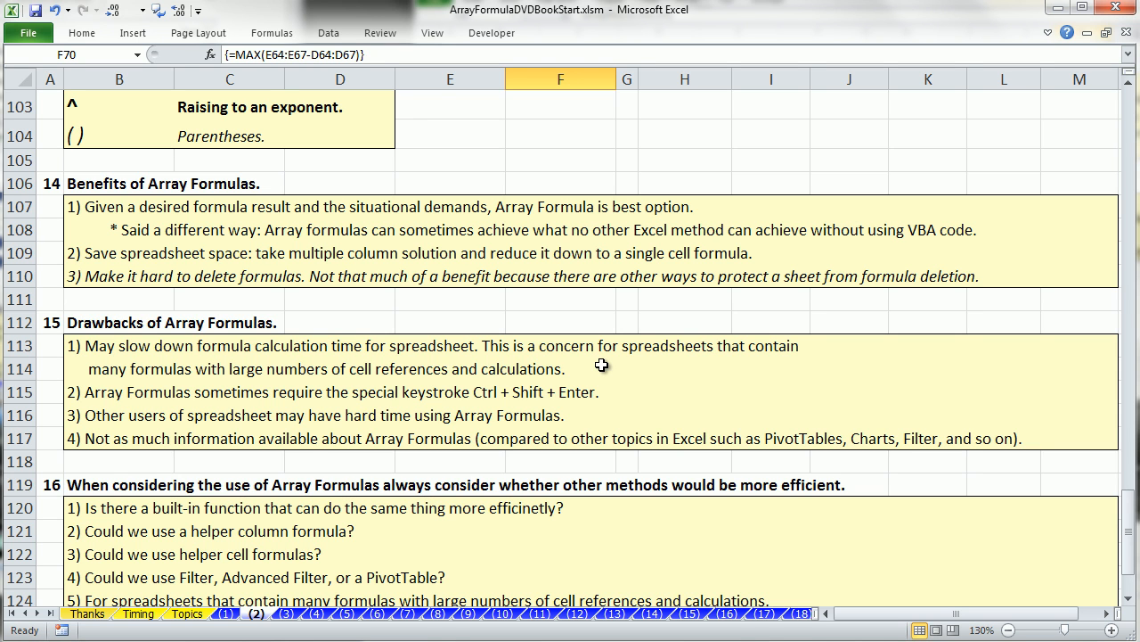
pyautogui.moveTo(542, 362)
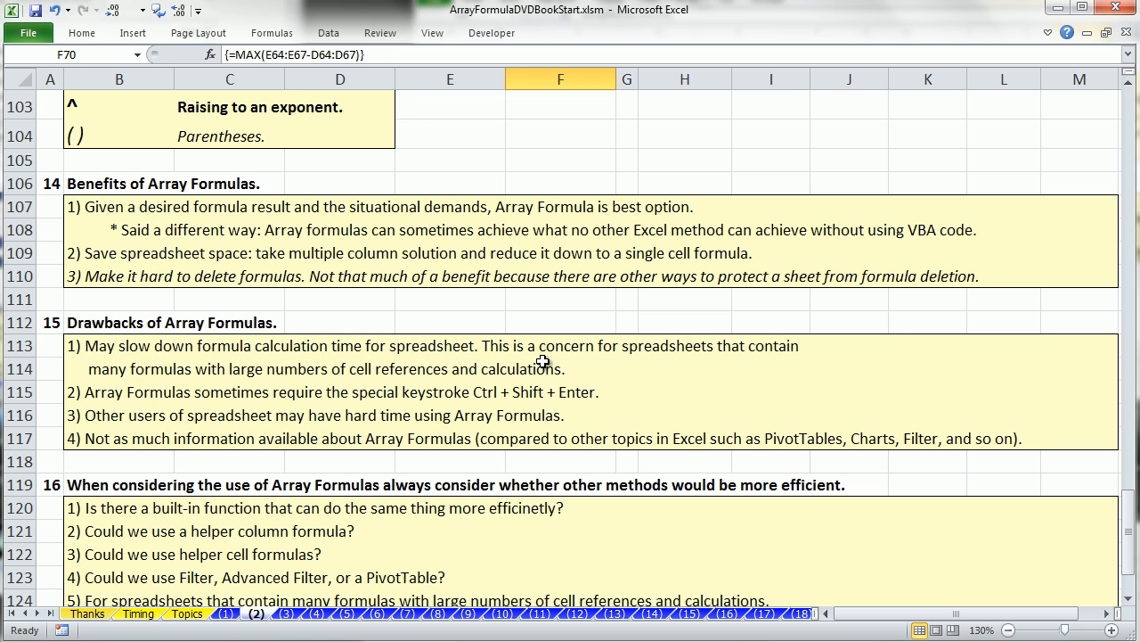
pyautogui.moveTo(524, 353)
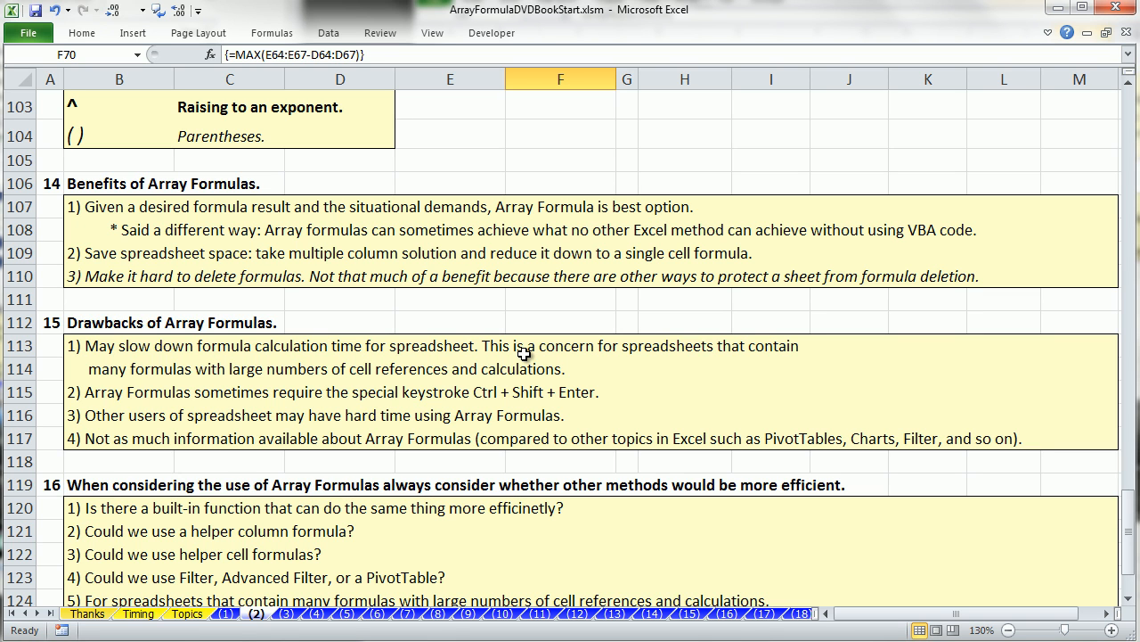
pyautogui.moveTo(106, 417)
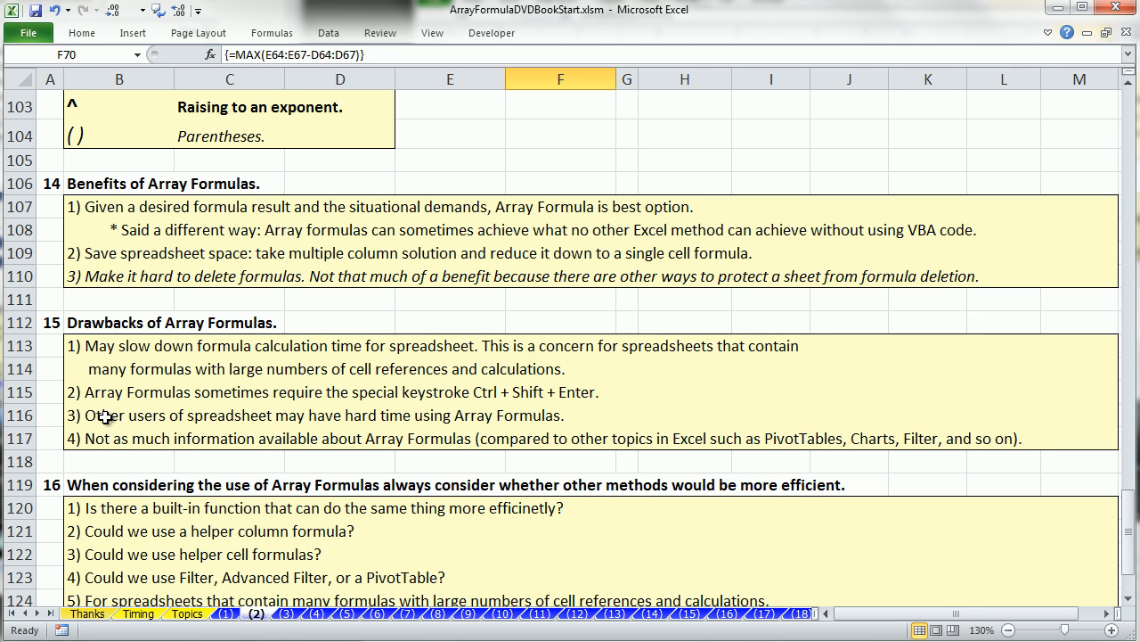
pyautogui.moveTo(403, 399)
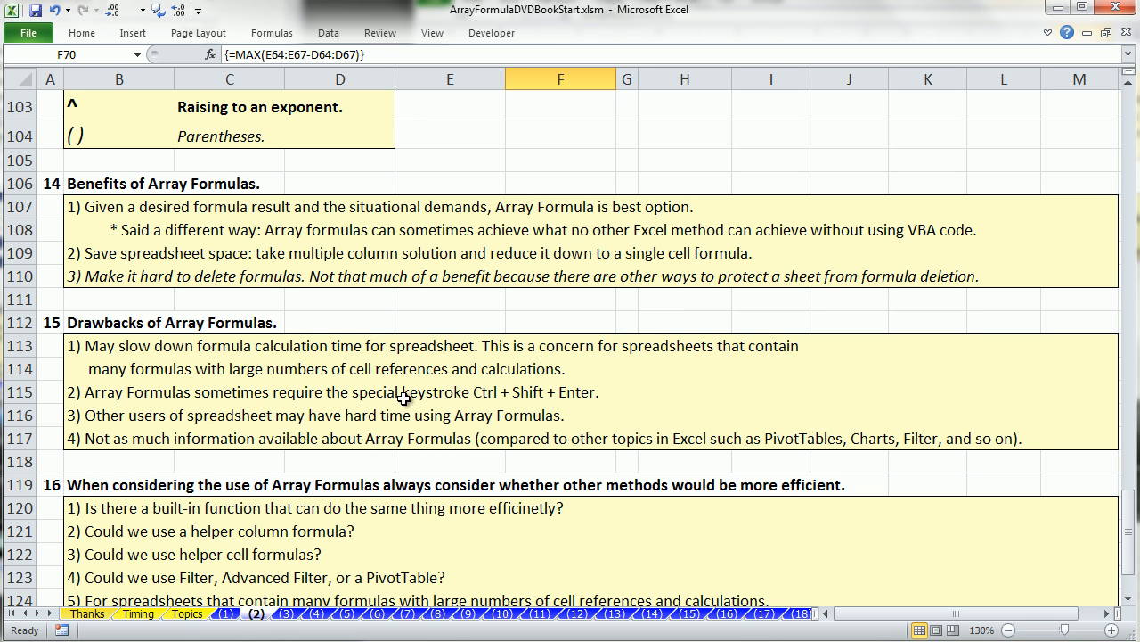
pyautogui.moveTo(606, 402)
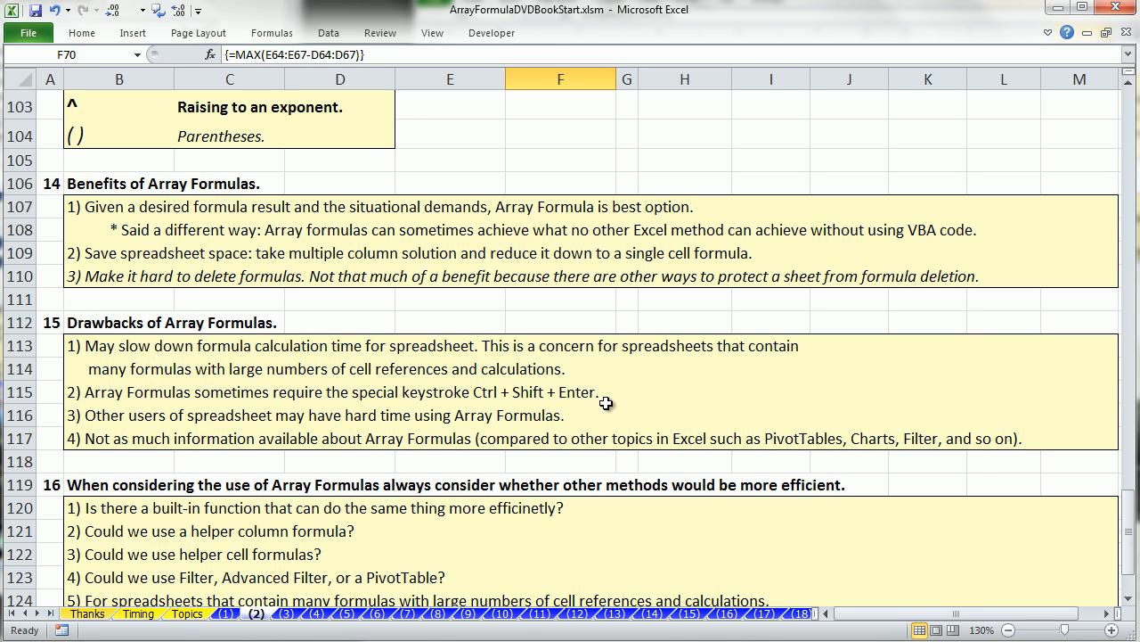
pyautogui.moveTo(648, 417)
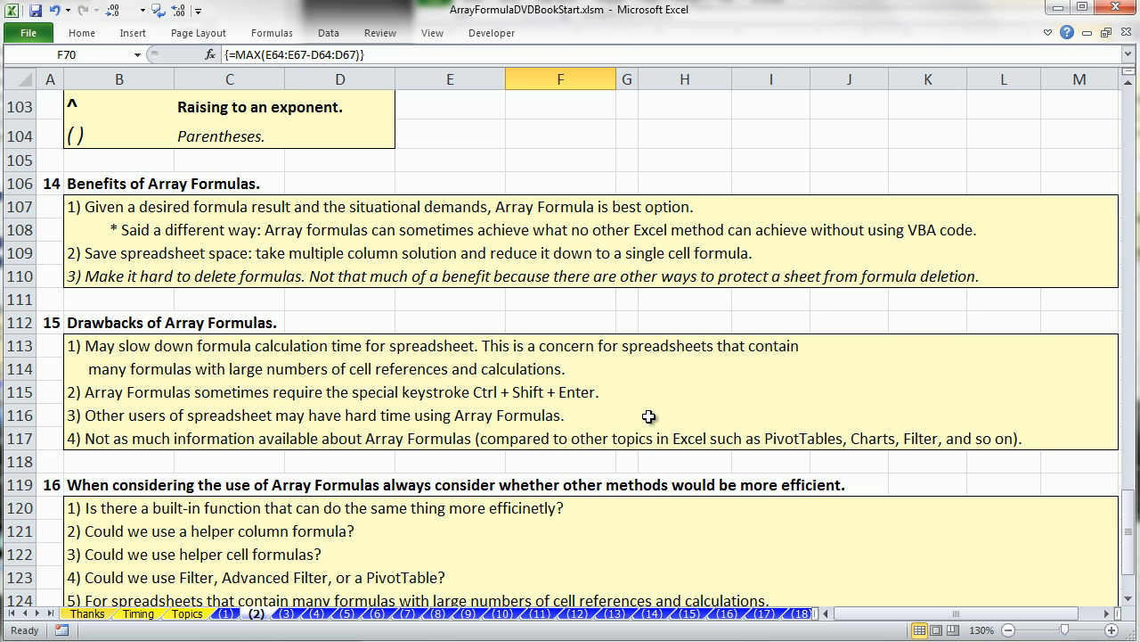
pyautogui.moveTo(101, 429)
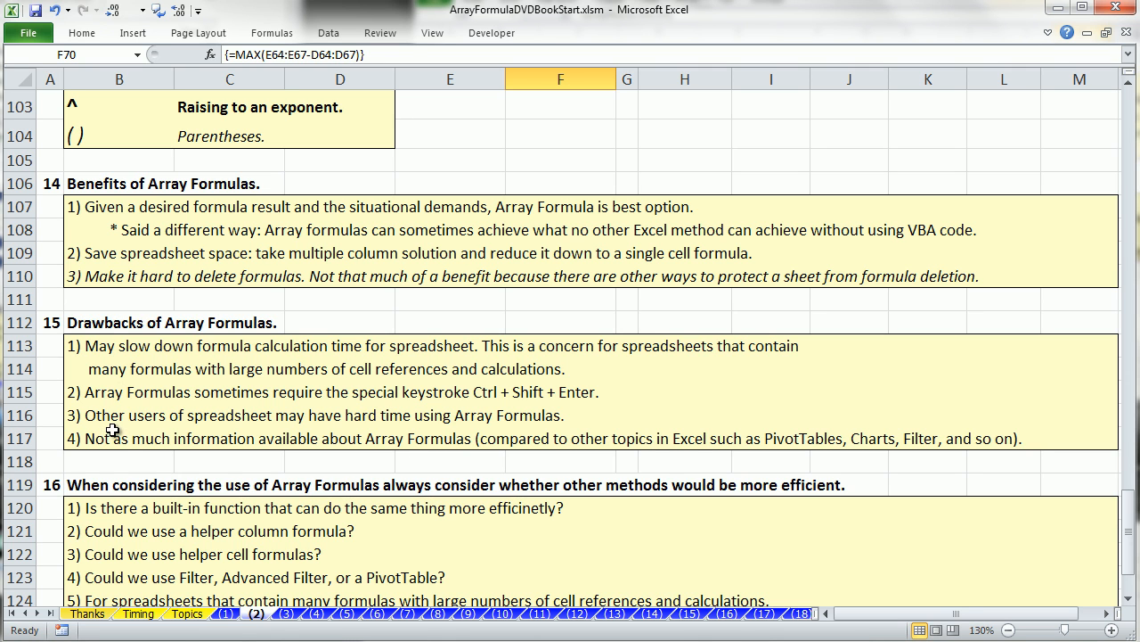
pyautogui.moveTo(383, 424)
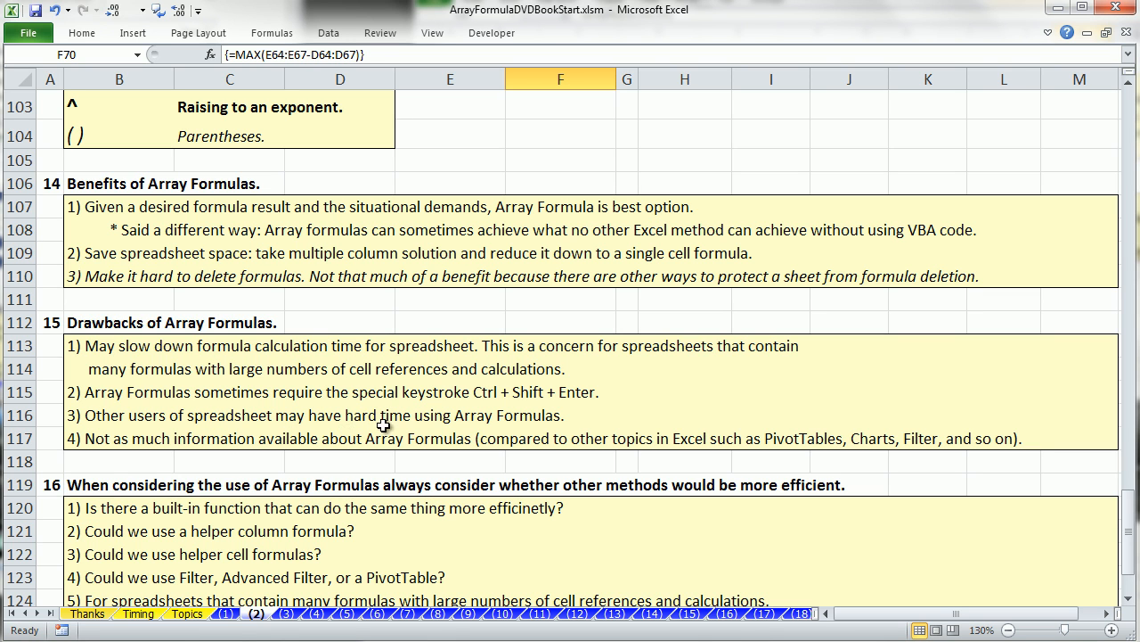
pyautogui.moveTo(509, 433)
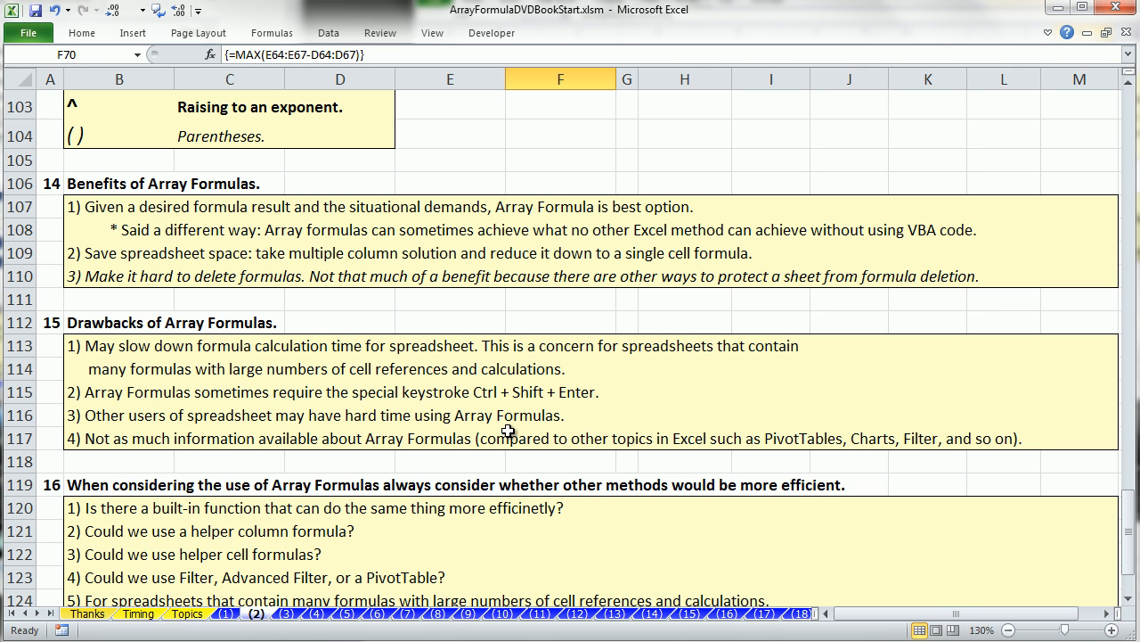
pyautogui.moveTo(385, 394)
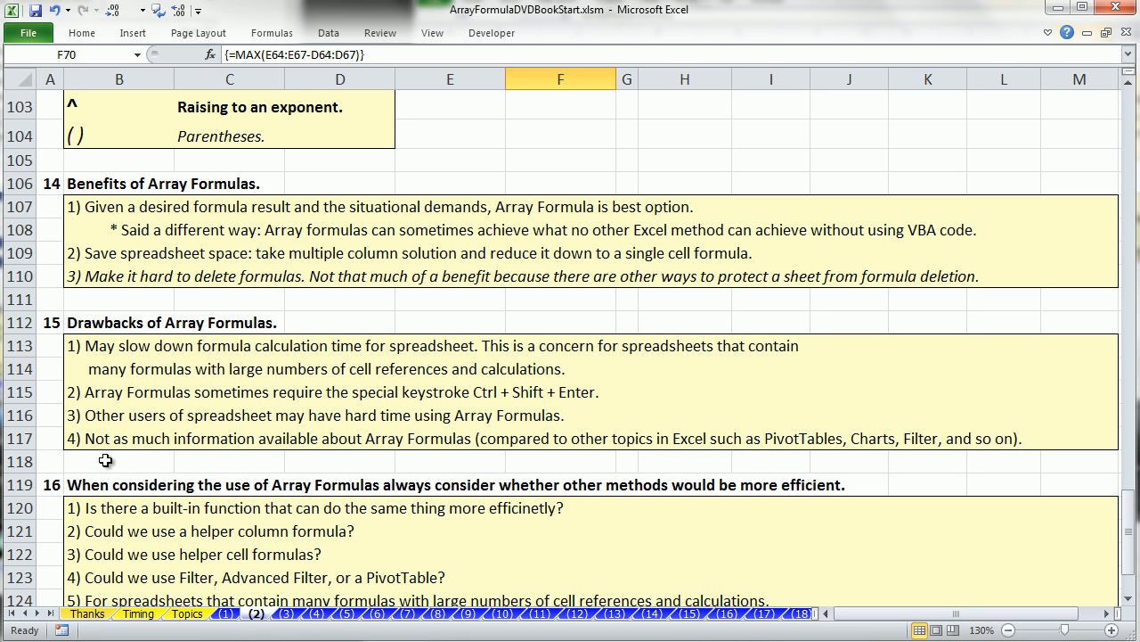
pyautogui.moveTo(346, 469)
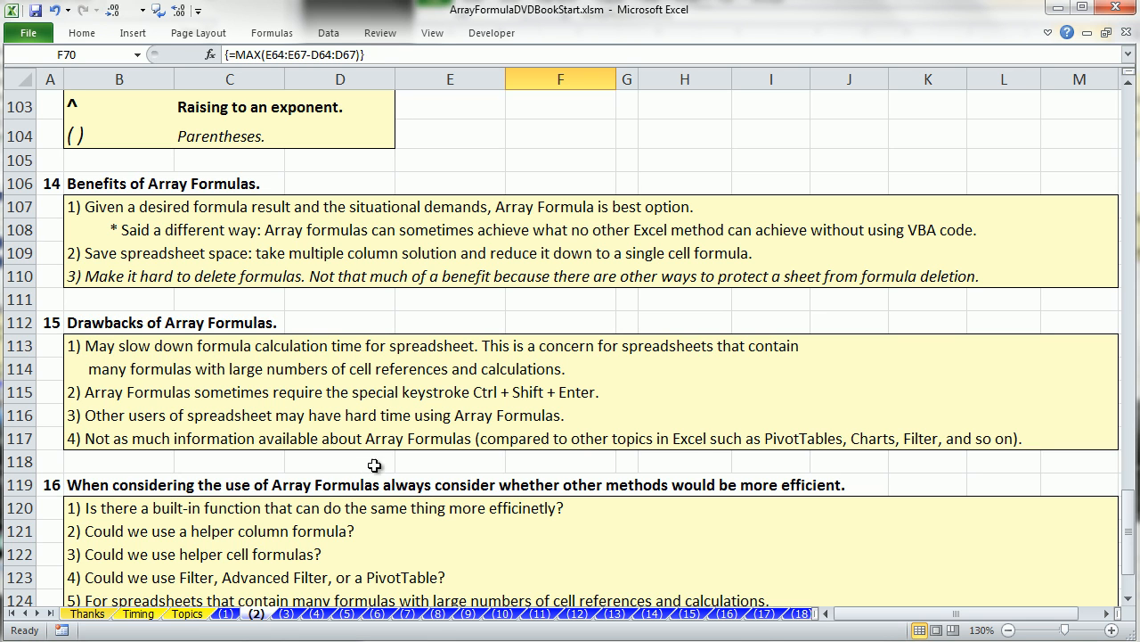
pyautogui.moveTo(538, 472)
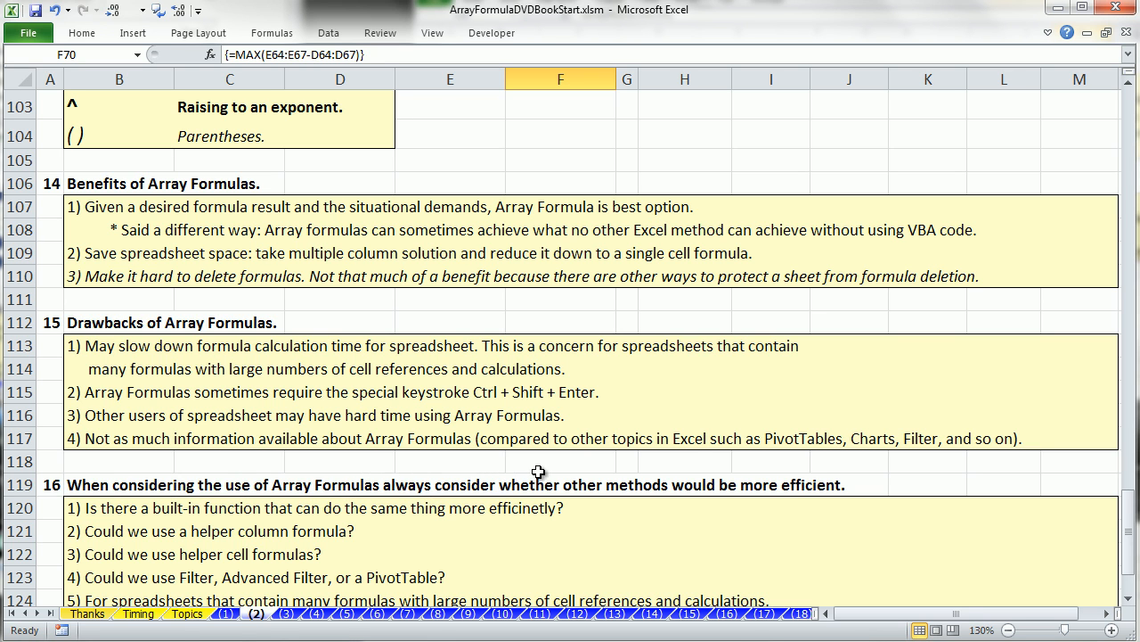
pyautogui.moveTo(902, 459)
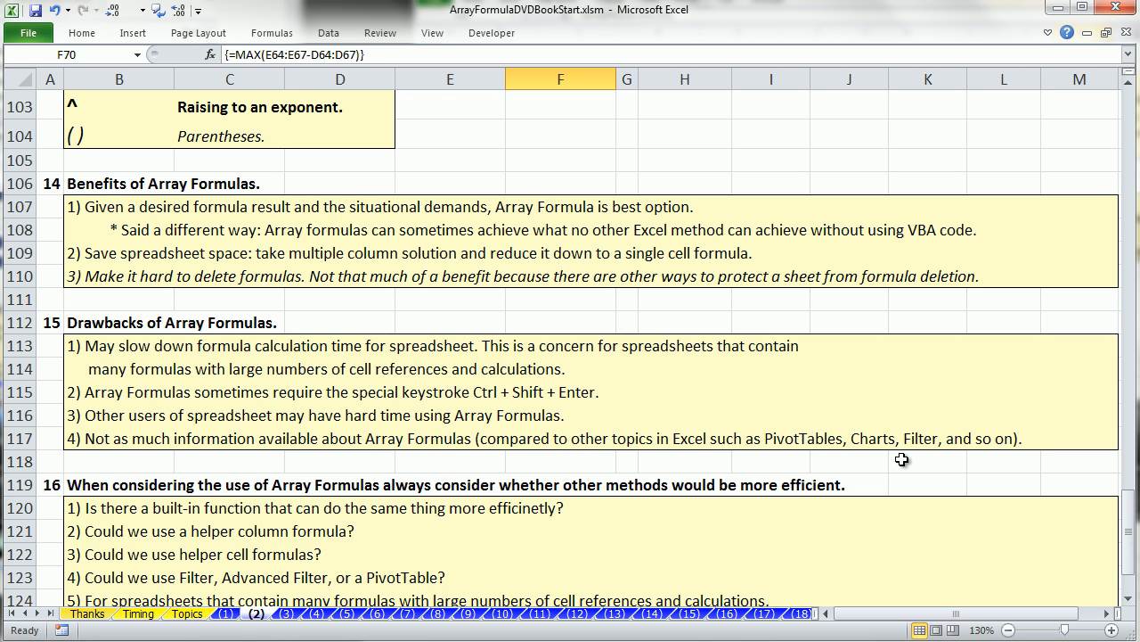
pyautogui.moveTo(716, 547)
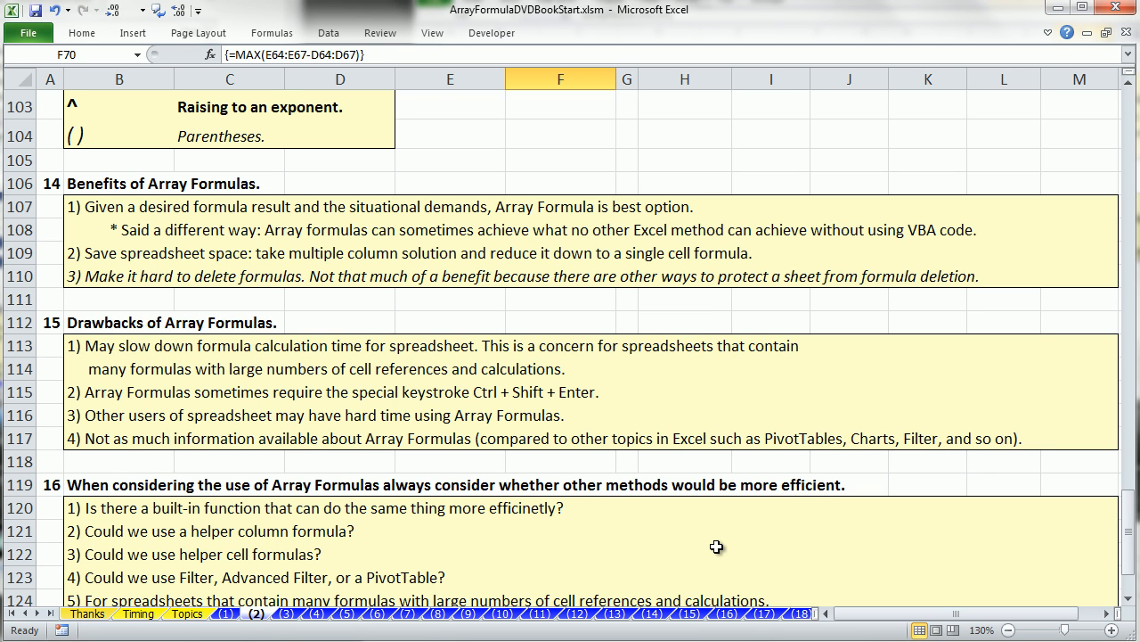
pyautogui.moveTo(628, 479)
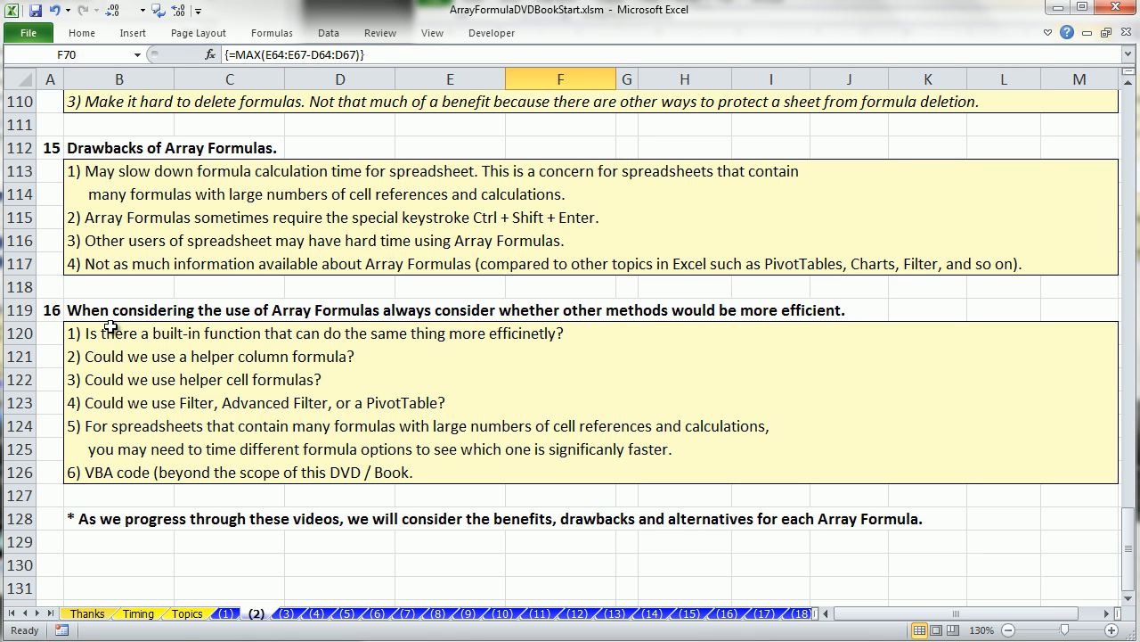
pyautogui.moveTo(103, 326)
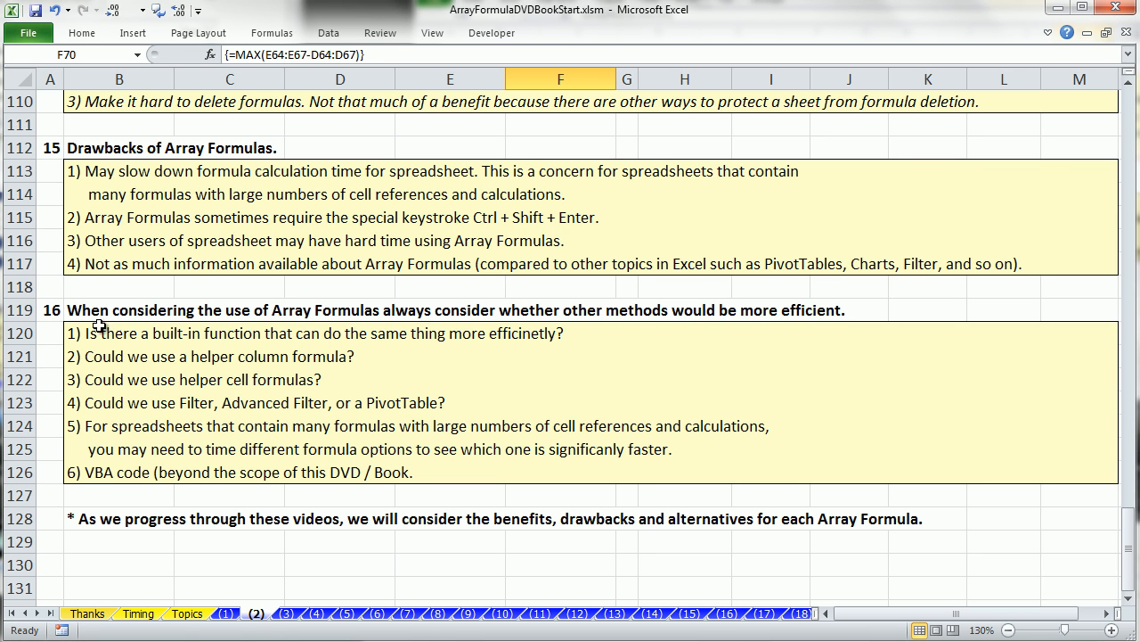
pyautogui.moveTo(406, 325)
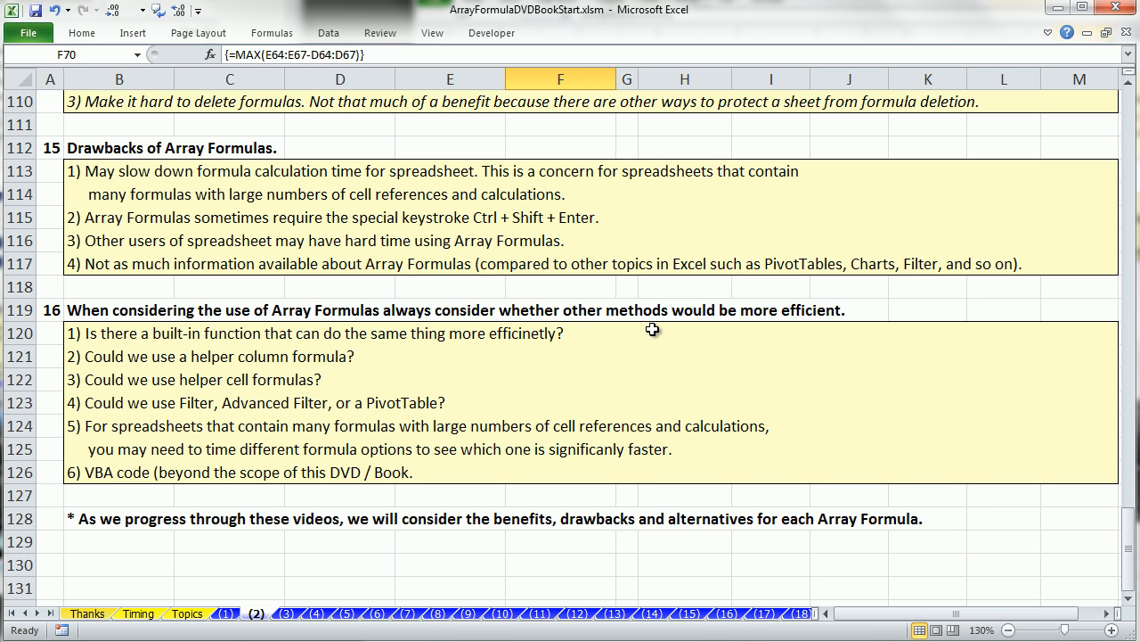
pyautogui.moveTo(162, 399)
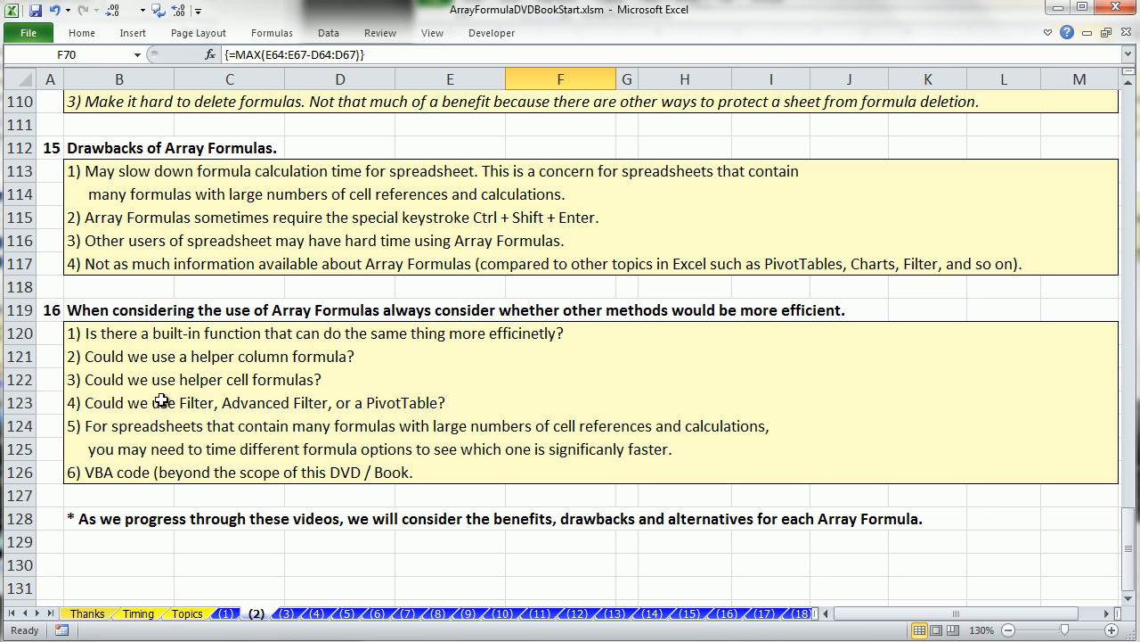
pyautogui.moveTo(410, 357)
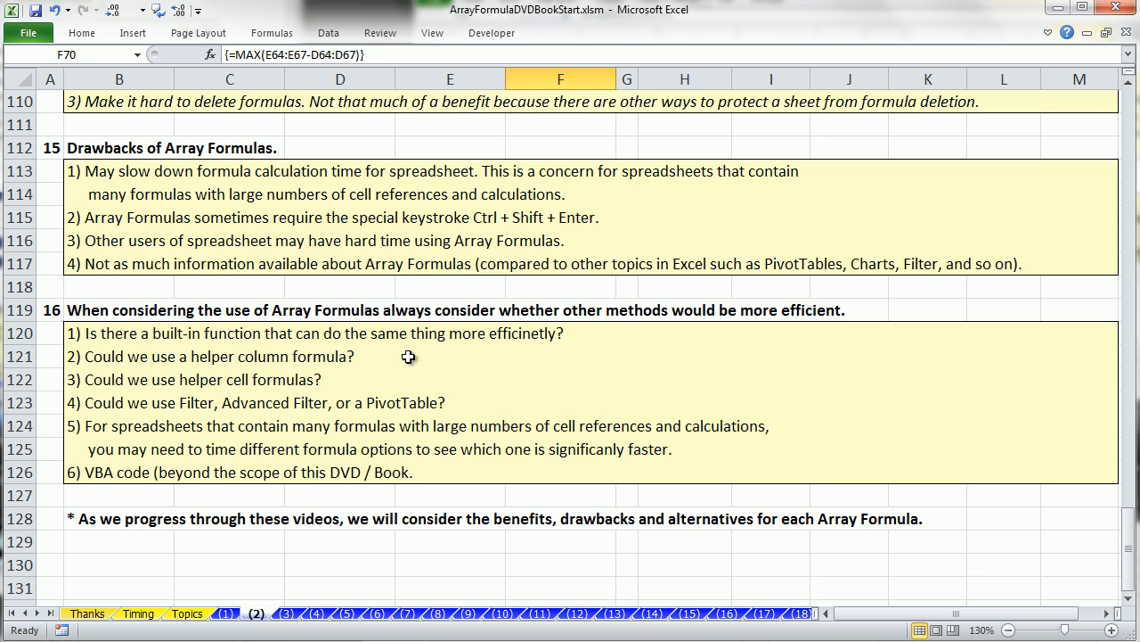
pyautogui.moveTo(467, 358)
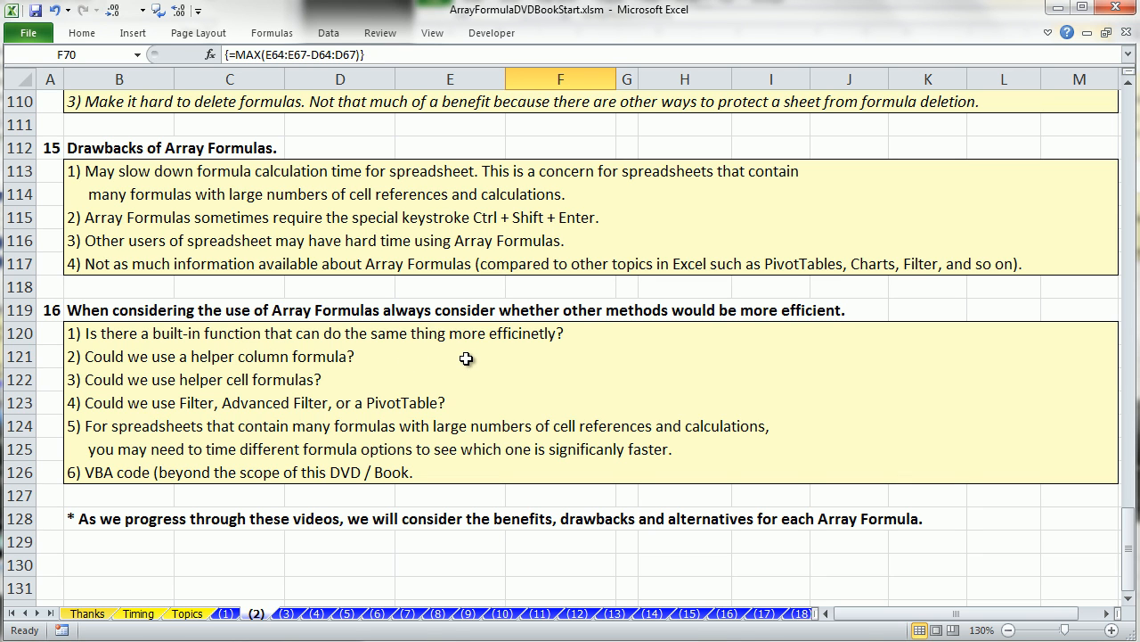
pyautogui.moveTo(278, 369)
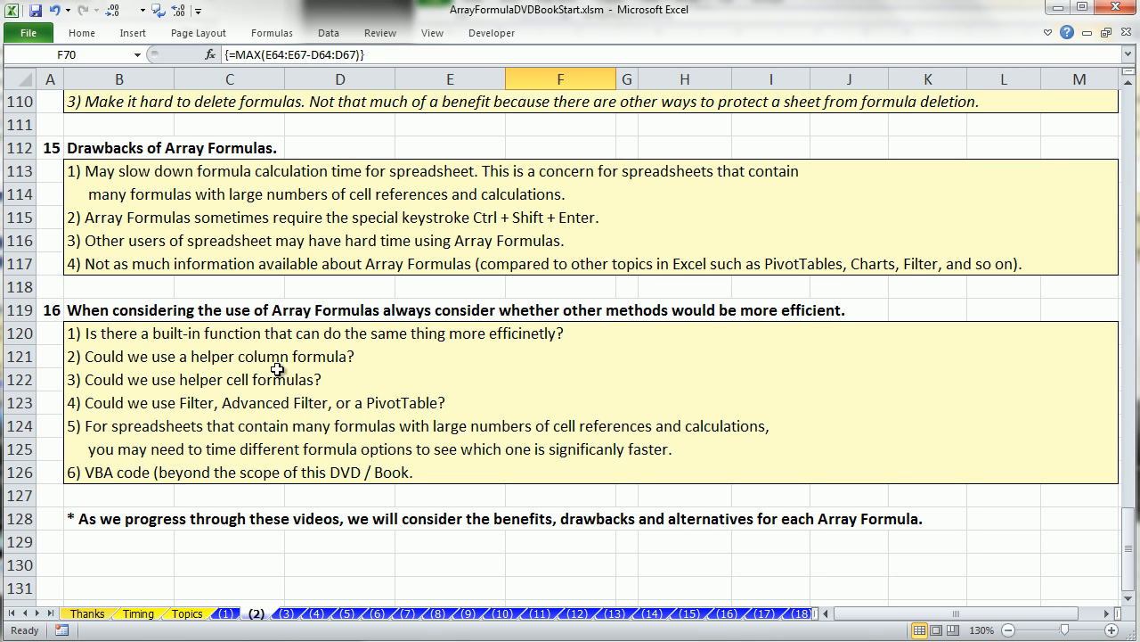
pyautogui.moveTo(267, 372)
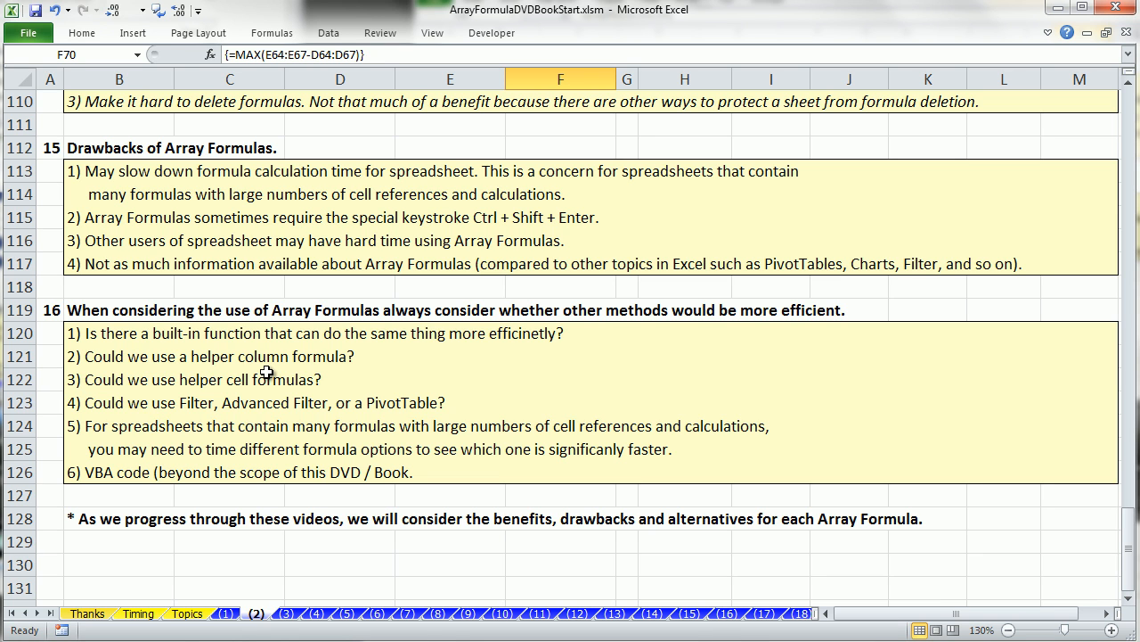
pyautogui.moveTo(145, 399)
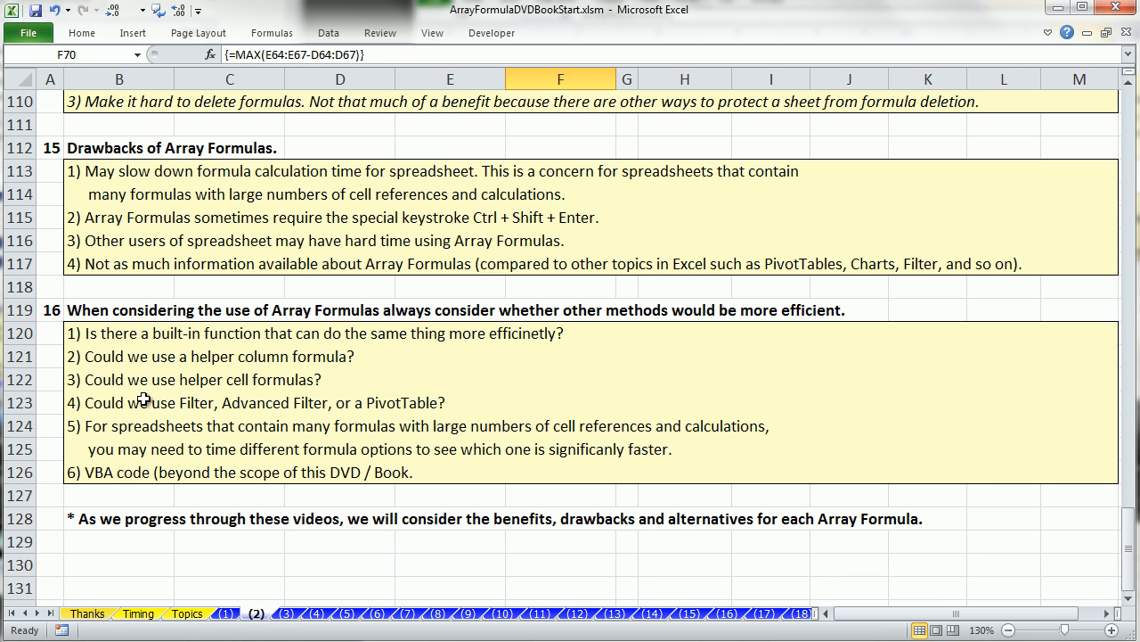
pyautogui.moveTo(274, 399)
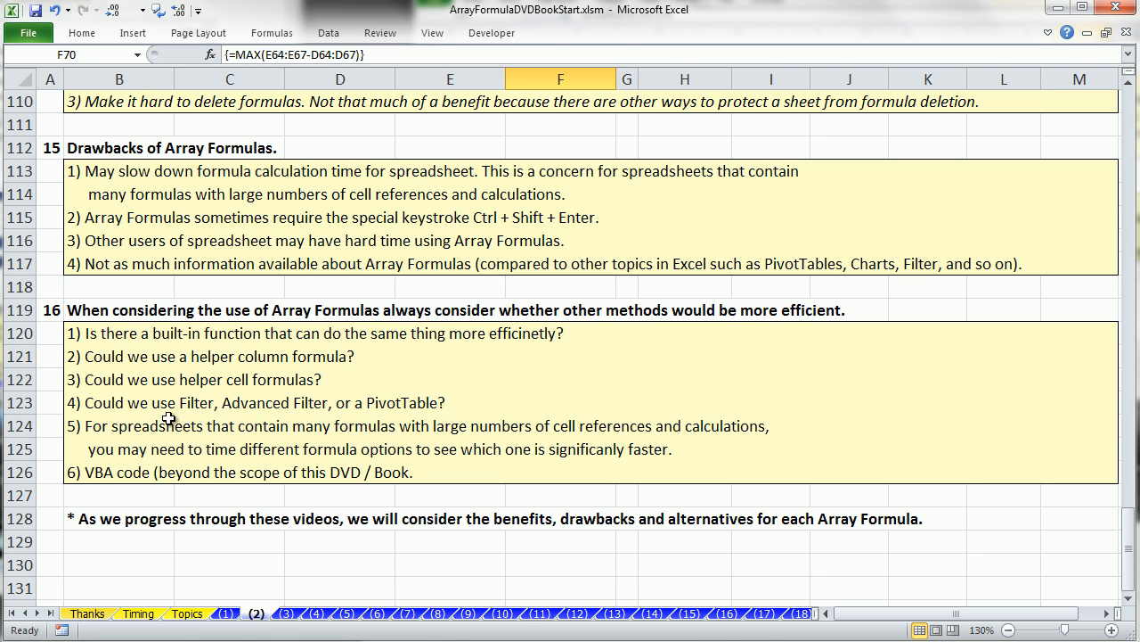
pyautogui.moveTo(439, 406)
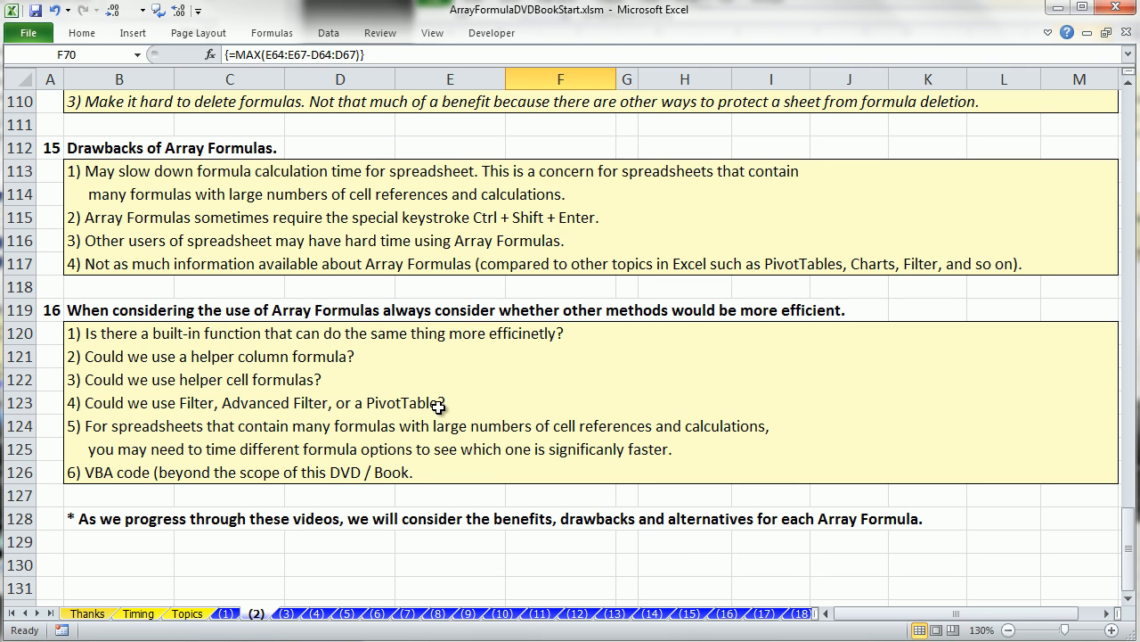
pyautogui.moveTo(435, 460)
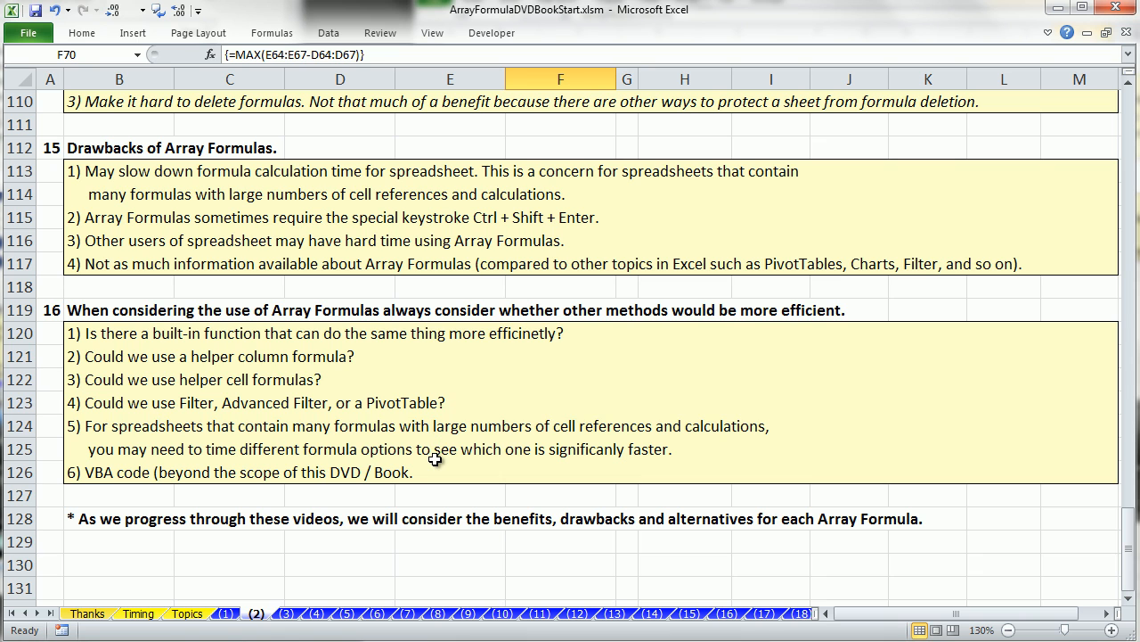
pyautogui.moveTo(346, 426)
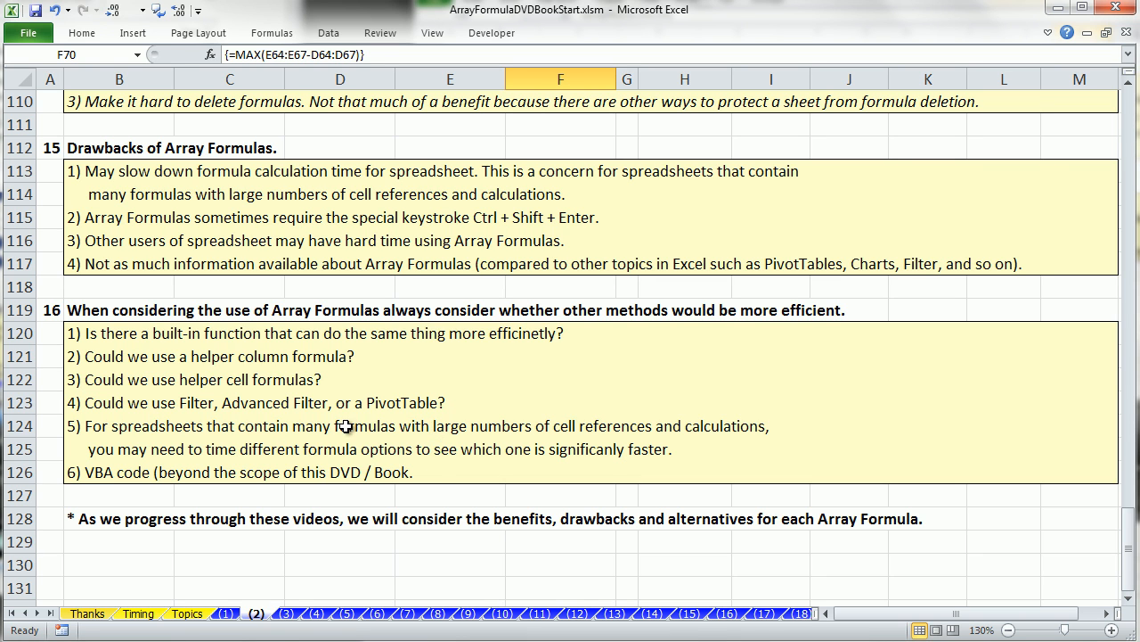
pyautogui.moveTo(182, 460)
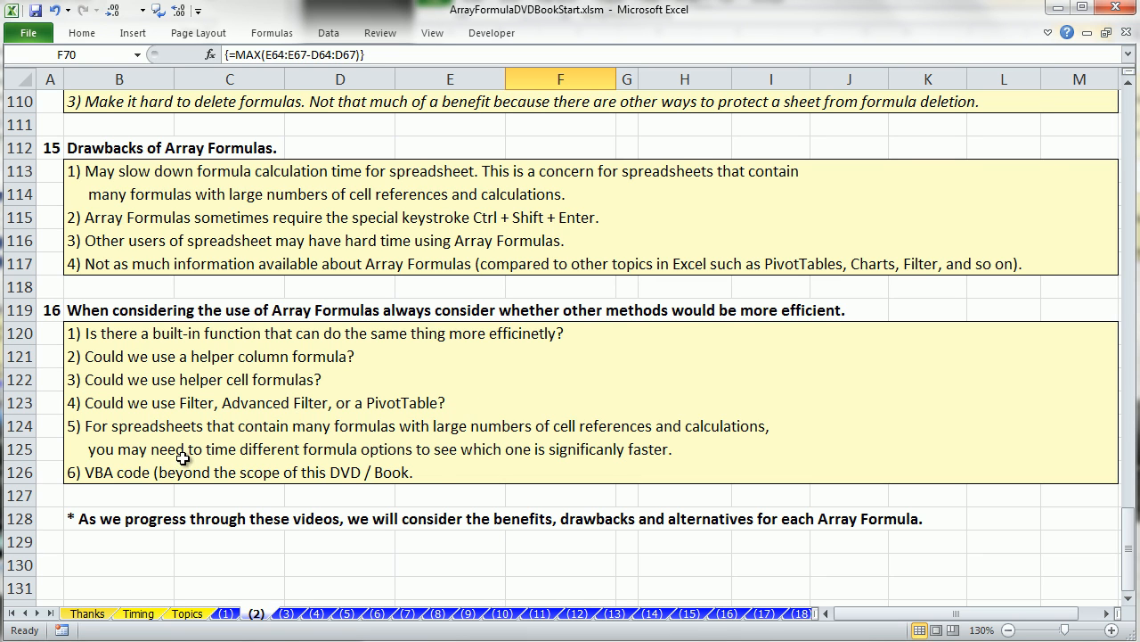
pyautogui.moveTo(317, 446)
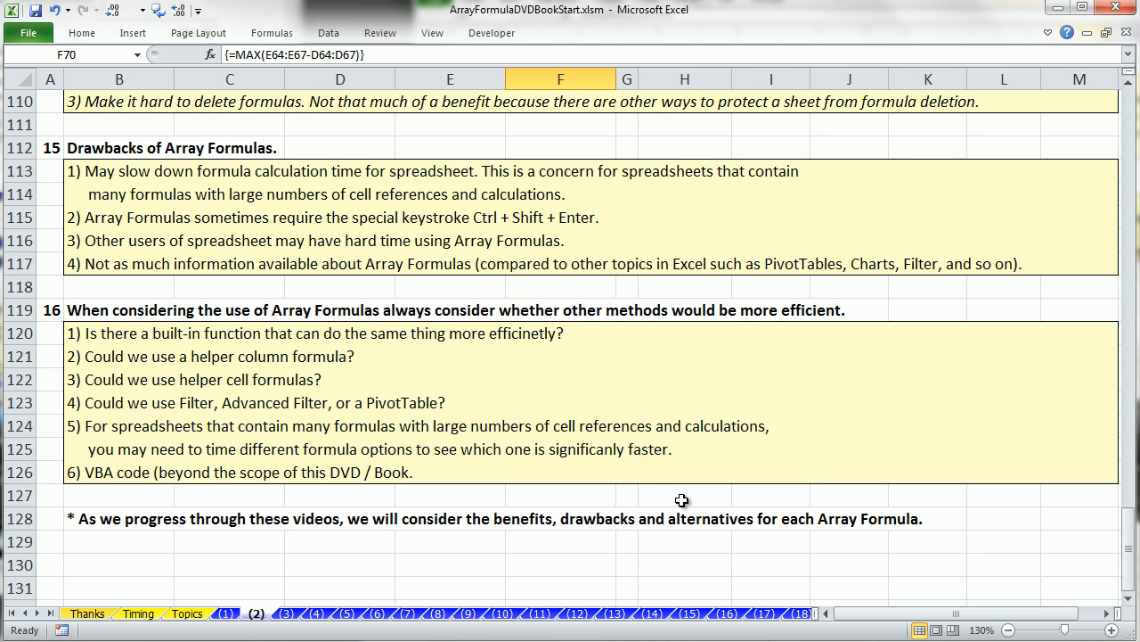
pyautogui.moveTo(238, 463)
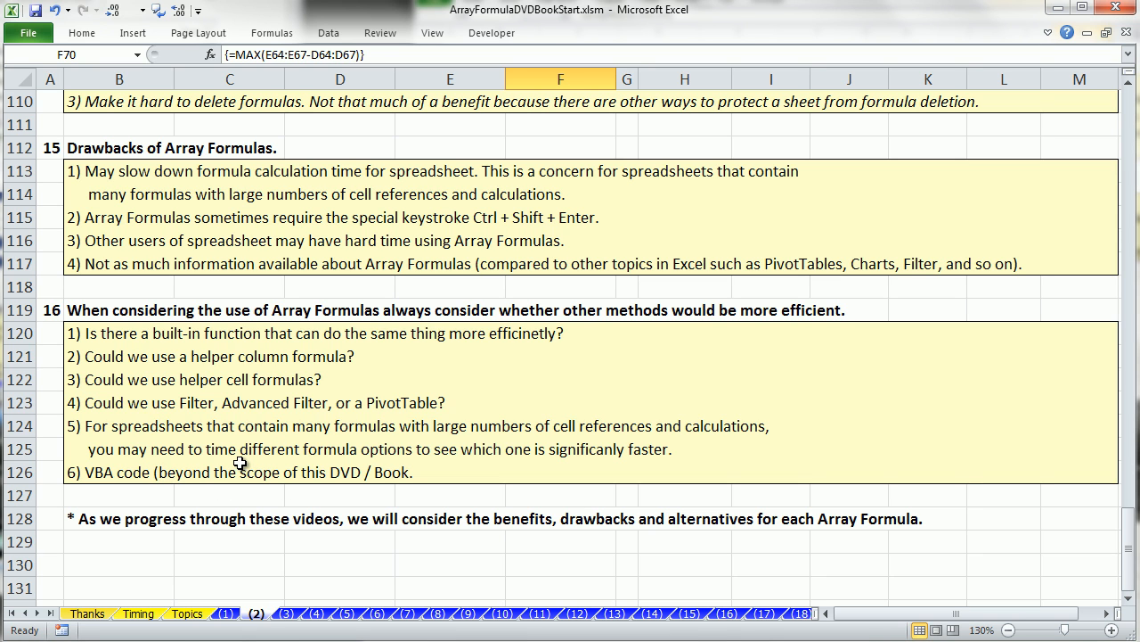
pyautogui.moveTo(454, 485)
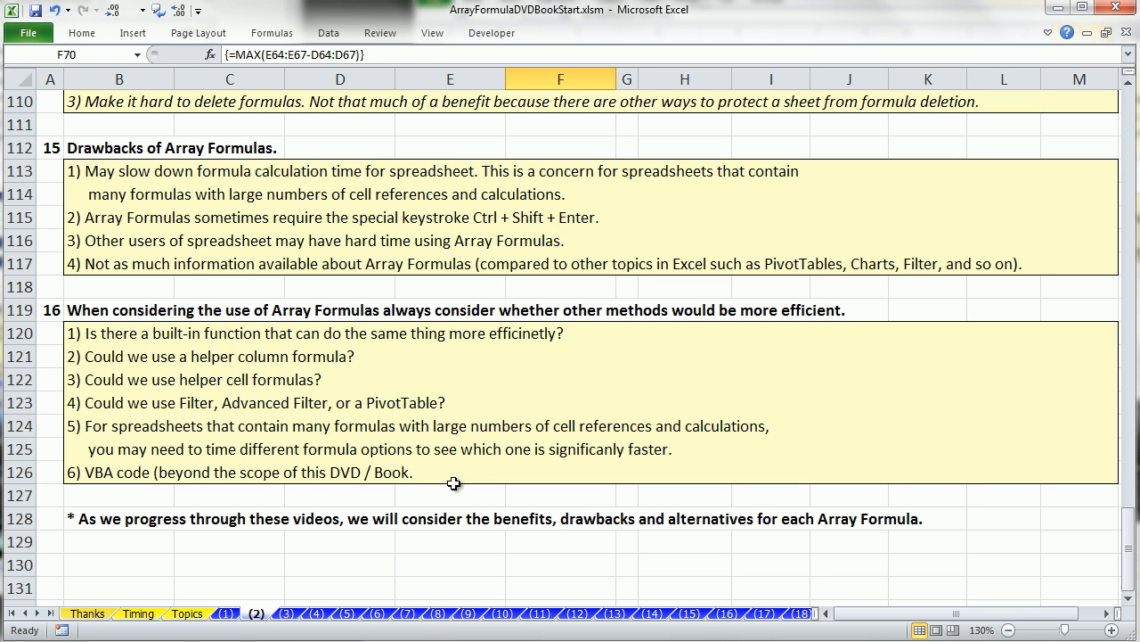
pyautogui.moveTo(676, 489)
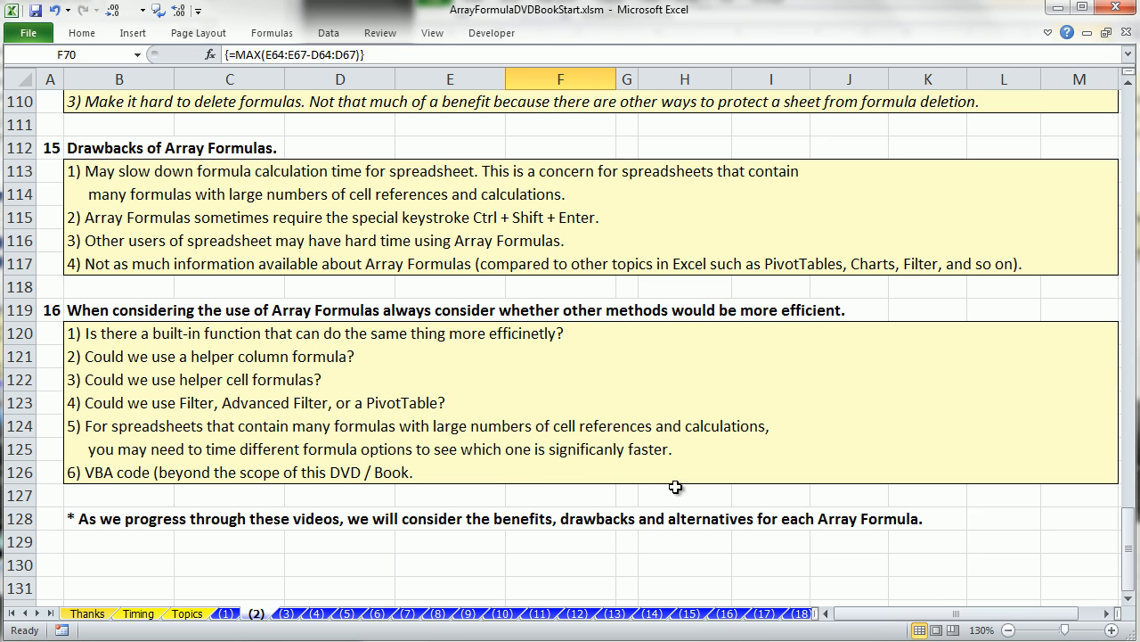
pyautogui.moveTo(740, 545)
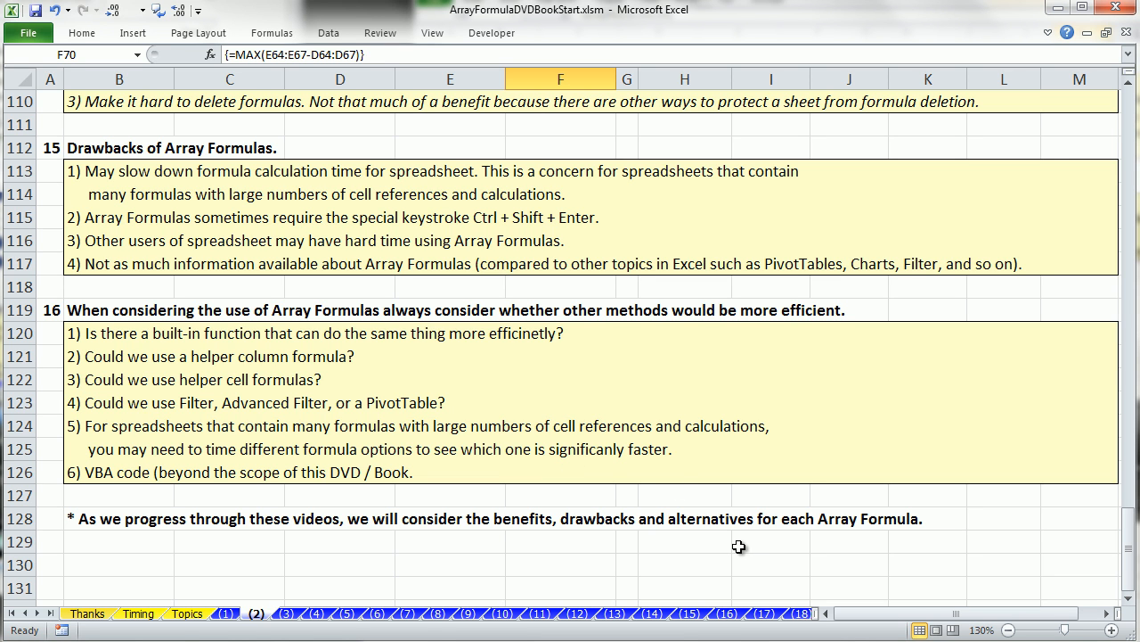
pyautogui.moveTo(189, 506)
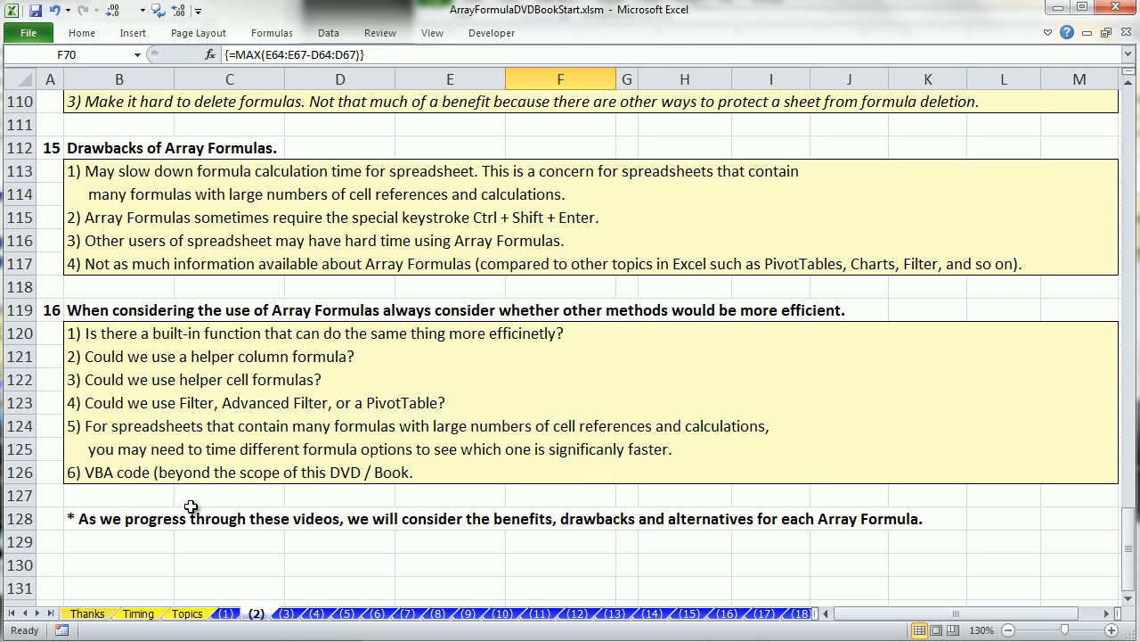
pyautogui.moveTo(109, 495)
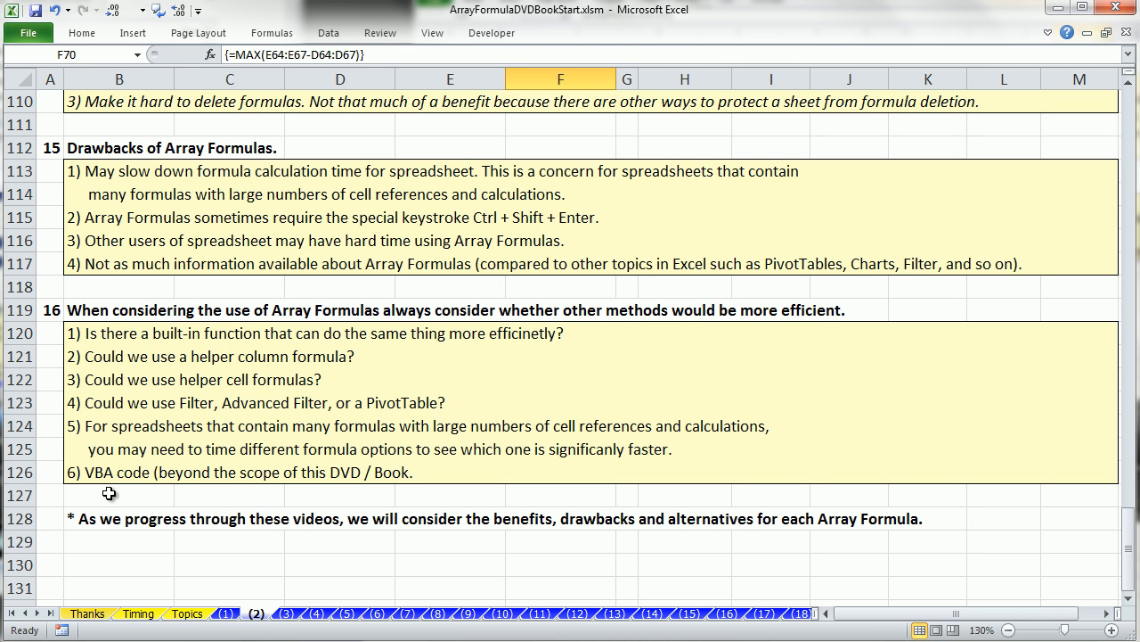
pyautogui.moveTo(307, 488)
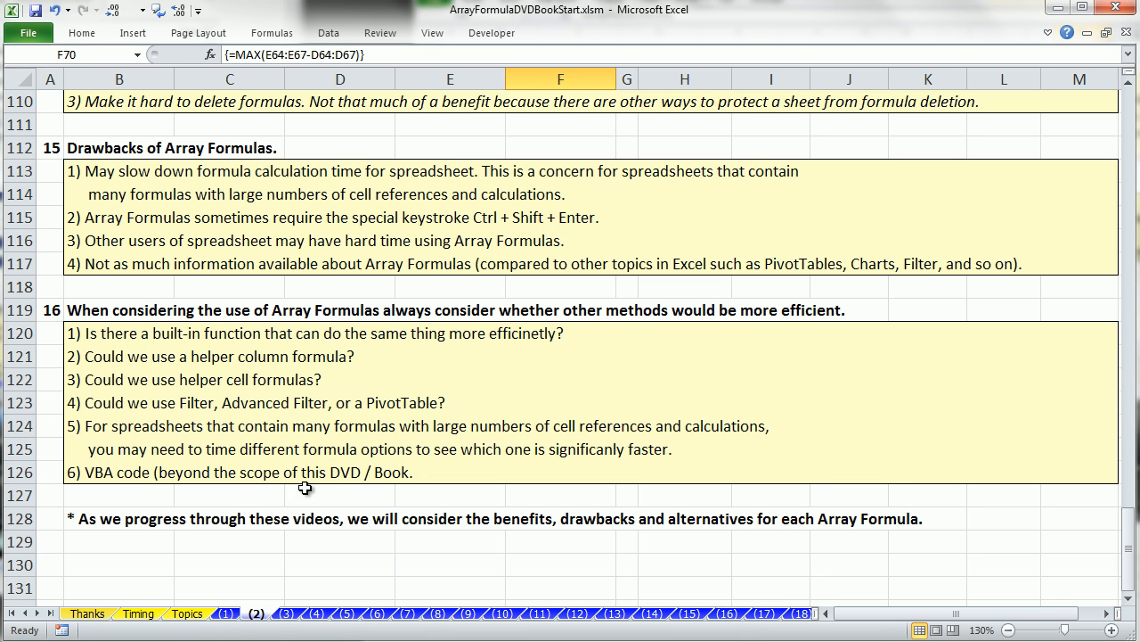
pyautogui.click(117, 542)
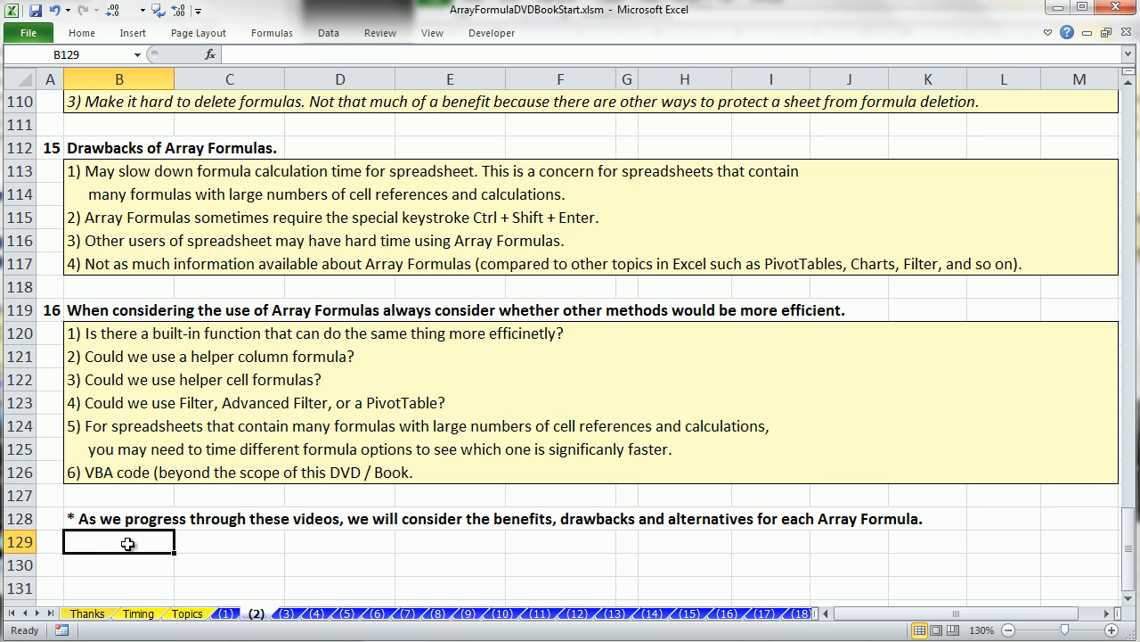
pyautogui.moveTo(597, 544)
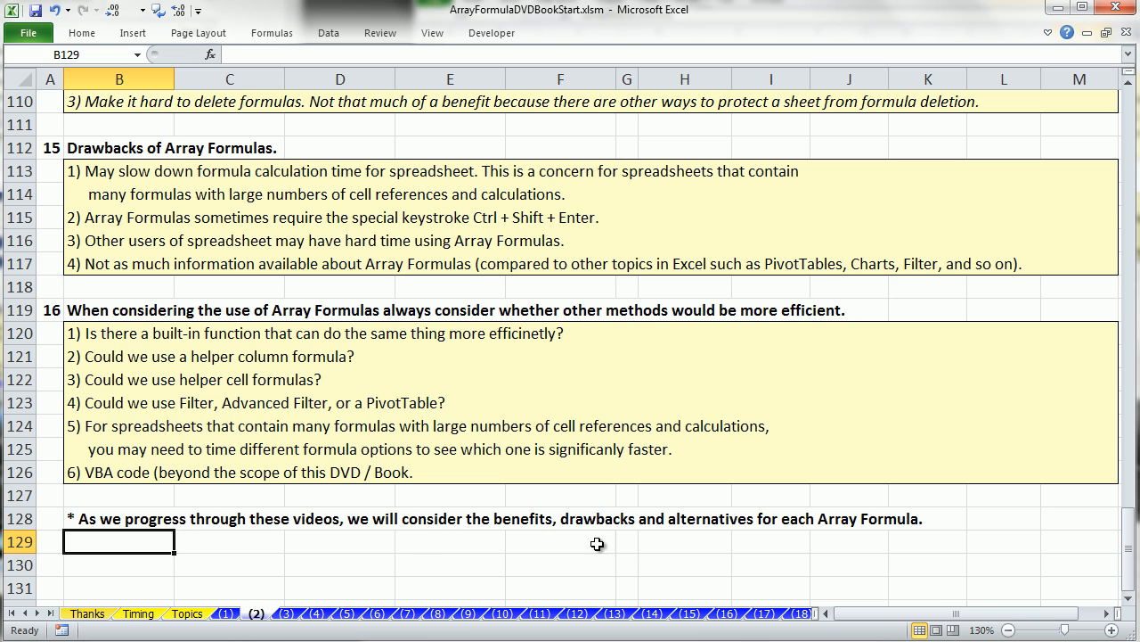
pyautogui.moveTo(617, 545)
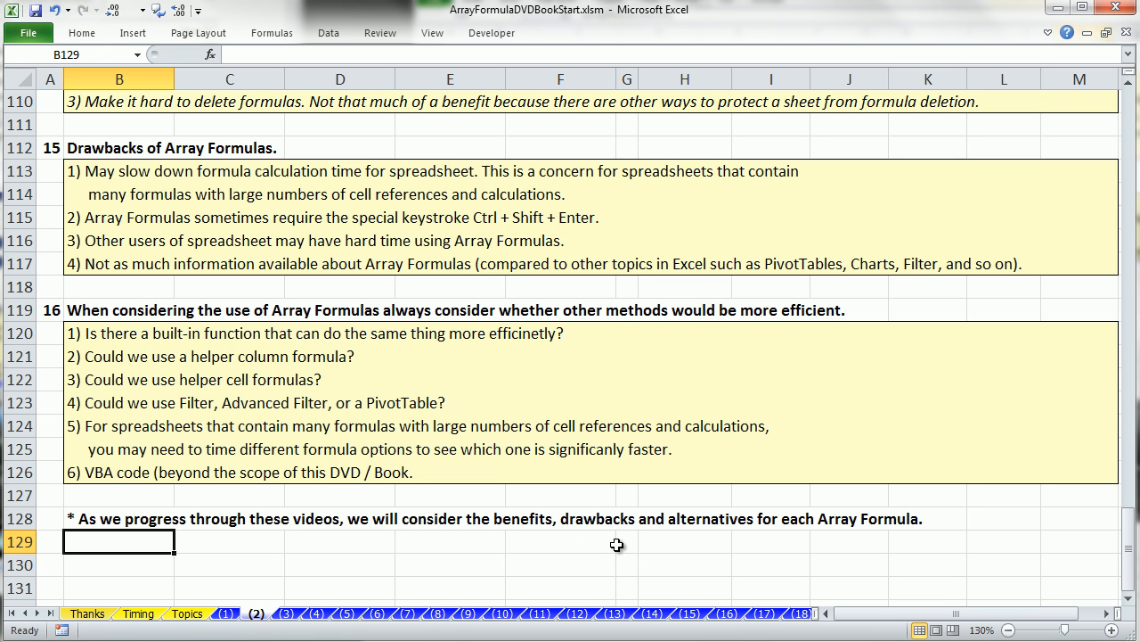
pyautogui.moveTo(738, 549)
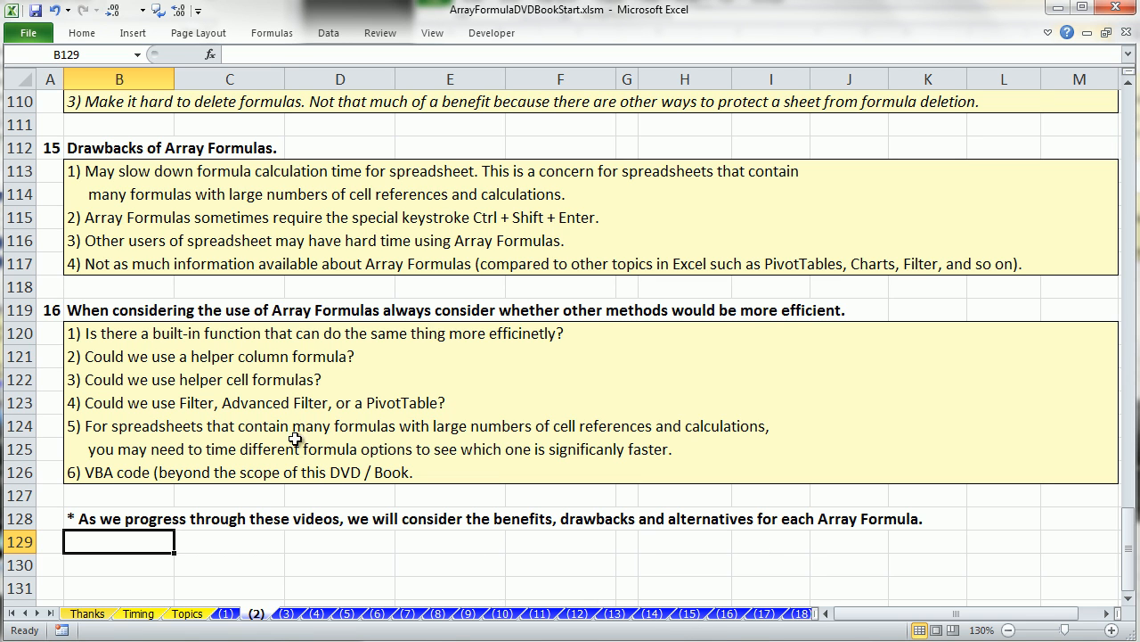
pyautogui.moveTo(314, 597)
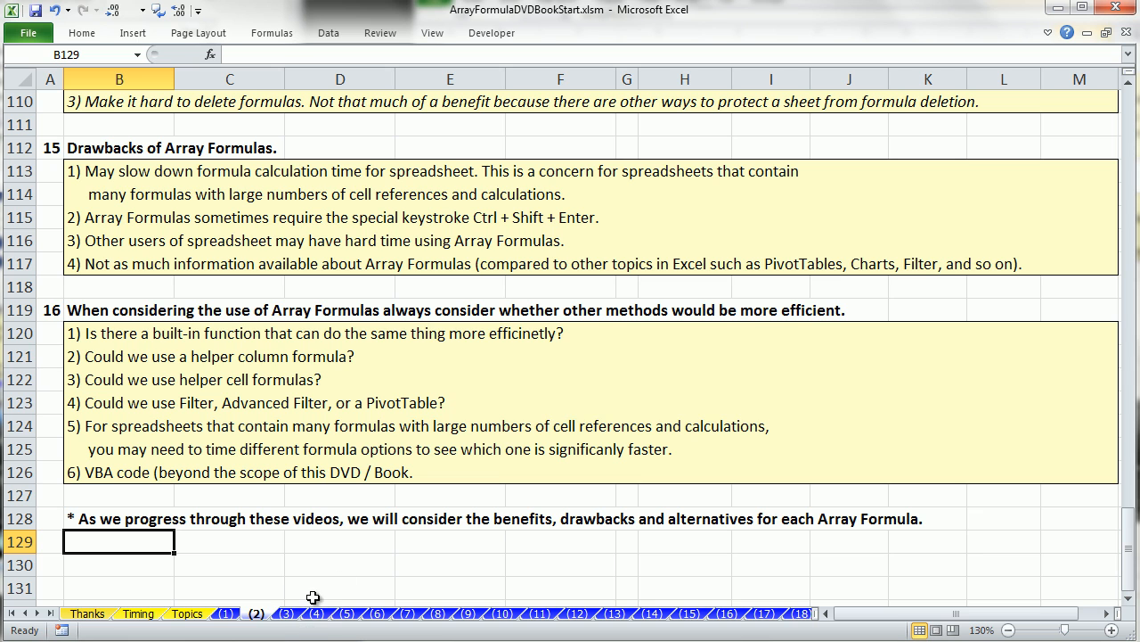
pyautogui.moveTo(716, 563)
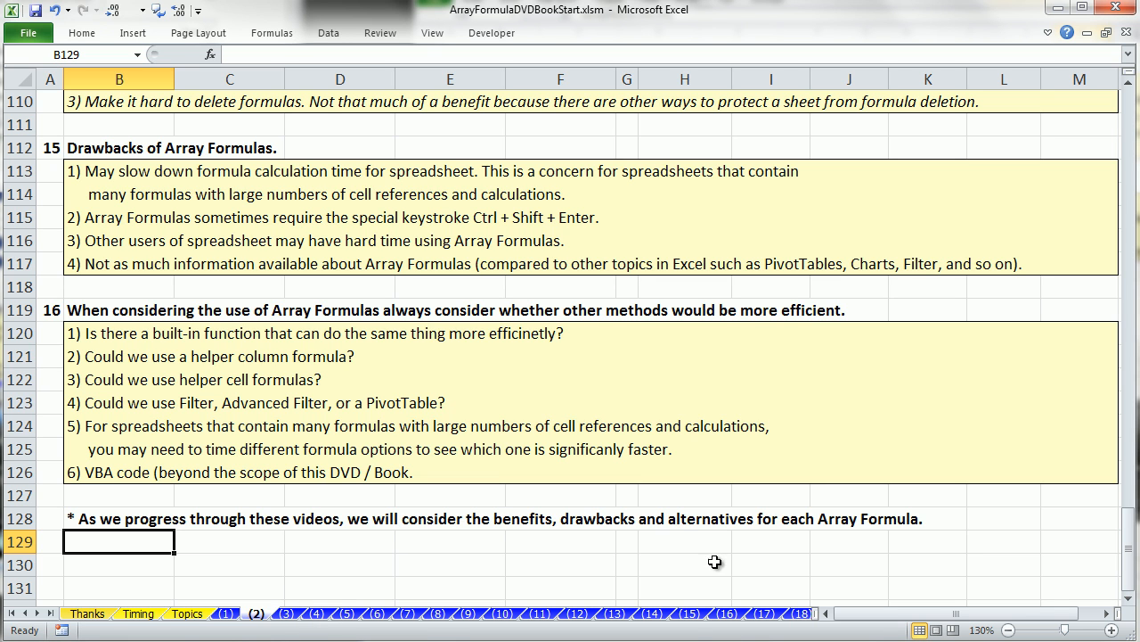